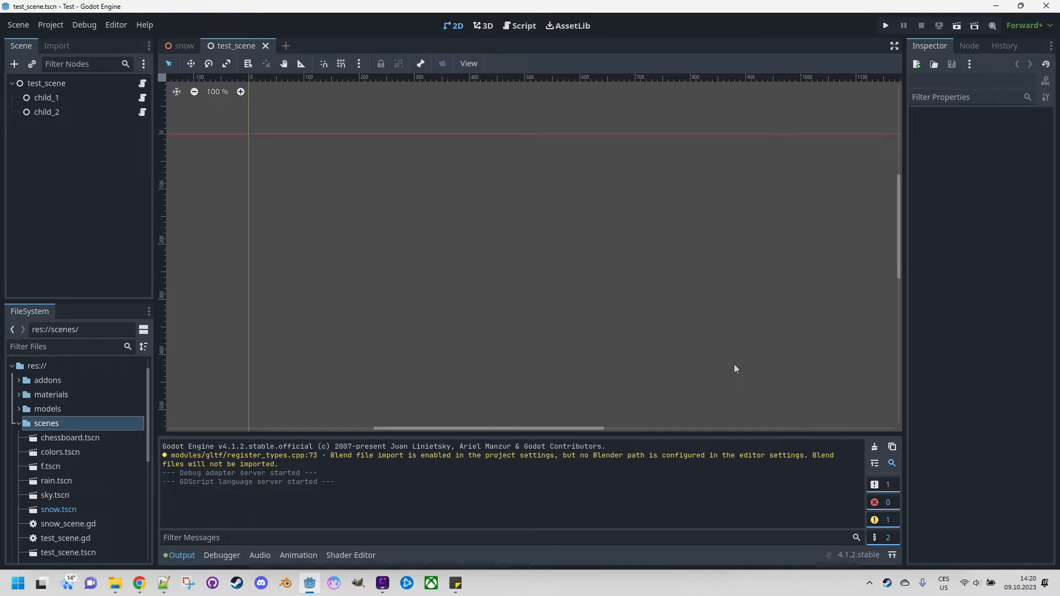
mouse_move(720, 369)
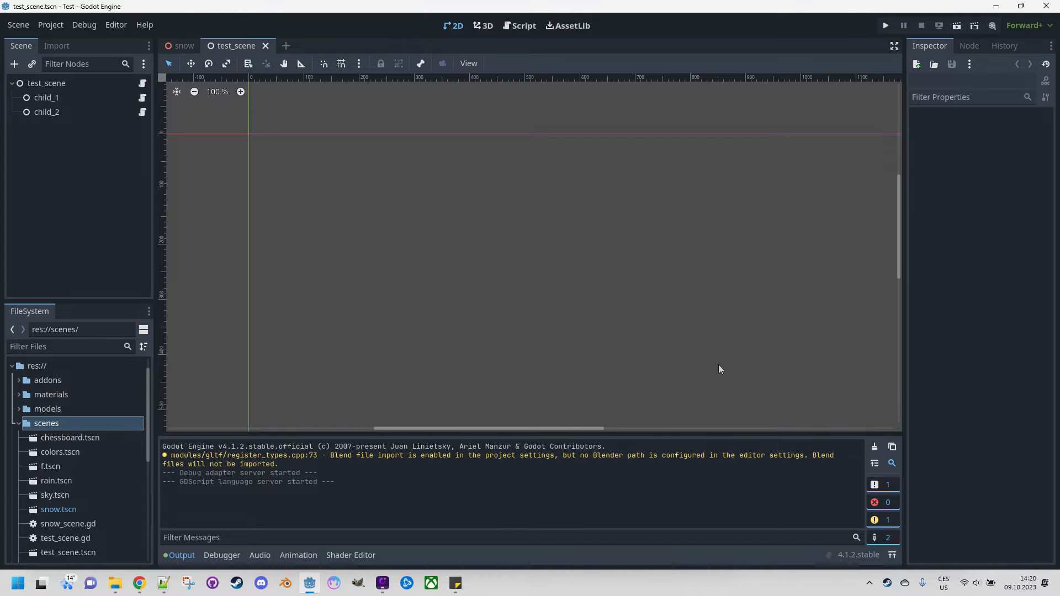
mouse_move(674, 357)
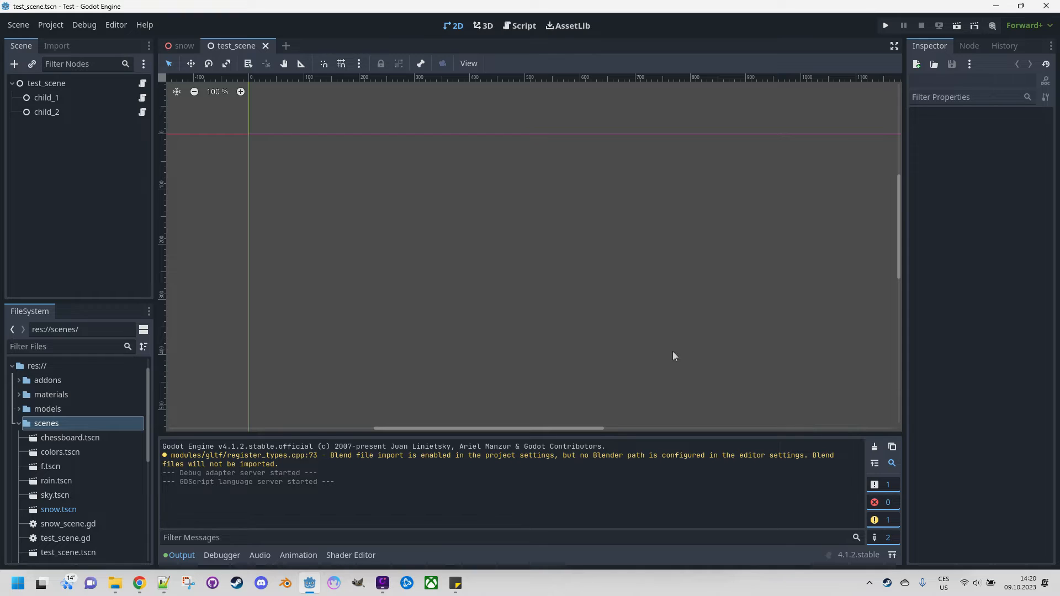
mouse_move(648, 360)
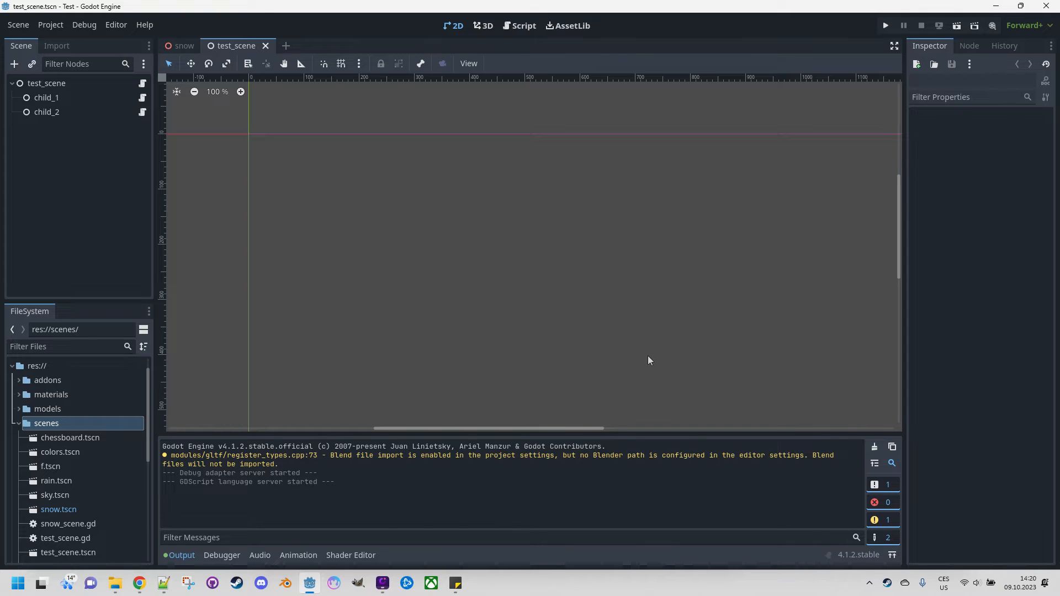
mouse_move(586, 311)
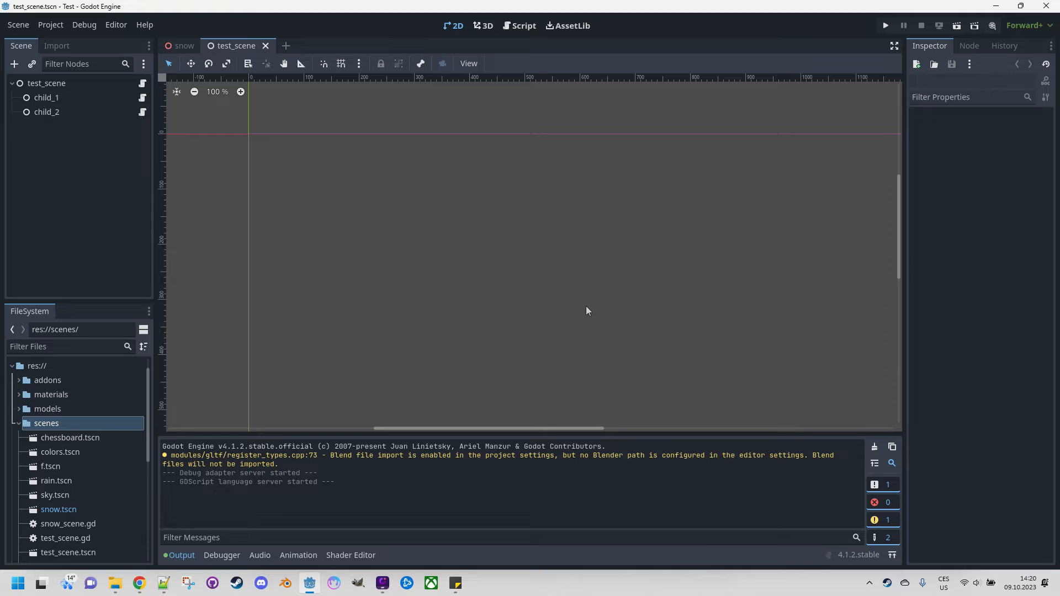
mouse_move(541, 305)
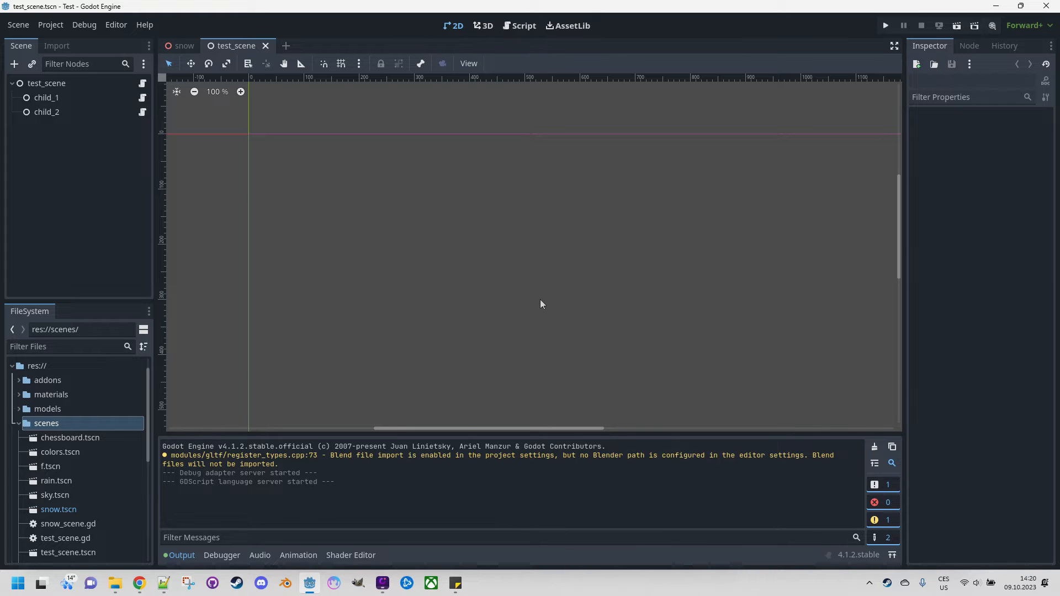
mouse_move(539, 298)
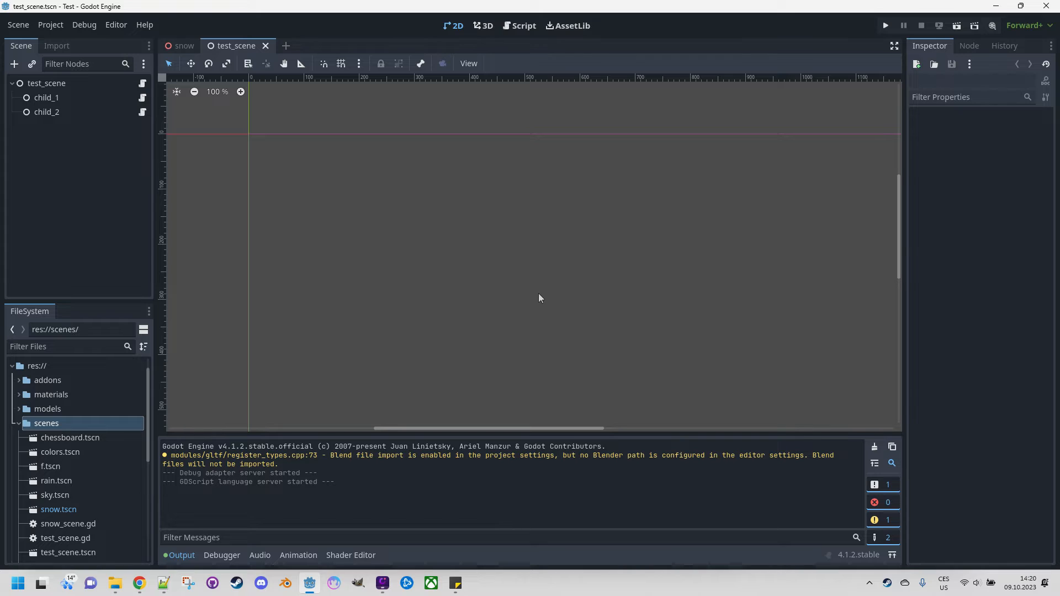
mouse_move(534, 295)
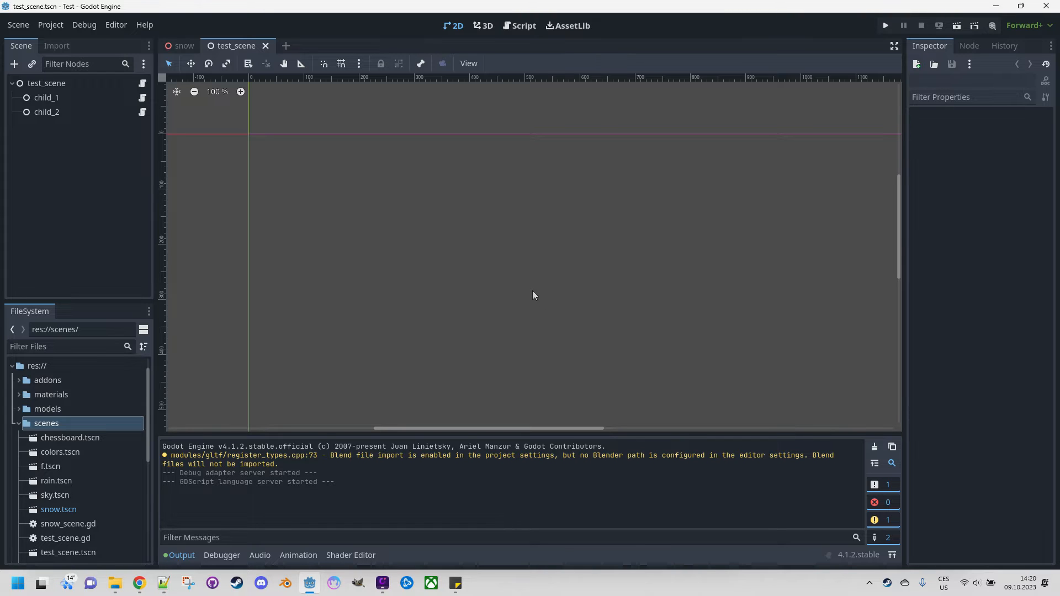
mouse_move(443, 283)
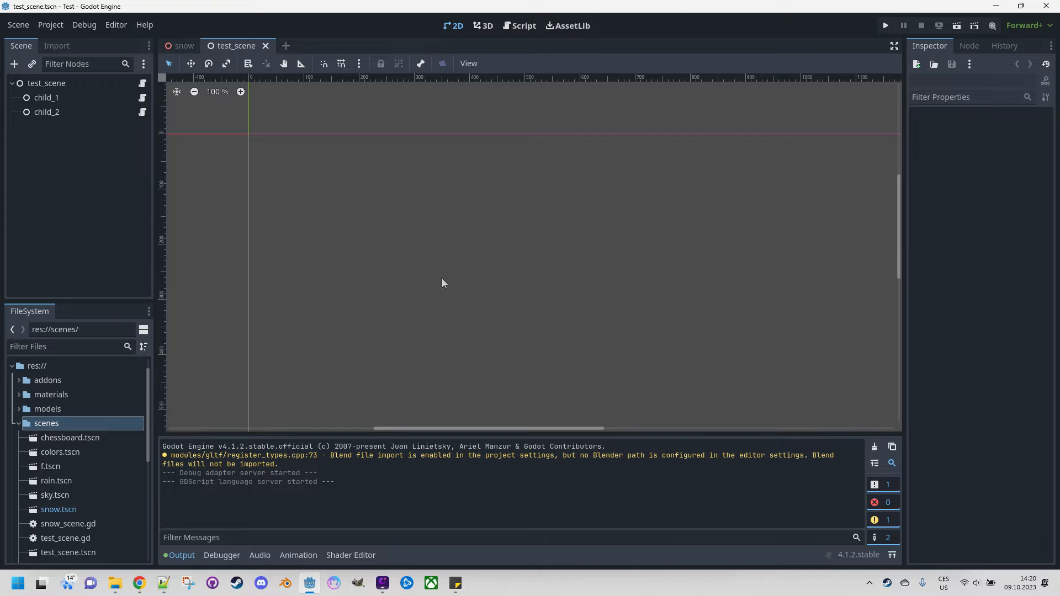
mouse_move(328, 278)
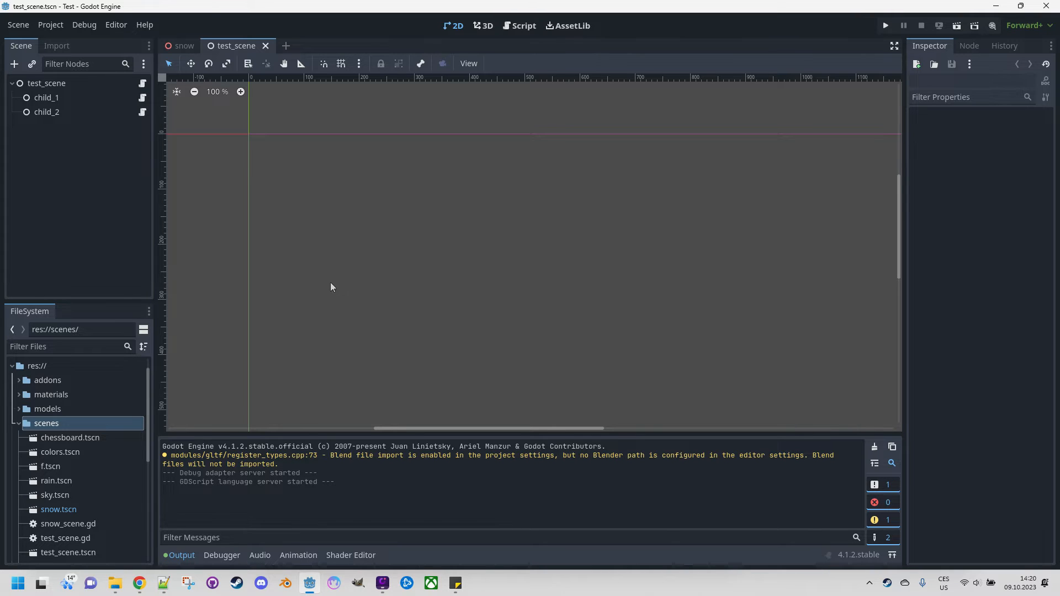
- Create a new scene named 'fire' in the scenes folder
right_click(45, 424)
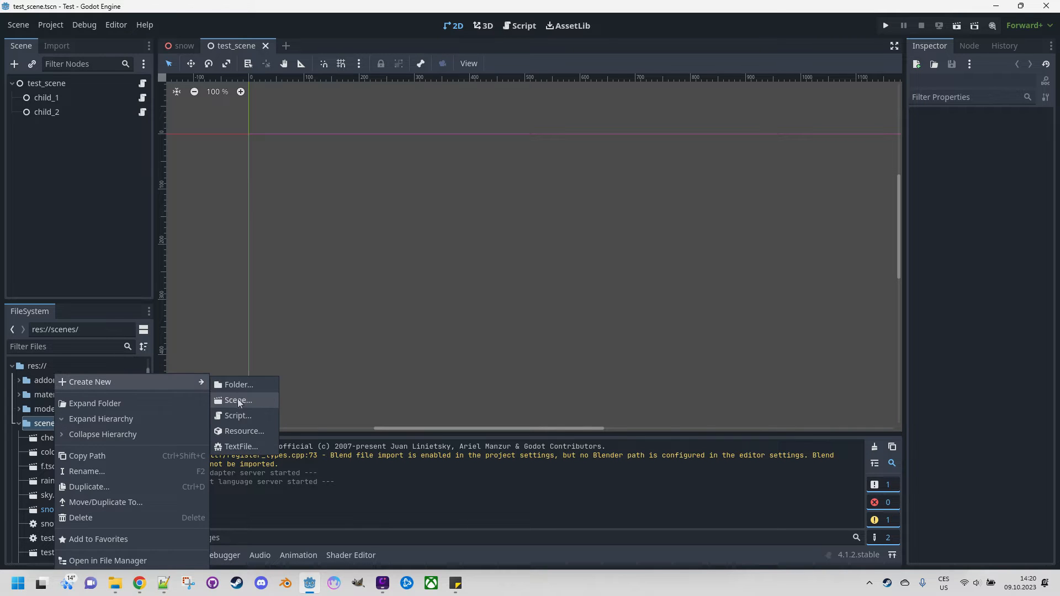
left_click(237, 400)
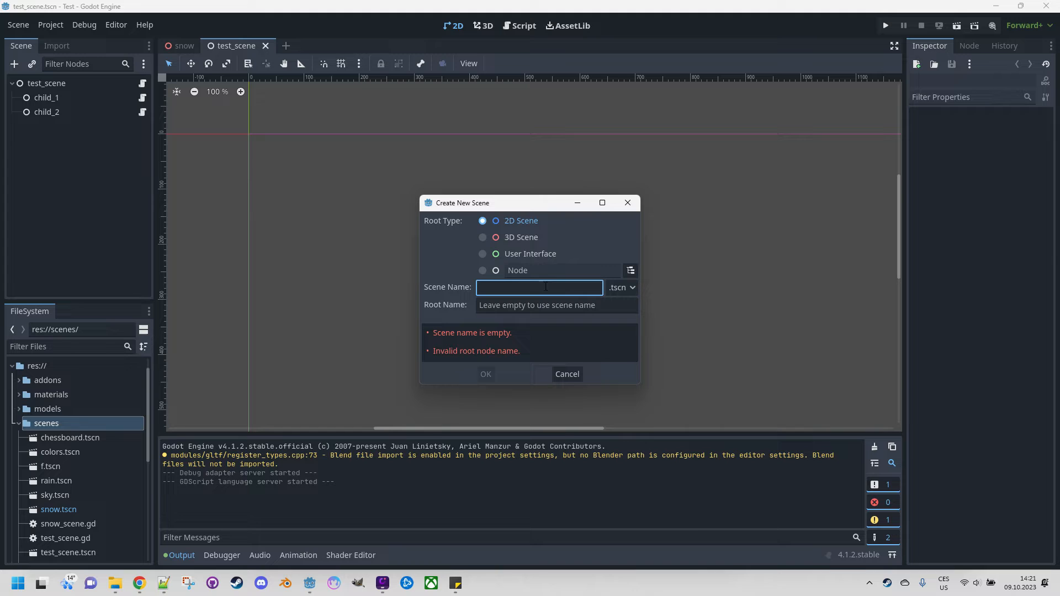
type("fire")
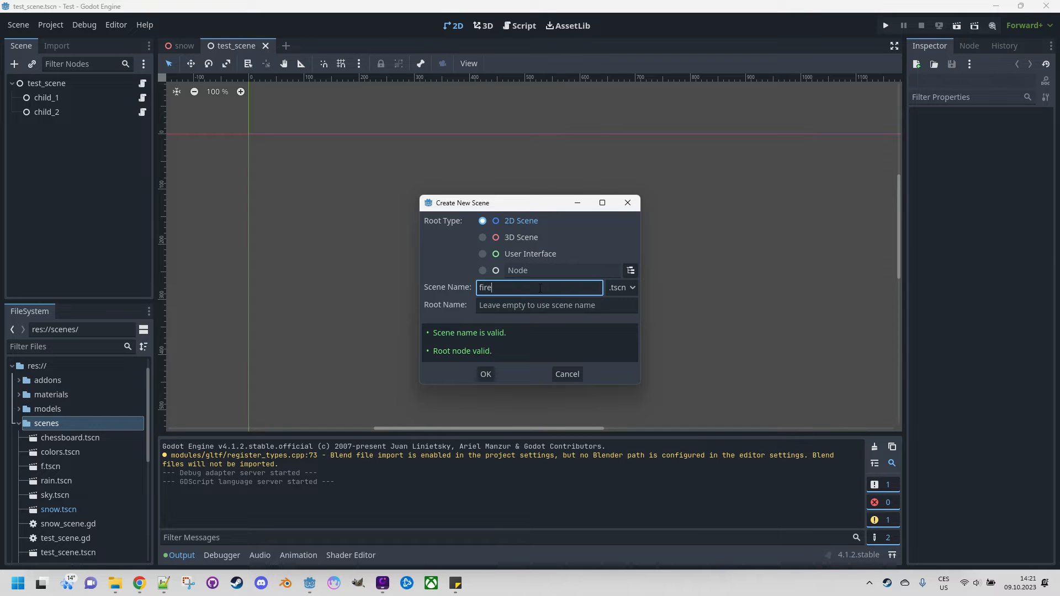
left_click(484, 374)
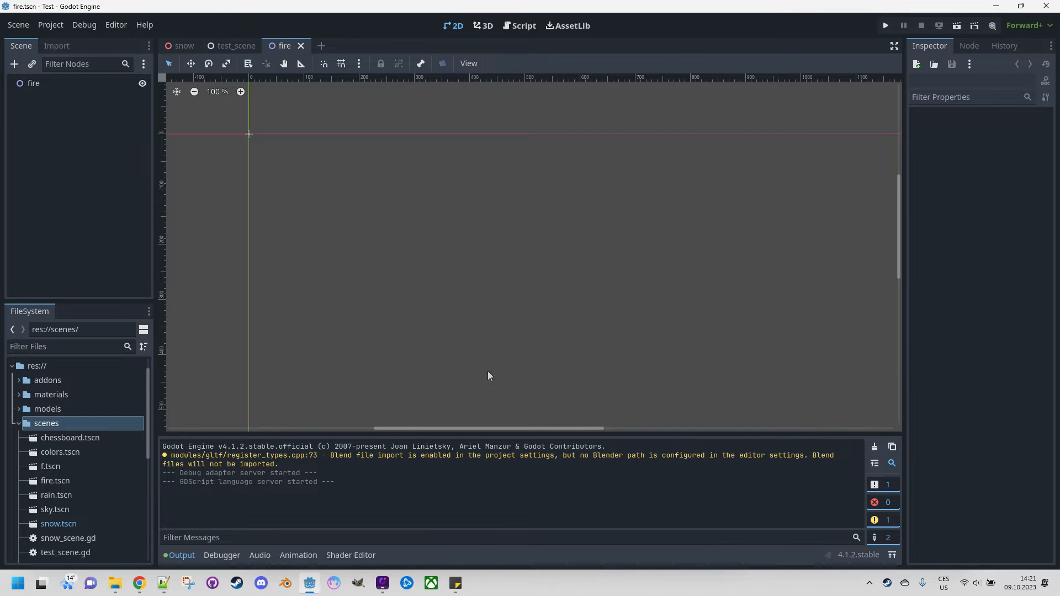
- Add a Sprite2D child node under the fire root node
right_click(33, 82)
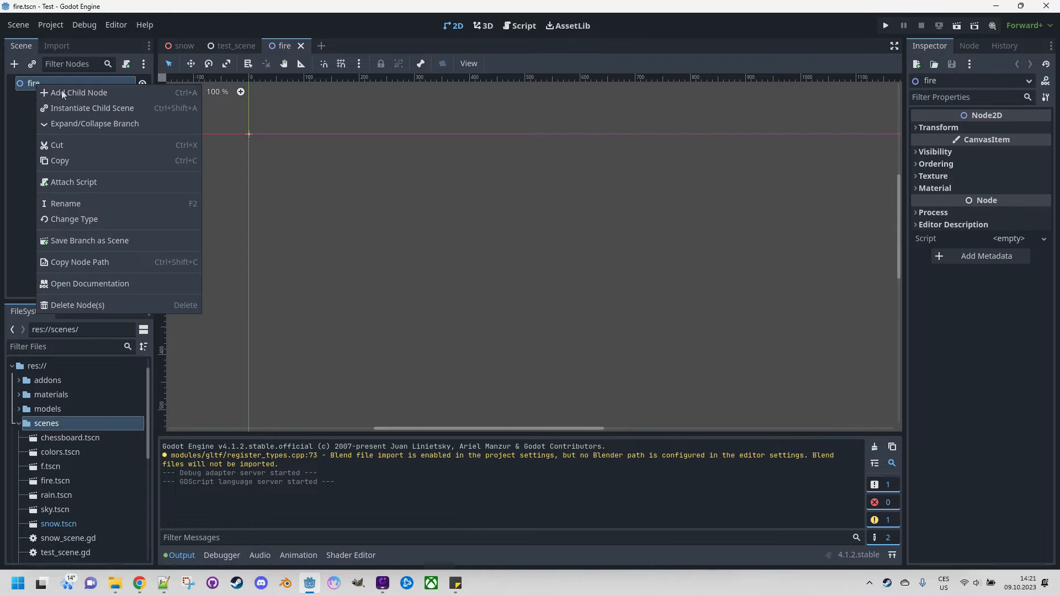
left_click(79, 93)
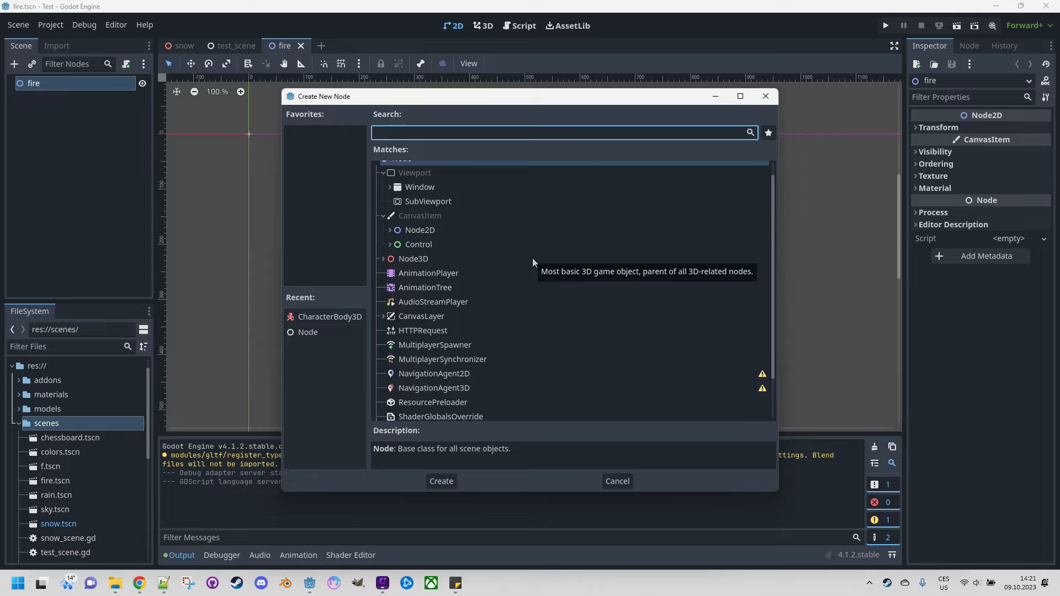
type("spri")
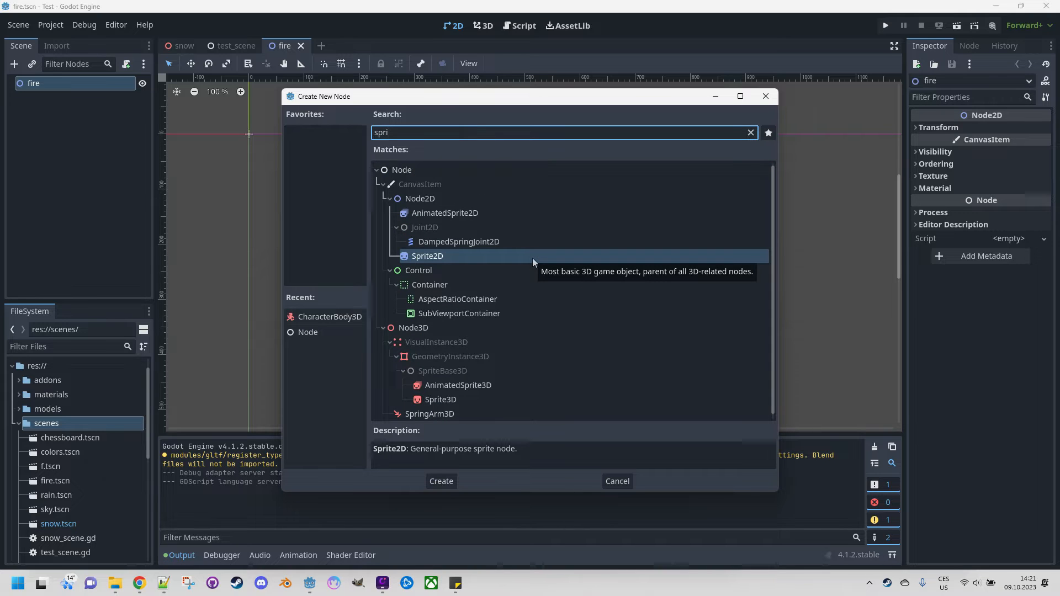
left_click(440, 481)
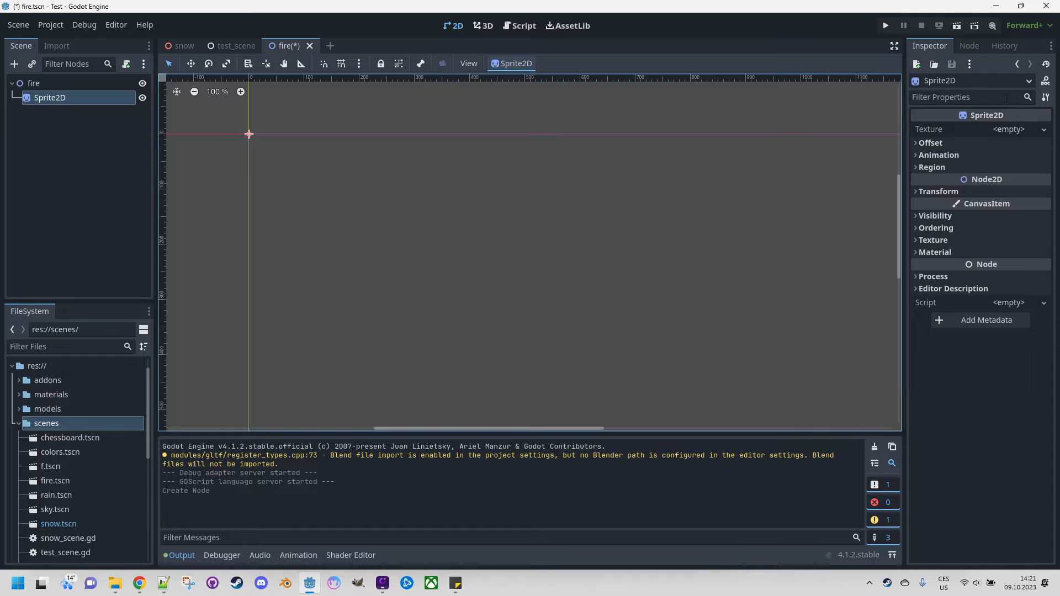
mouse_move(103, 473)
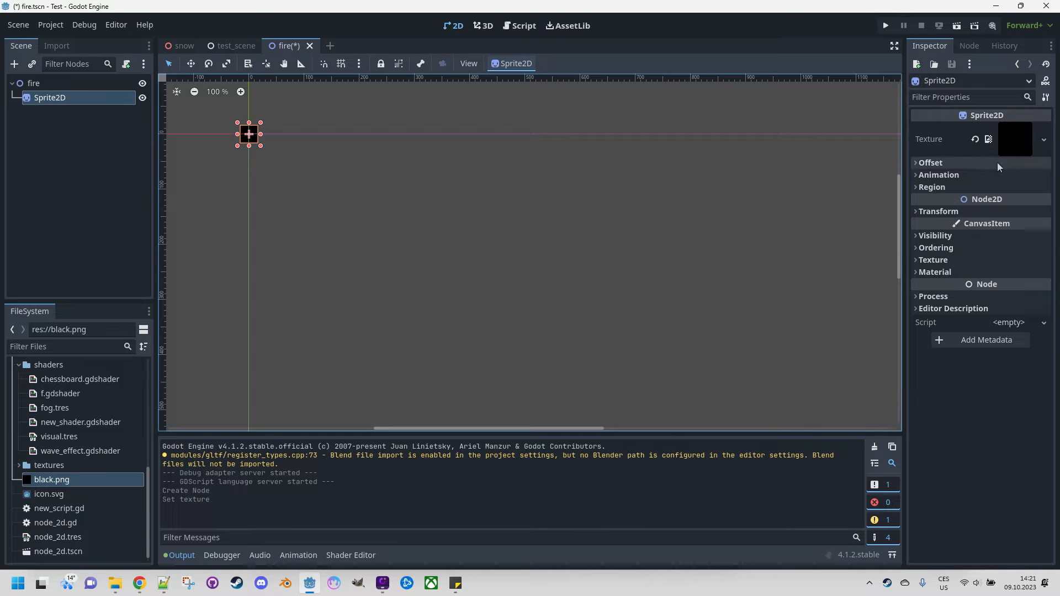
- Turn off the sprite's Centered offset and give it a new ShaderMaterial
left_click(931, 163)
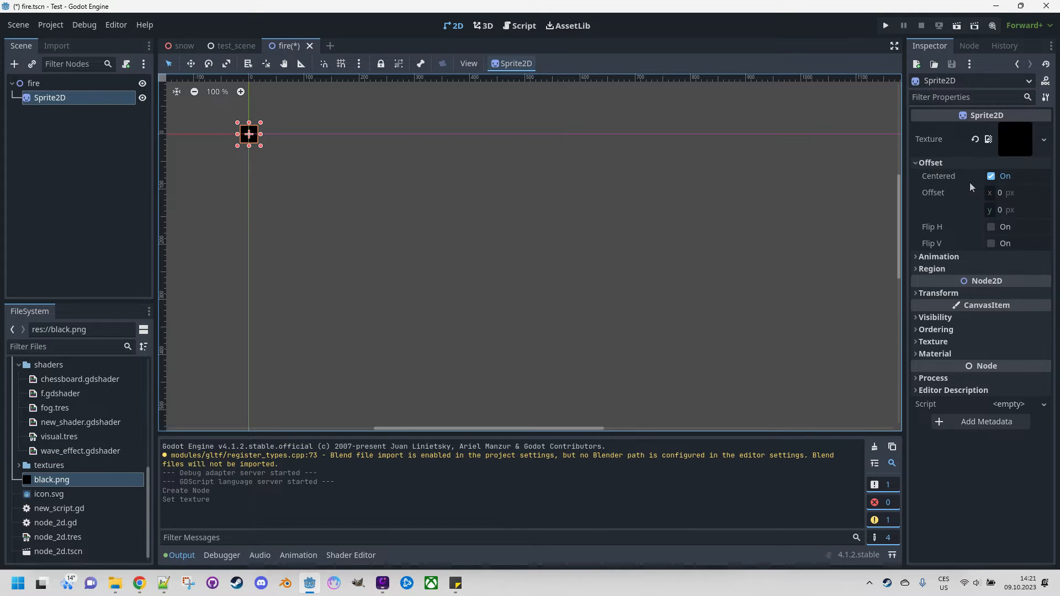
left_click(991, 175)
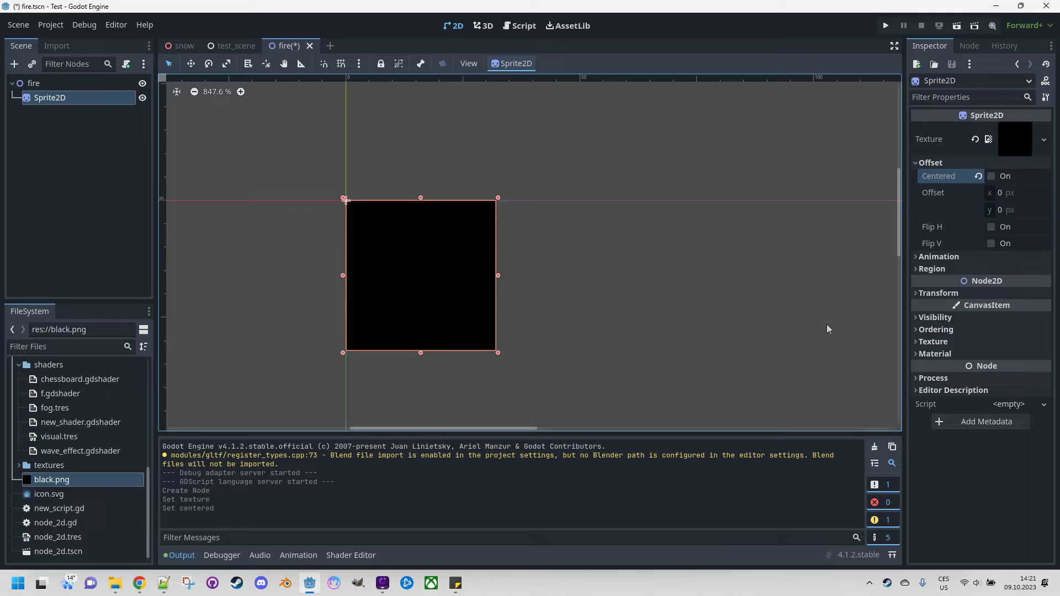
left_click(934, 353)
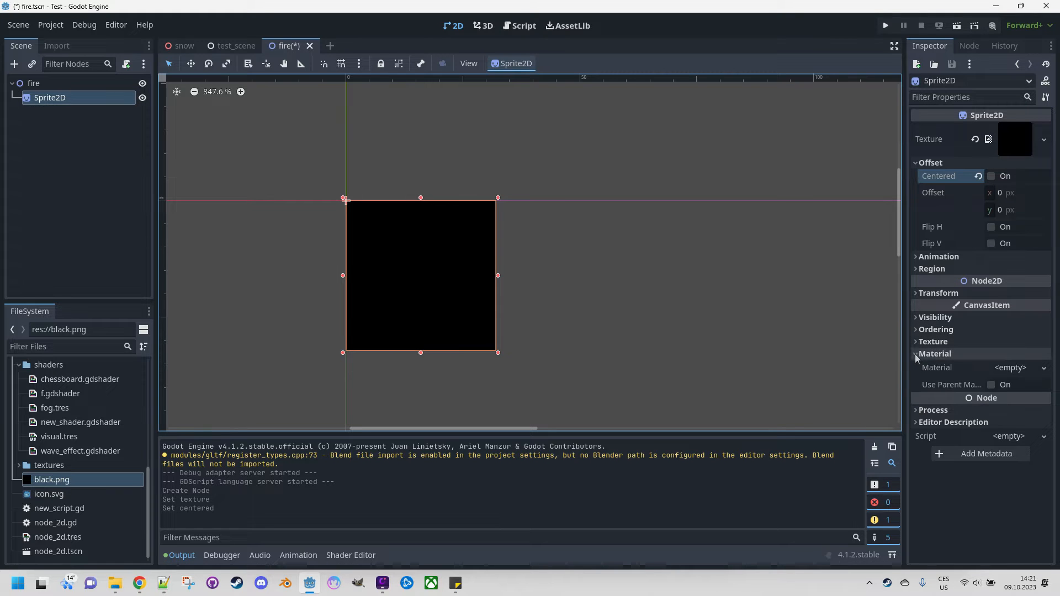
left_click(1043, 367)
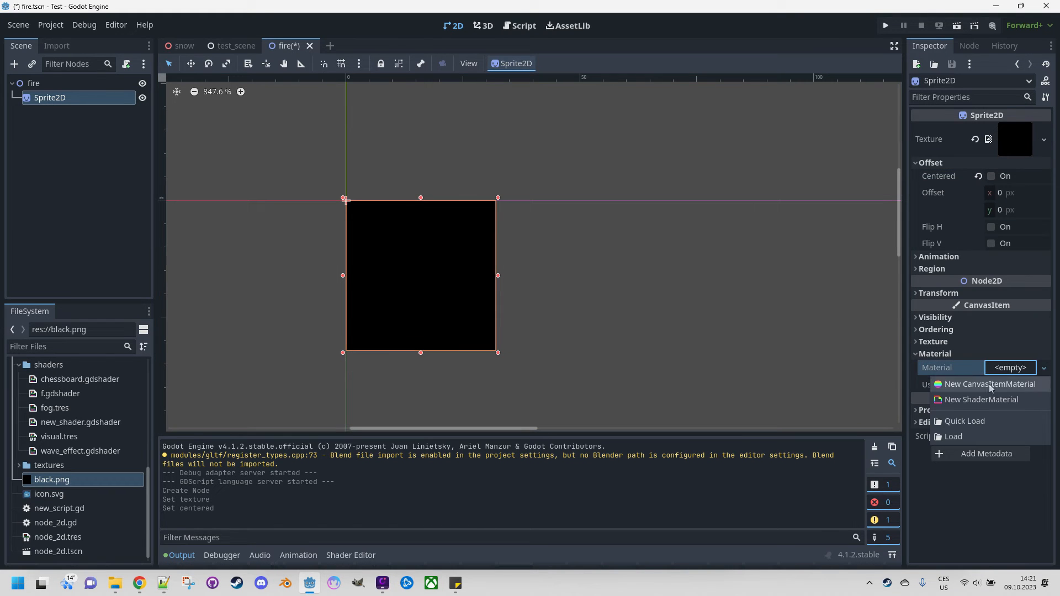
left_click(987, 383)
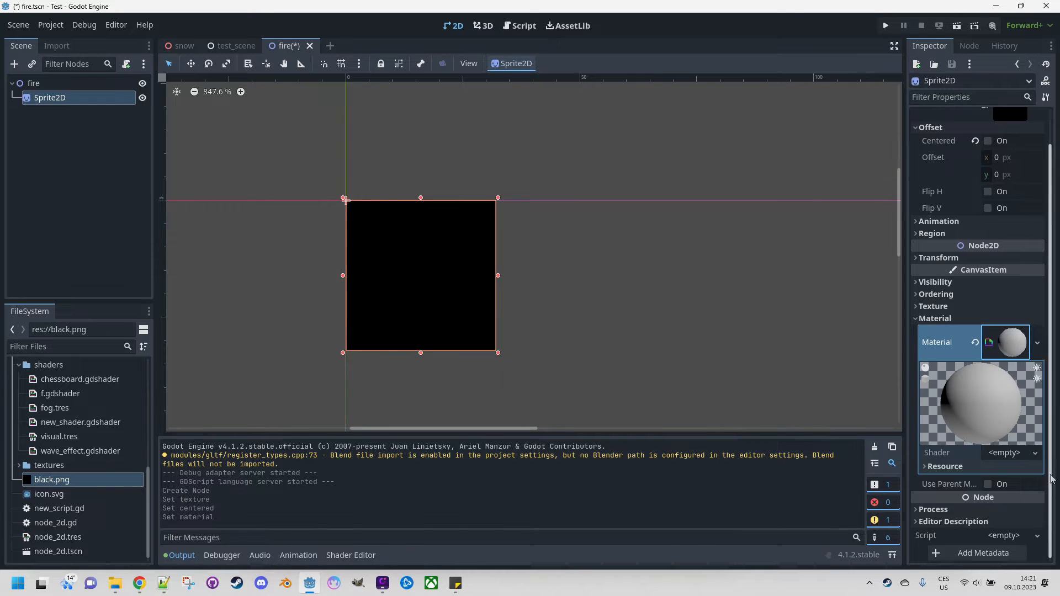
- Create a new fire.gdshader file in the shaders folder as the material's shader
left_click(1034, 453)
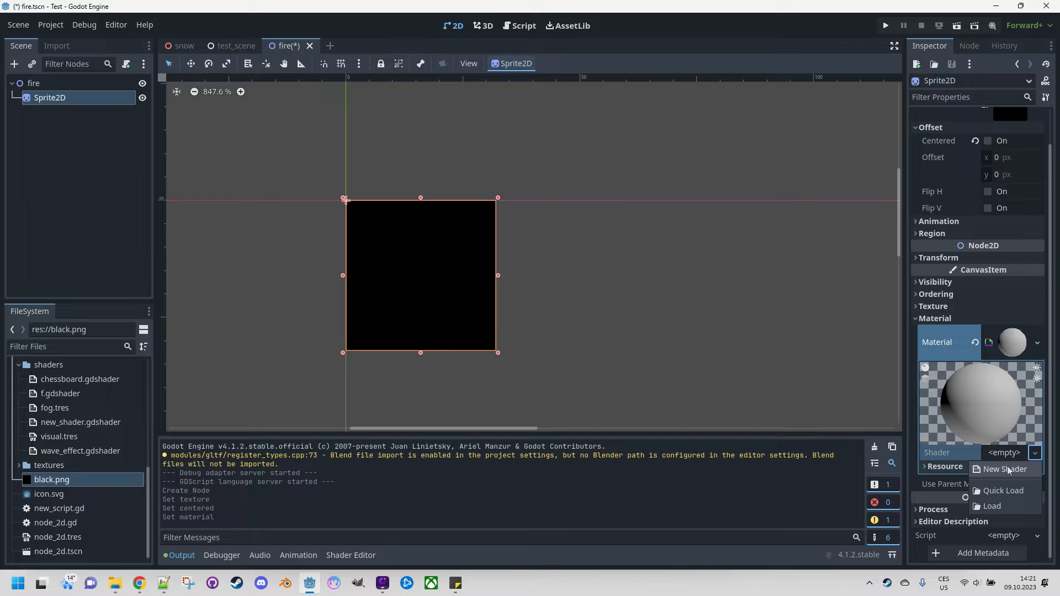
left_click(1003, 470)
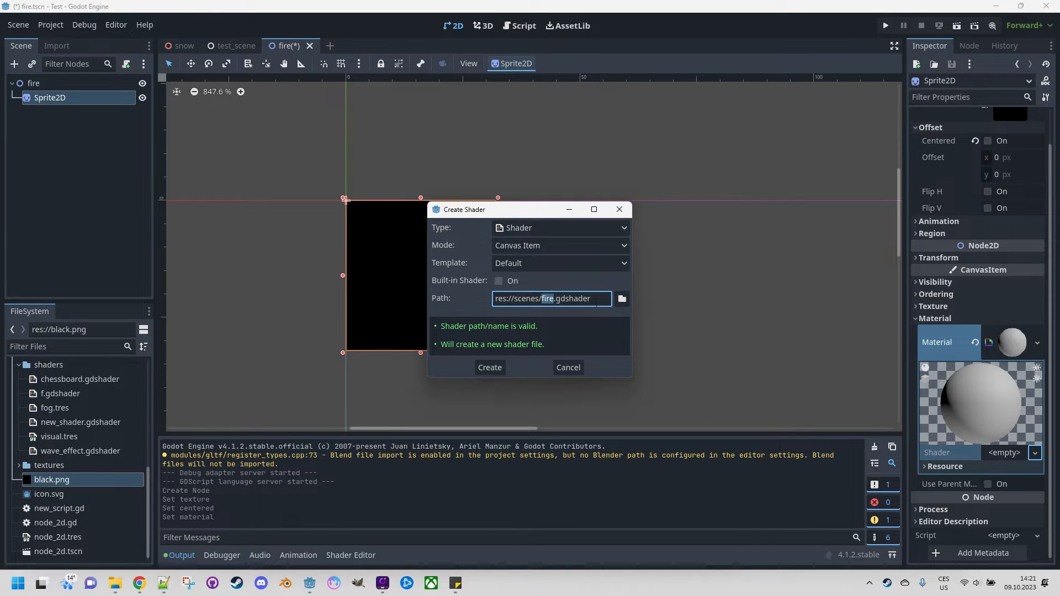
left_click(621, 299)
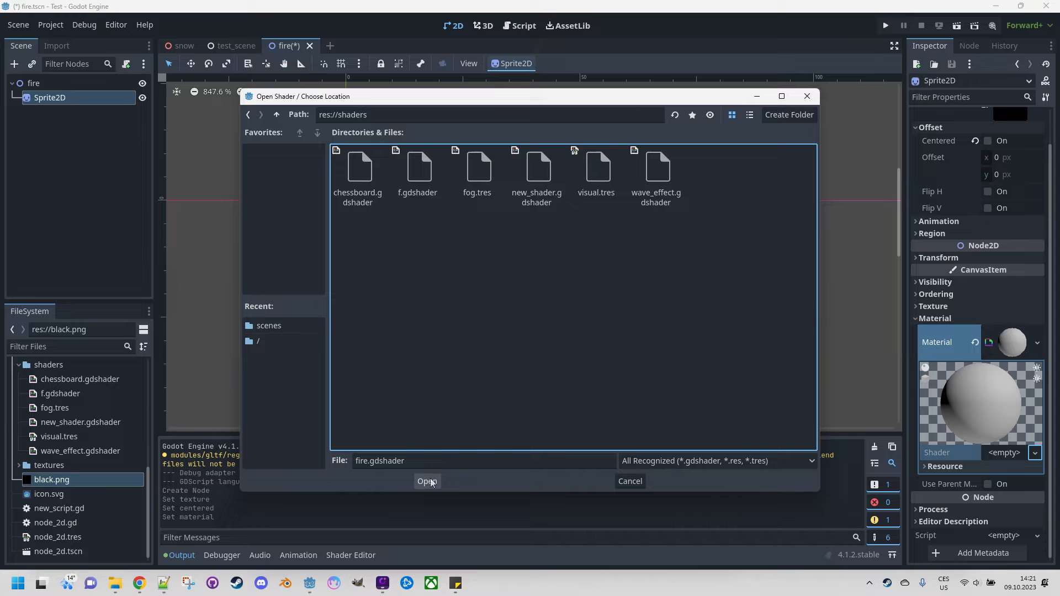
left_click(427, 482)
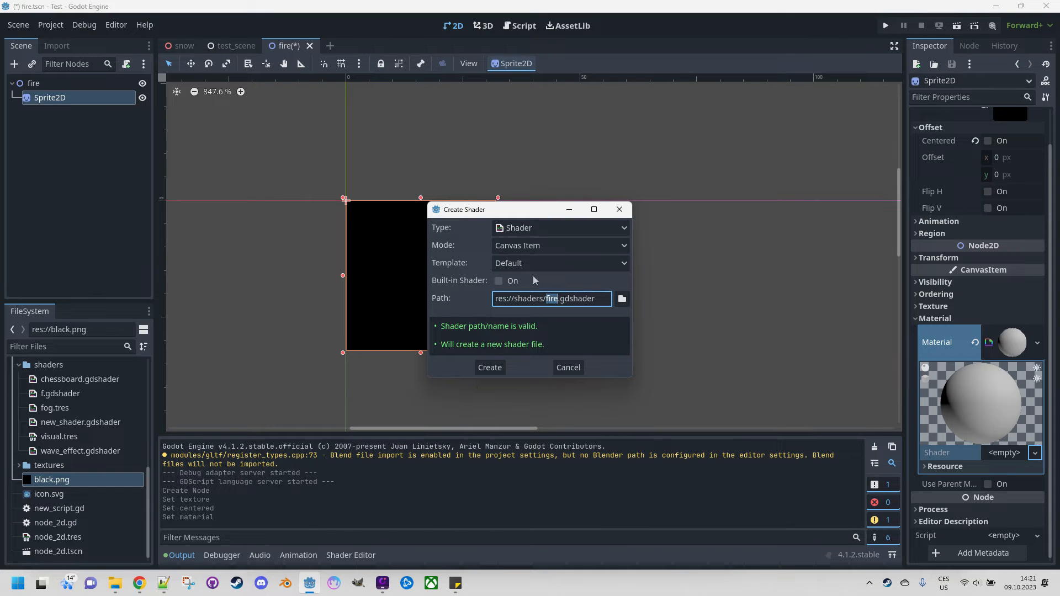
left_click(489, 367)
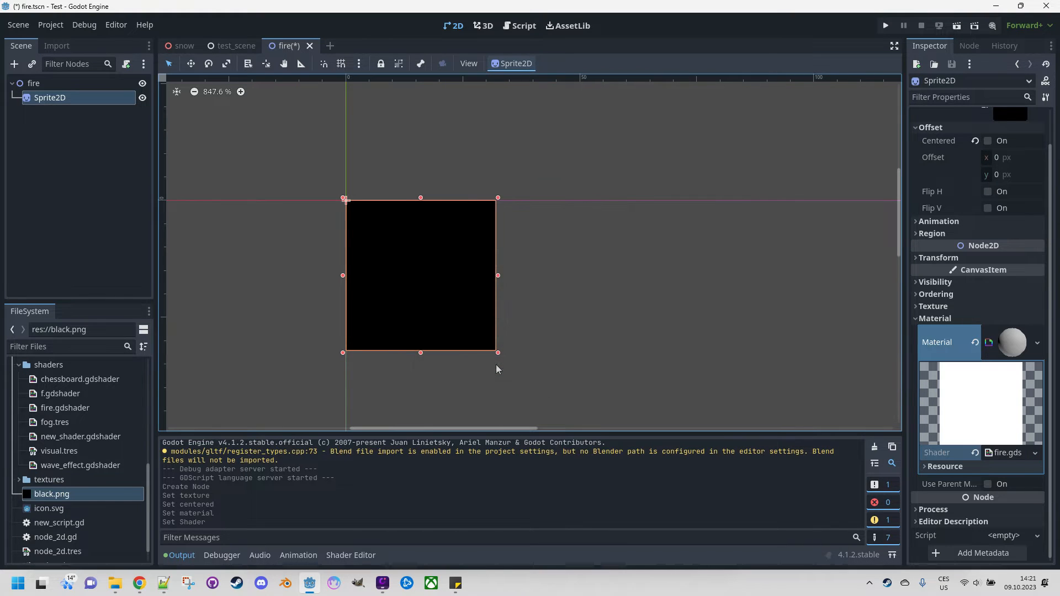
mouse_move(105, 534)
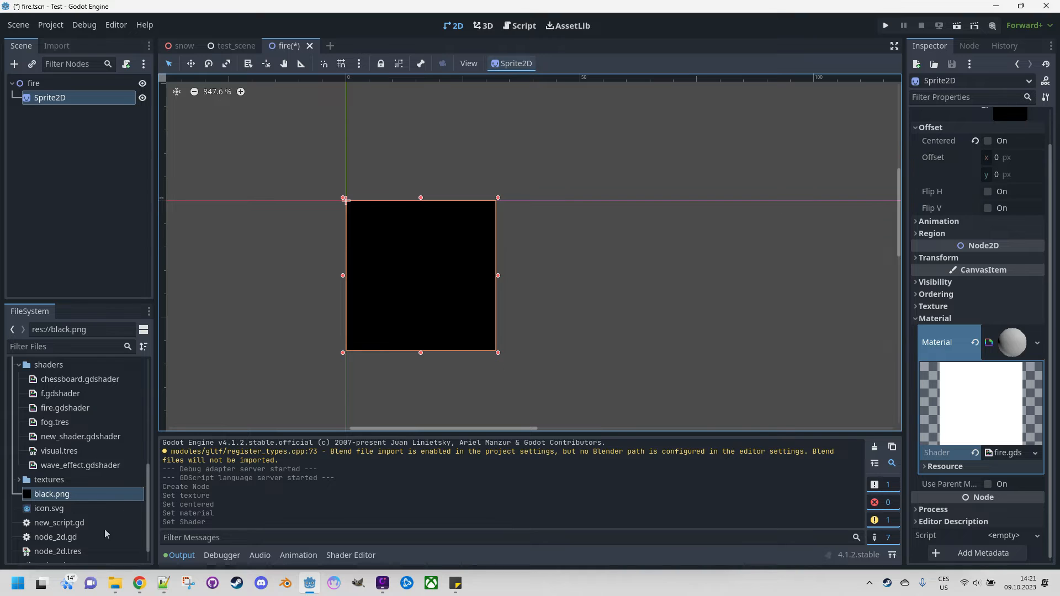
mouse_move(67, 430)
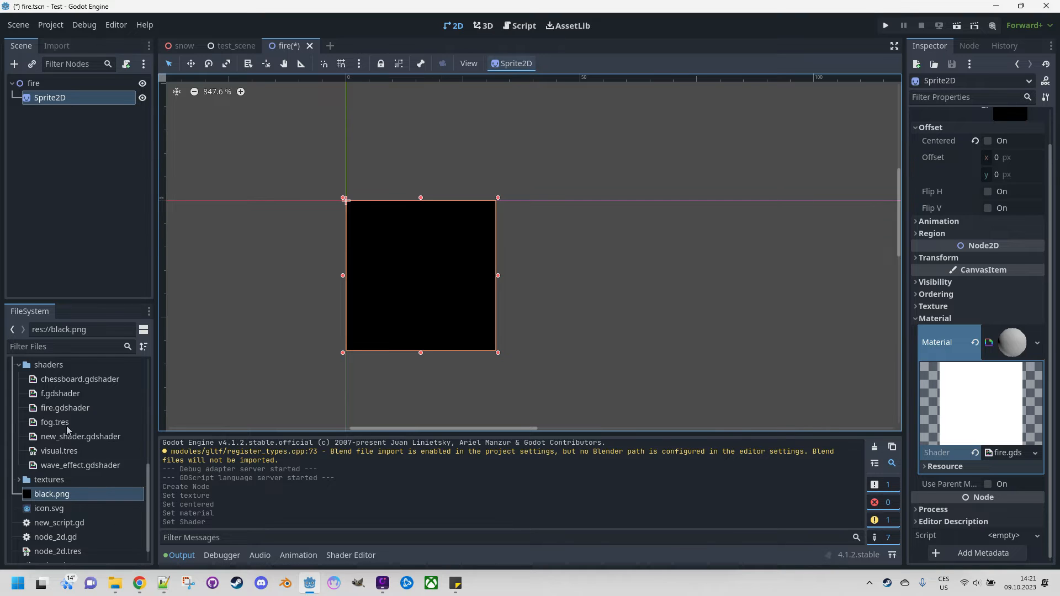
- Open fire.gdshader and add 'render_mode unshaded;' after the shader_type line
double_click(65, 407)
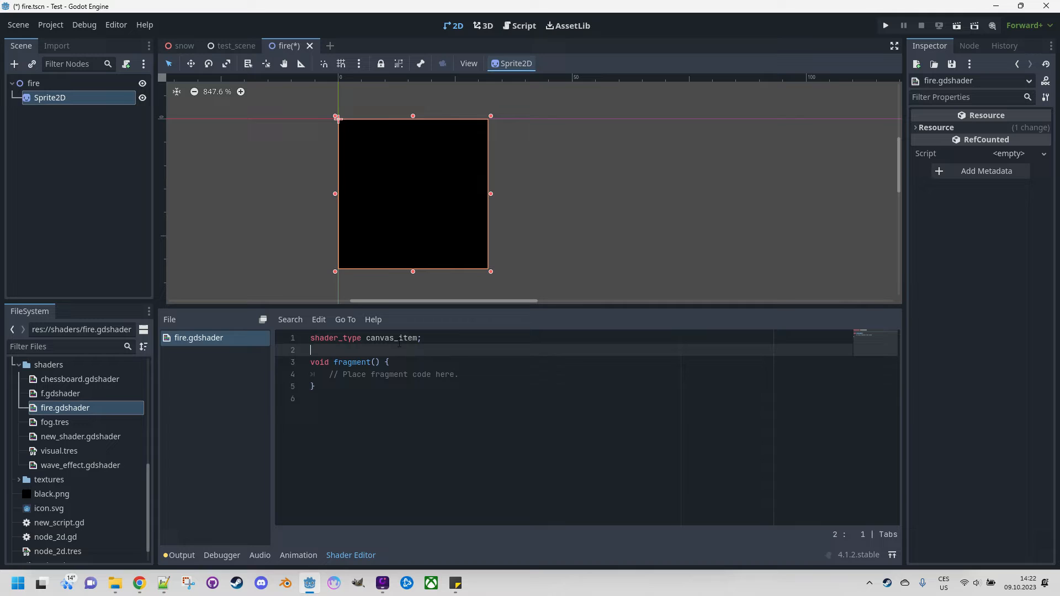
left_click(423, 338)
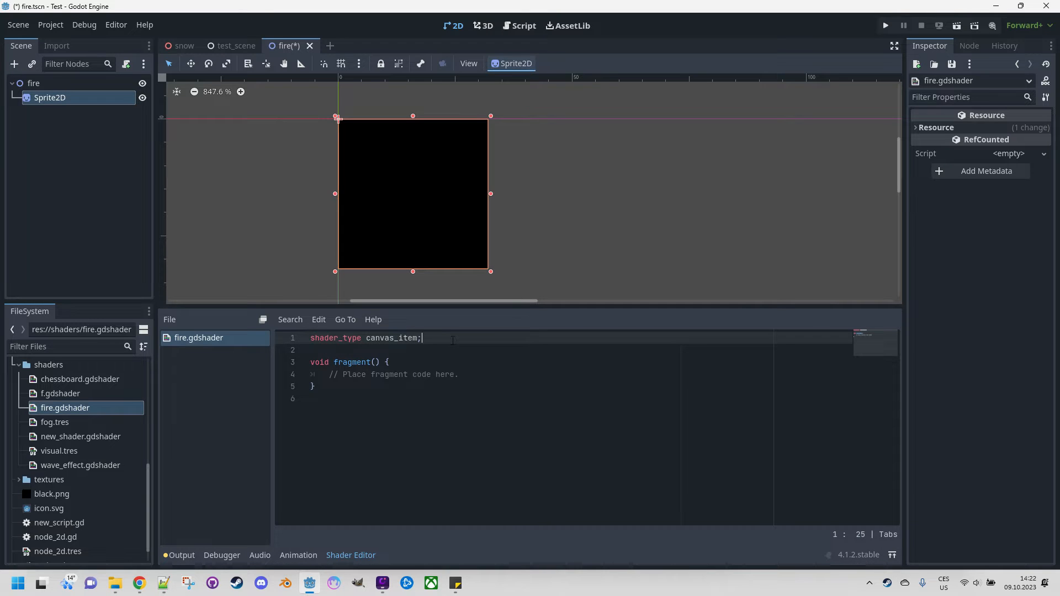
type("render_mode")
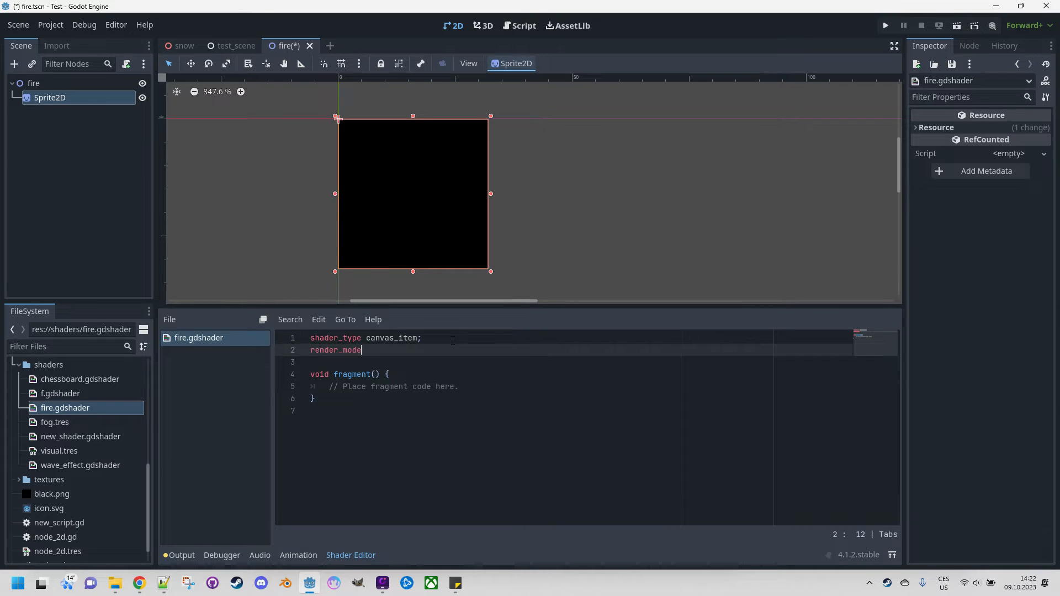
type("unshaded")
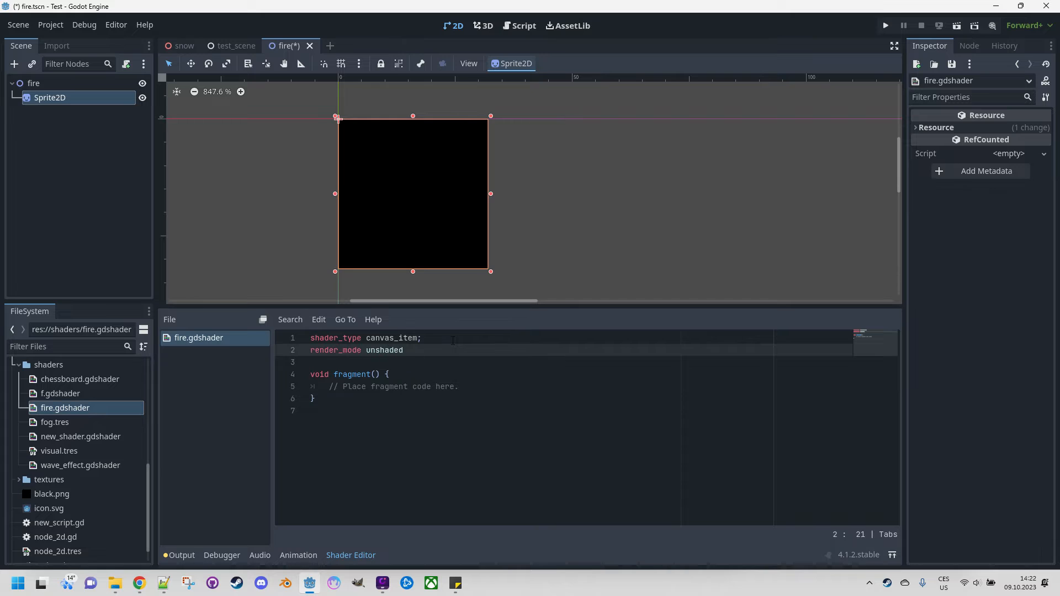
type(";")
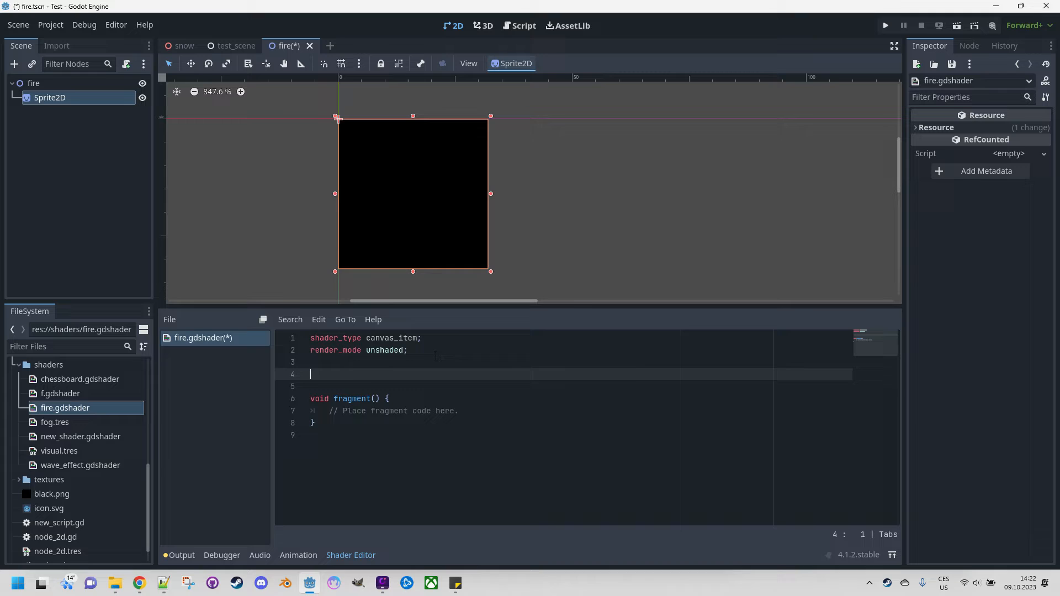
- Declare 'uniform vec4 base_color : source_color' defaulting to orange (1.0, 0.75, 0.3)
type("uniform")
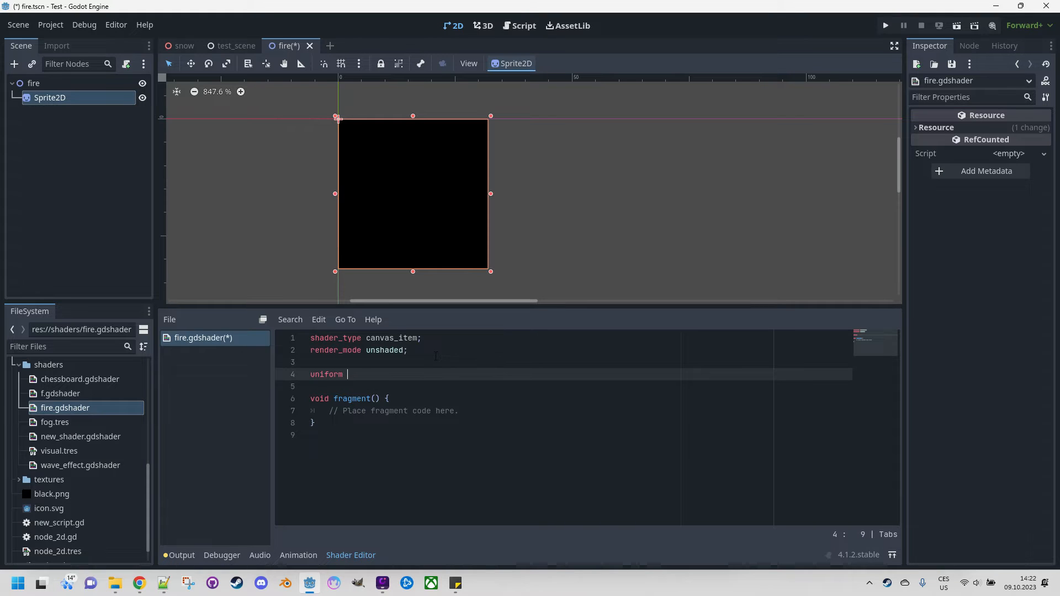
type("vec4")
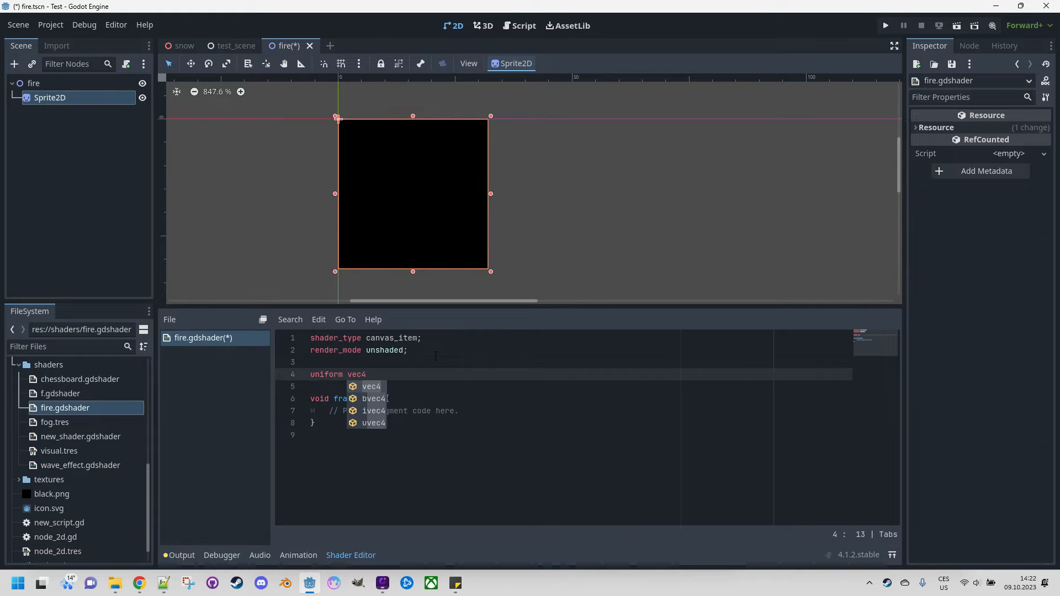
type("base_color")
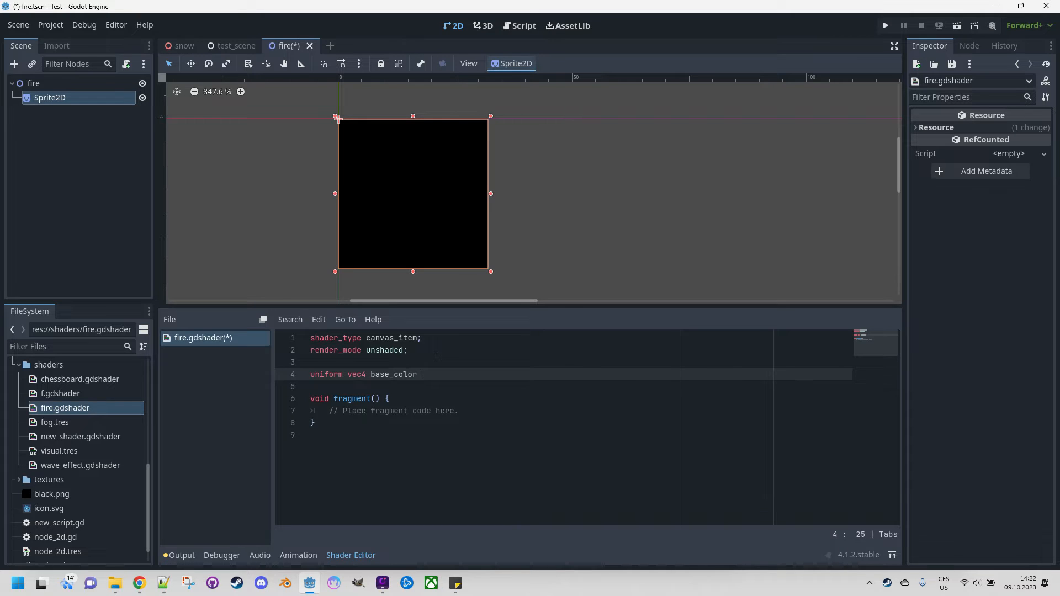
type(": source_color")
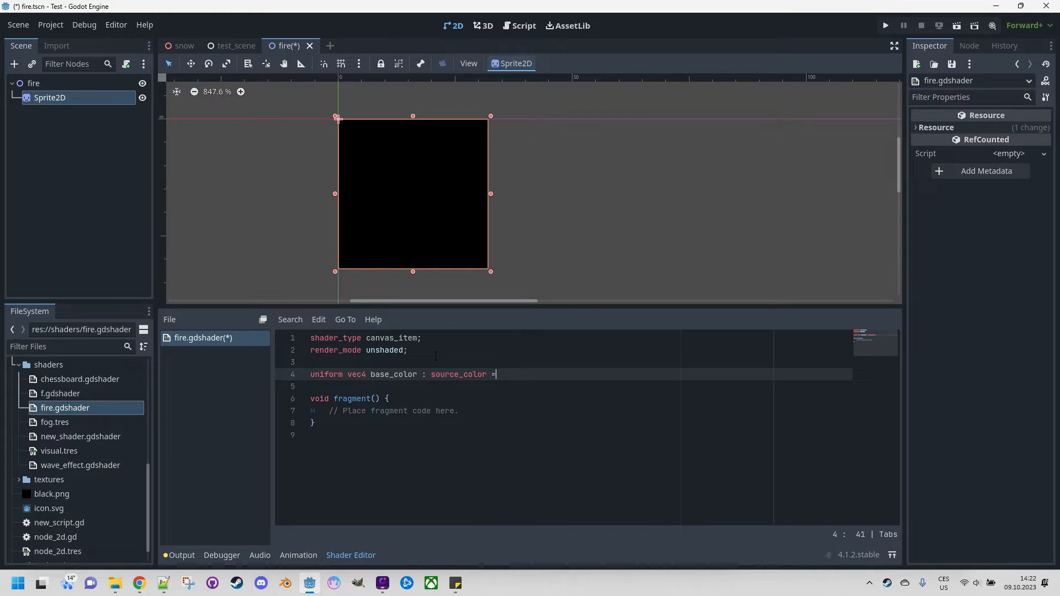
type("=")
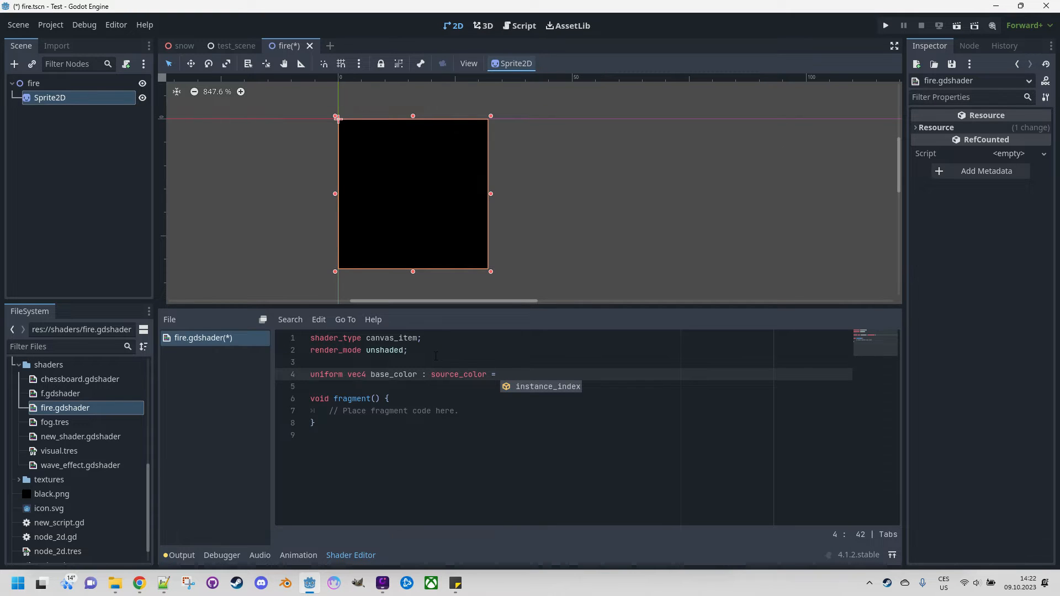
type("vec4(")
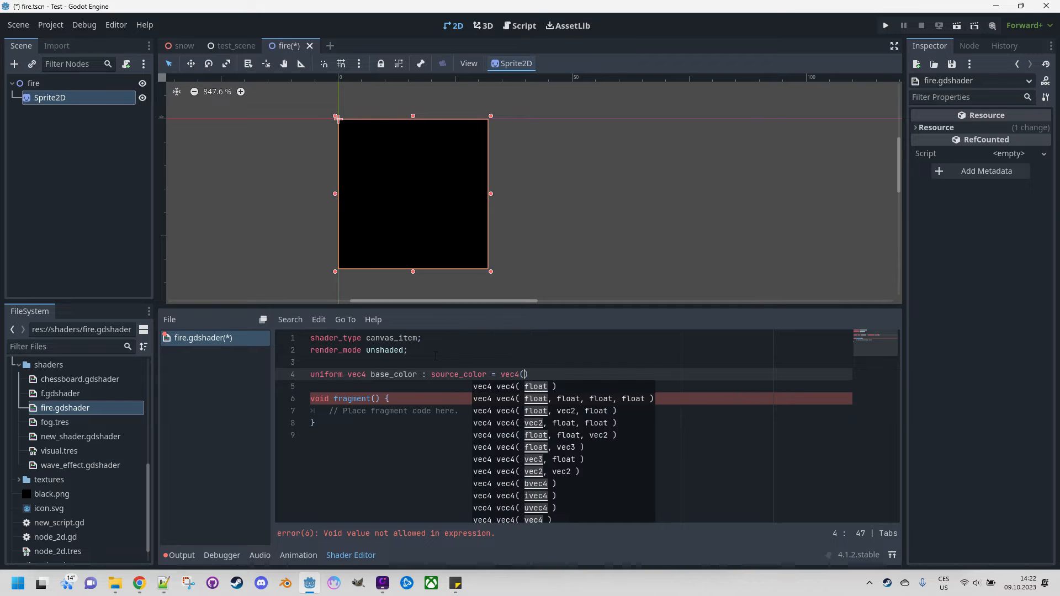
type("1.0,")
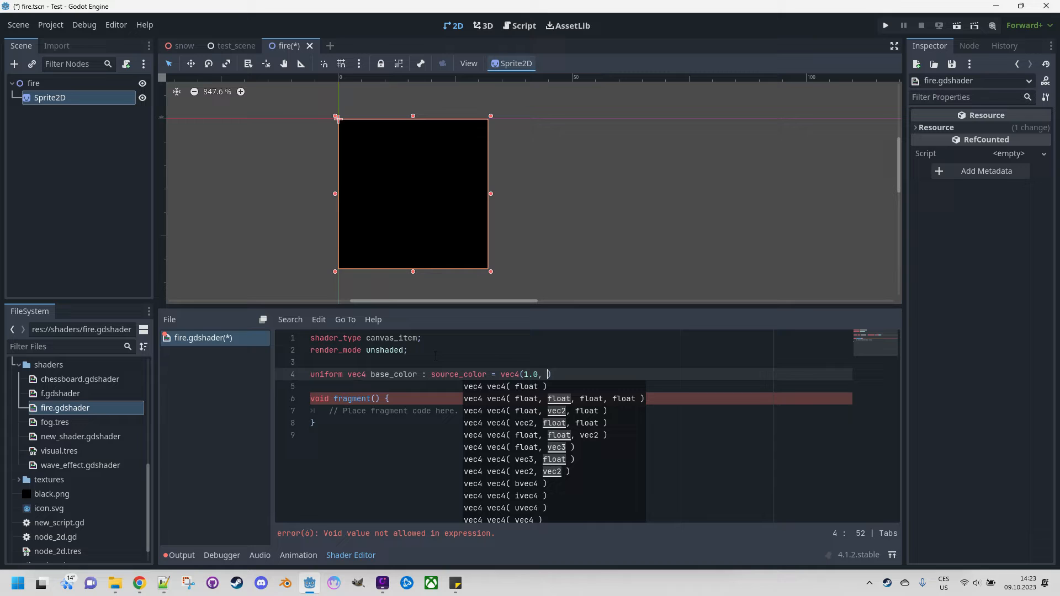
type("0.75")
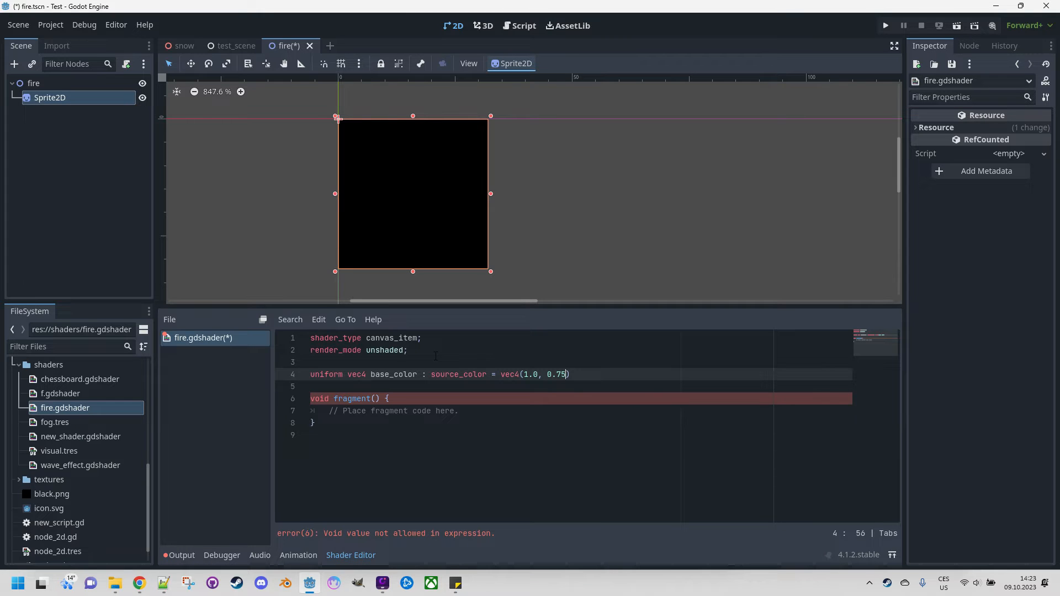
type(",")
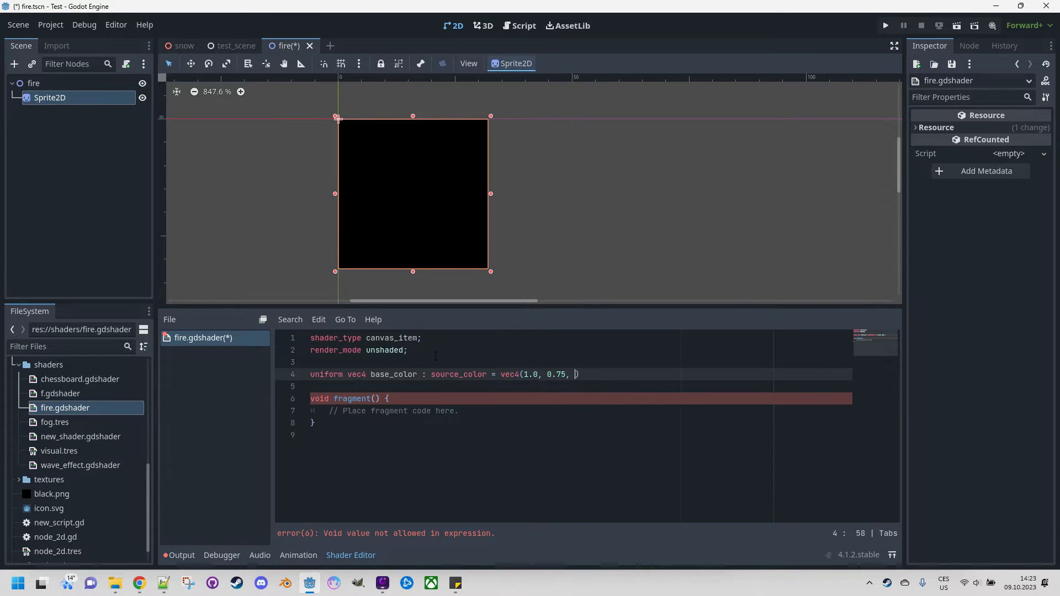
type("0.3, 1.0")
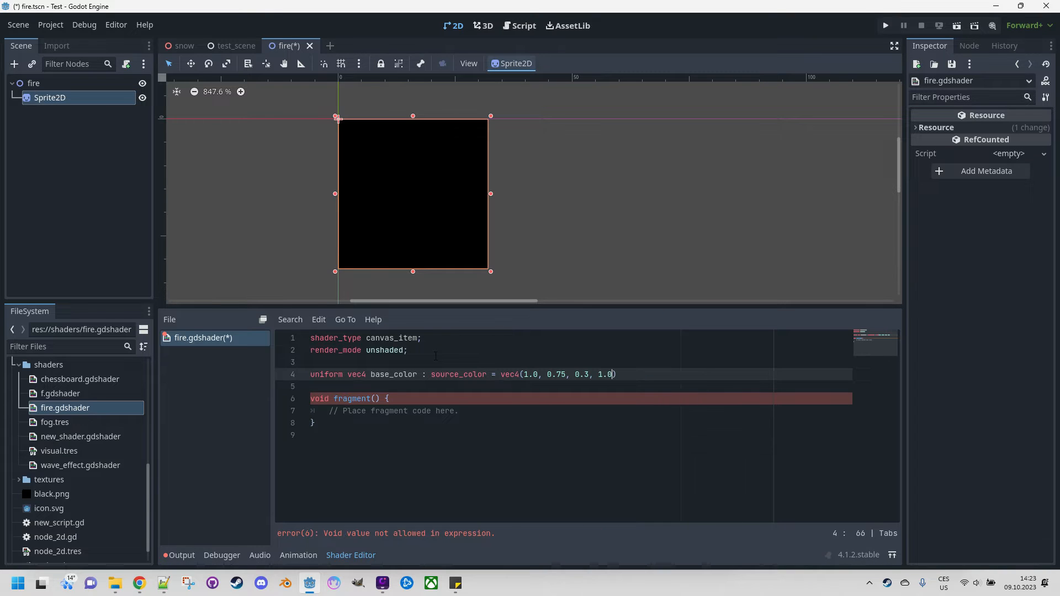
type(");")
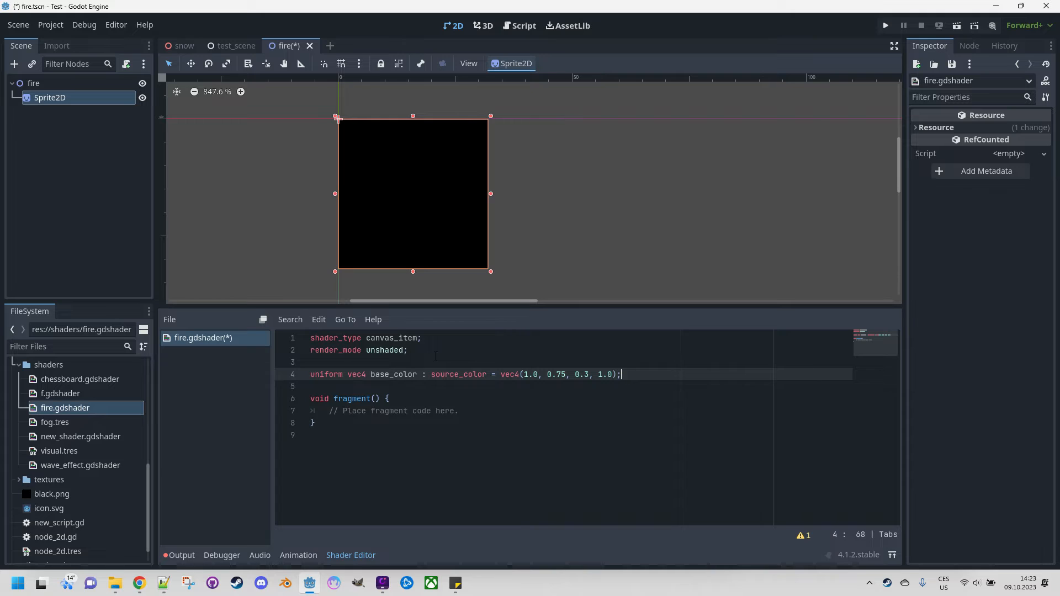
- Declare an edge_color vec4 source_color uniform with a red default below base_color
key("Return")
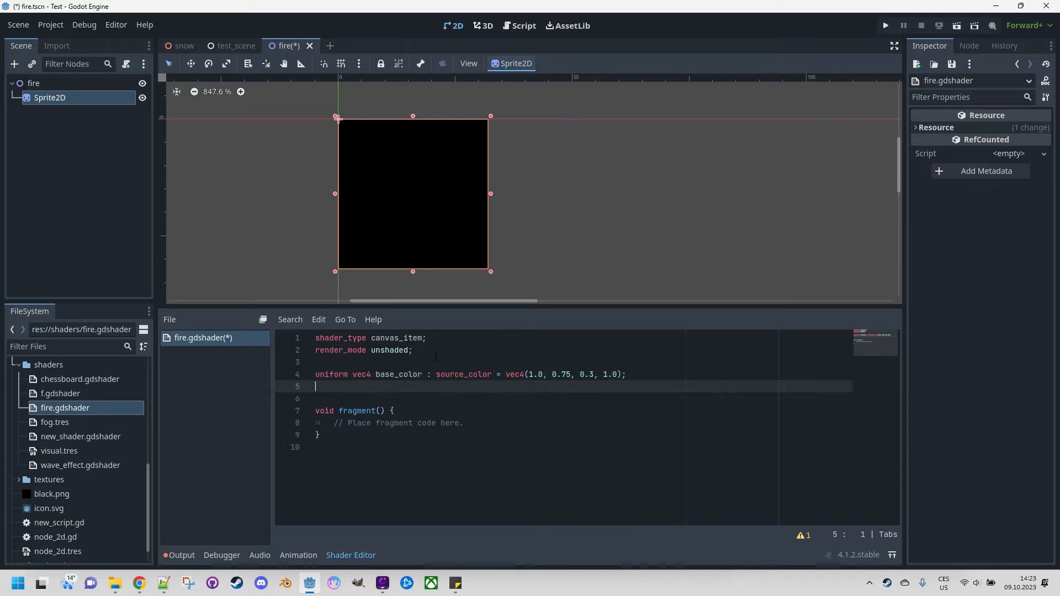
type("umo")
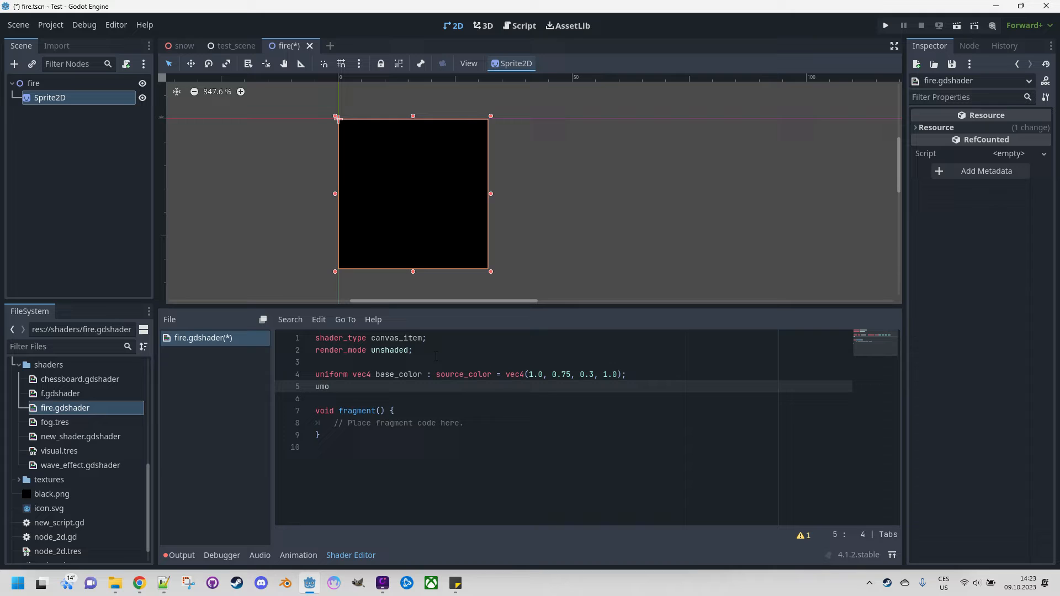
type("niform")
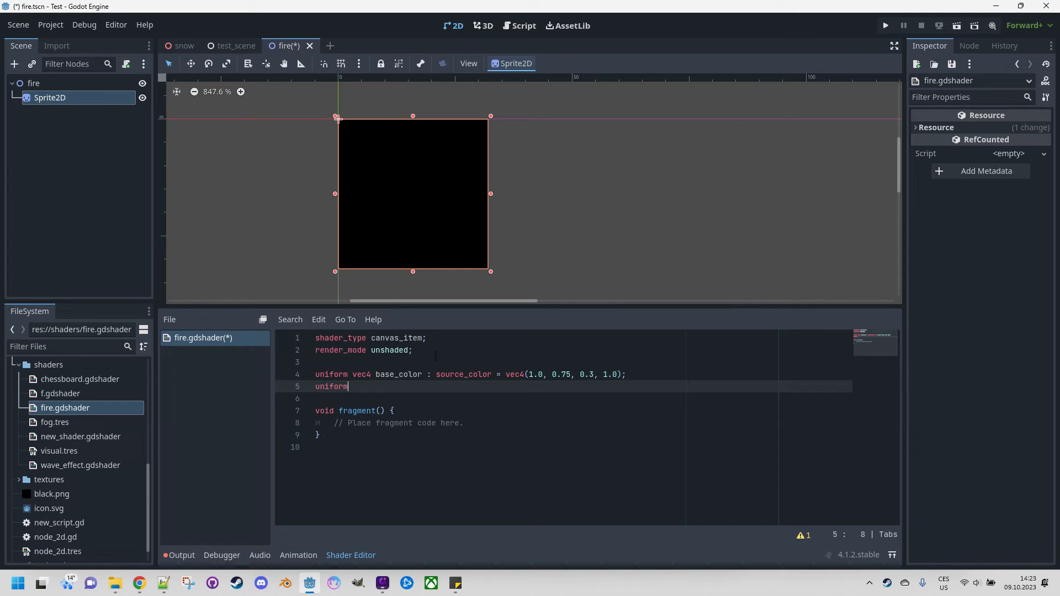
type("vec4")
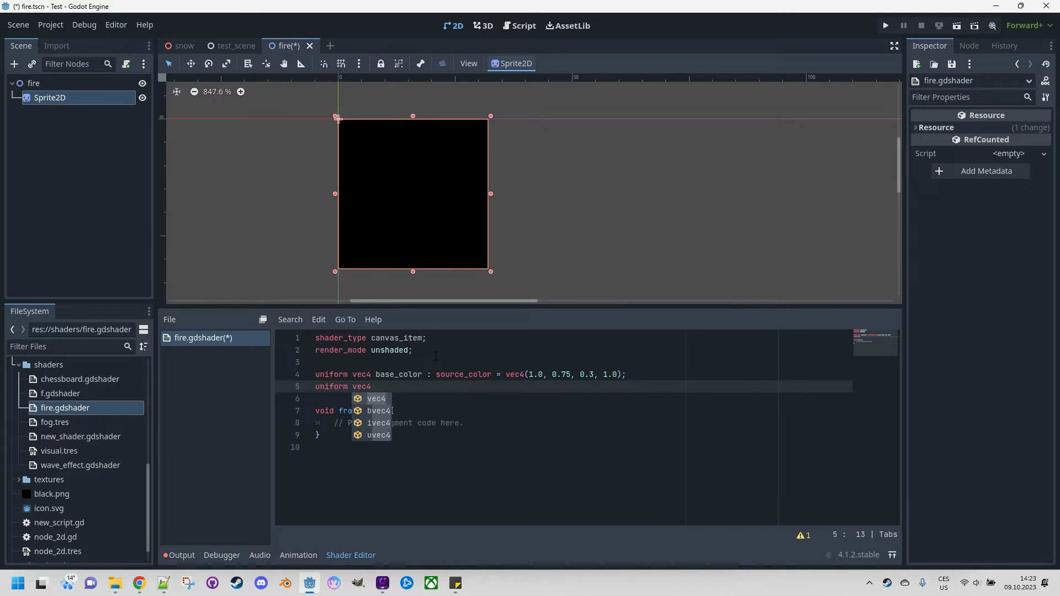
type("ed")
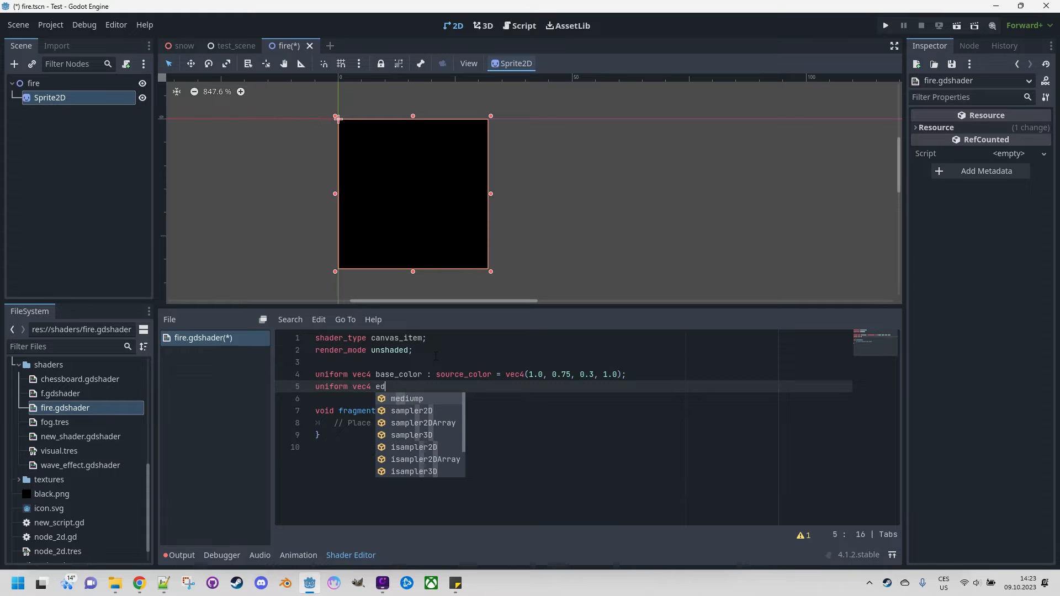
type("dge_color")
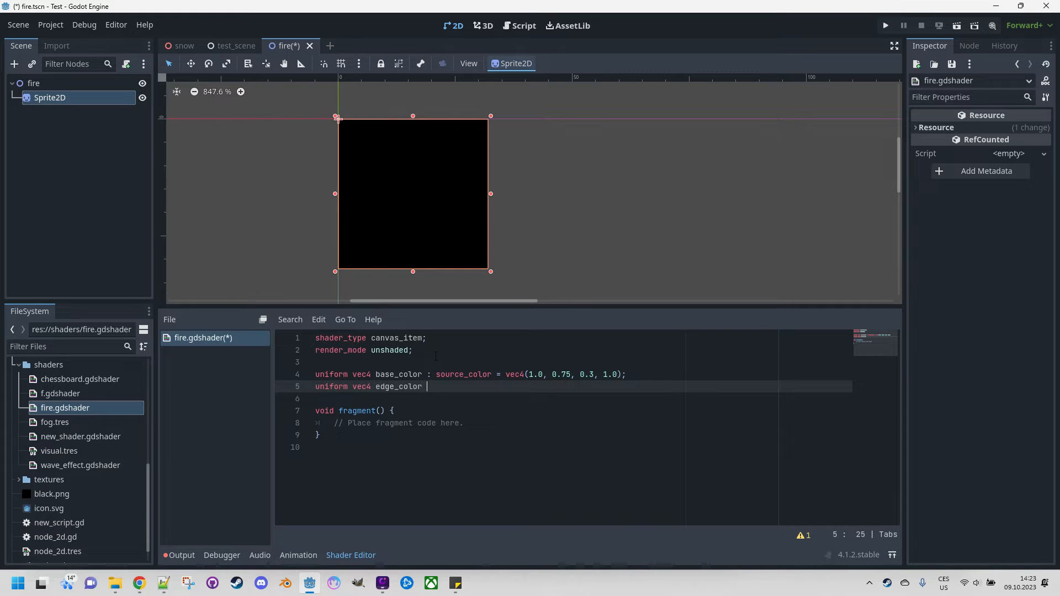
type(": source_color")
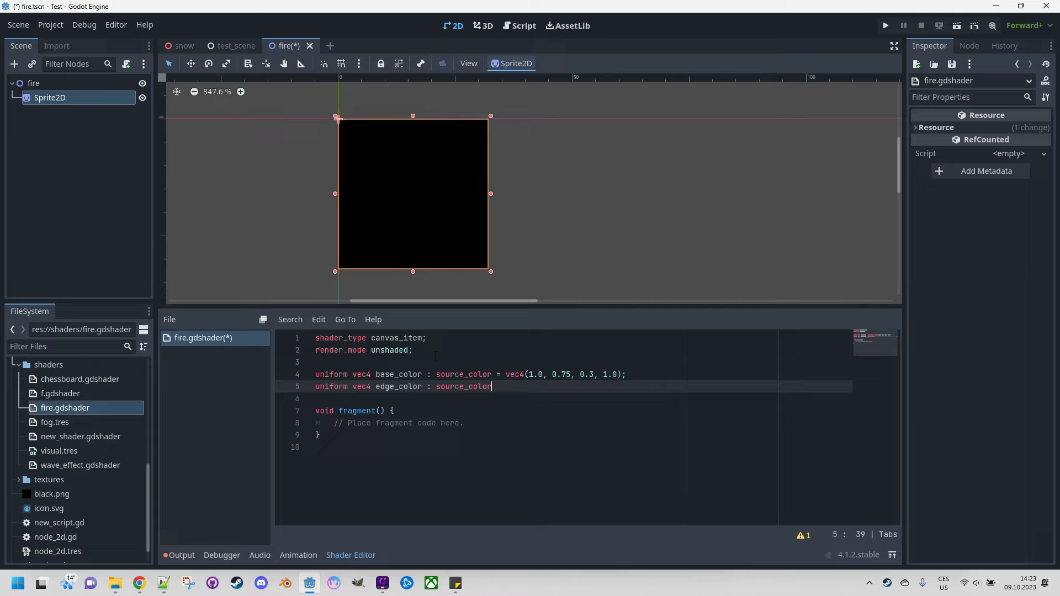
type("= vec4")
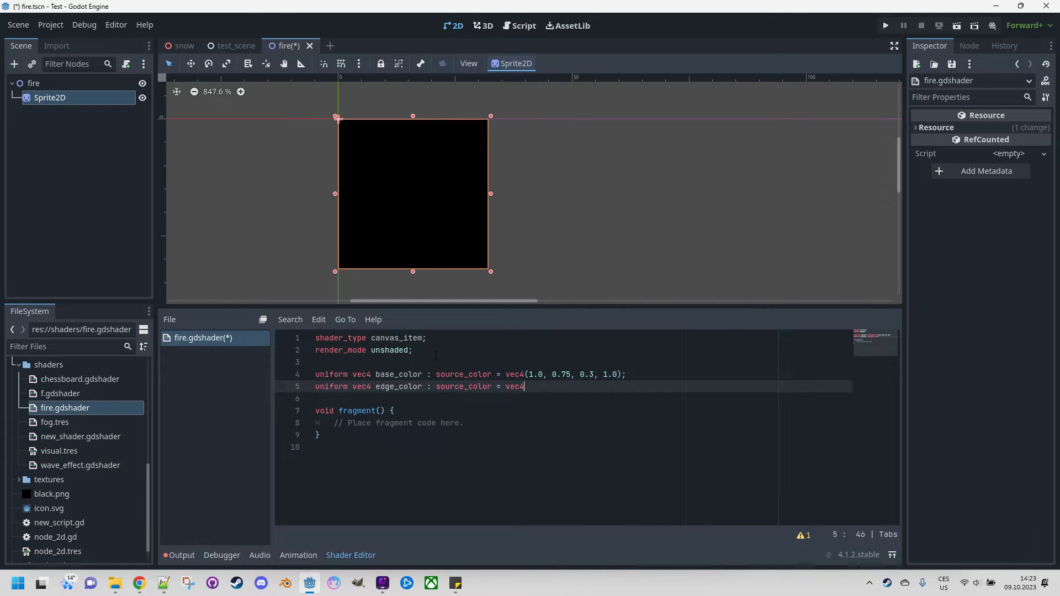
type("(1")
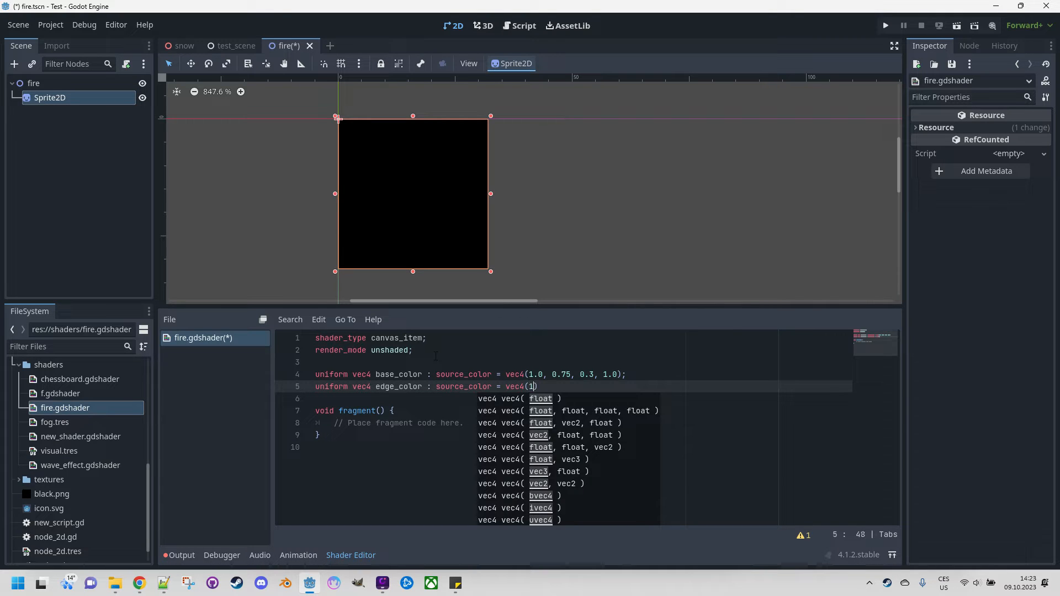
type(".0,")
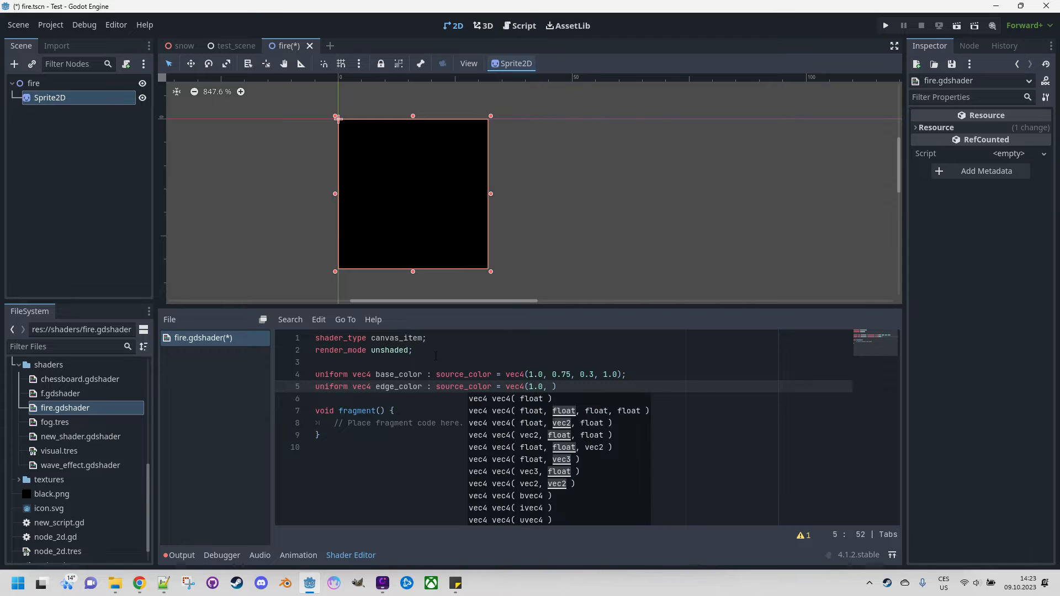
type("0.1, 0.0, 1.0")
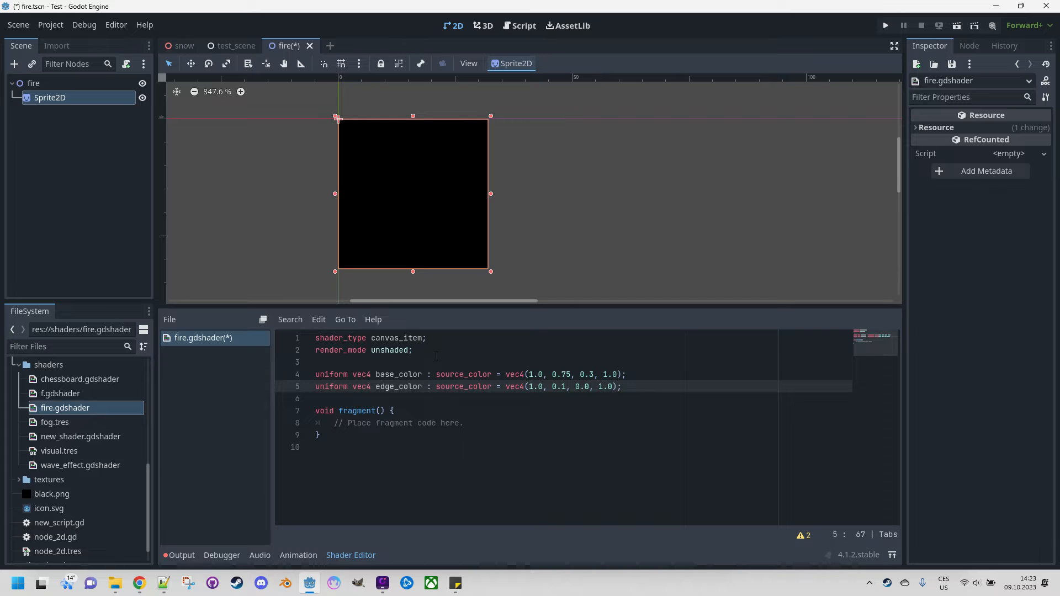
type("uniform fl")
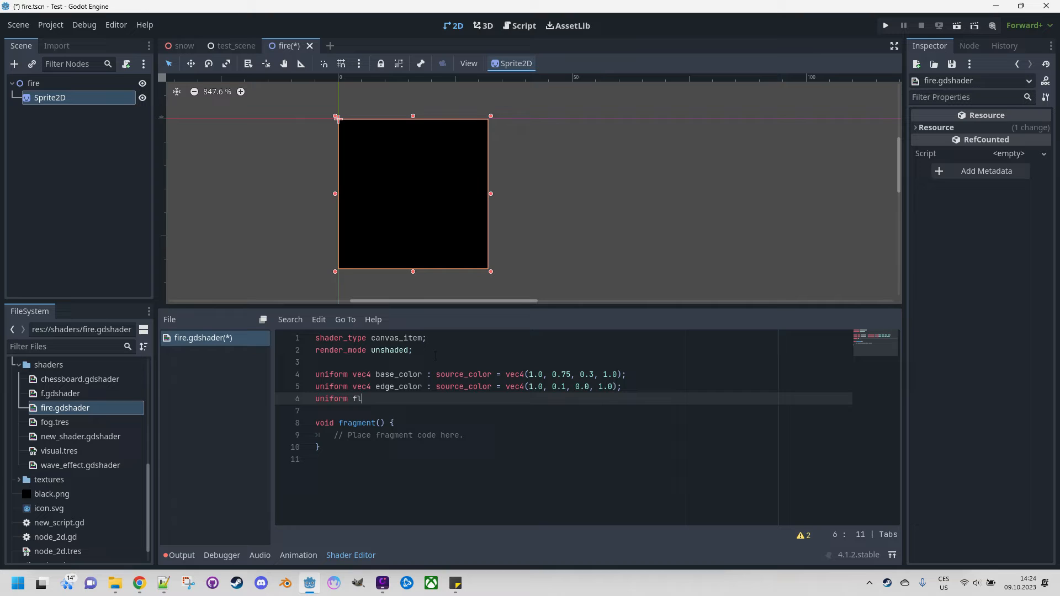
- Declare 'uniform float fire_alpha : hint_range(0.0, 1.0) = 1.0;'
type("oat")
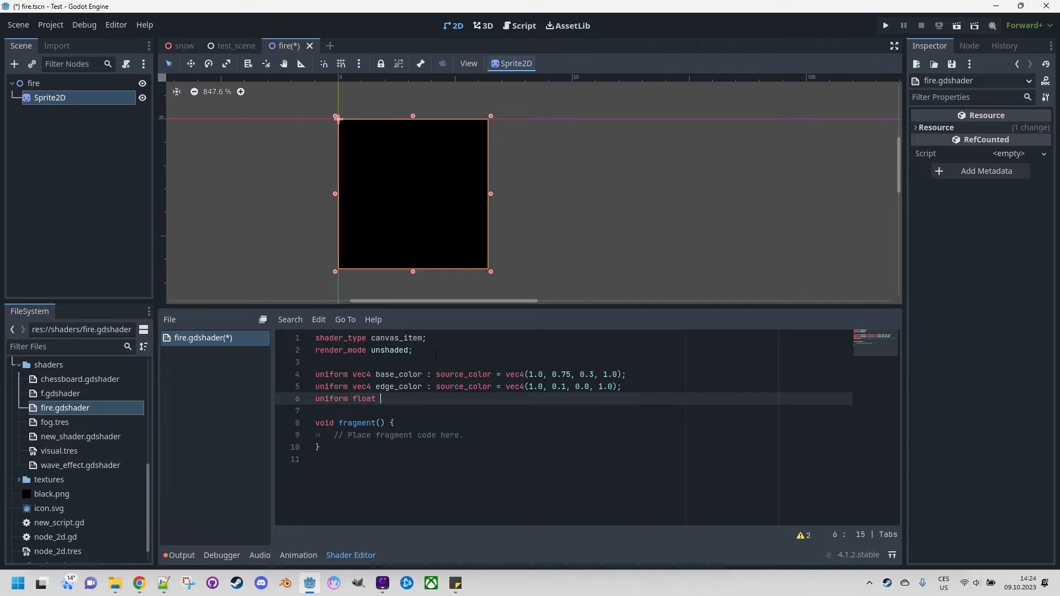
type("fire_alpha :")
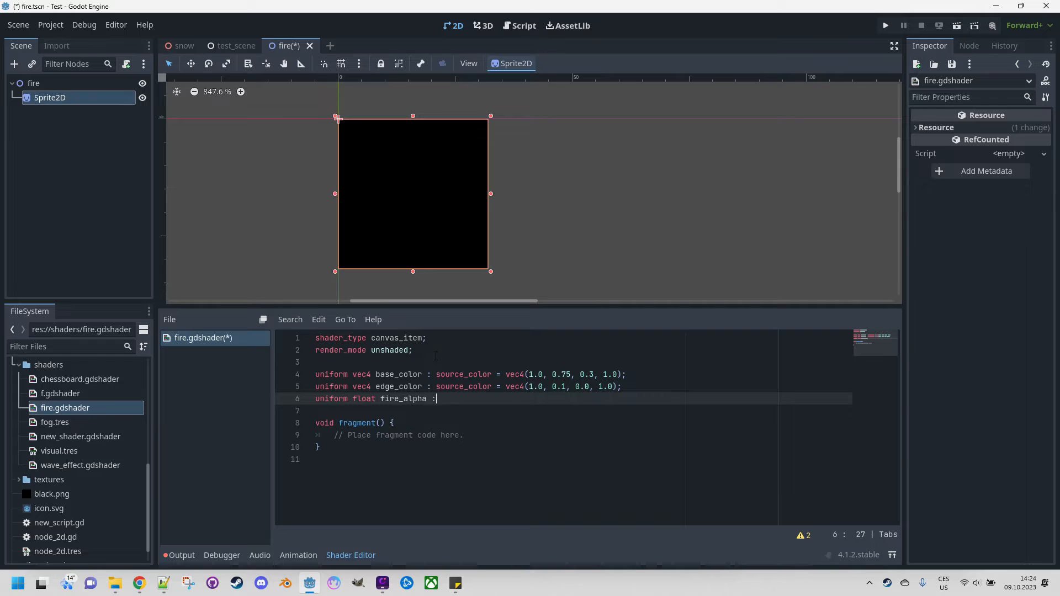
type("hint_range(0.0, 1.0")
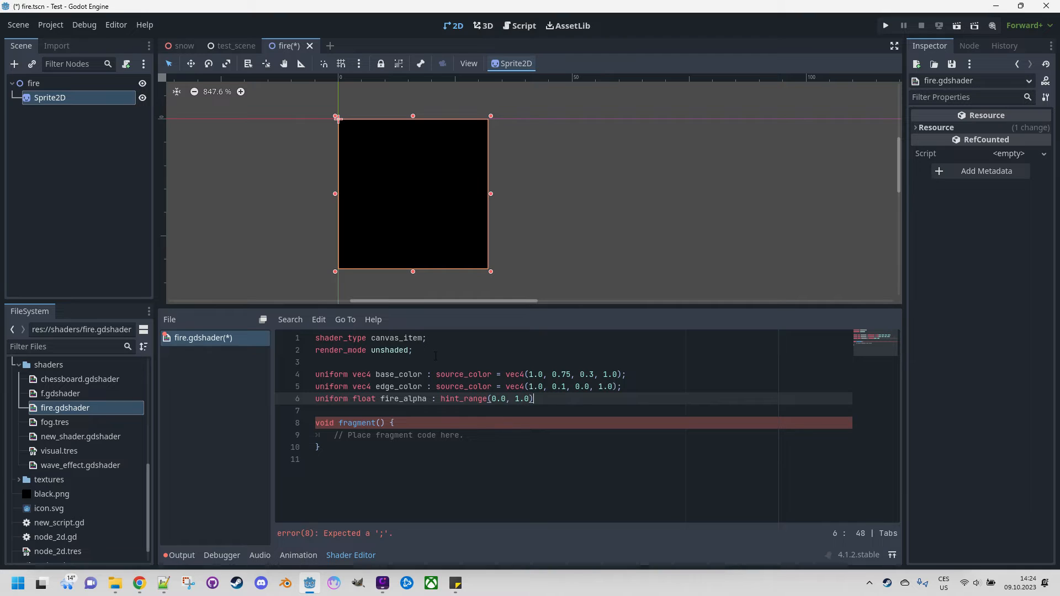
type("=")
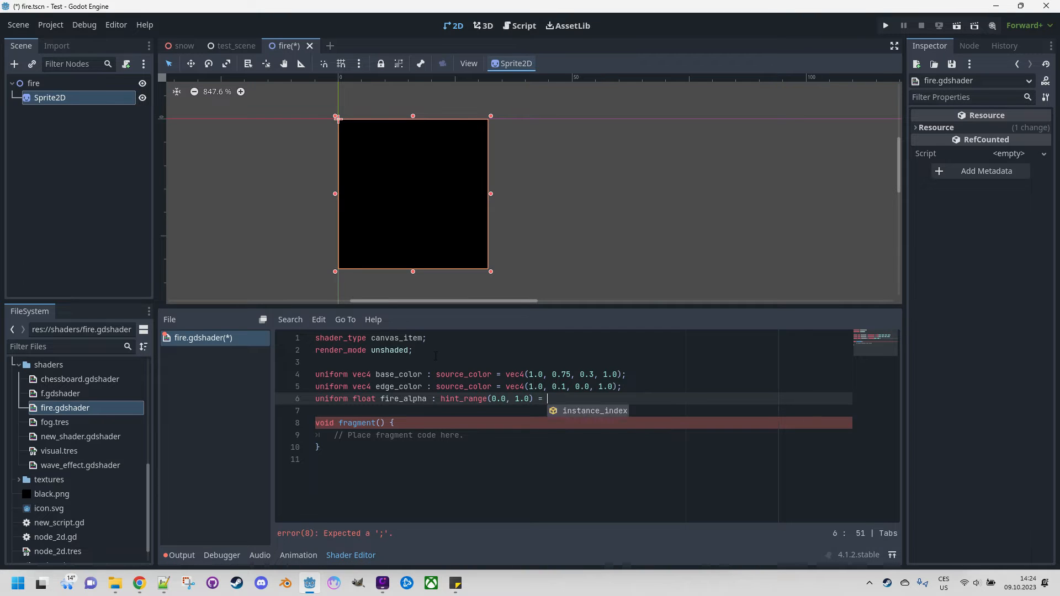
type("1.0;")
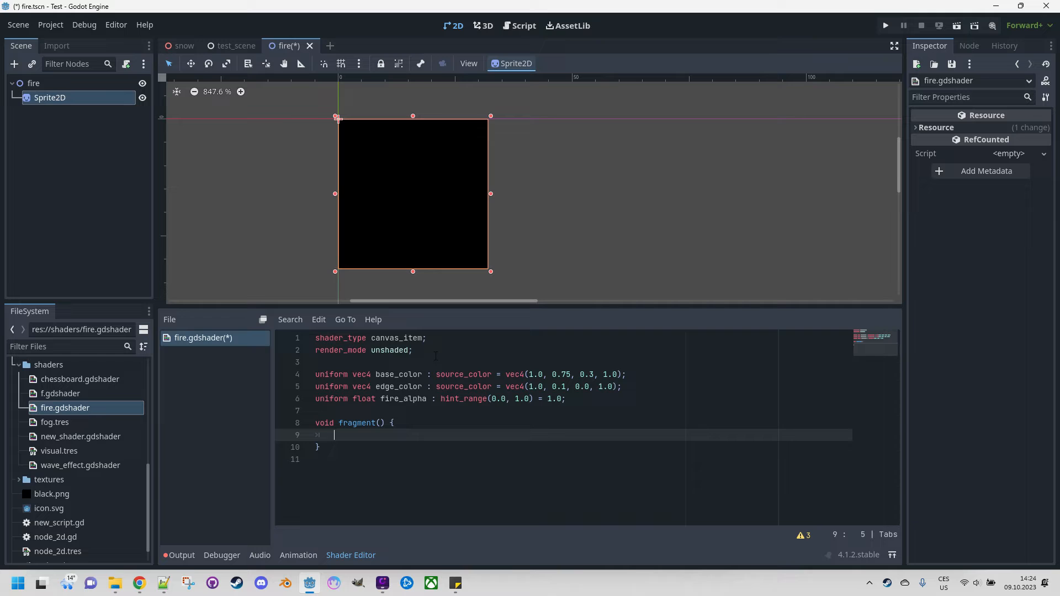
- In fragment(), set 'vec4 fire_color = base_color;'
type("vec4")
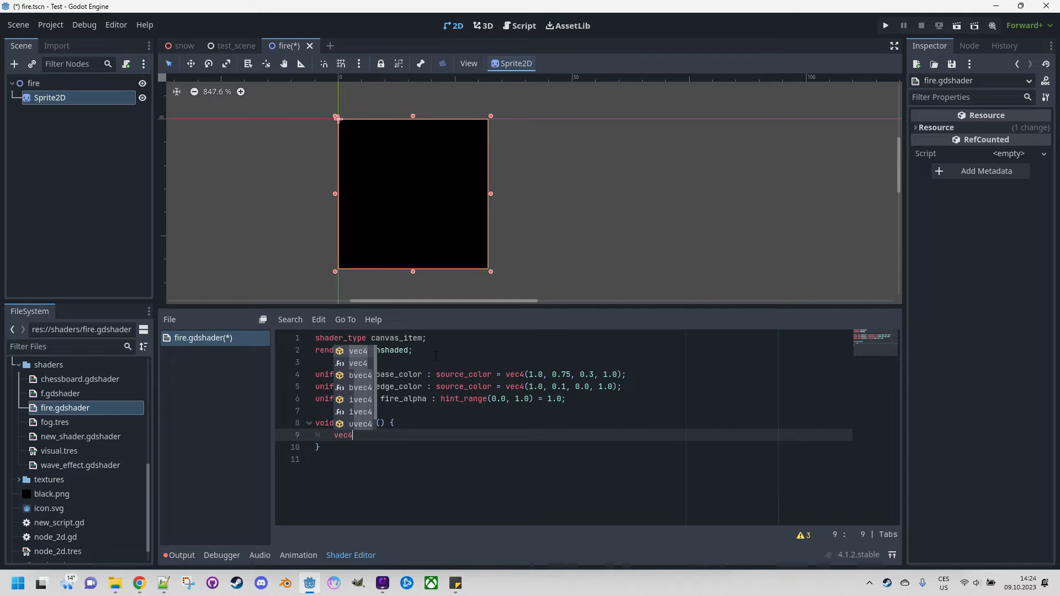
type("fire_color =")
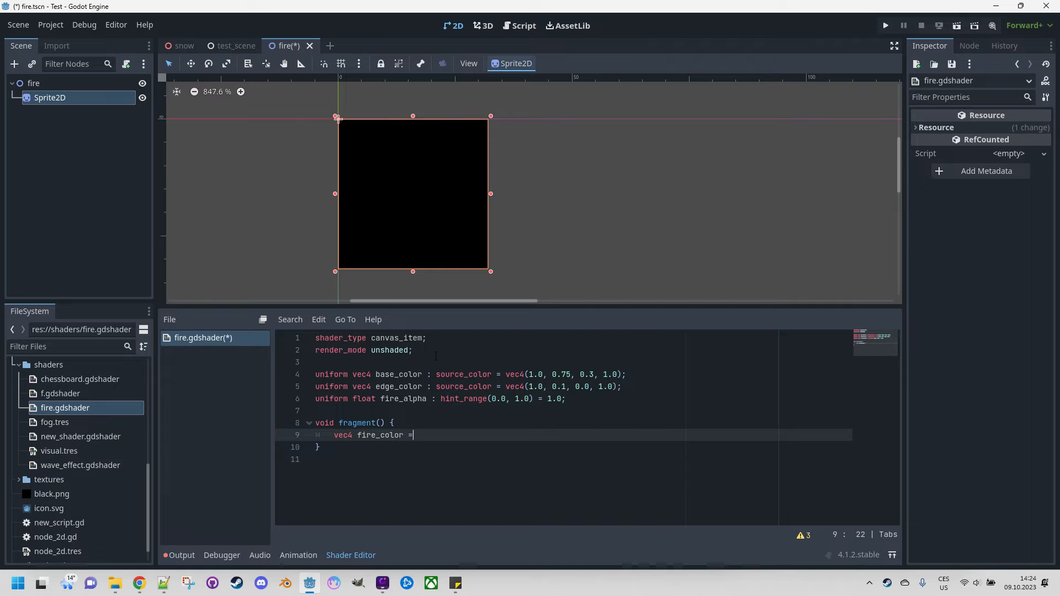
type("bas")
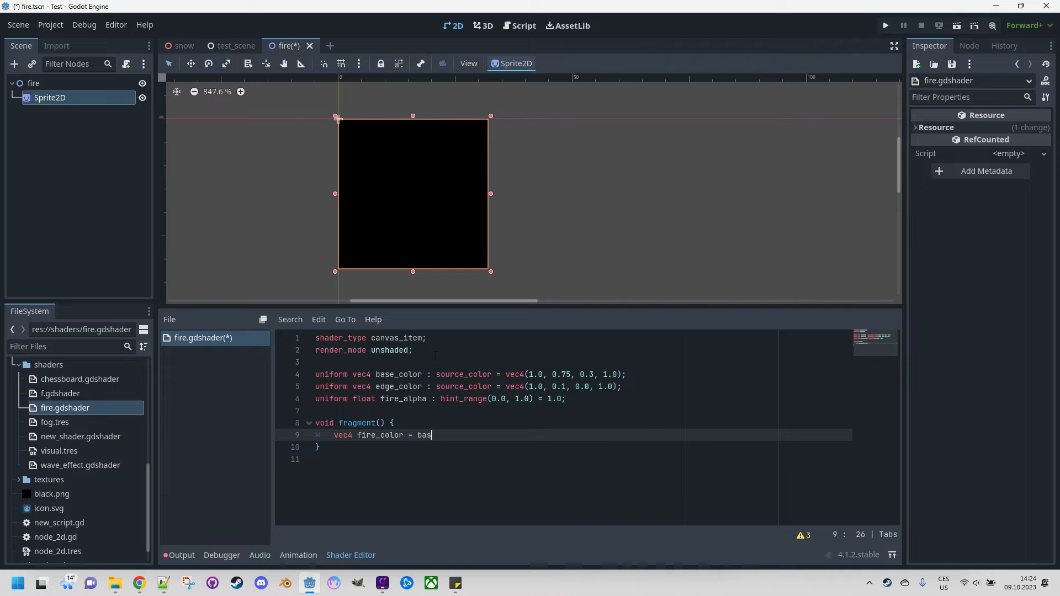
type("e_color;")
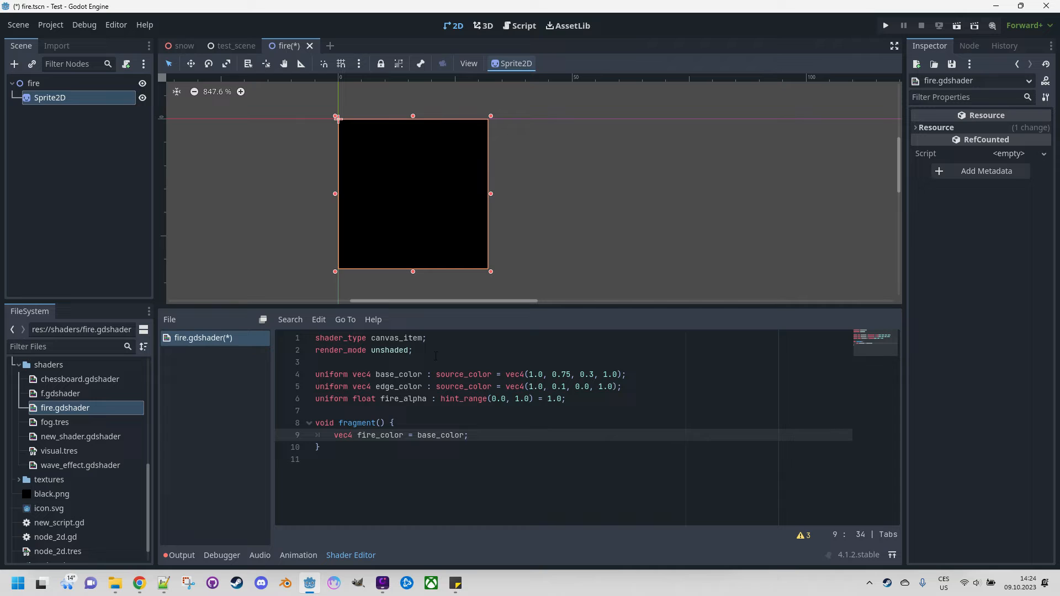
- Output 'COLOR = vec4(fire_color.rgb, fire_alpha);'
type("COLOR")
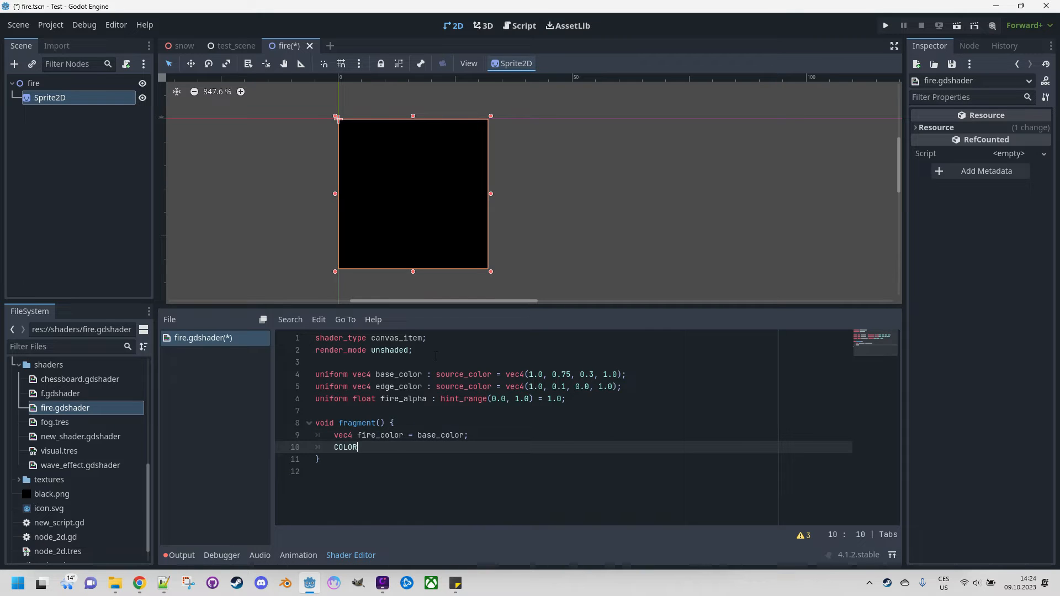
type("=")
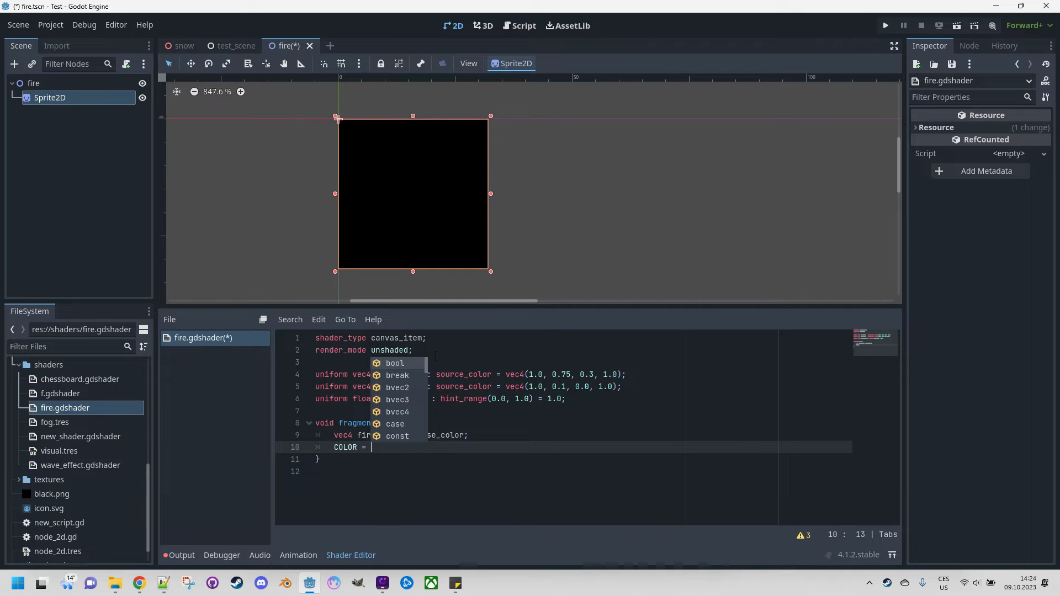
type("vec4(")
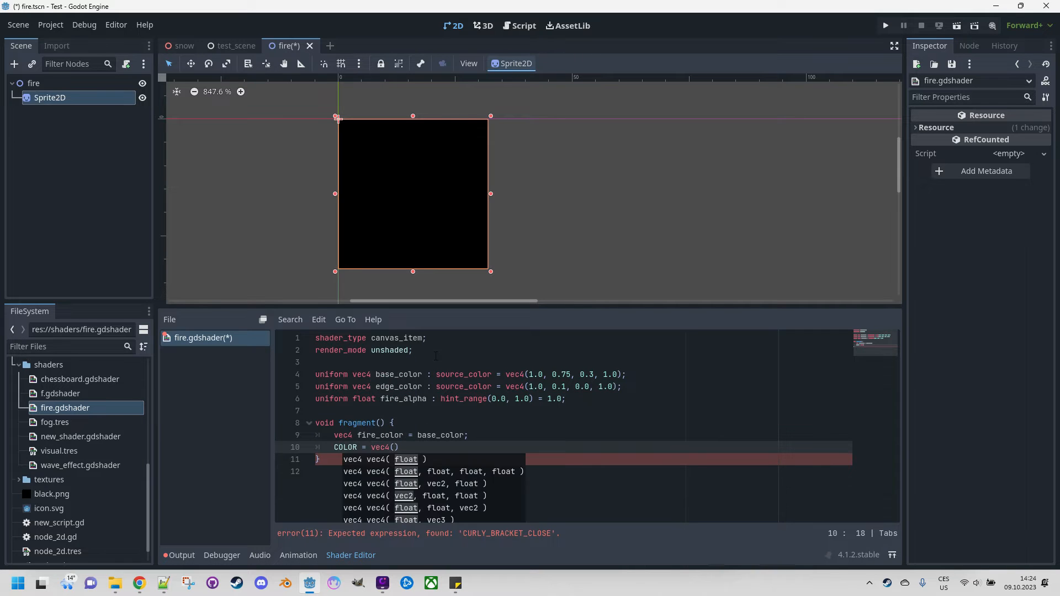
type("fire_color.")
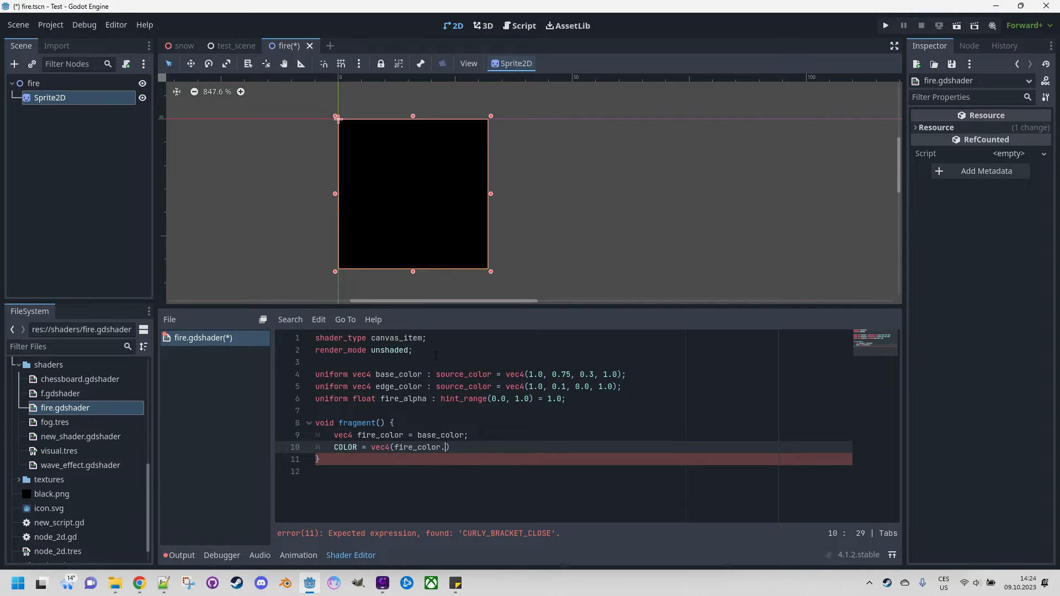
type("rgb")
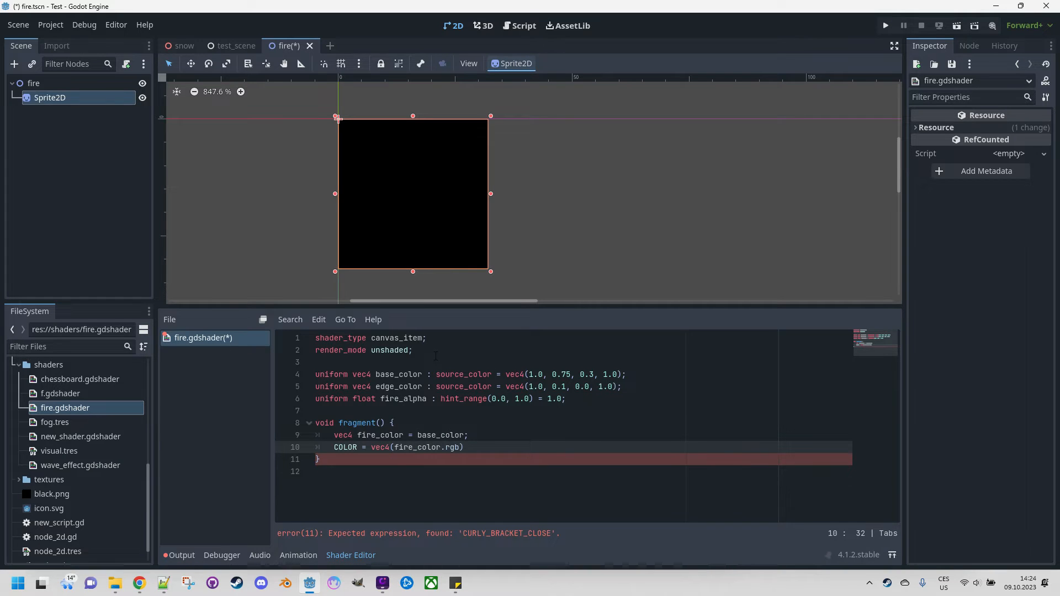
type(", fi")
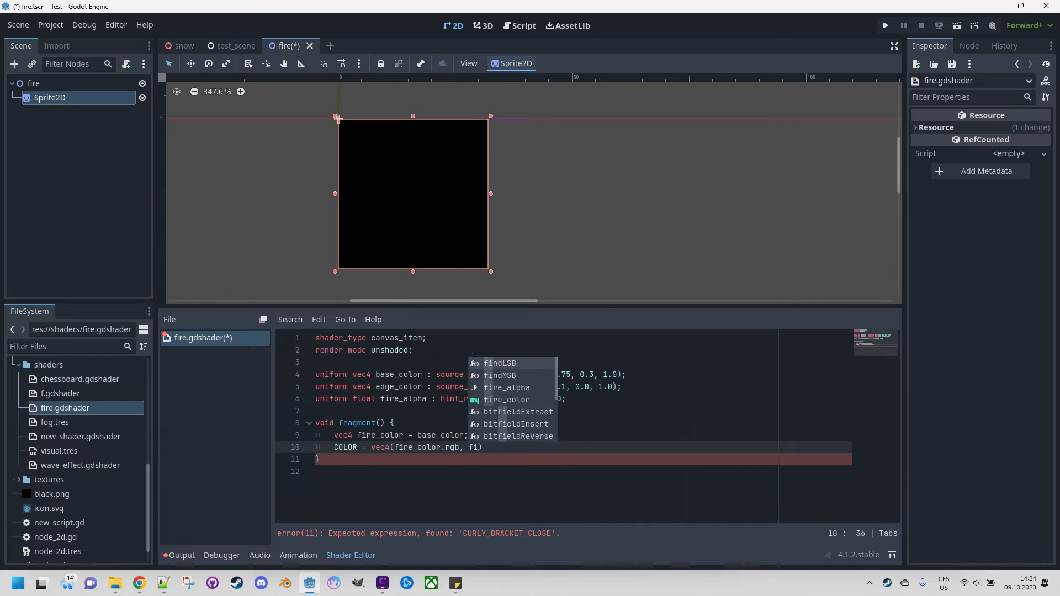
type("fire_alpha);")
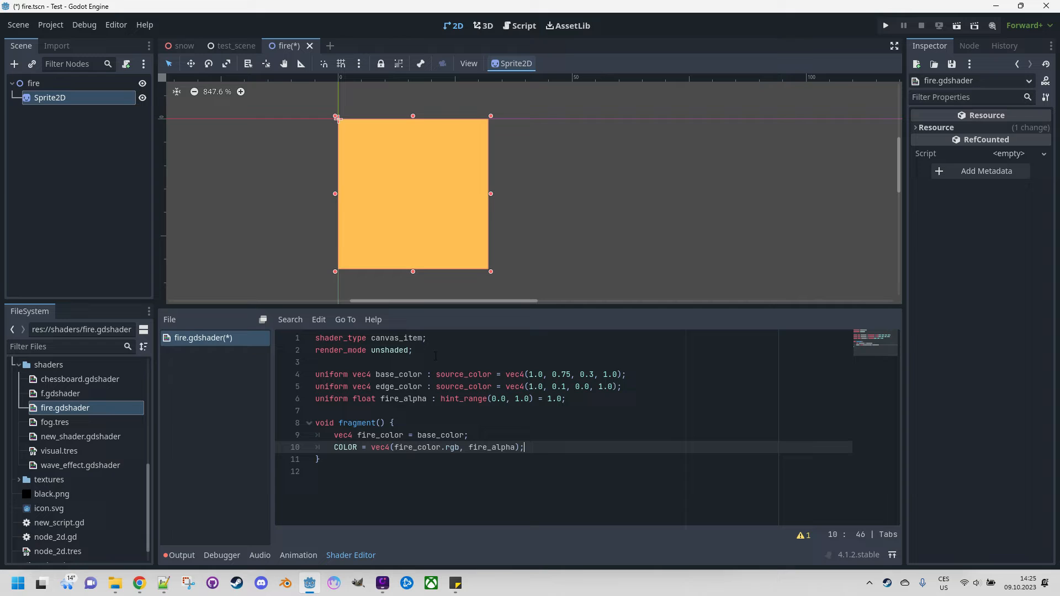
mouse_move(391, 235)
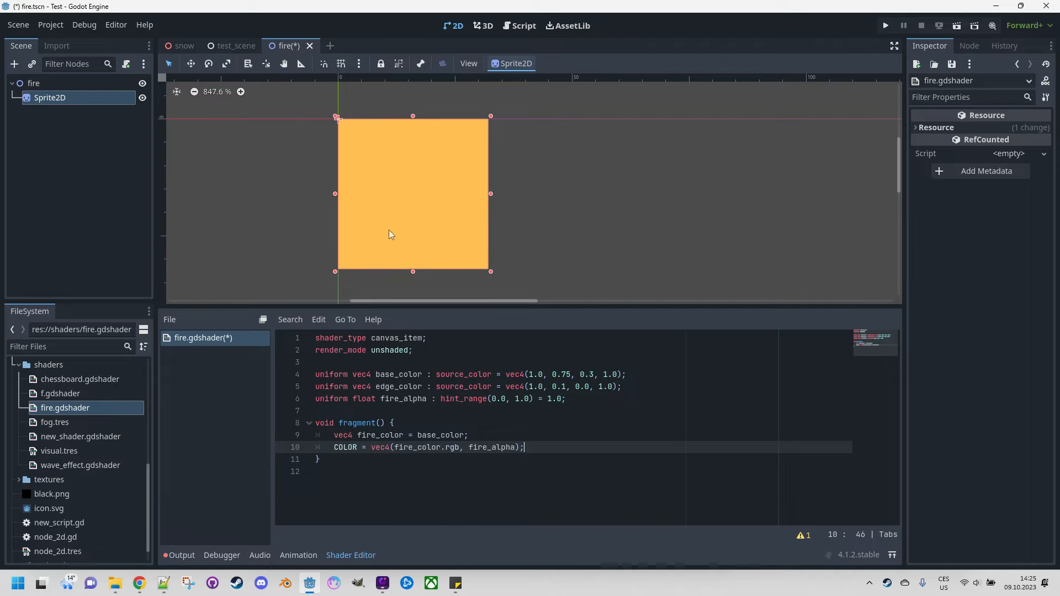
- Select Sprite2D and expand Shader Parameters to show Base Color, Edge Color, Fire Alpha
left_click(49, 98)
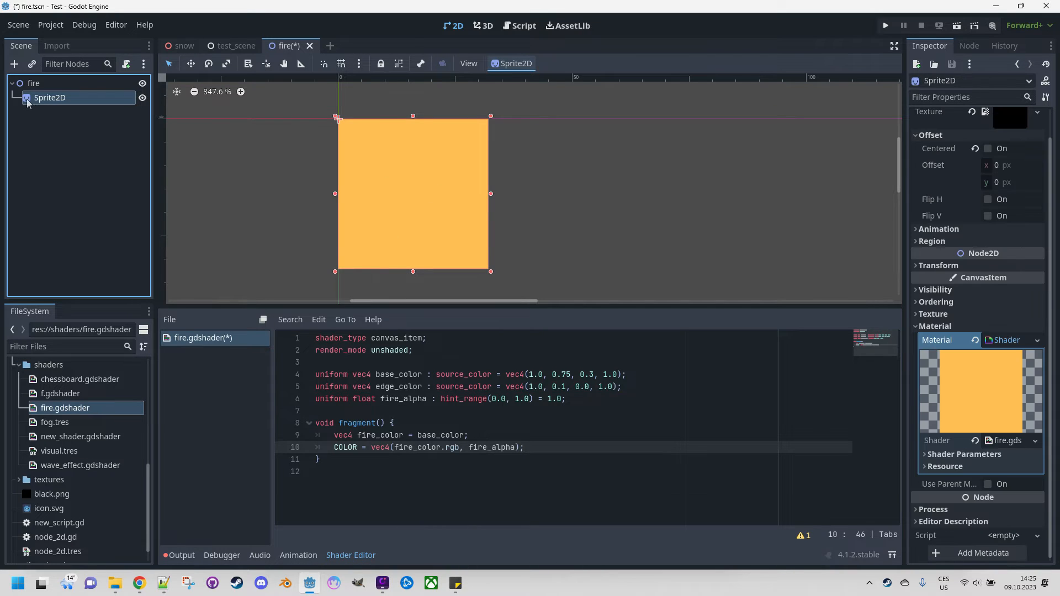
left_click(964, 454)
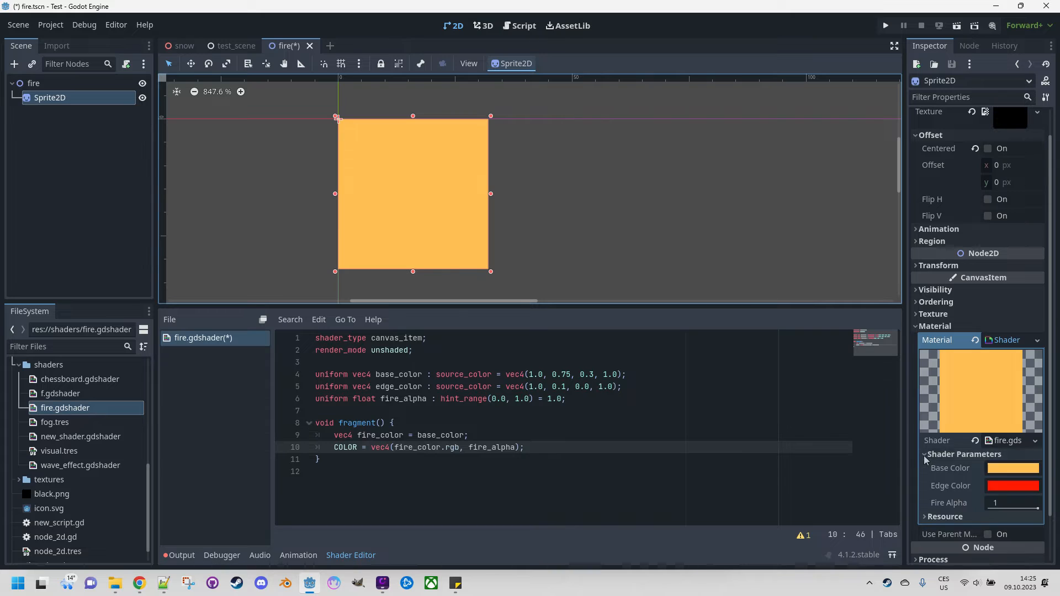
scroll("down", 3)
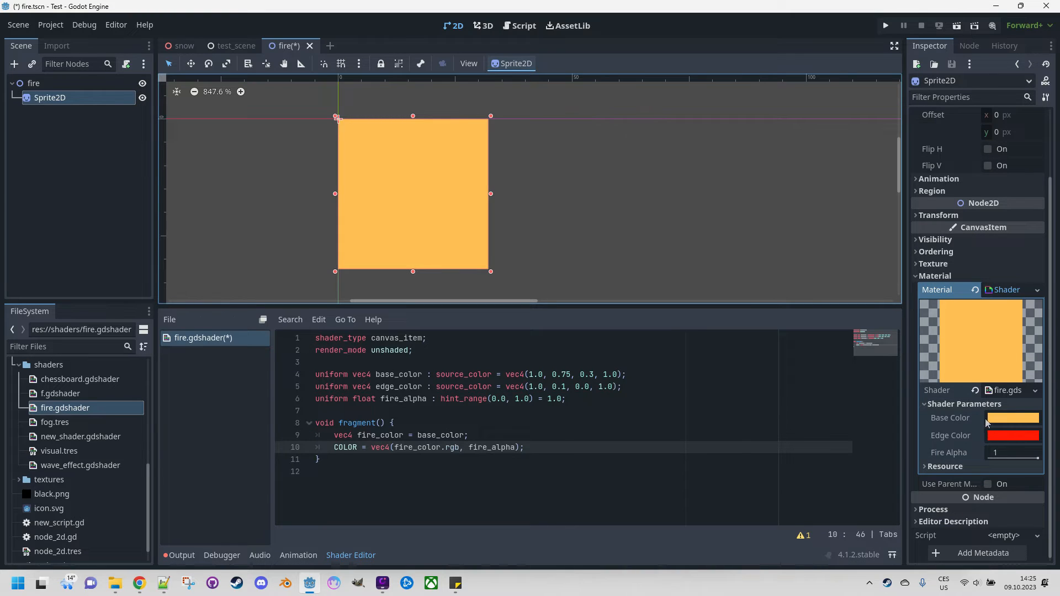
mouse_move(1011, 418)
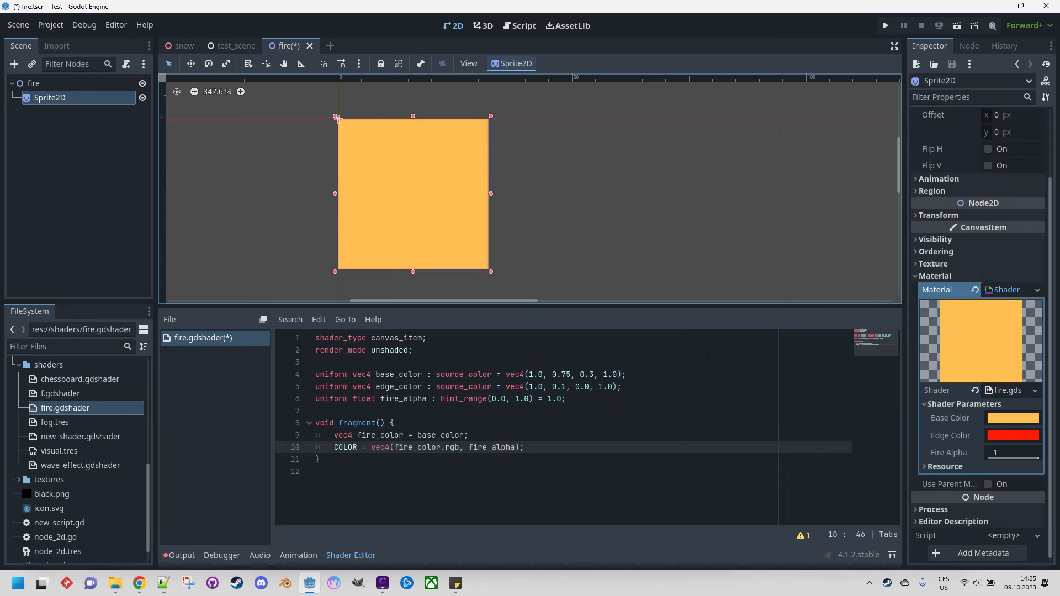
mouse_move(633, 220)
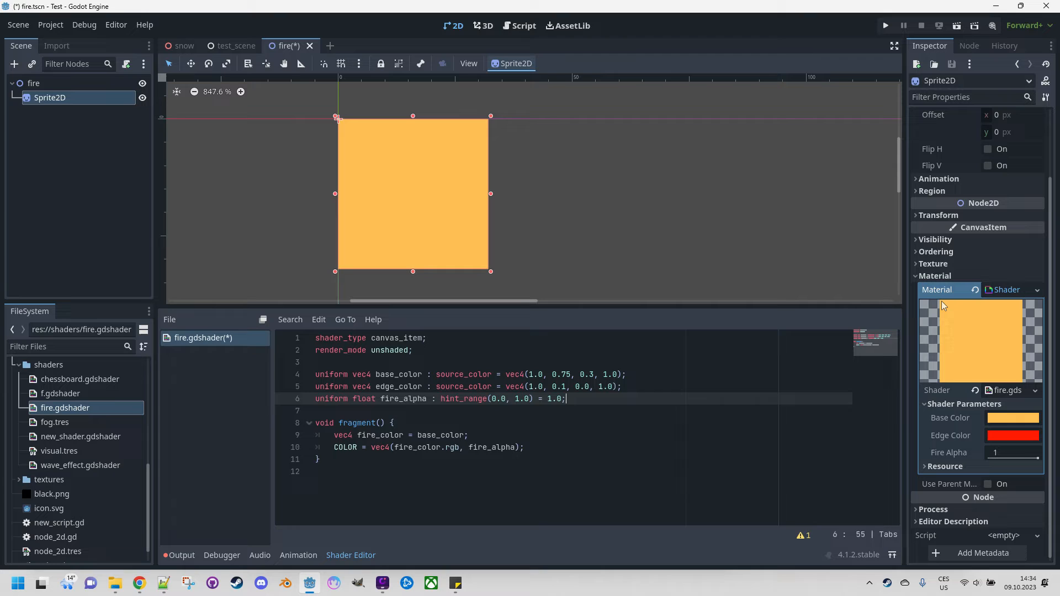
- Declare 'uniform float fire_filter : hint_range(0.0, 3.0) = 0.2;' under fire_alpha
type("iform")
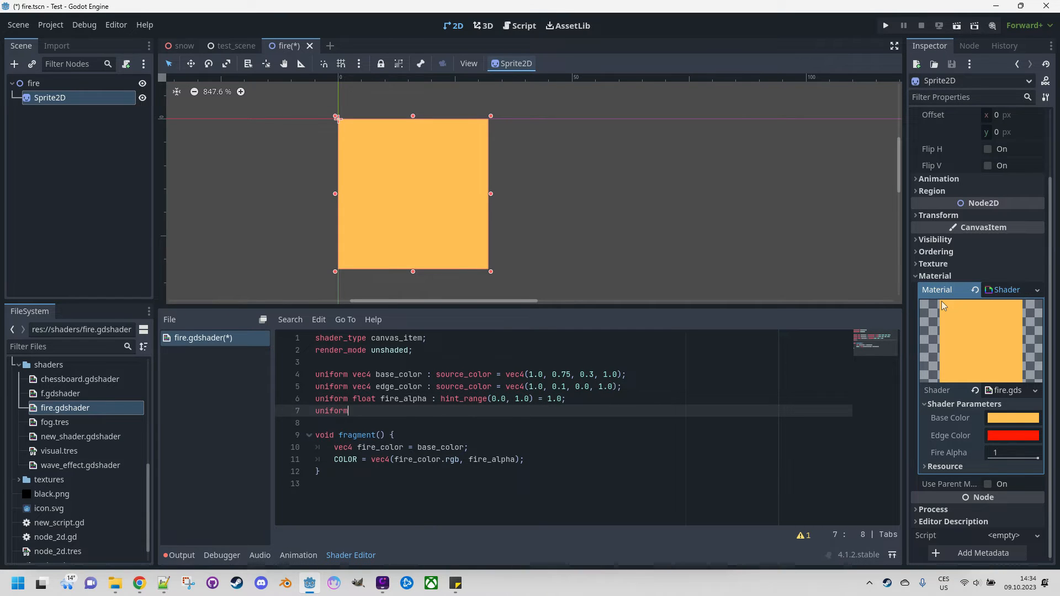
type("float")
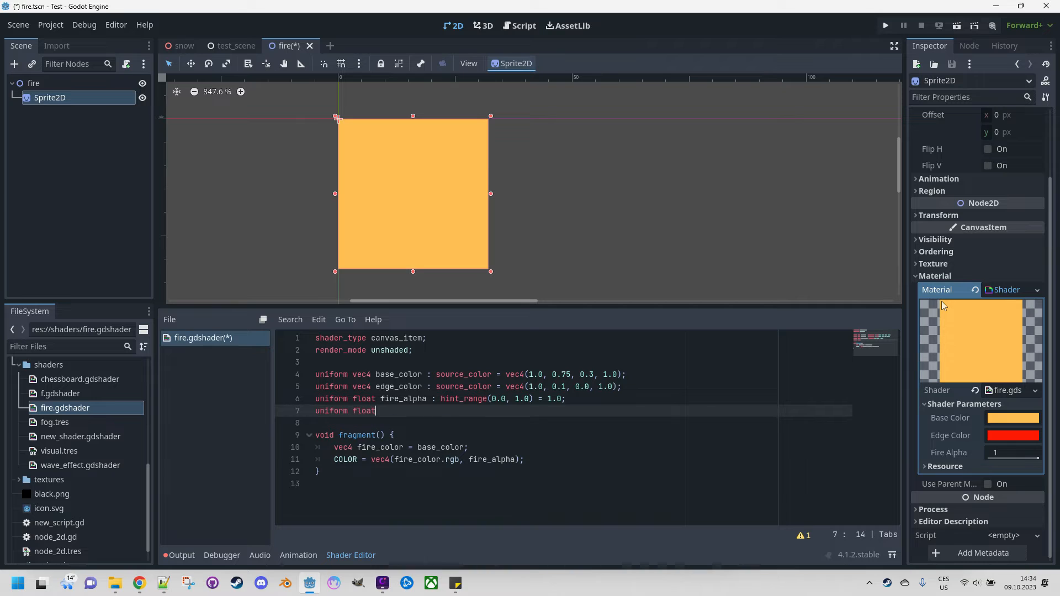
type("f")
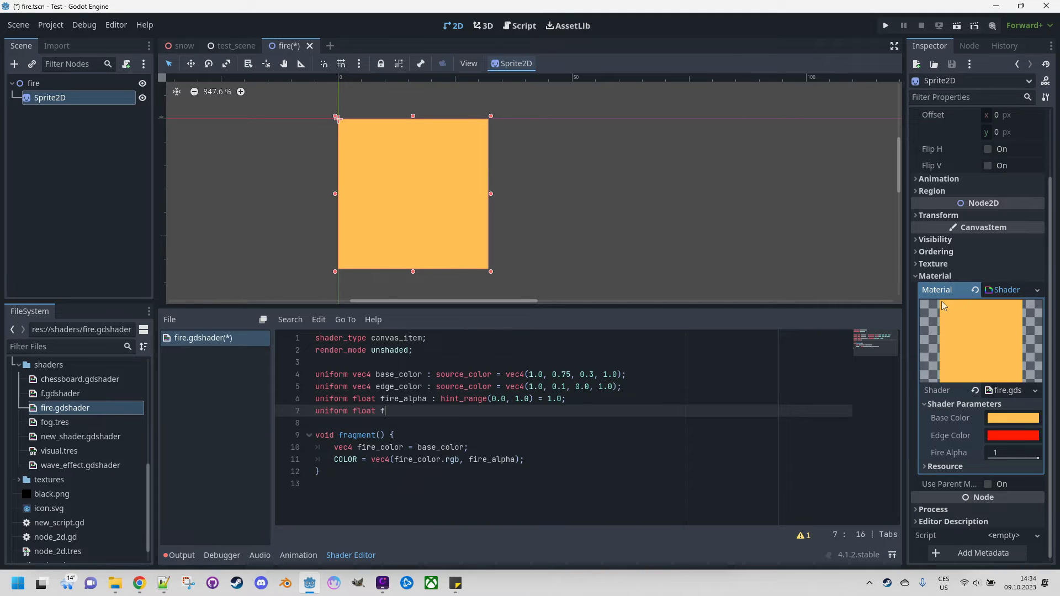
type("ire_filter")
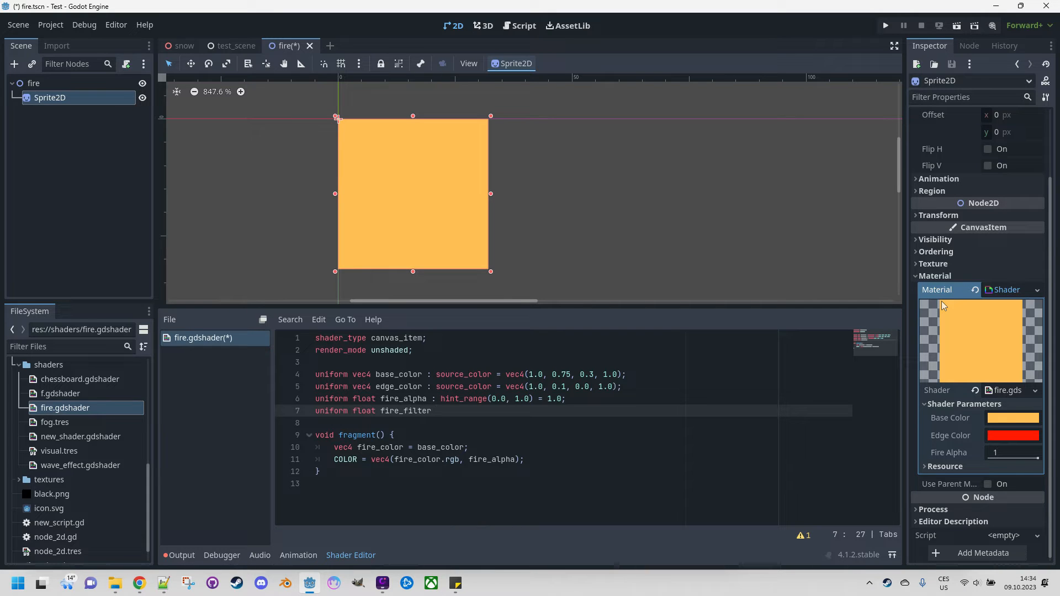
type(": hint_range(0.0, 1.0")
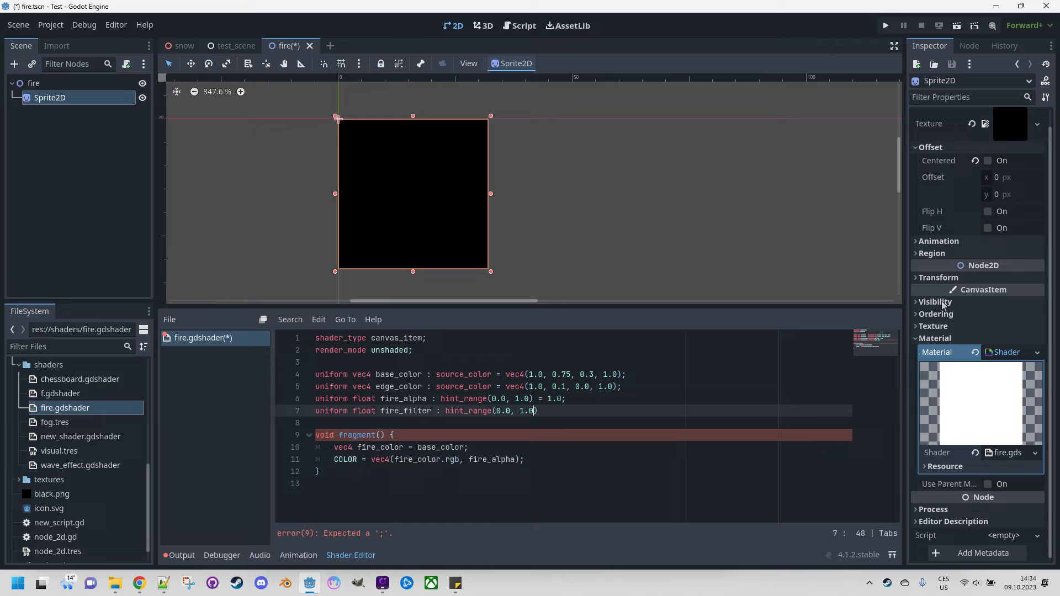
type("3.0")
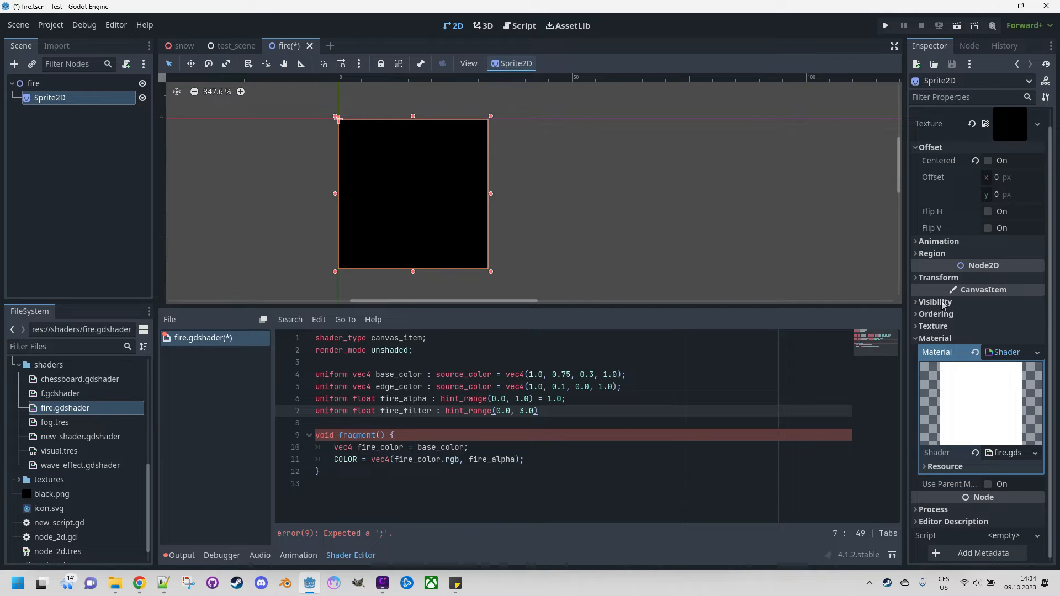
type("= 0.")
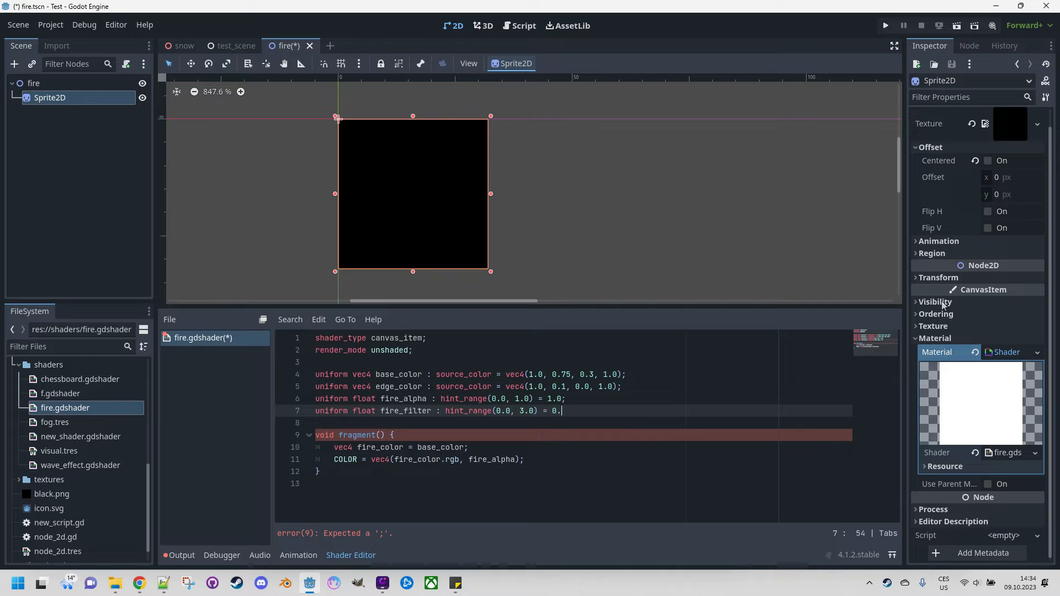
type("2;")
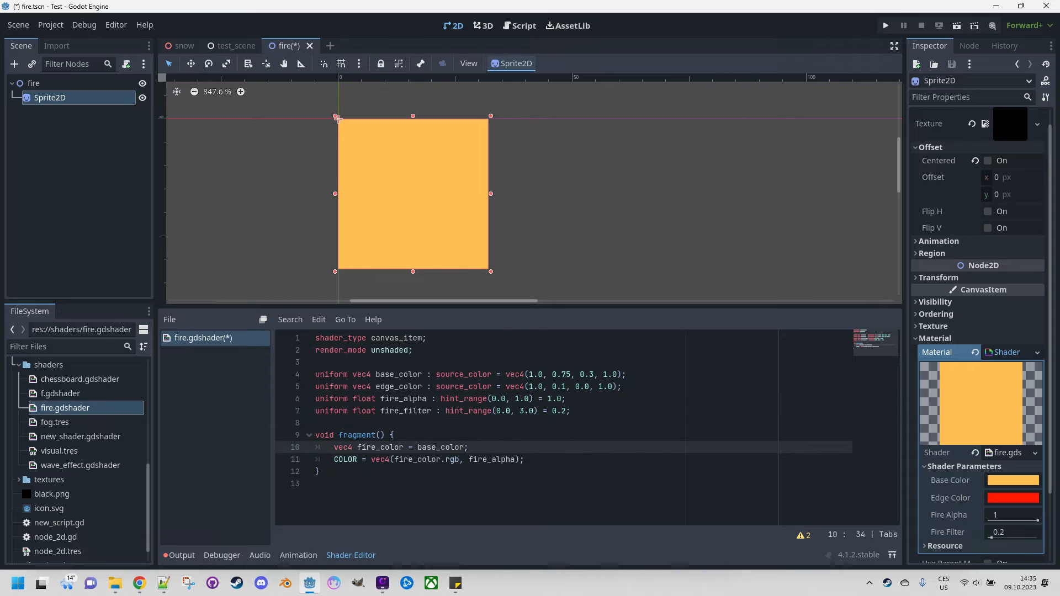
- Replace base_color on line 10 with mix(edge_color, base_color, fire_filter)
double_click(441, 447)
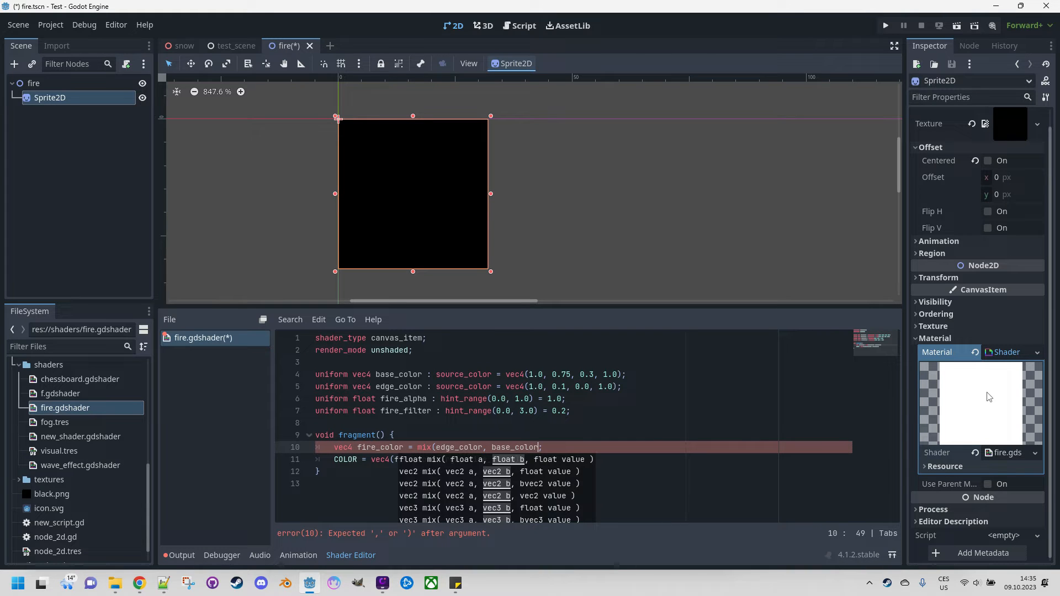
type("fire_filter);")
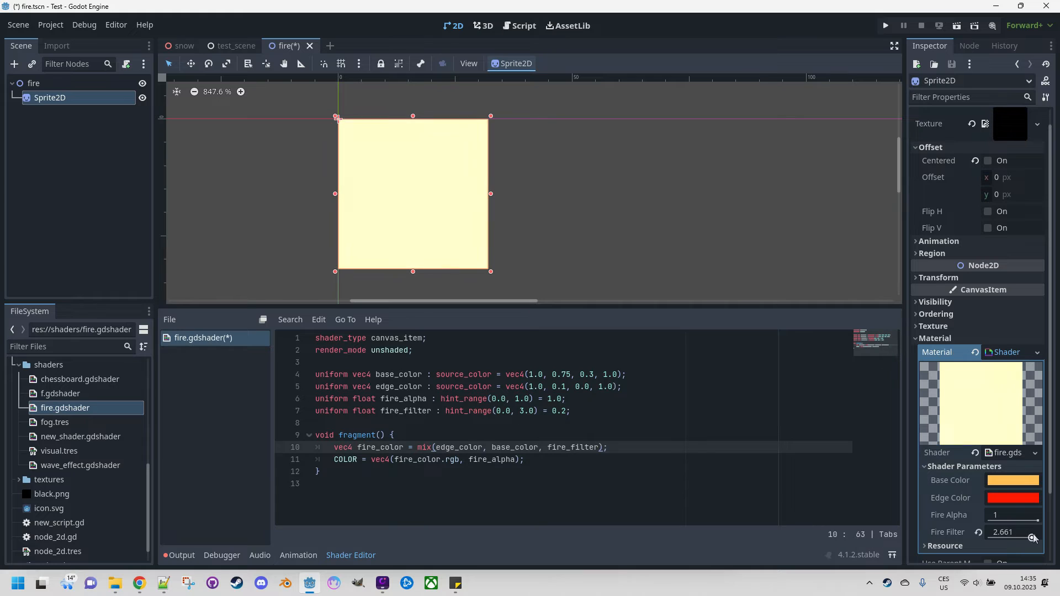
left_click(1036, 535)
type("0.2")
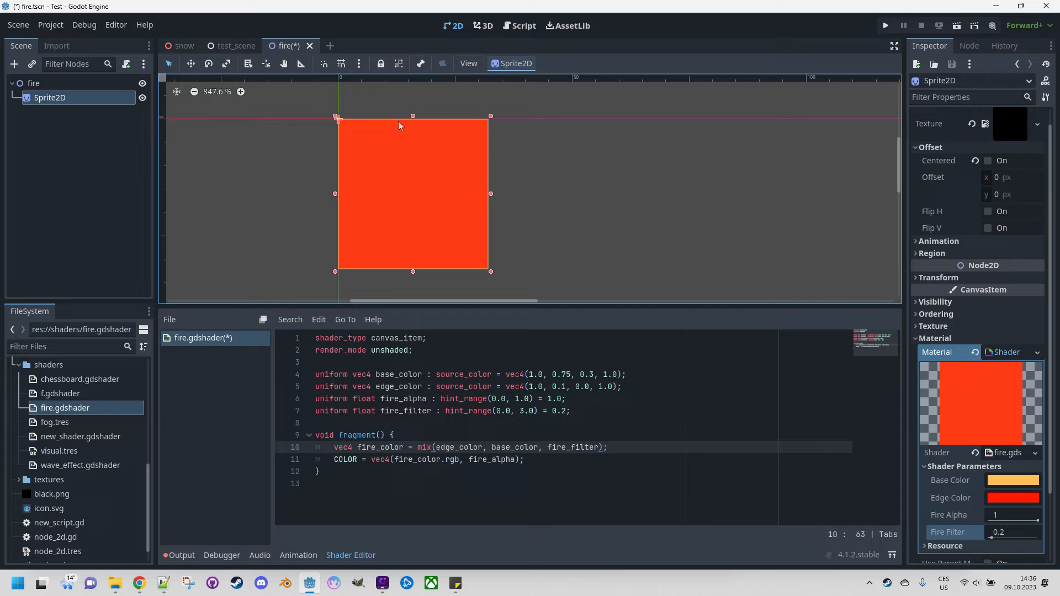
mouse_move(404, 192)
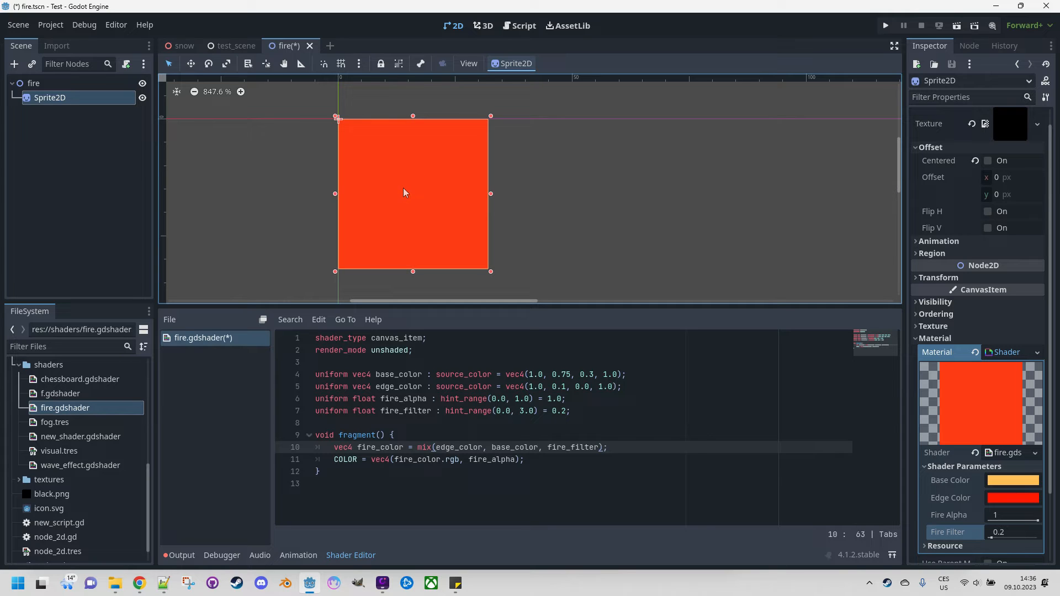
mouse_move(404, 209)
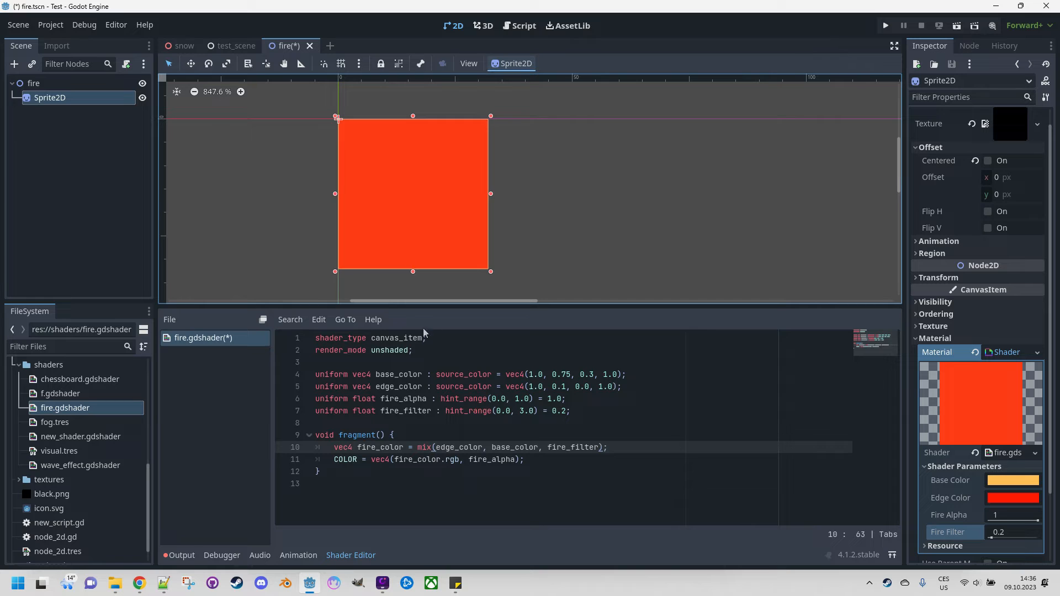
- Add 'float noise = fire_filter + UV.y;' in fragment() and mix by noise
left_click(392, 434)
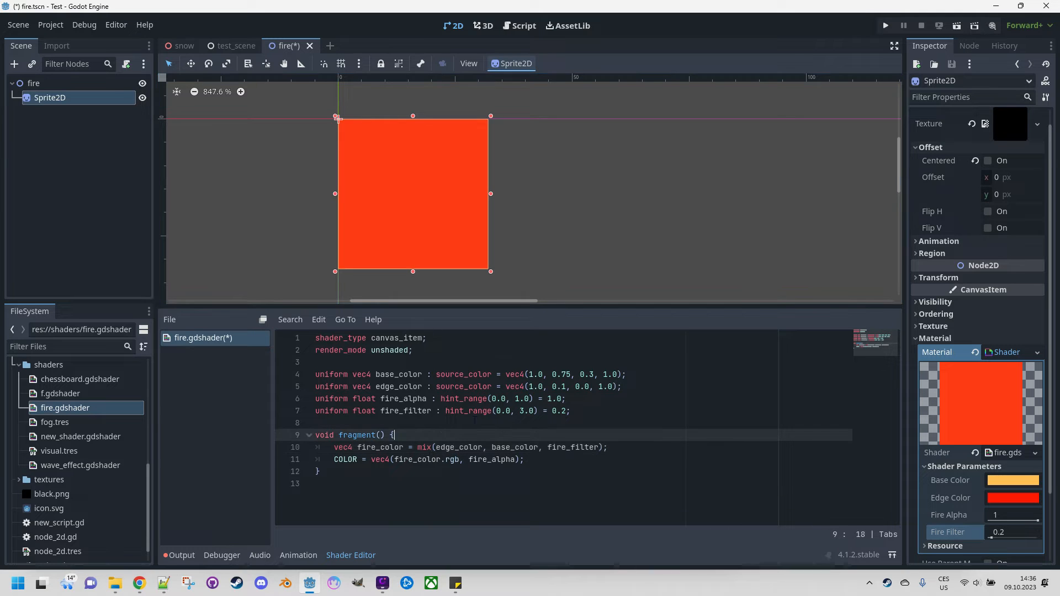
type("float noise =")
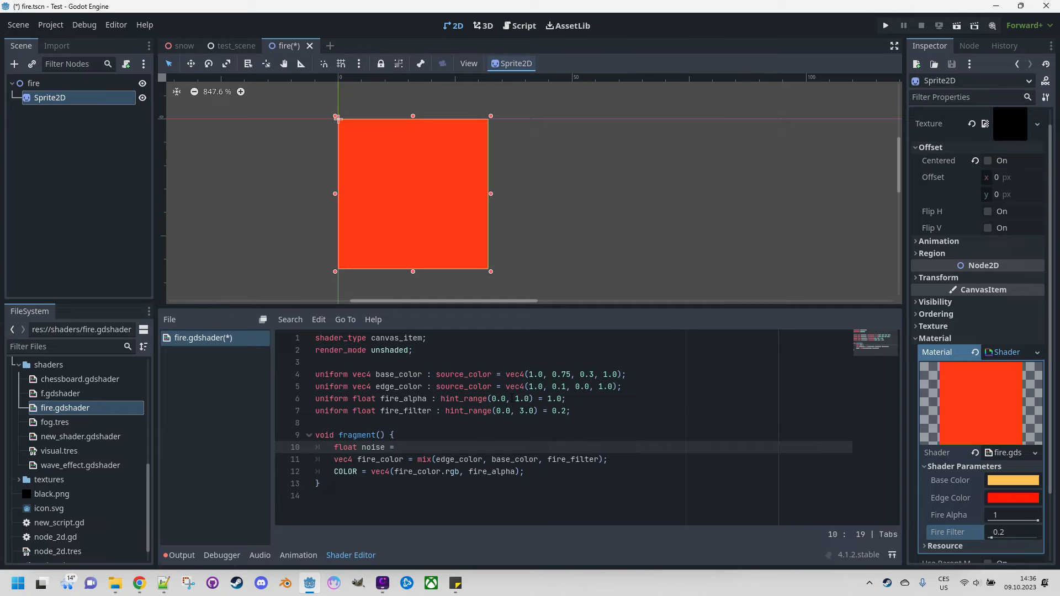
type("fire_filter +")
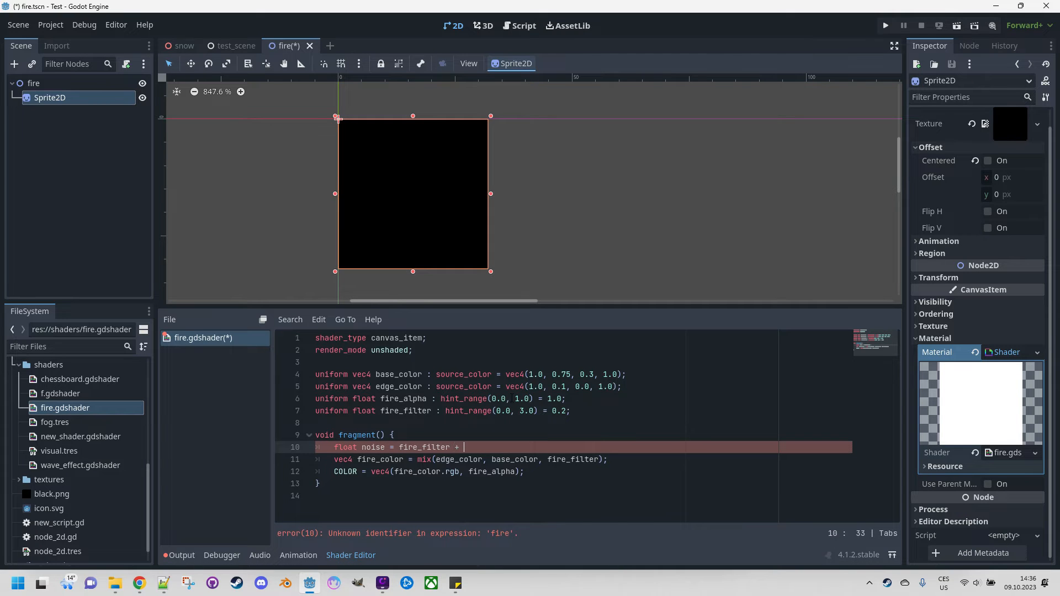
type("UV.y;")
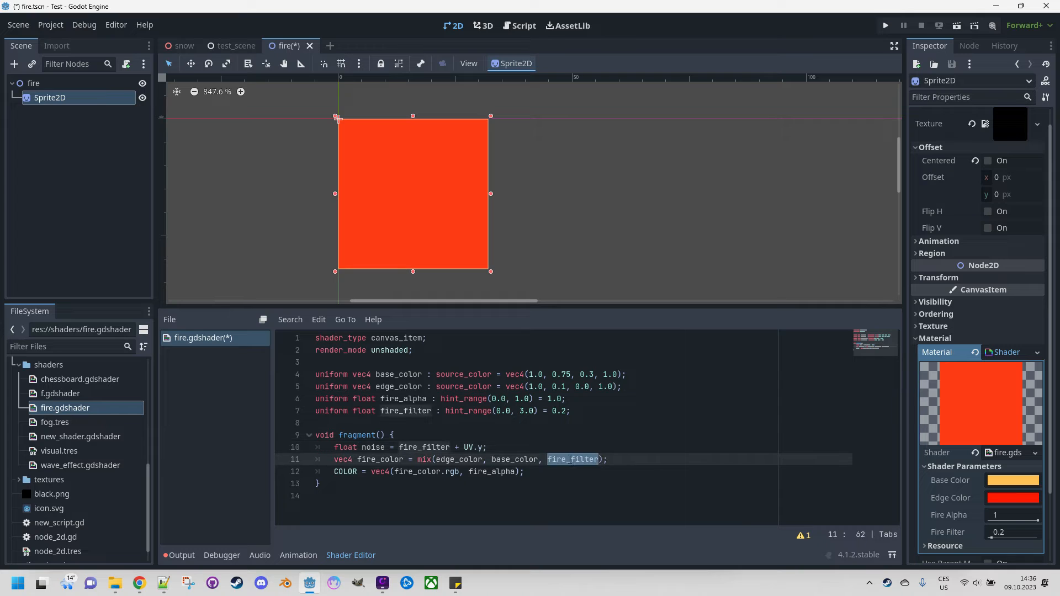
type("nois")
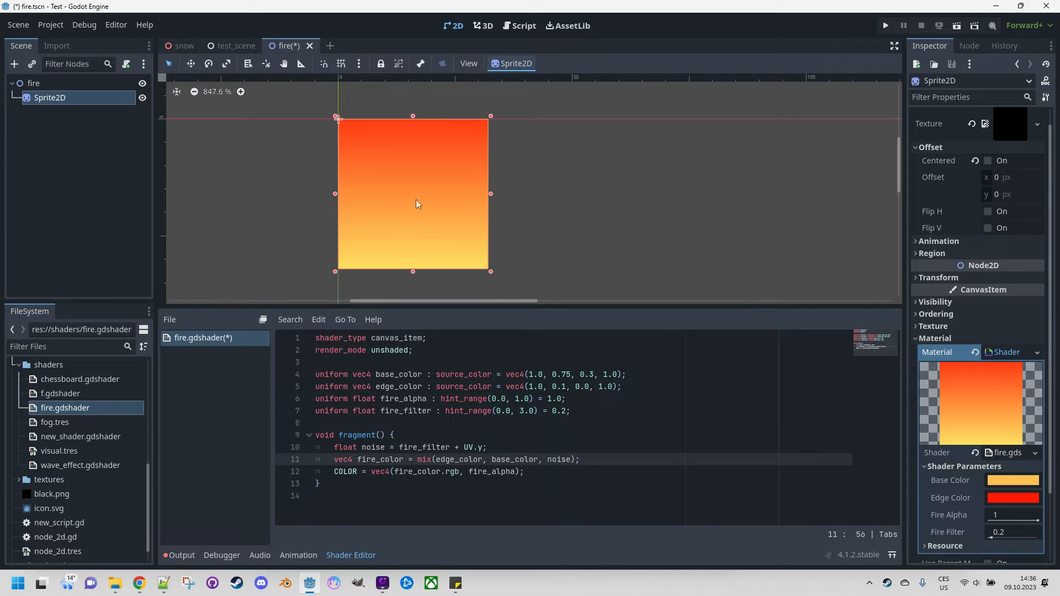
scroll("down", 3)
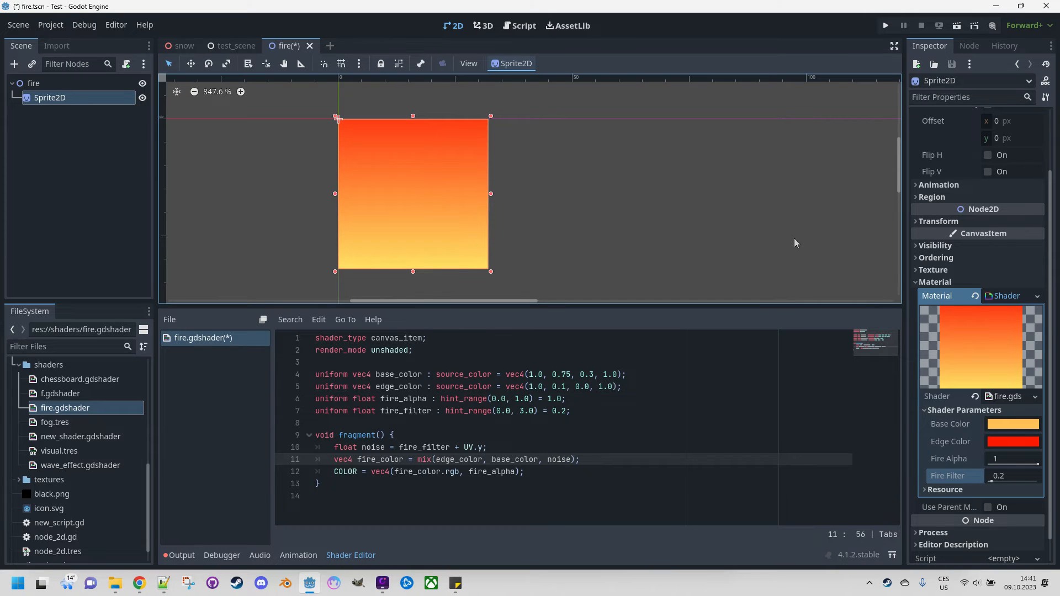
mouse_move(562, 213)
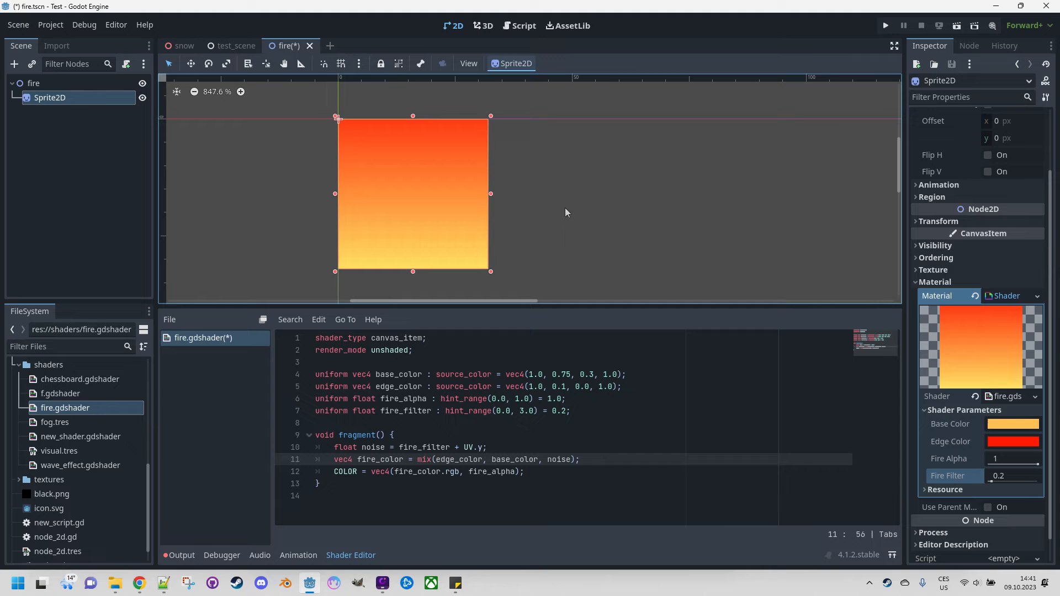
mouse_move(533, 205)
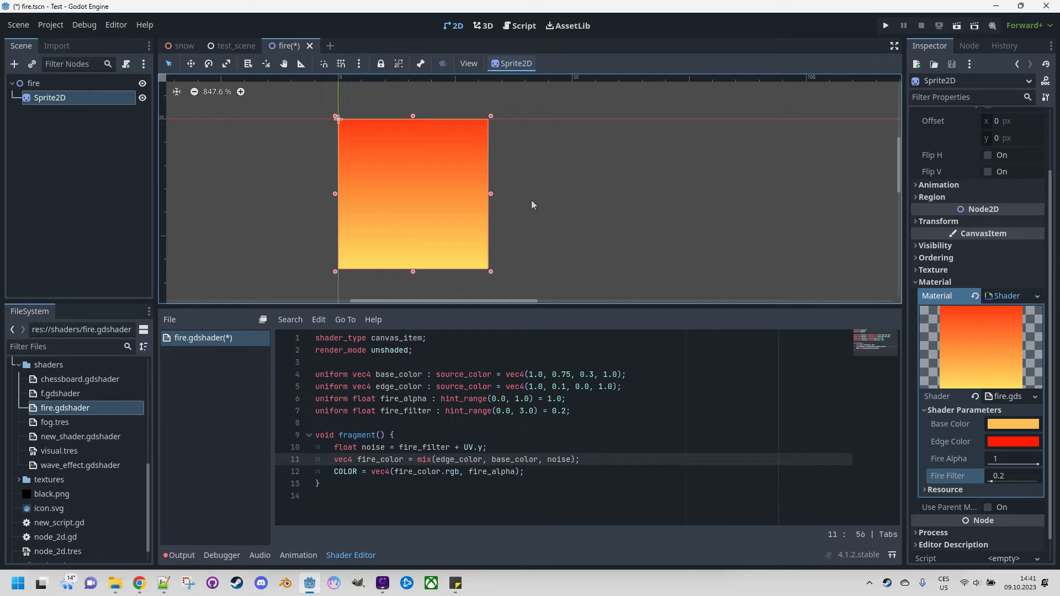
mouse_move(532, 200)
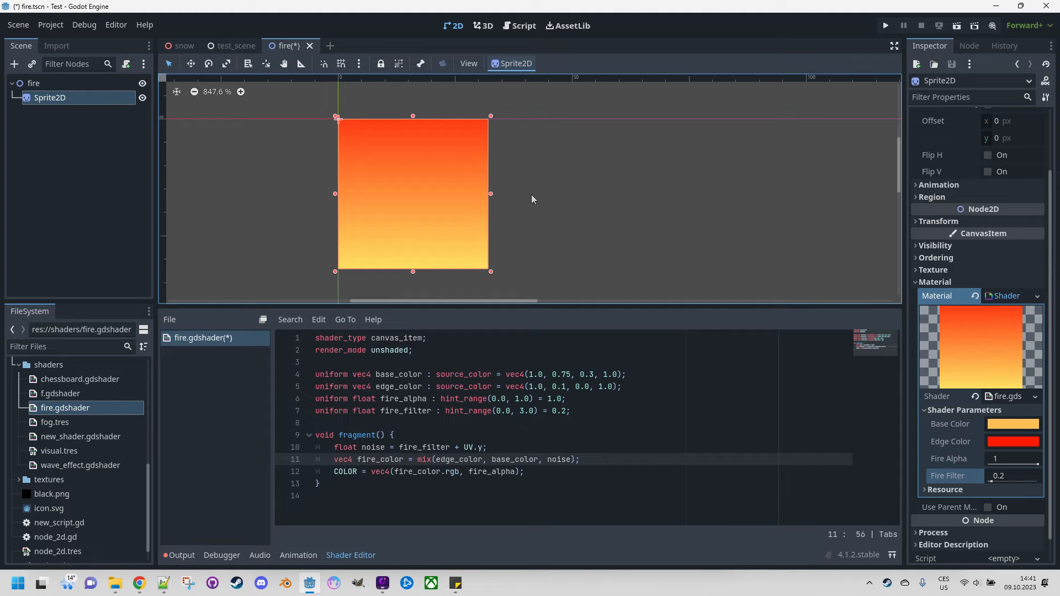
mouse_move(527, 194)
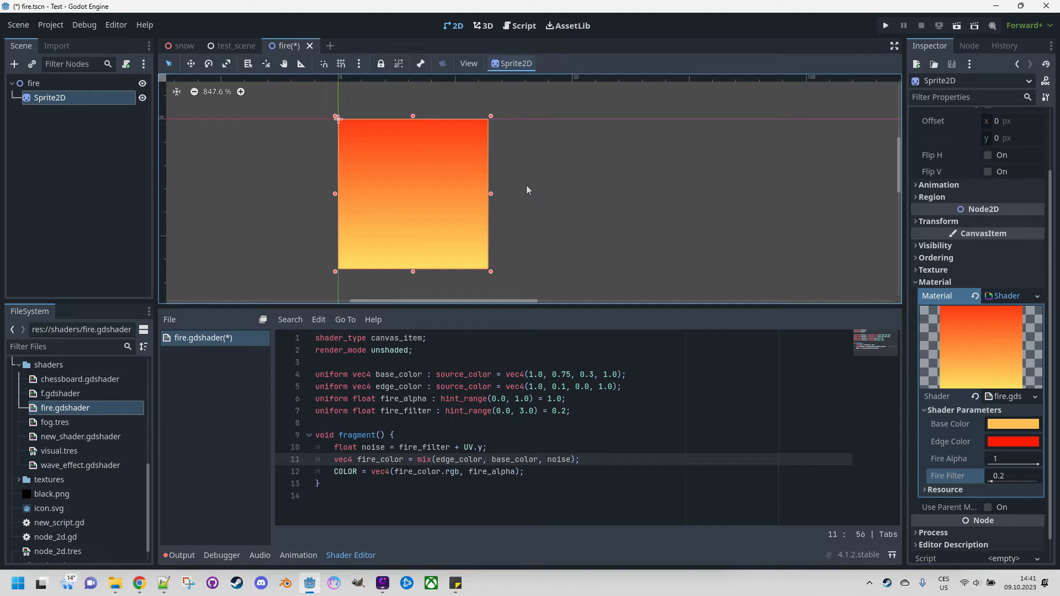
mouse_move(519, 187)
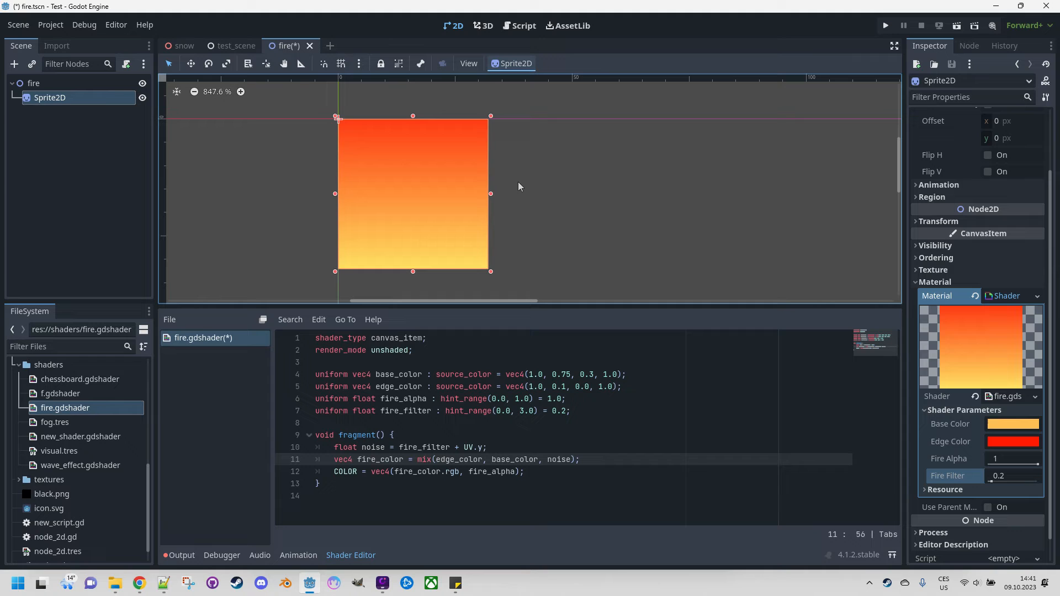
mouse_move(497, 238)
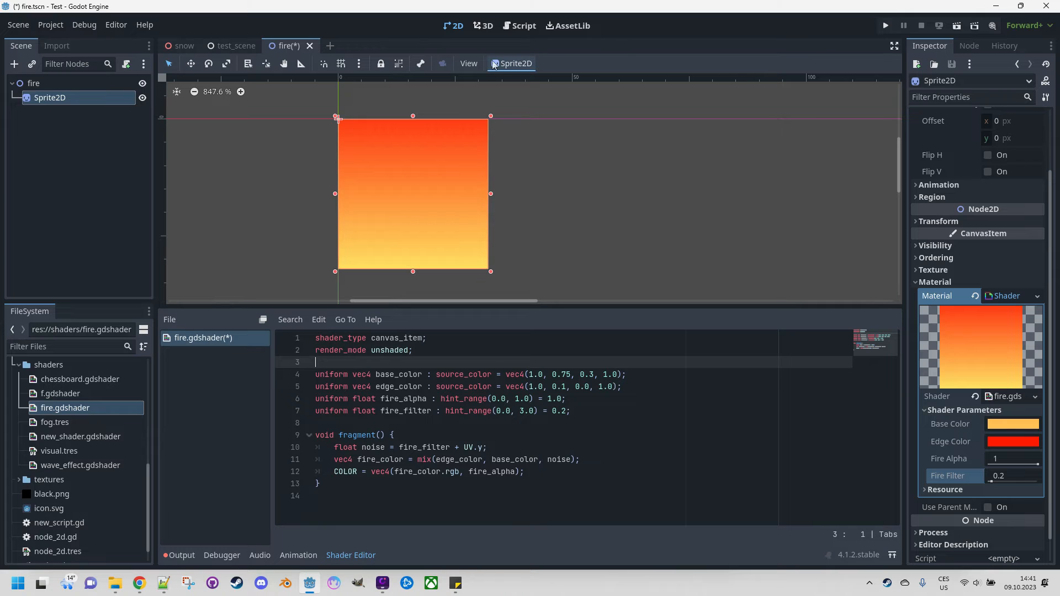
- Declare 'uniform sampler2D noise_texture' with hint_default_white, filter_nearest and repeat_enable
type("uniform")
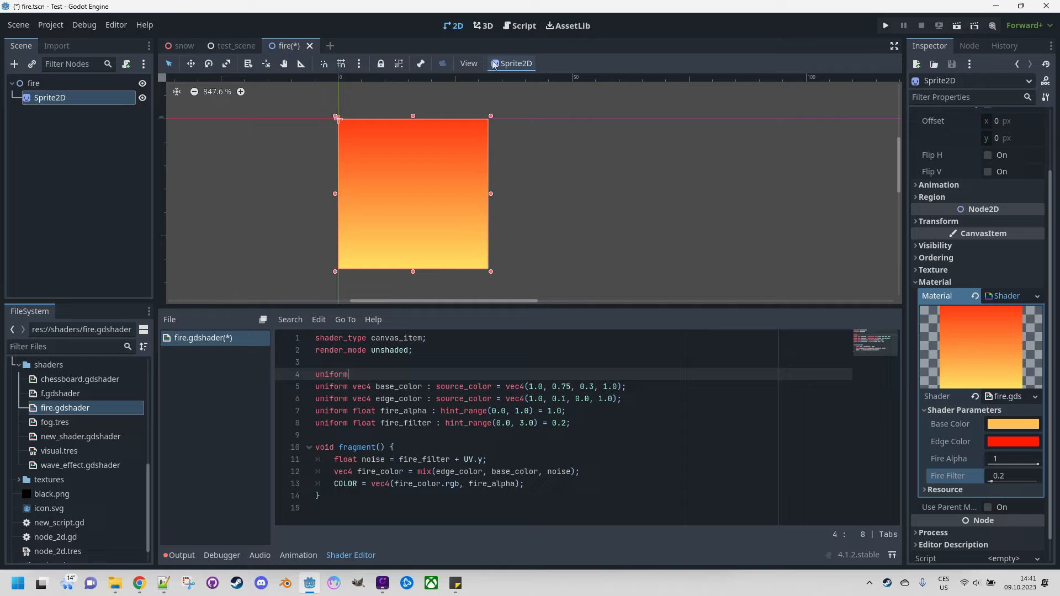
type("sampler2D noise_texture")
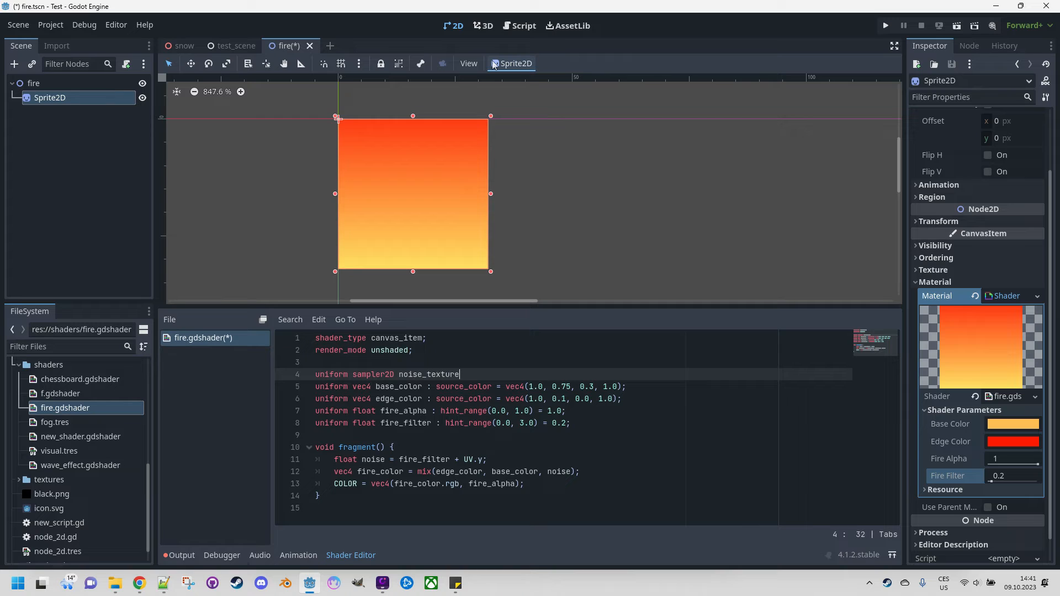
type(": hint_default_white")
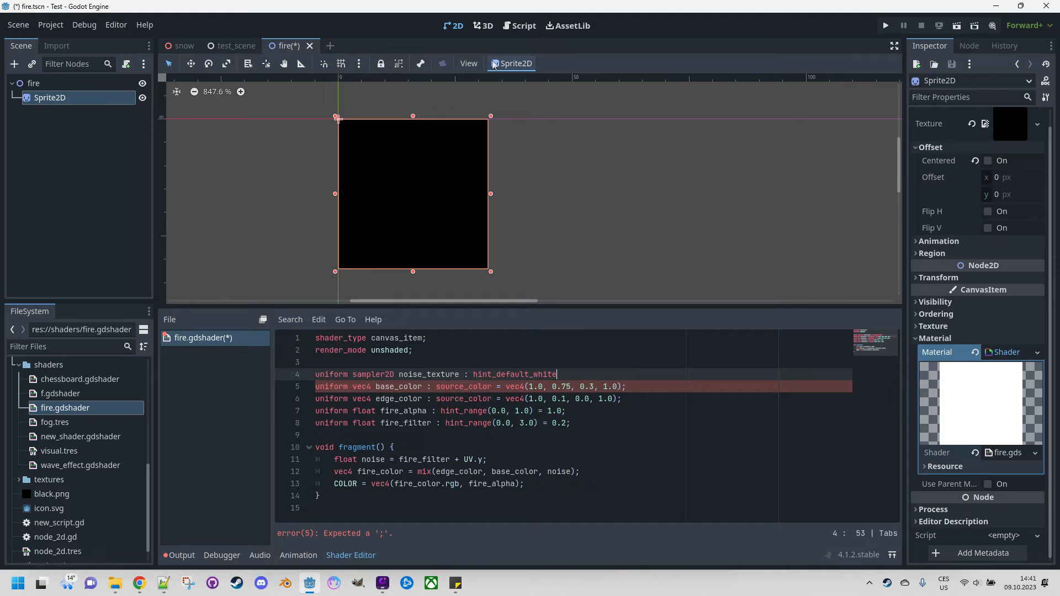
type(",")
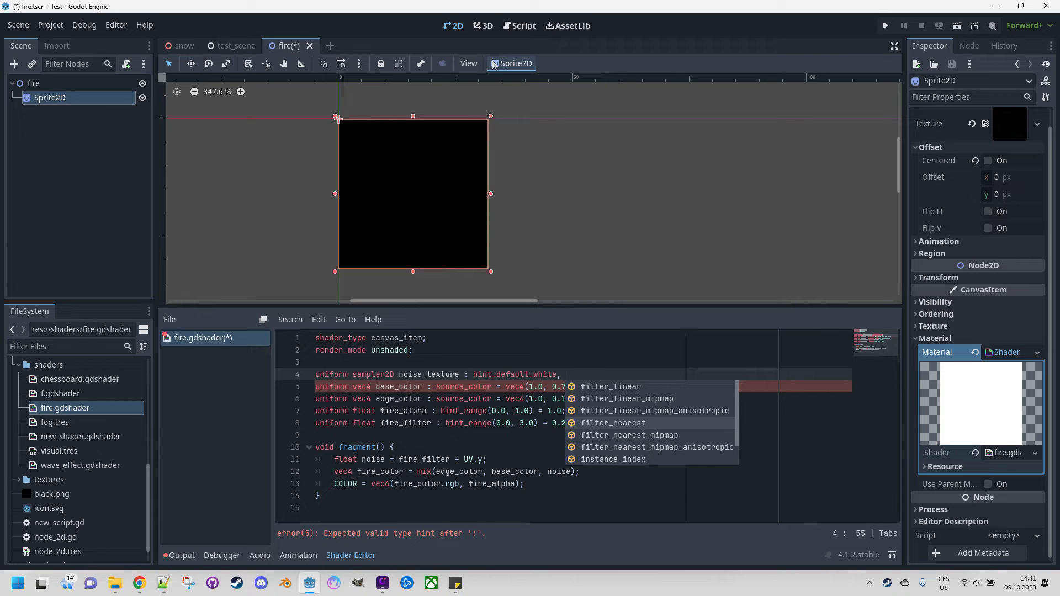
left_click(612, 422)
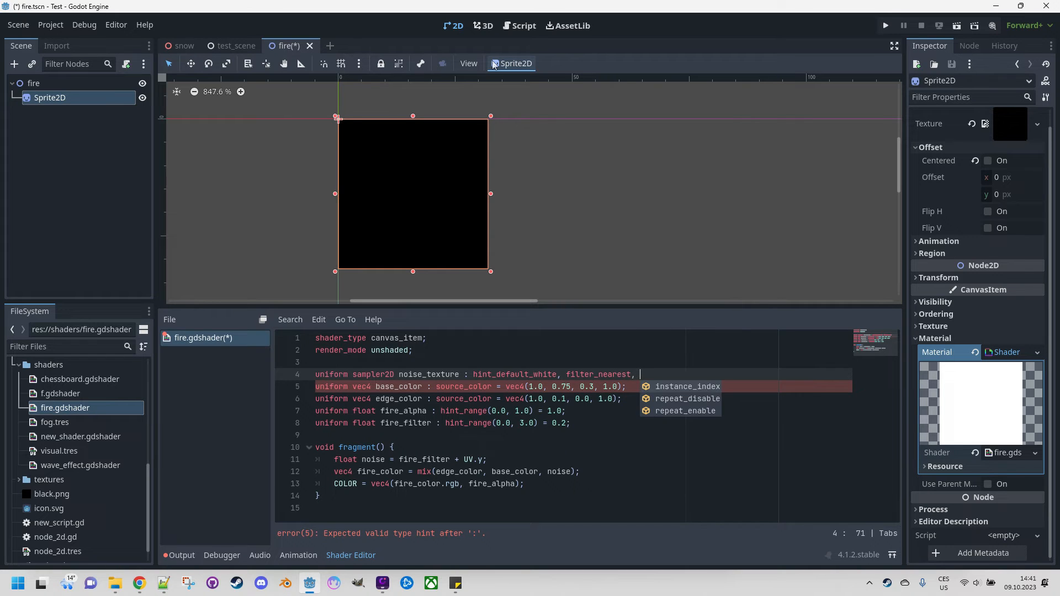
type("repeat_enable;")
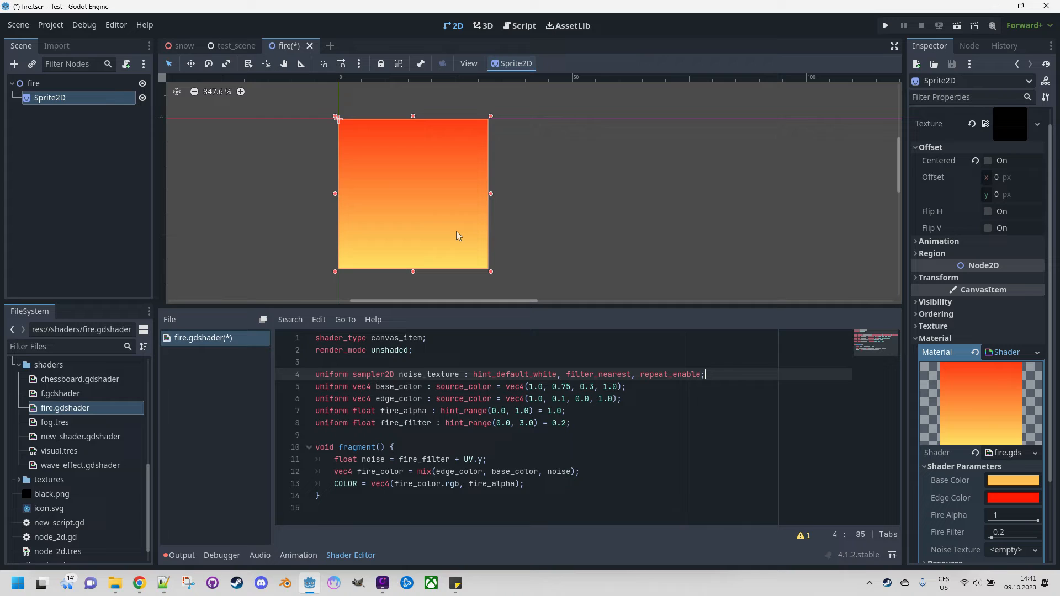
mouse_move(472, 244)
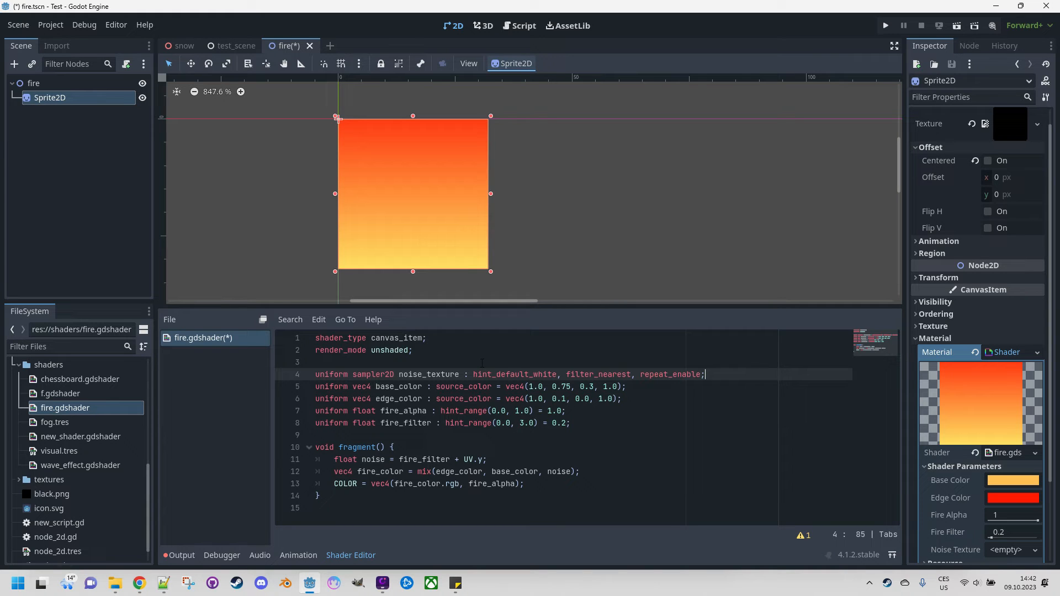
- Give Noise Texture a new NoiseTexture2D whose Noise is a new FastNoiseLite
scroll("down", 3)
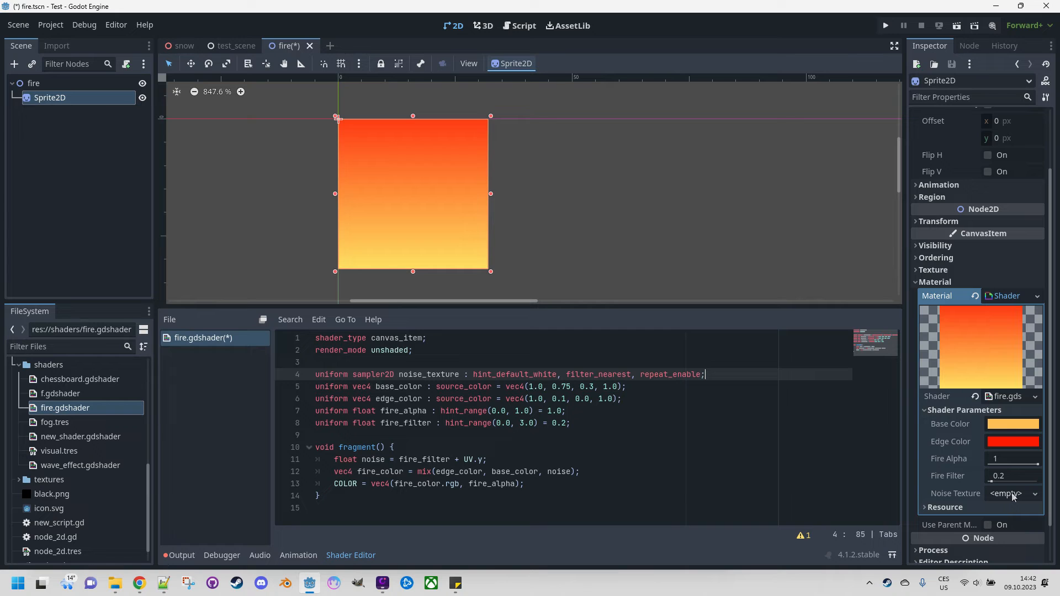
left_click(1012, 494)
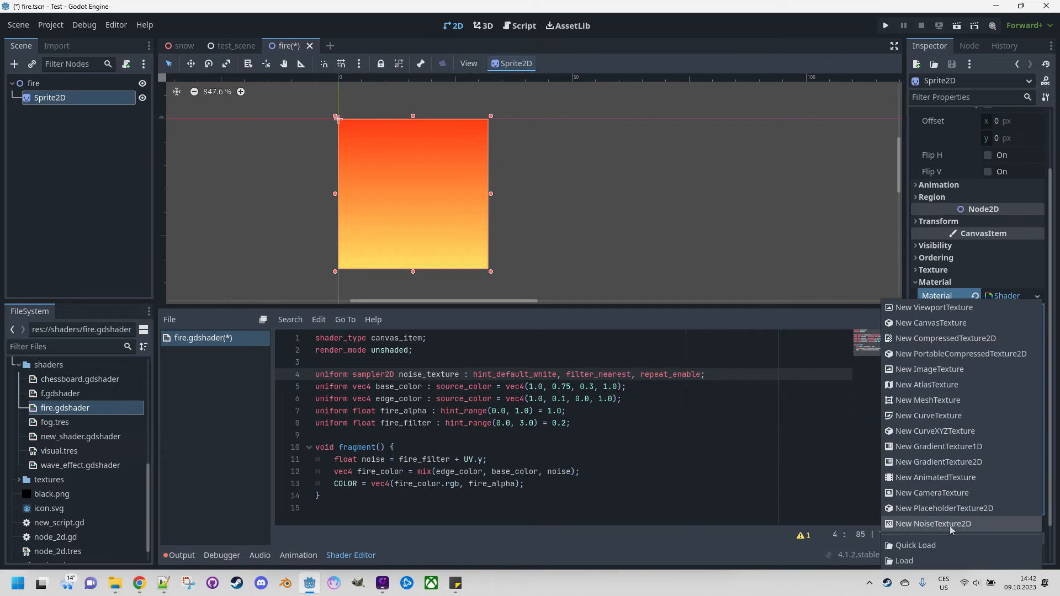
left_click(933, 524)
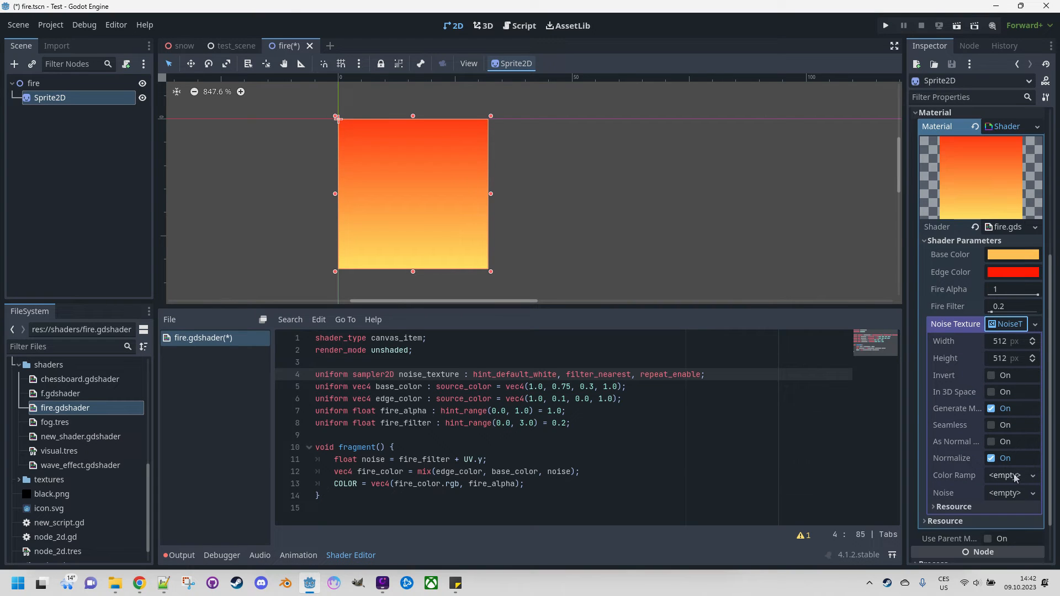
left_click(1008, 493)
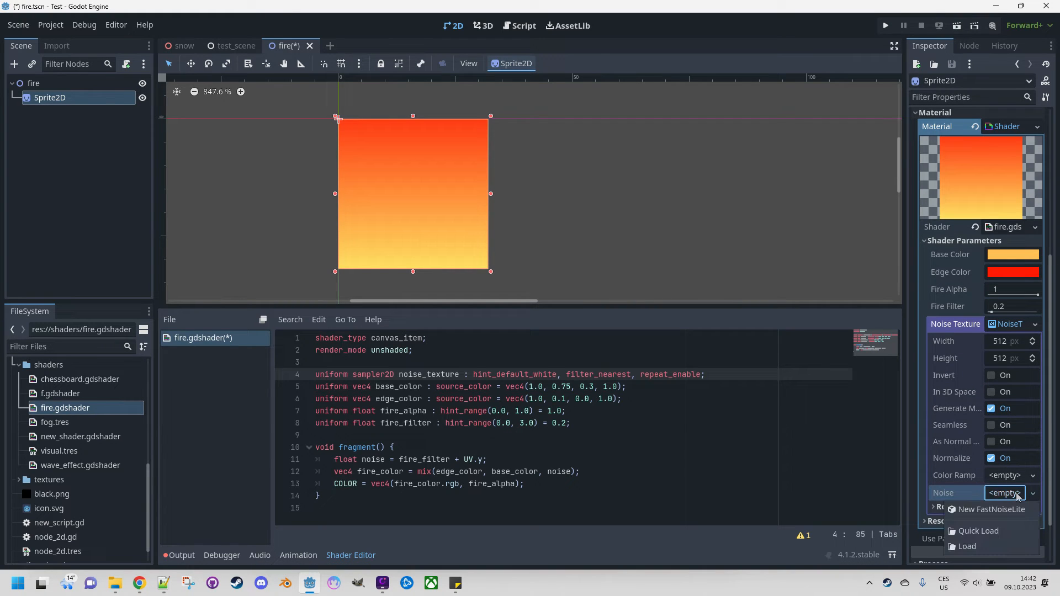
left_click(991, 509)
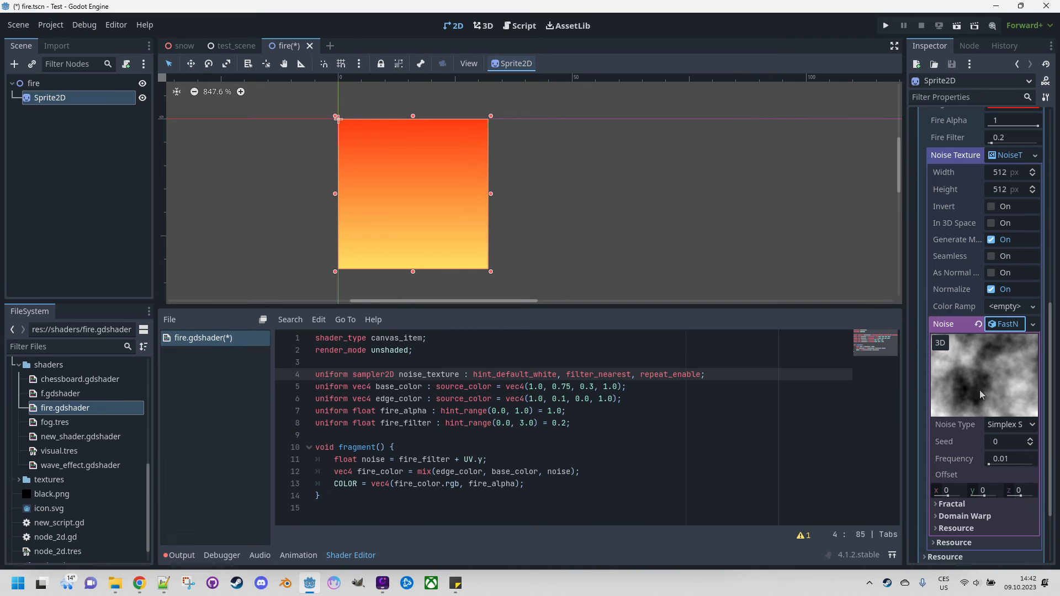
scroll("up", 3)
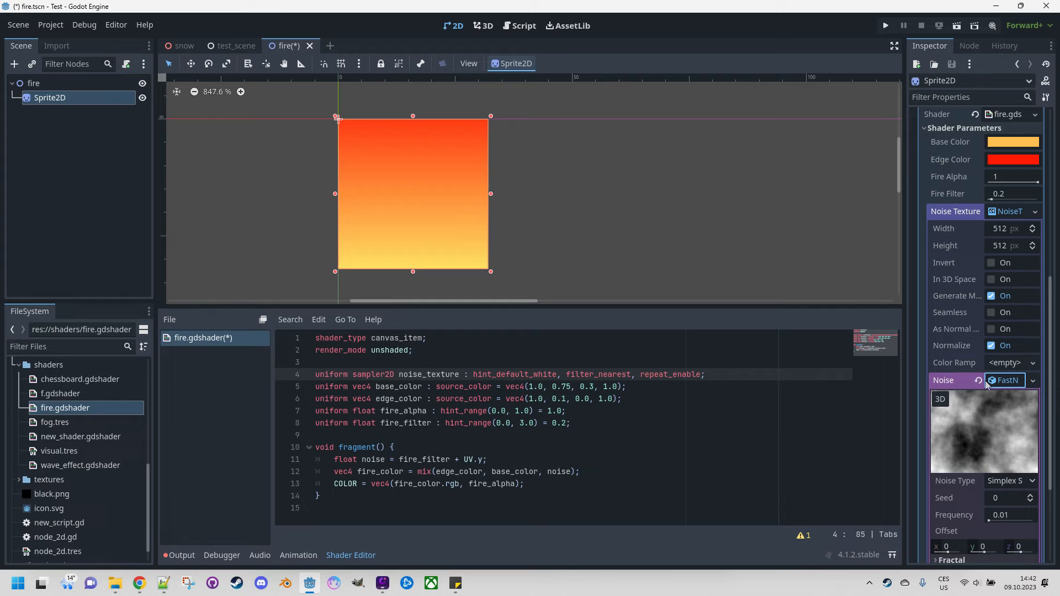
mouse_move(981, 379)
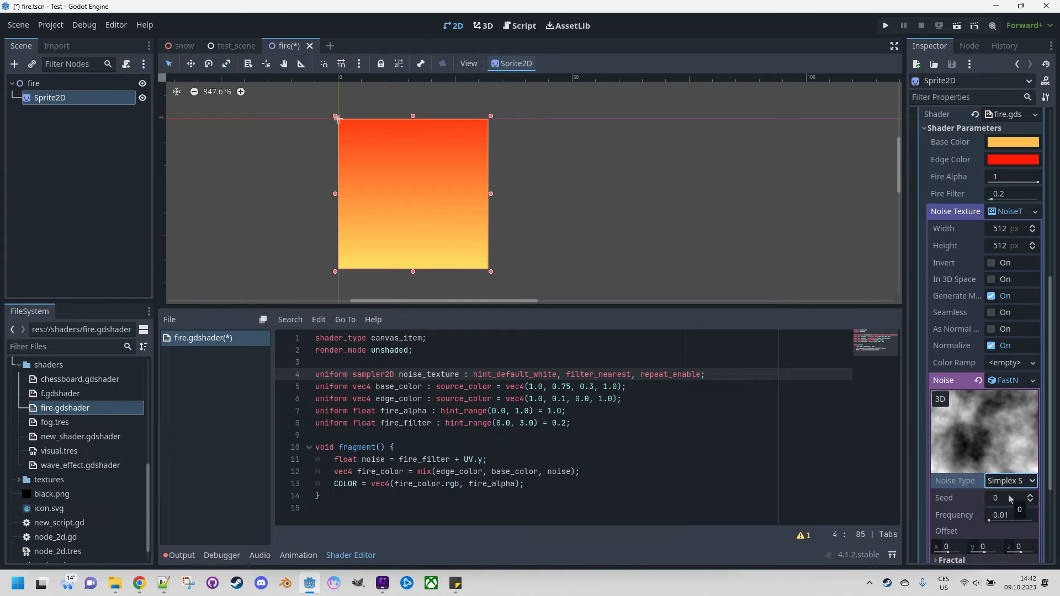
mouse_move(528, 208)
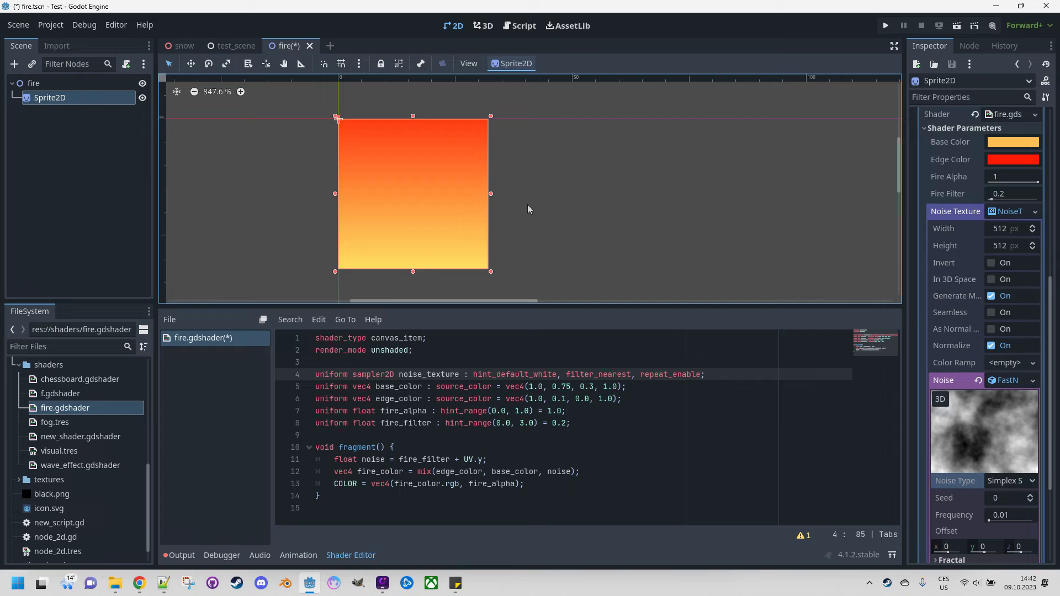
mouse_move(484, 244)
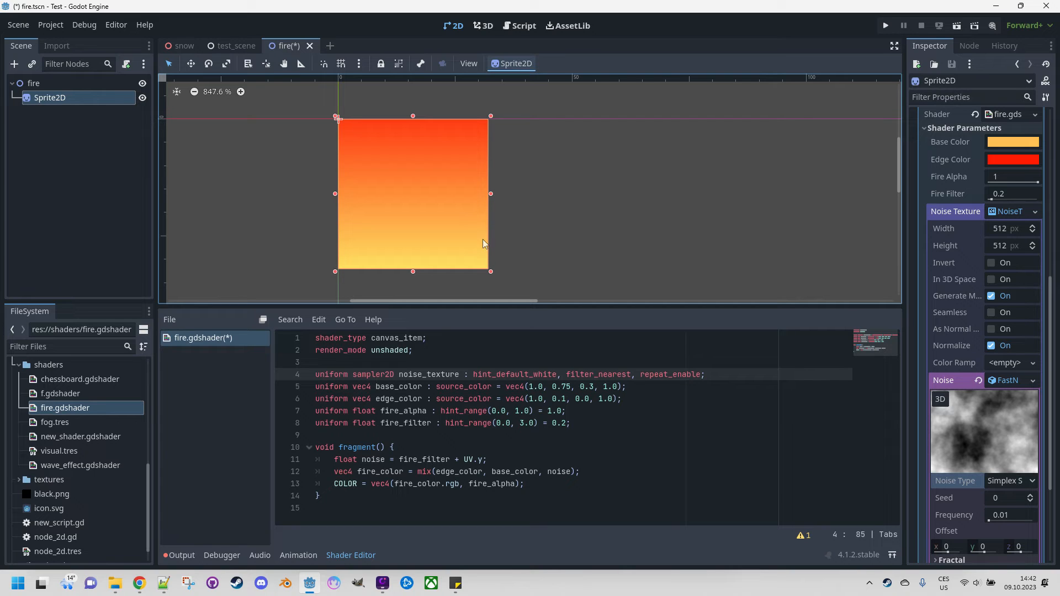
mouse_move(444, 264)
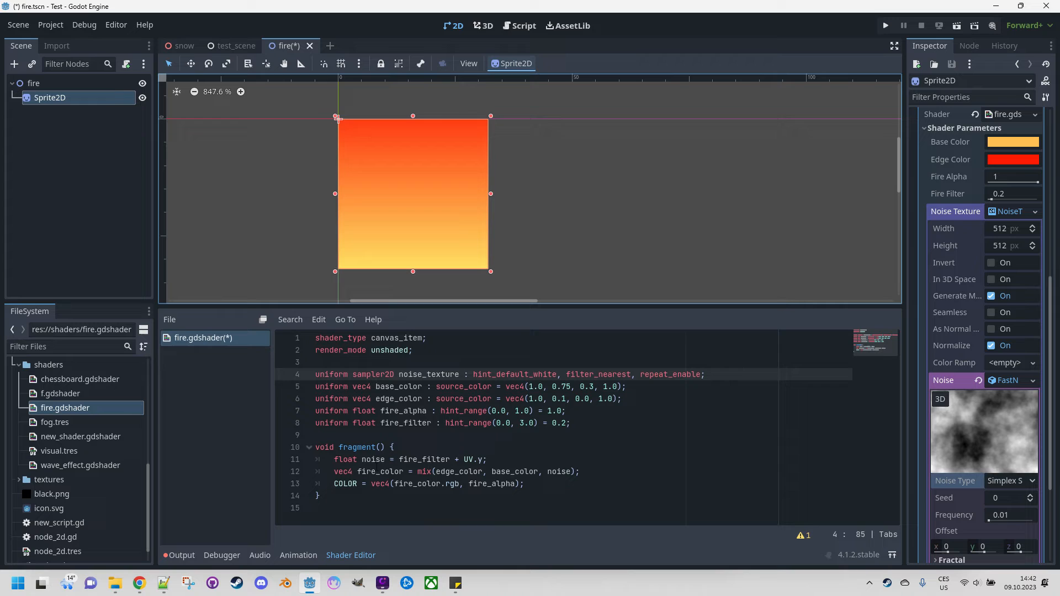
- Add 'vec2 uv = UV;' at the top of fragment()
left_click(415, 447)
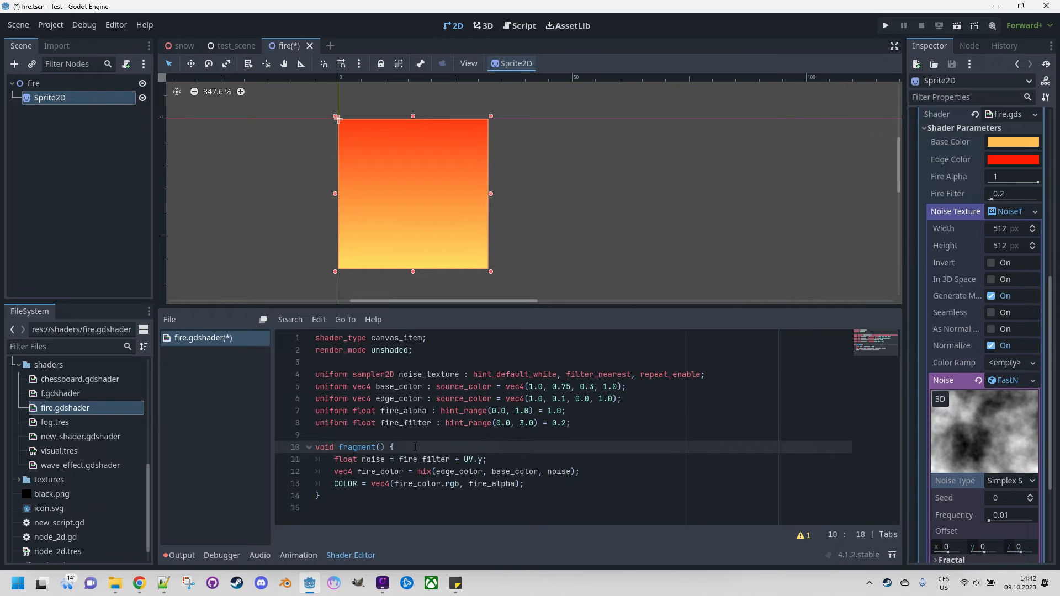
type("vec2")
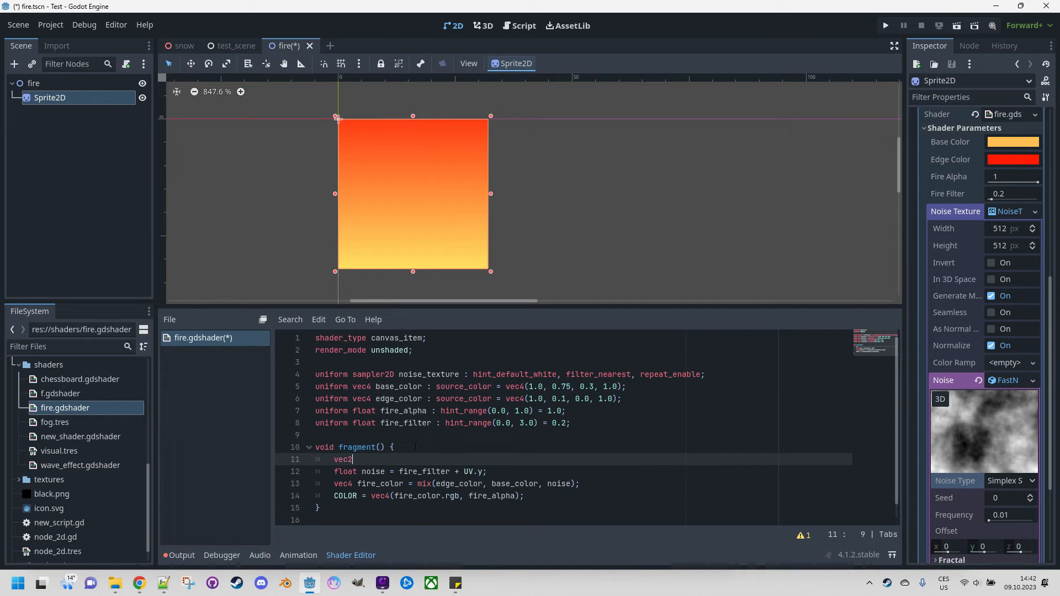
type("uv")
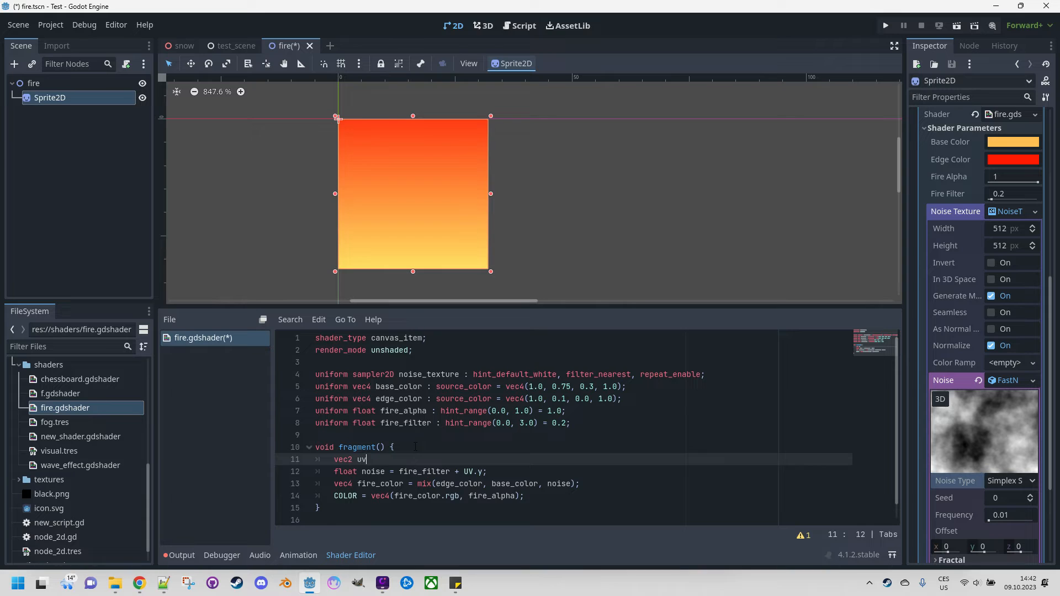
type("= UV")
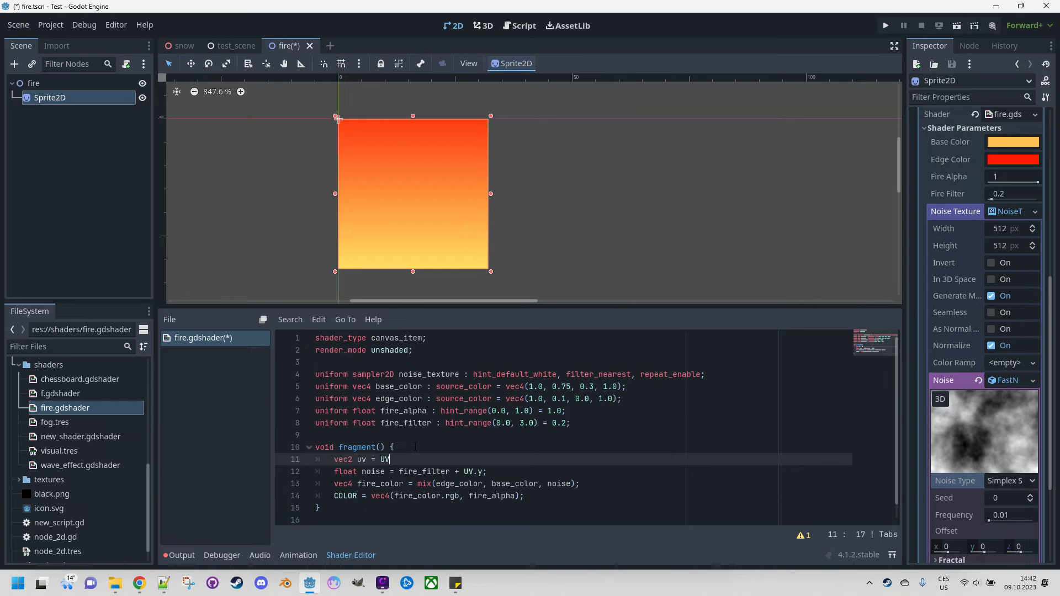
type(";")
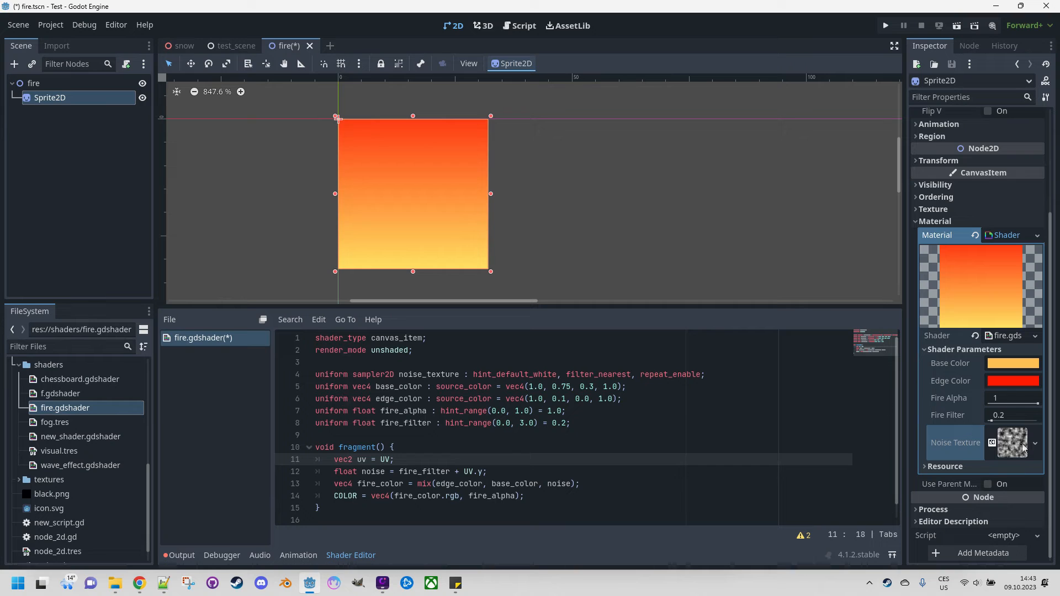
mouse_move(1013, 443)
type("float")
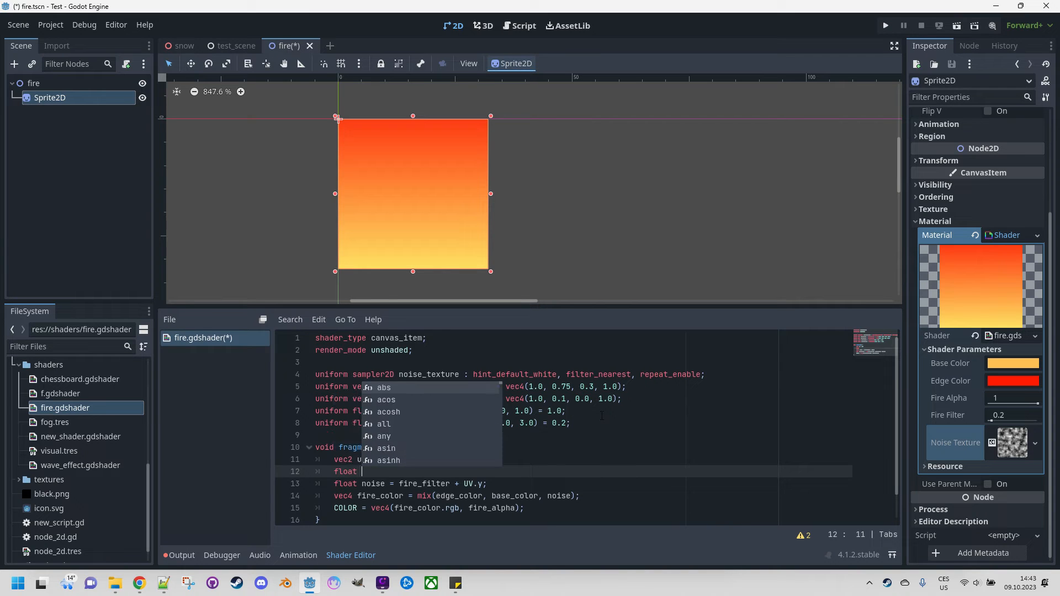
- Add 'float fire_noise = texture(noise_texture, uv).r;' below the uv line
type("fire")
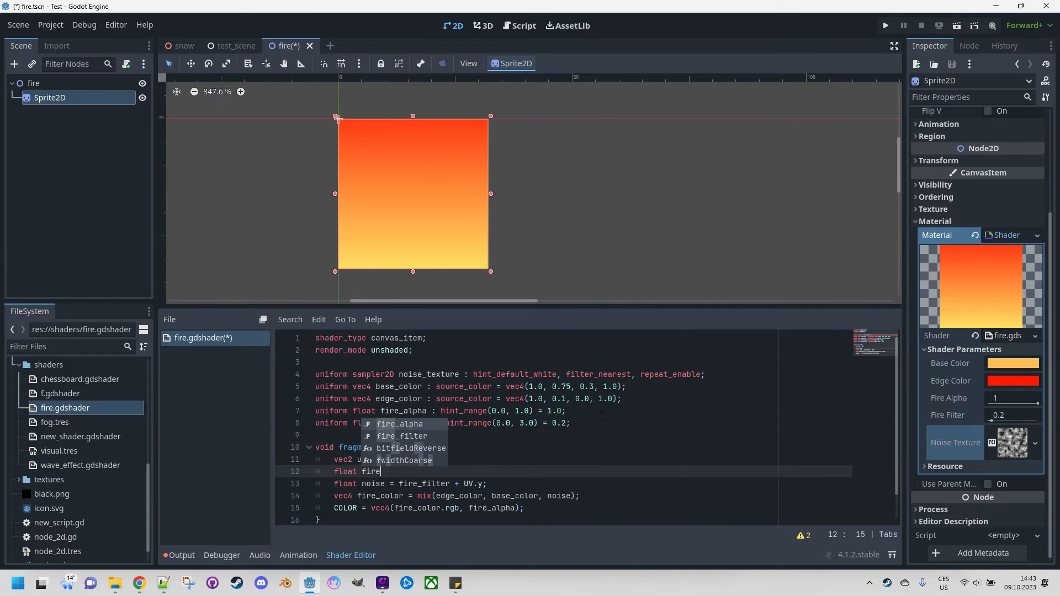
type("_noise =")
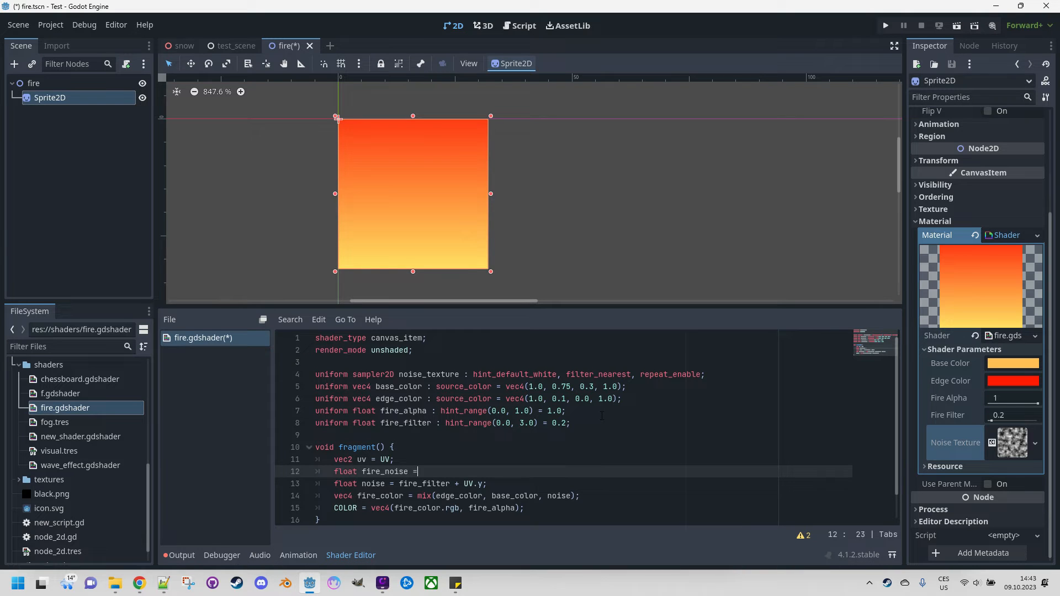
type("texture(")
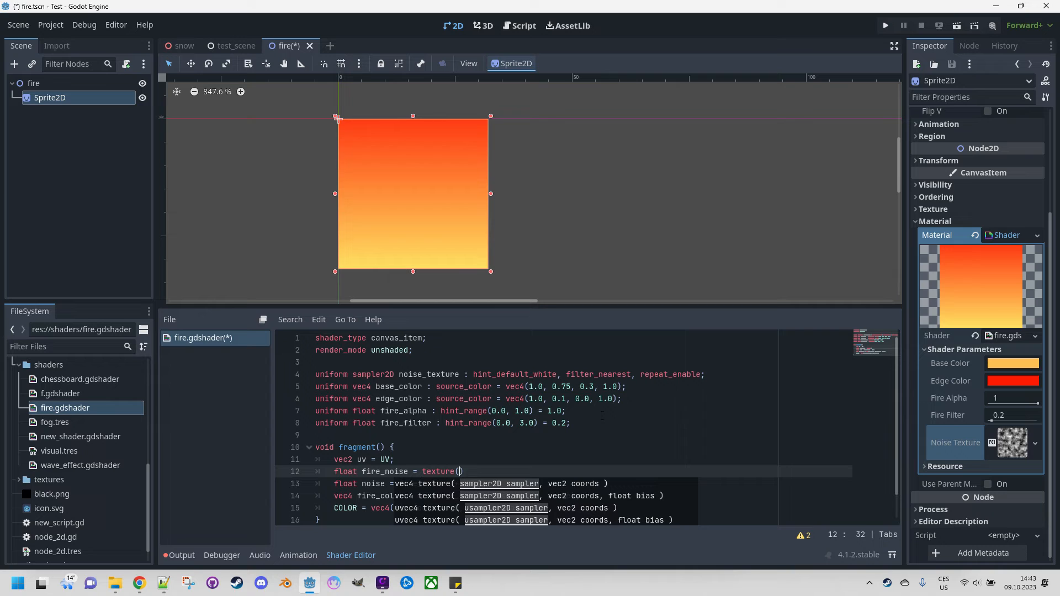
type("noise_texture, uv")
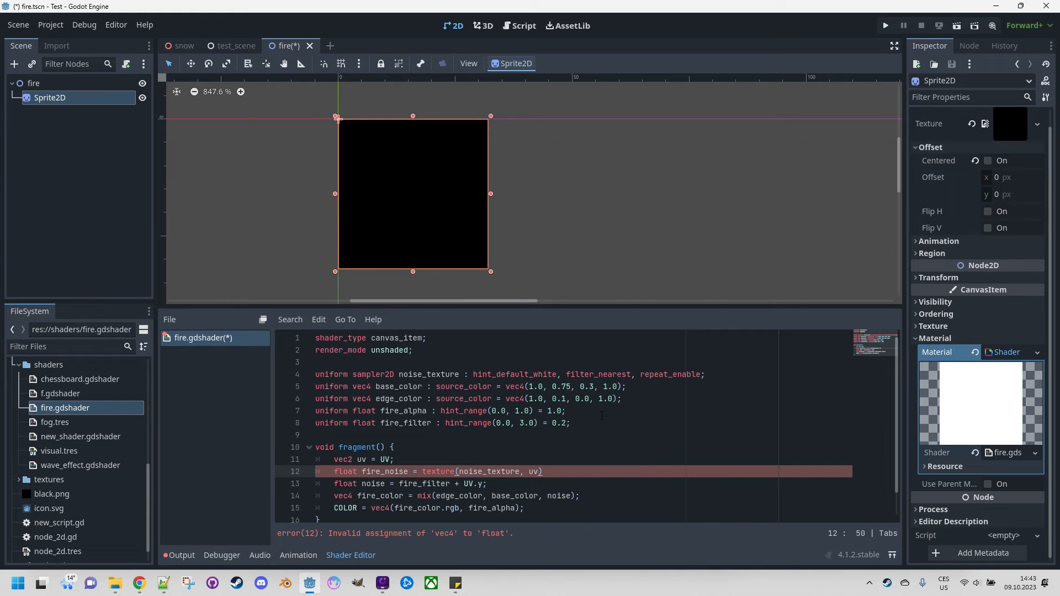
type(".r;")
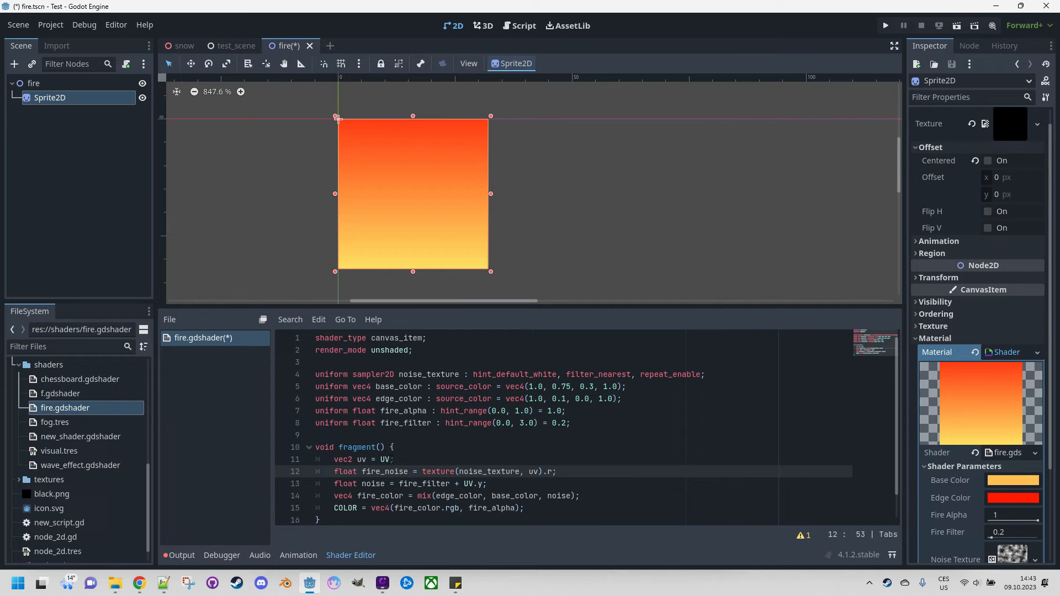
scroll("down", 3)
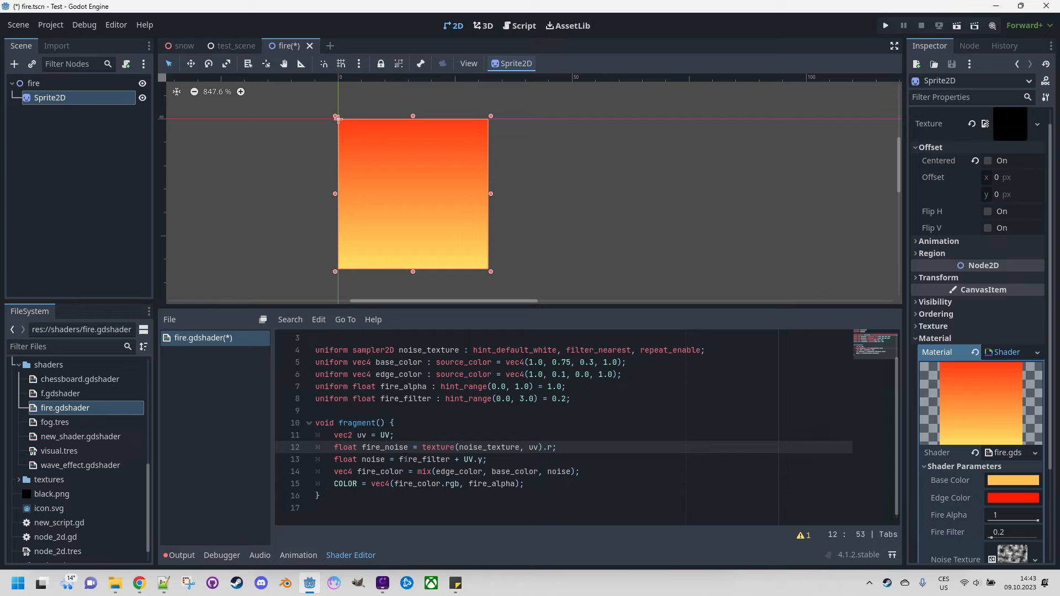
- Rewrite line 13 as noise = (fire_noise * (fire_filter + UV.y) - fire_filter) * UV.y
left_click(400, 459)
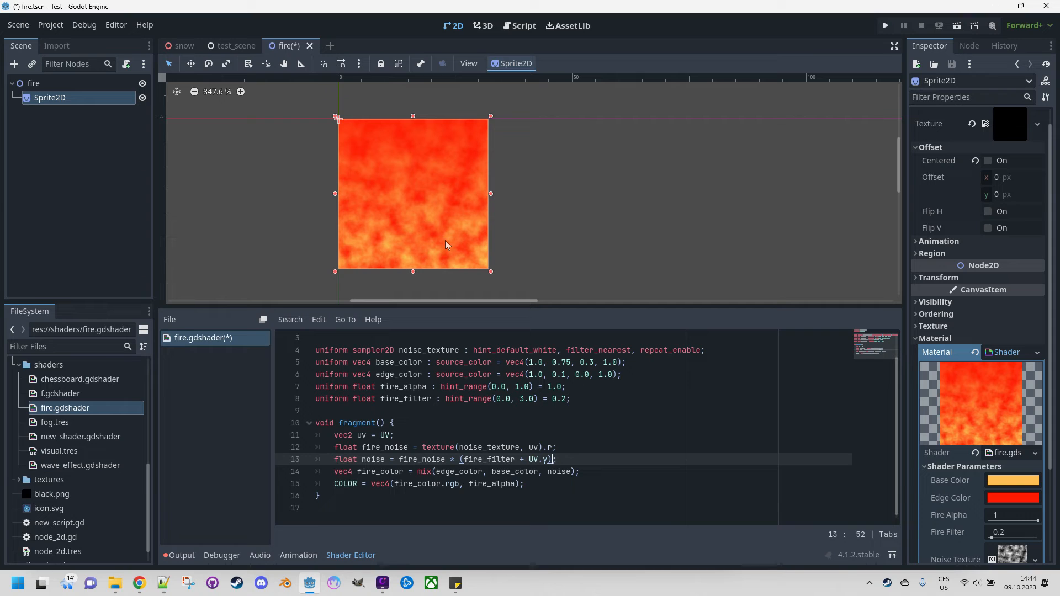
mouse_move(437, 233)
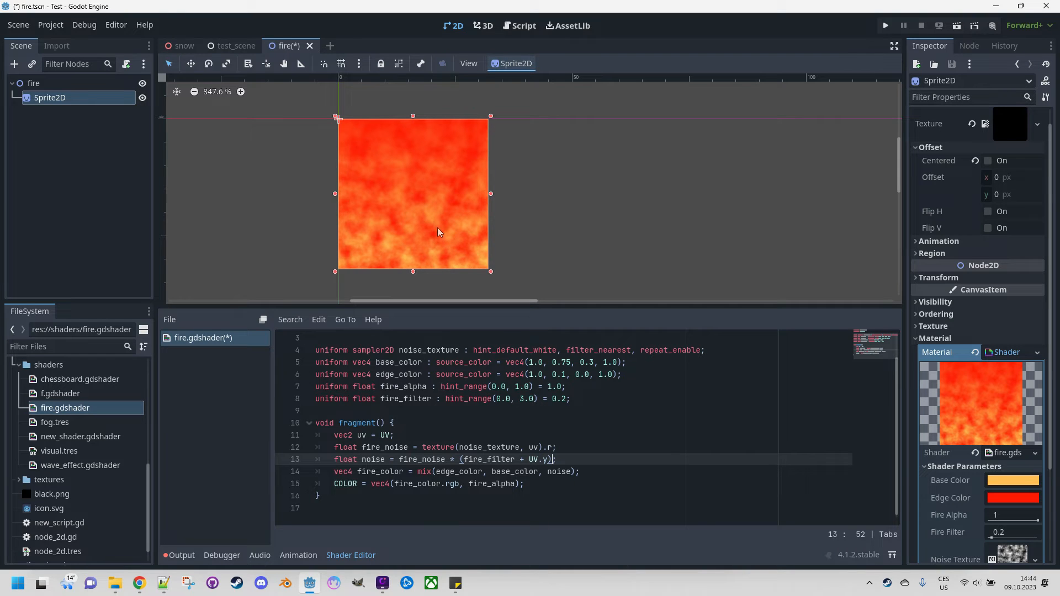
mouse_move(383, 157)
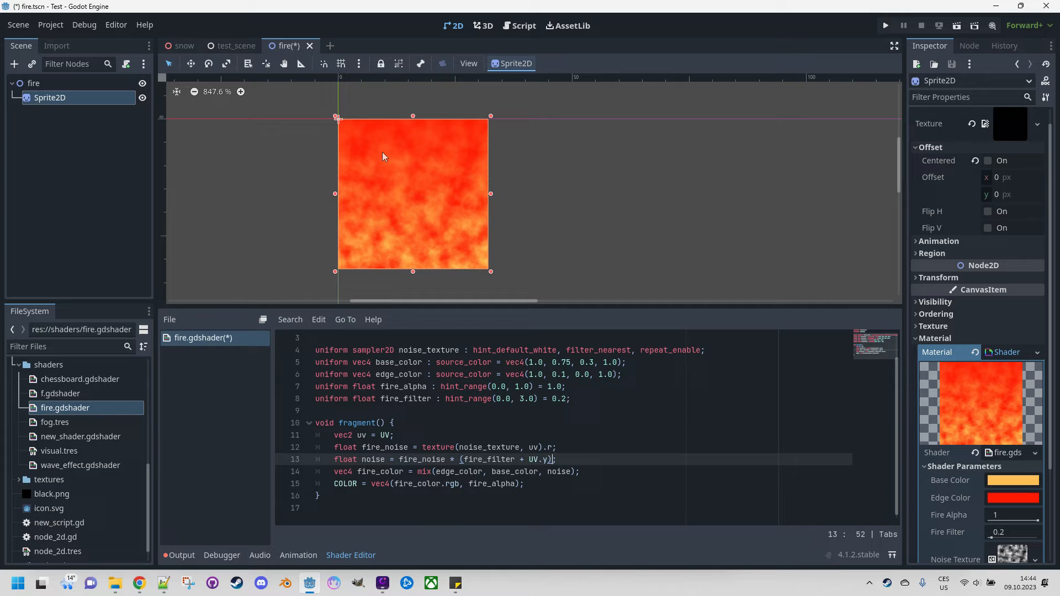
mouse_move(386, 183)
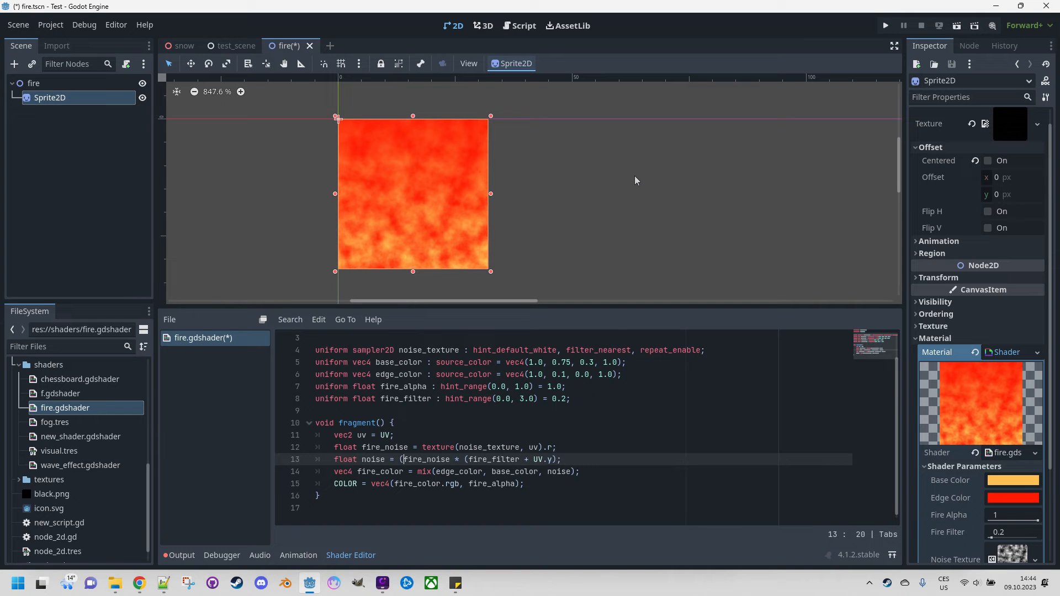
type("(")
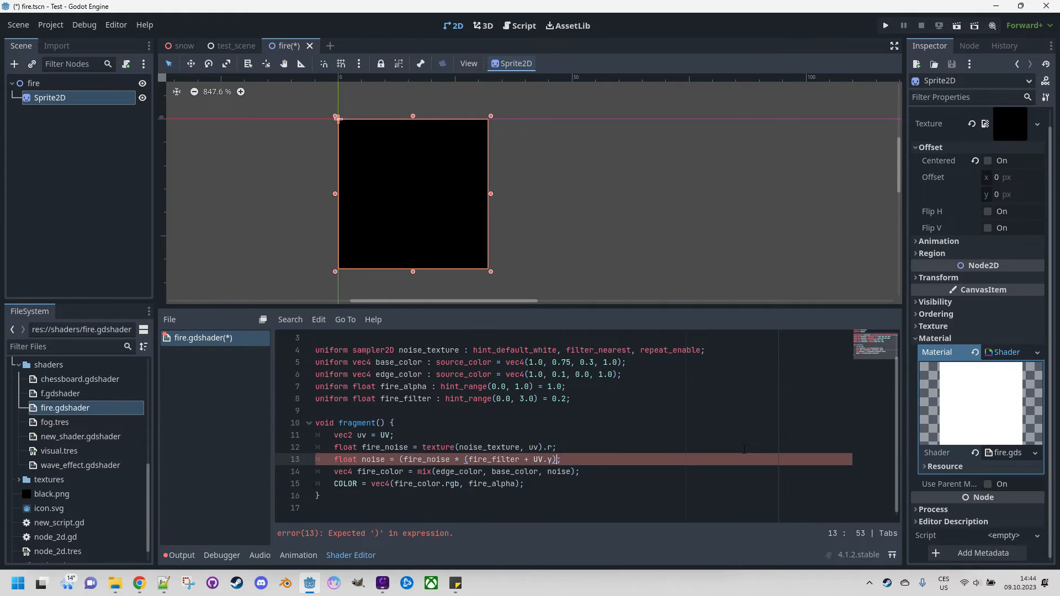
type("-")
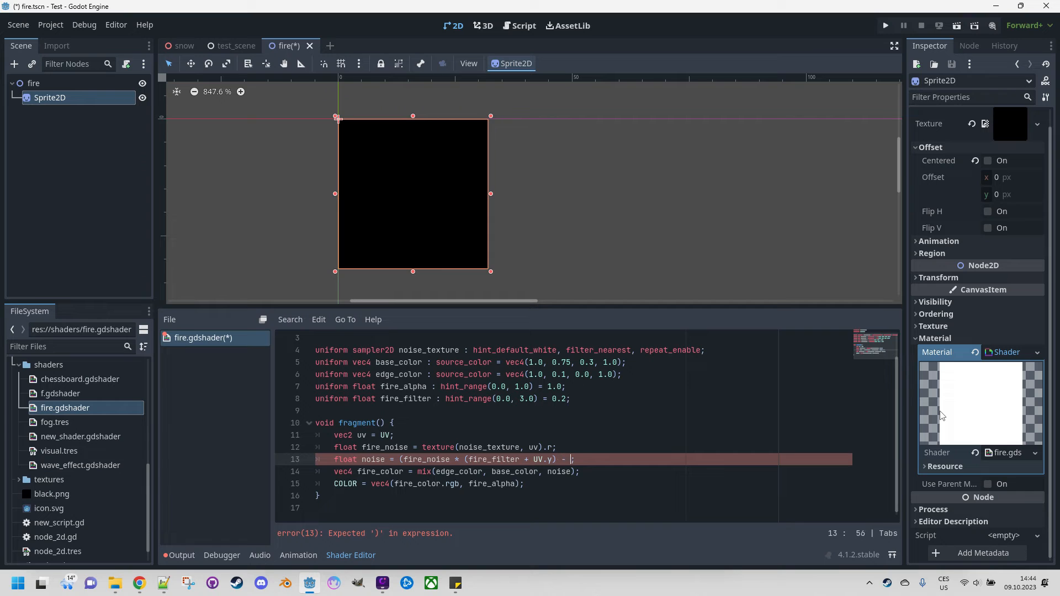
type("fire;")
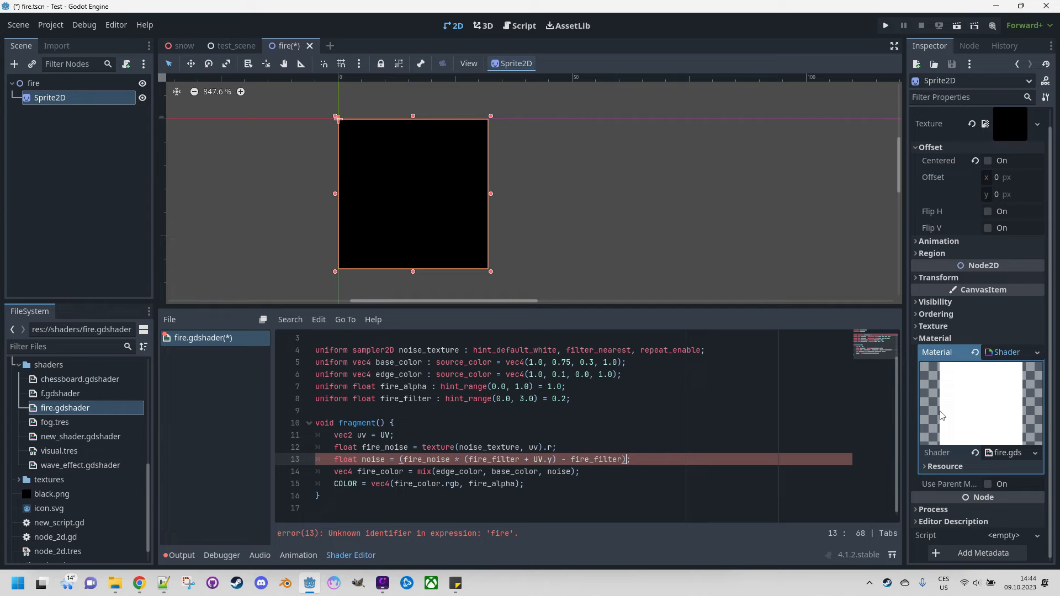
type("*")
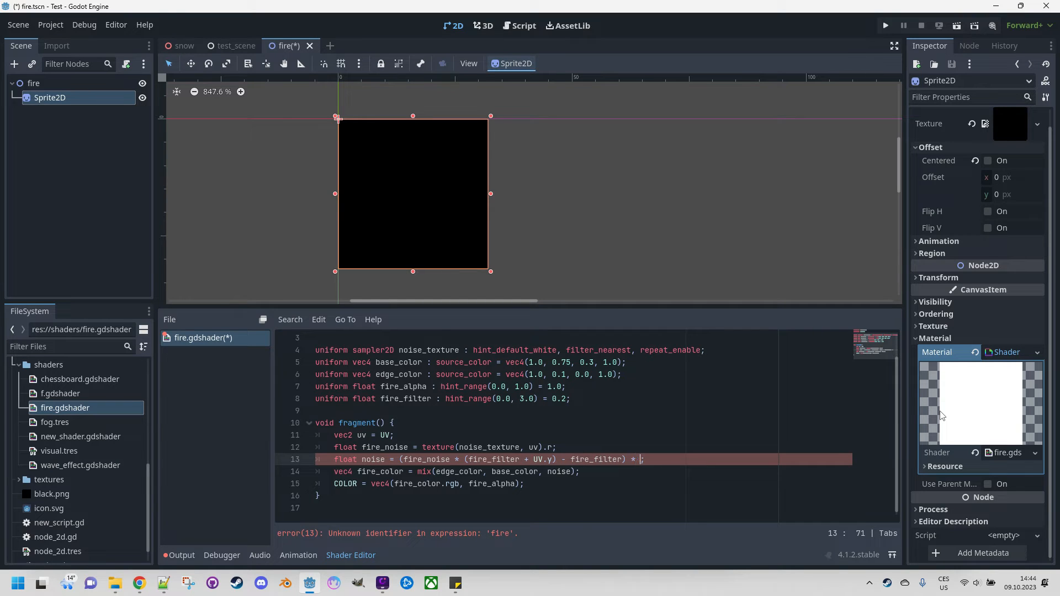
type("UV.y")
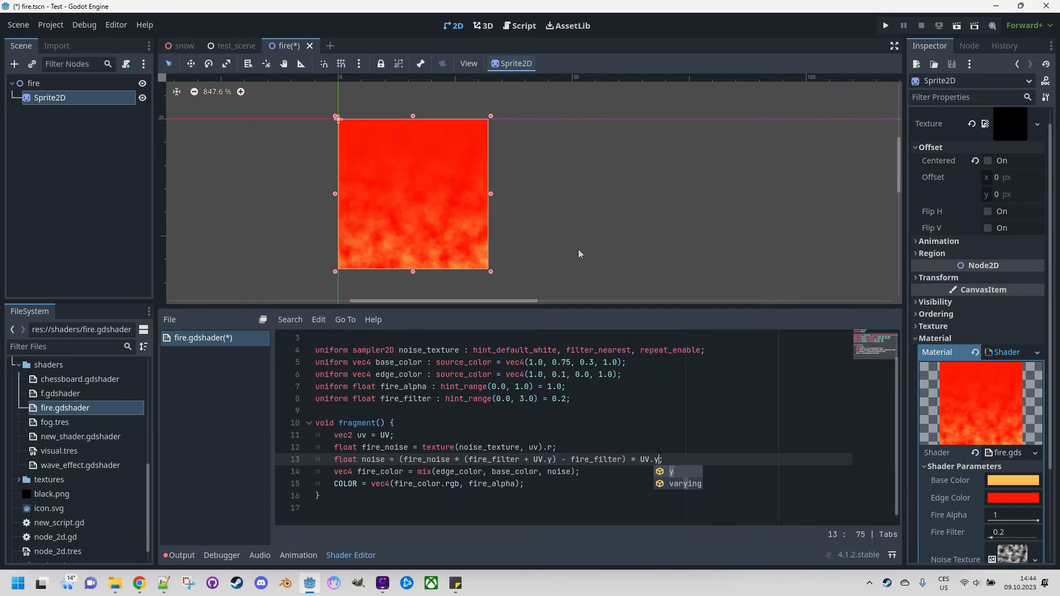
mouse_move(403, 144)
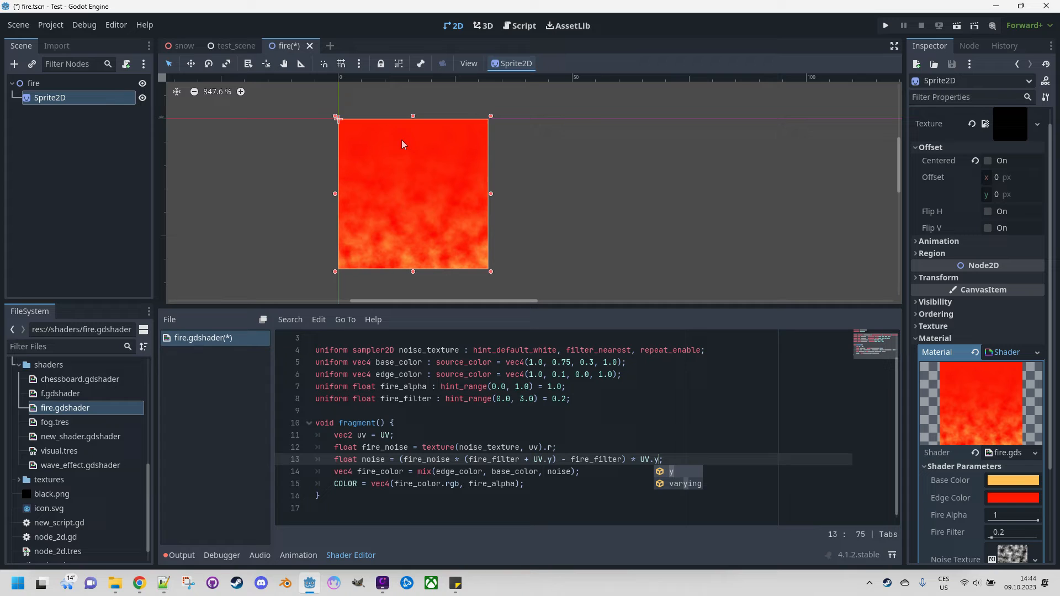
mouse_move(389, 170)
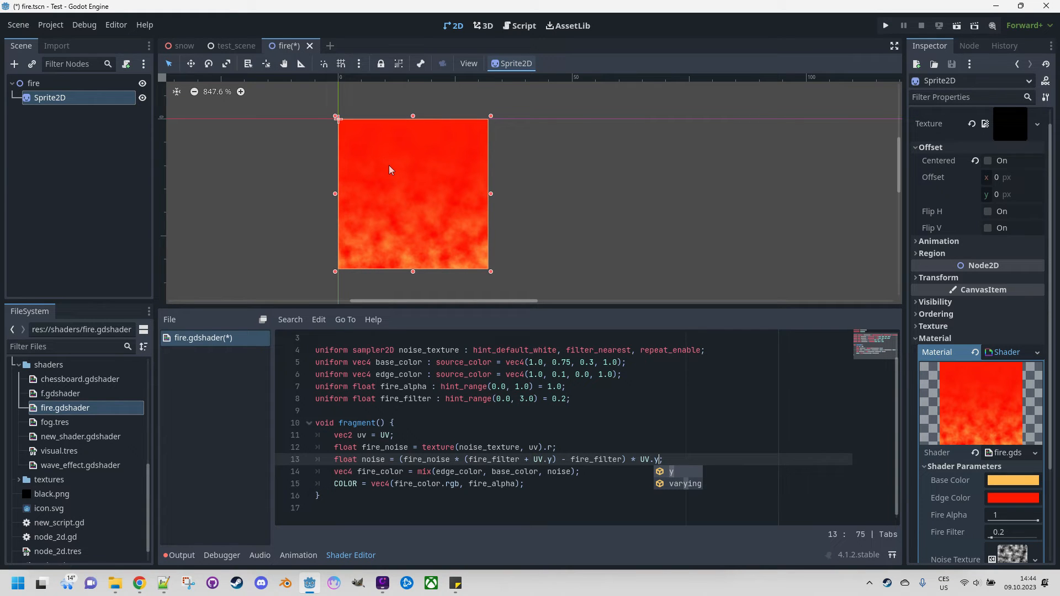
mouse_move(370, 144)
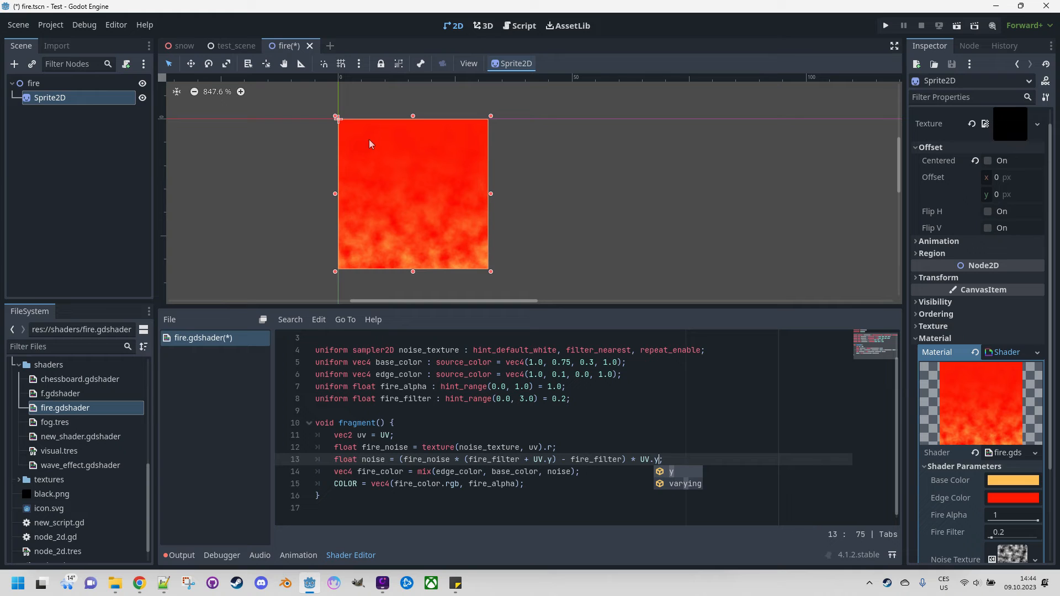
mouse_move(387, 185)
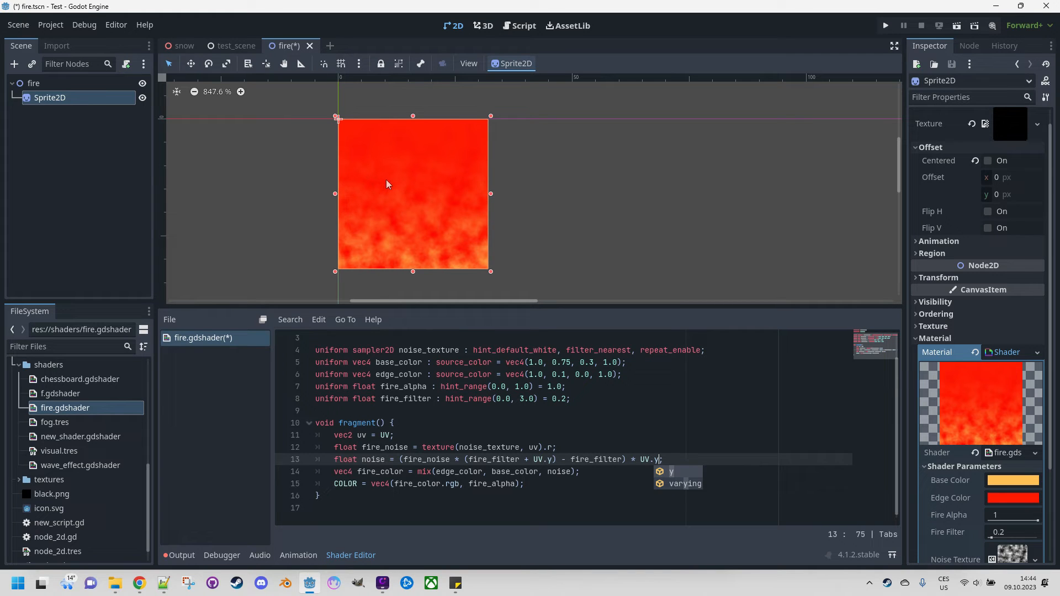
mouse_move(390, 192)
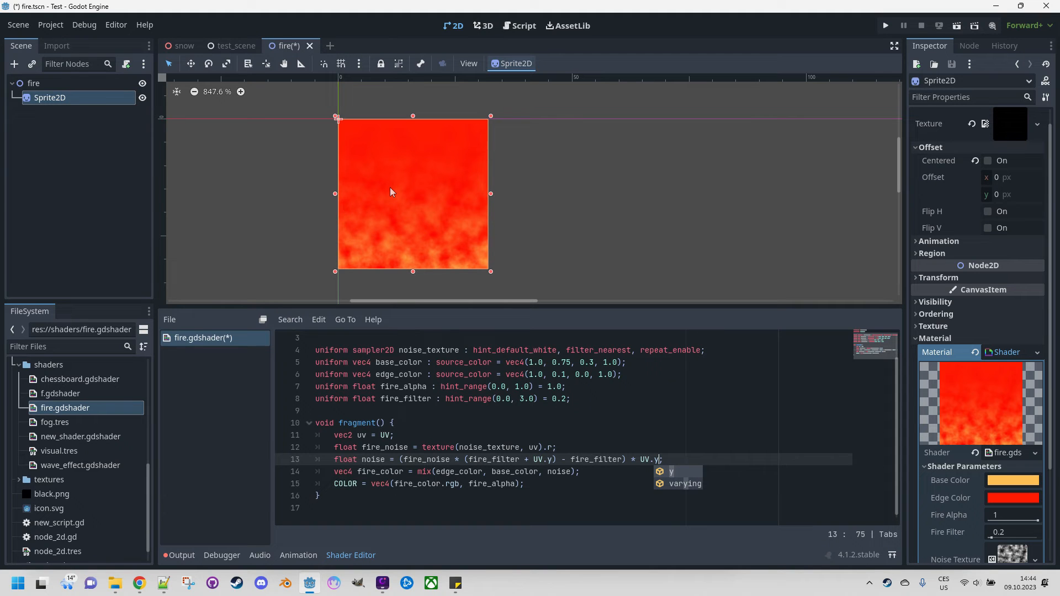
mouse_move(388, 204)
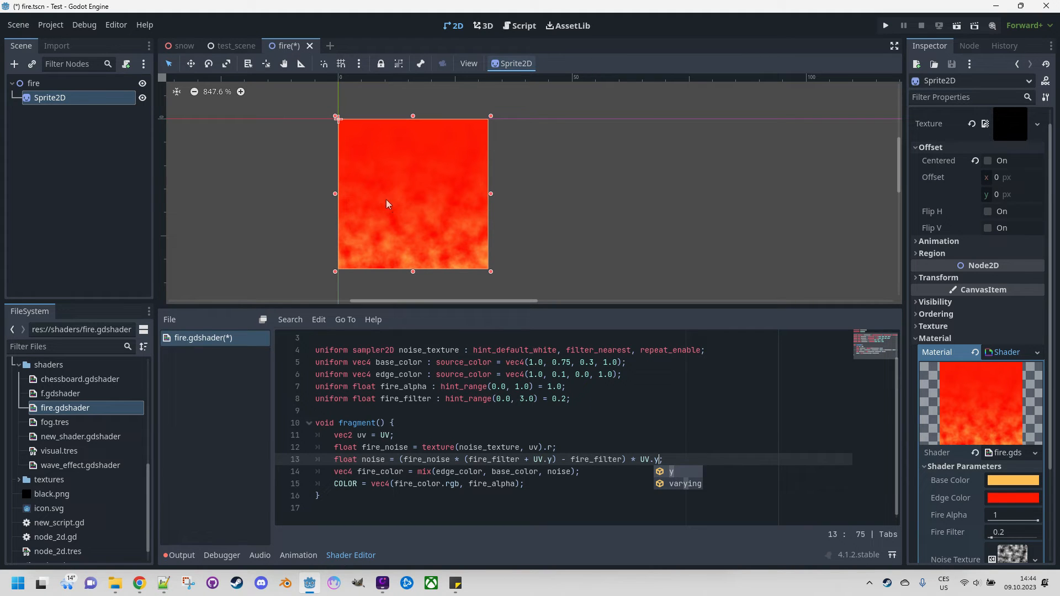
mouse_move(393, 196)
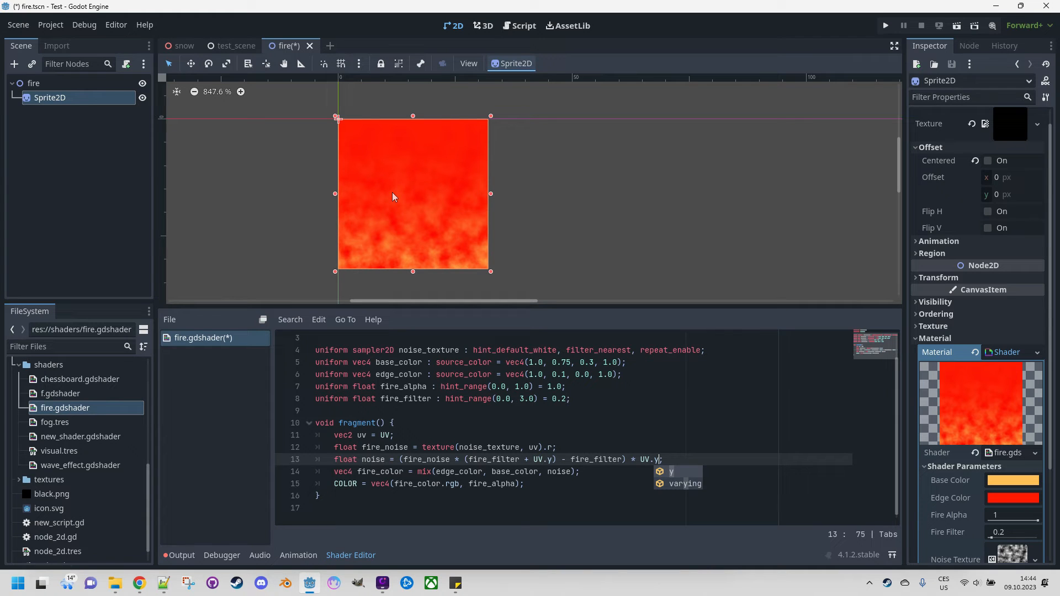
mouse_move(394, 205)
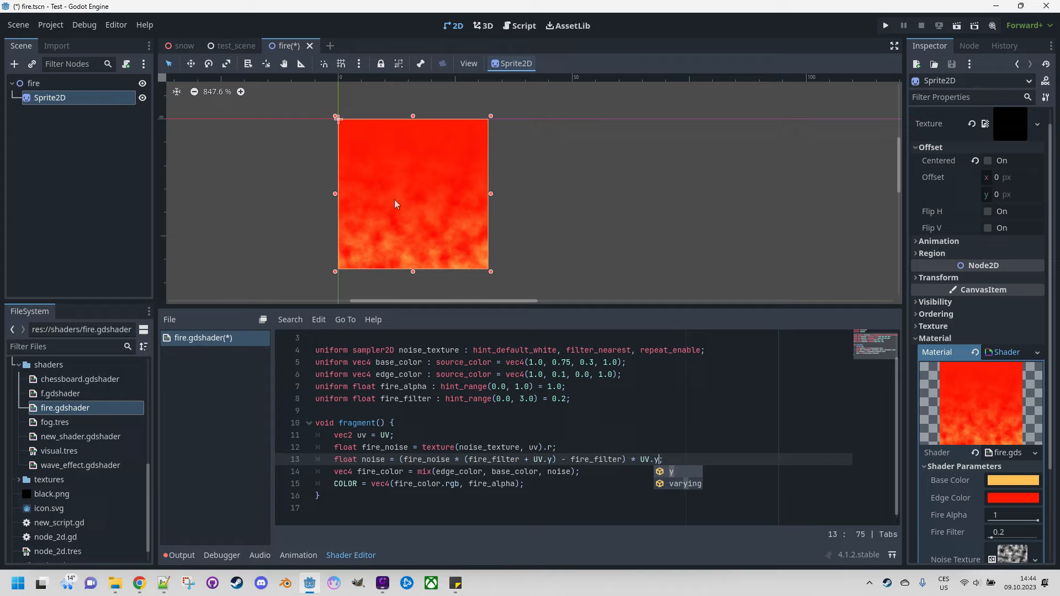
mouse_move(404, 202)
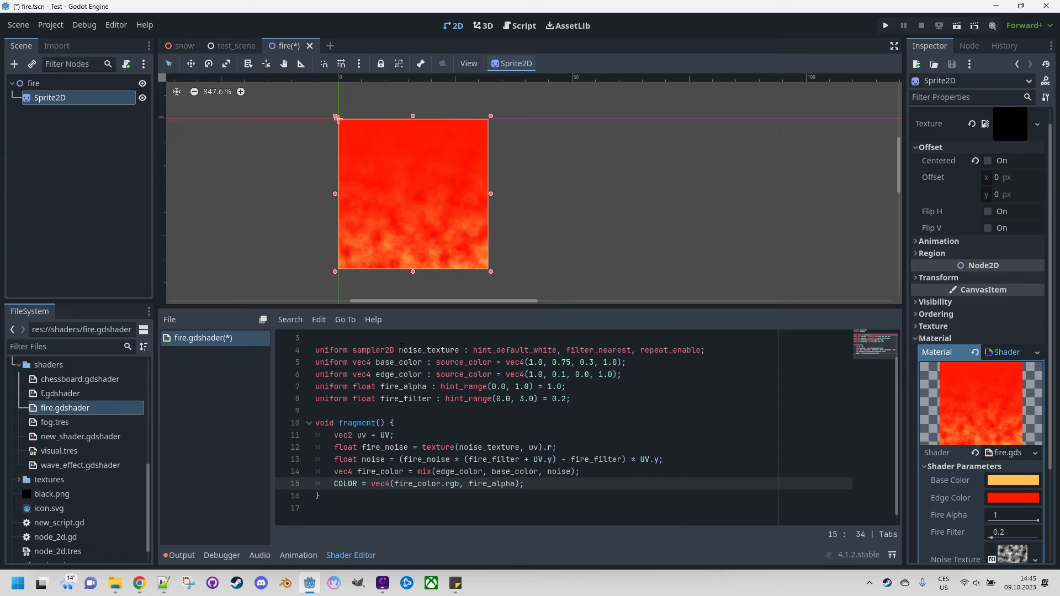
- Change the COLOR alpha to fire_alpha * clamp(noise, 0.0, 1.0)
left_click(472, 484)
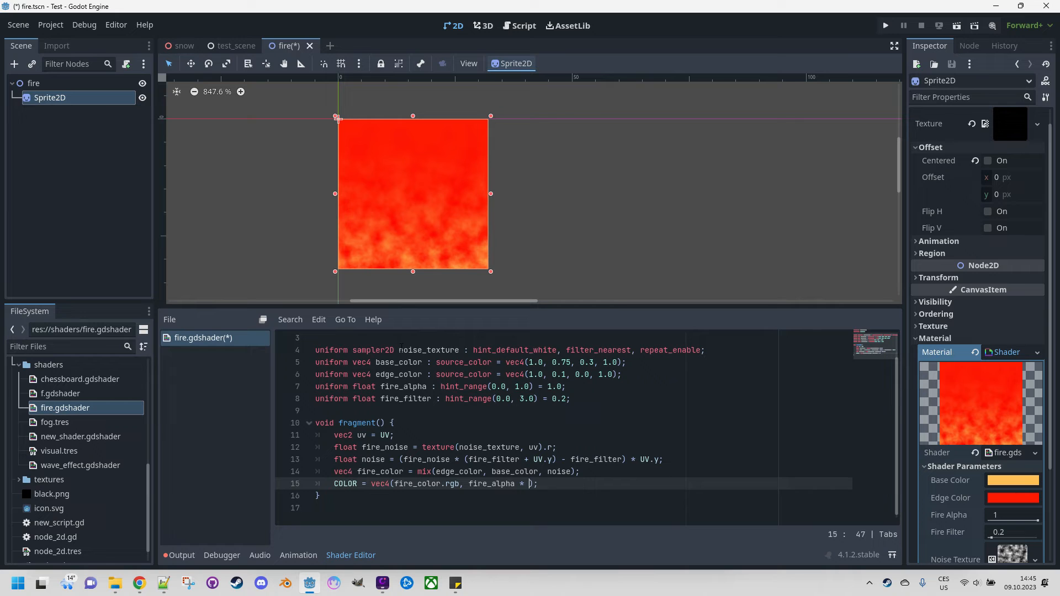
type("clap")
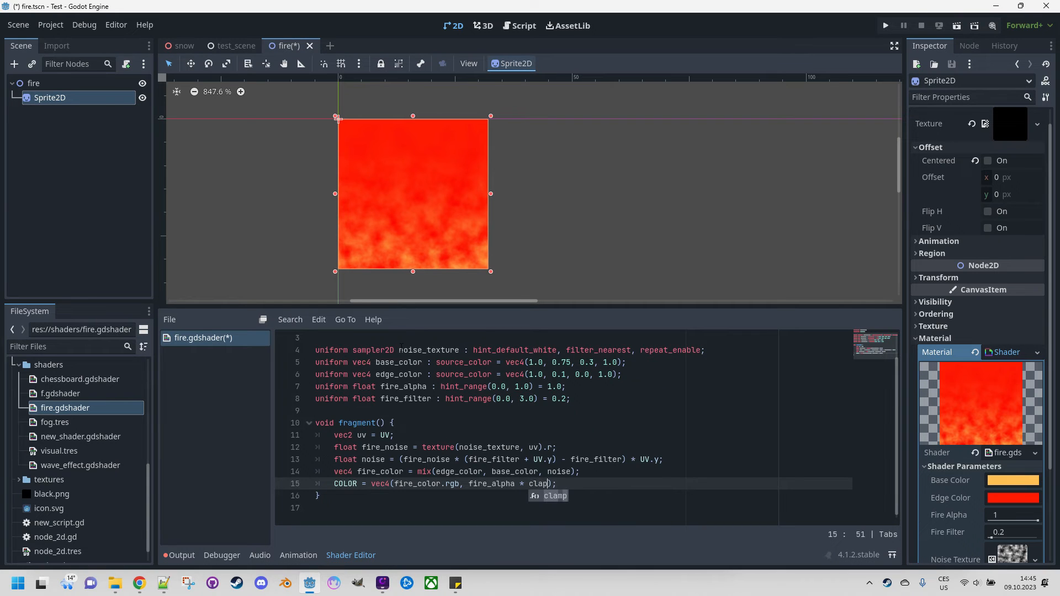
type("(")
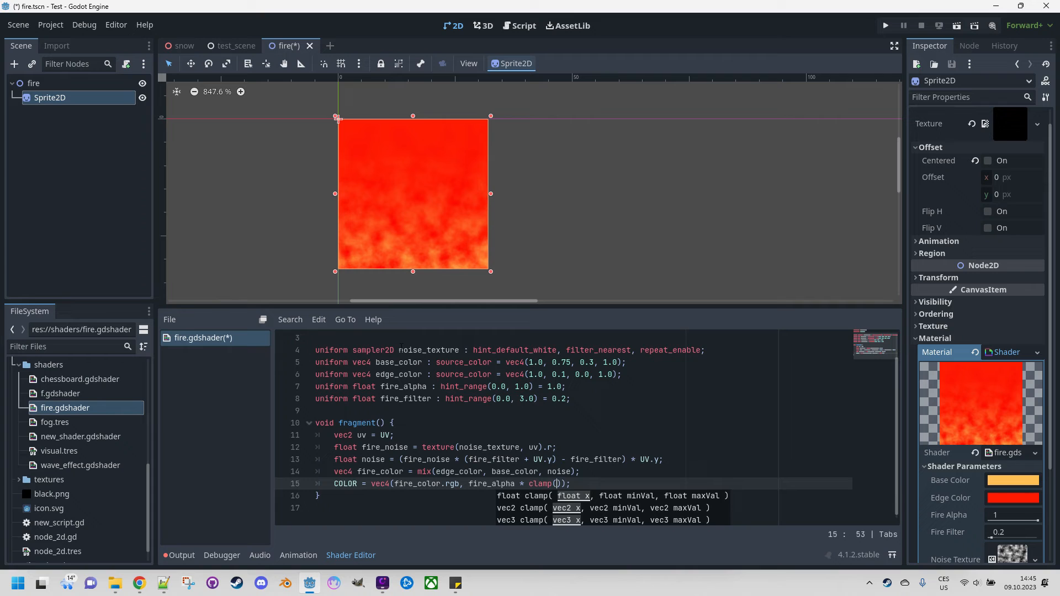
type("noise.")
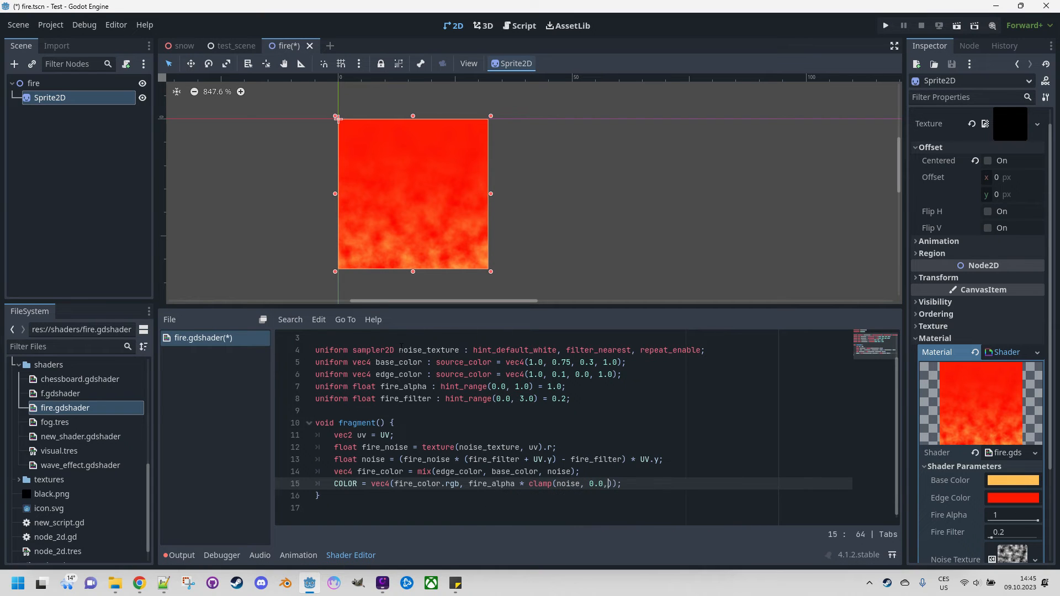
type("1.0")
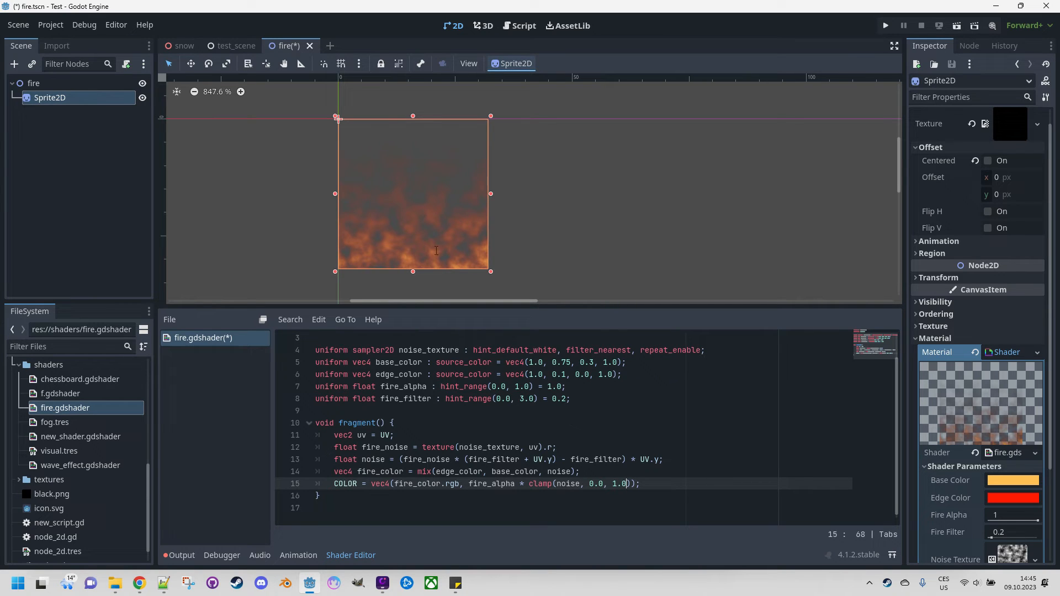
mouse_move(412, 218)
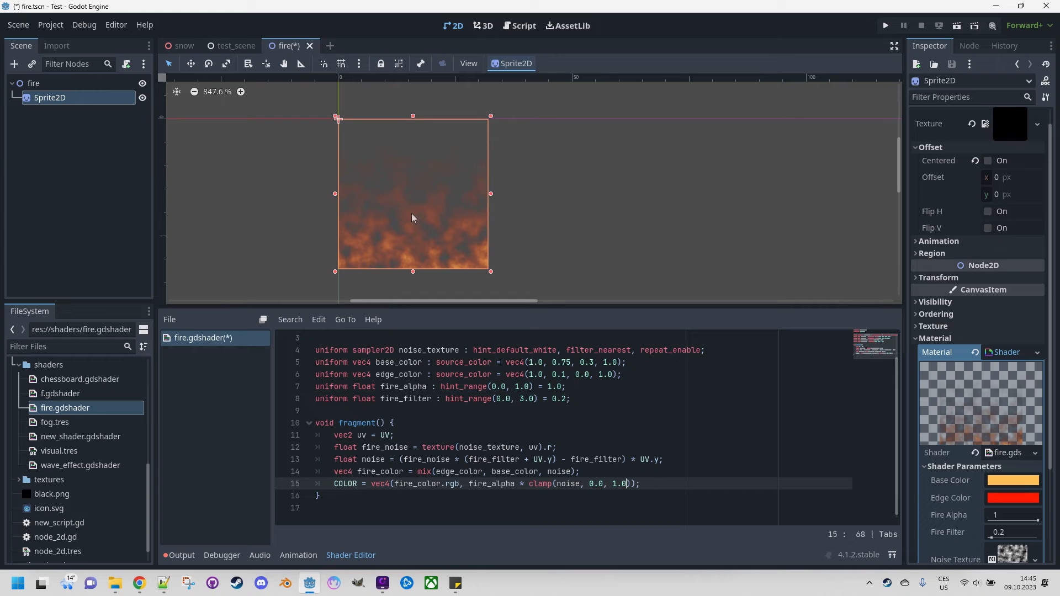
mouse_move(415, 246)
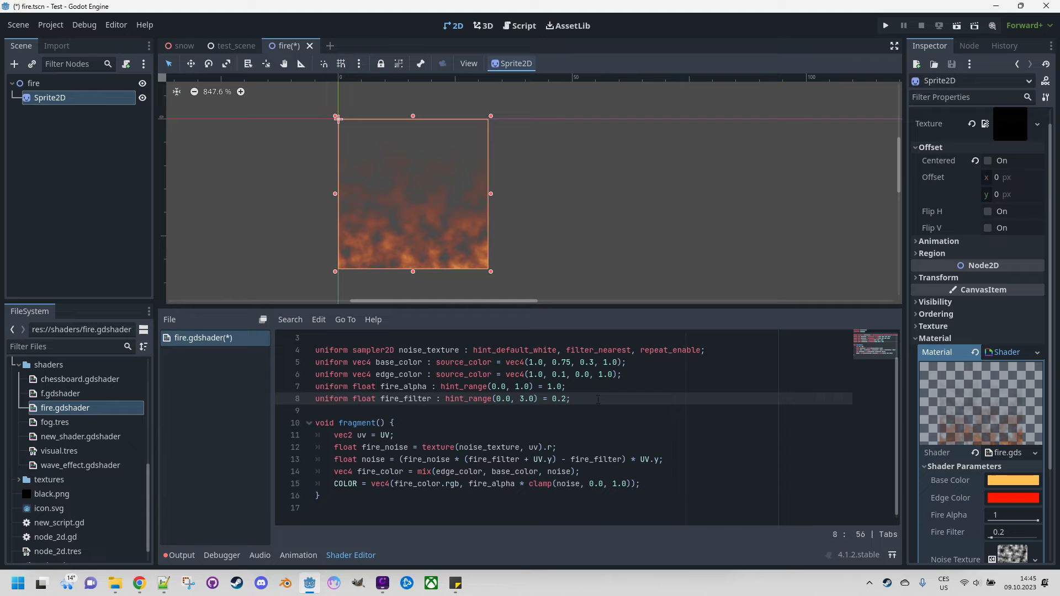
- Declare 'uniform float fire_power : hint_range(1.0, 20.0) = 10.0;'
type("un")
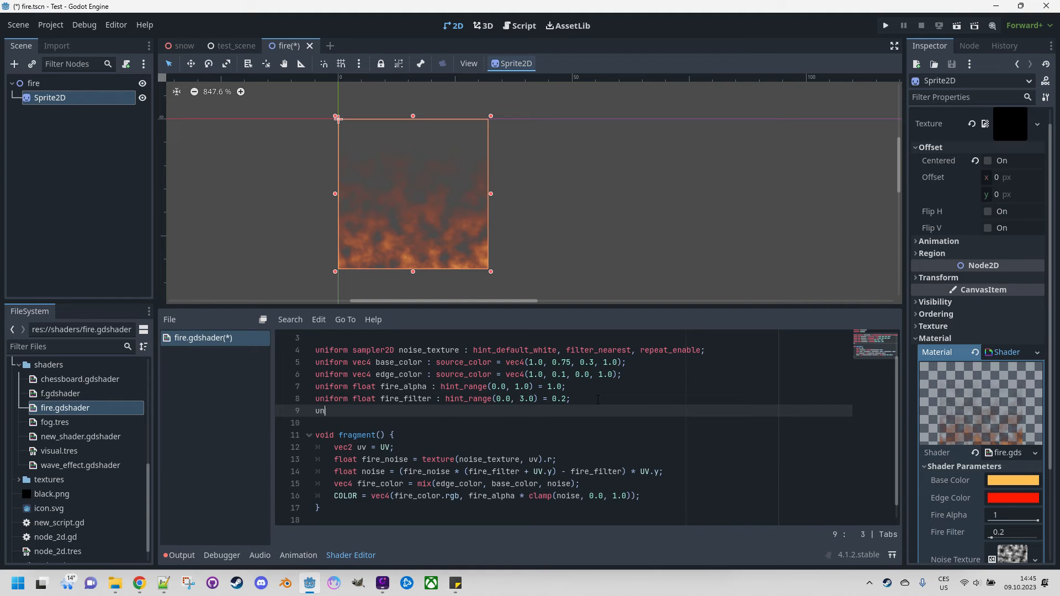
type("float fire_power :")
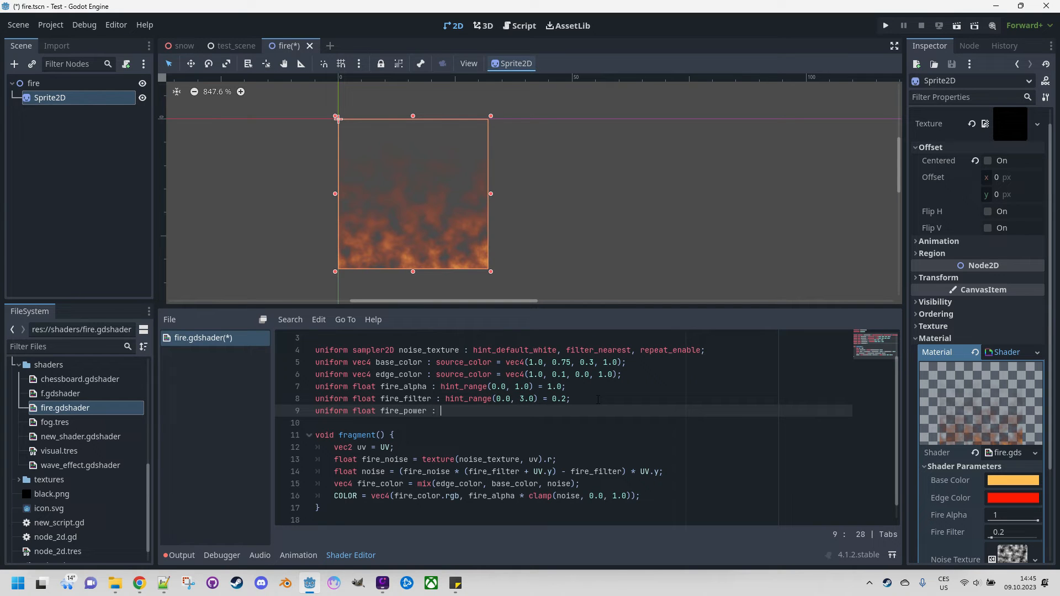
type("hint_range(0.0, 1.0, 0.1)")
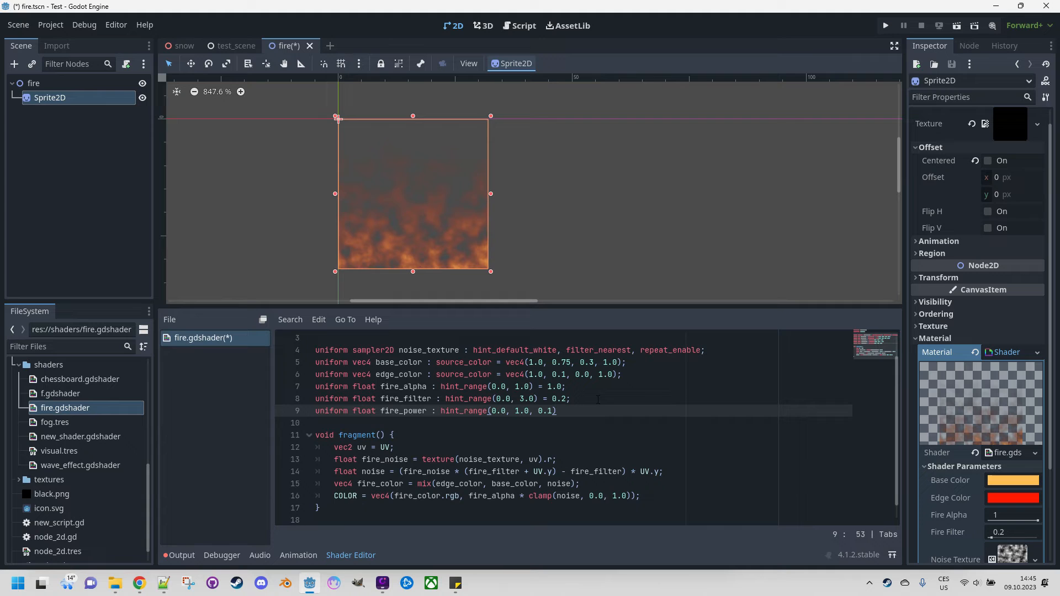
key("BackSpace")
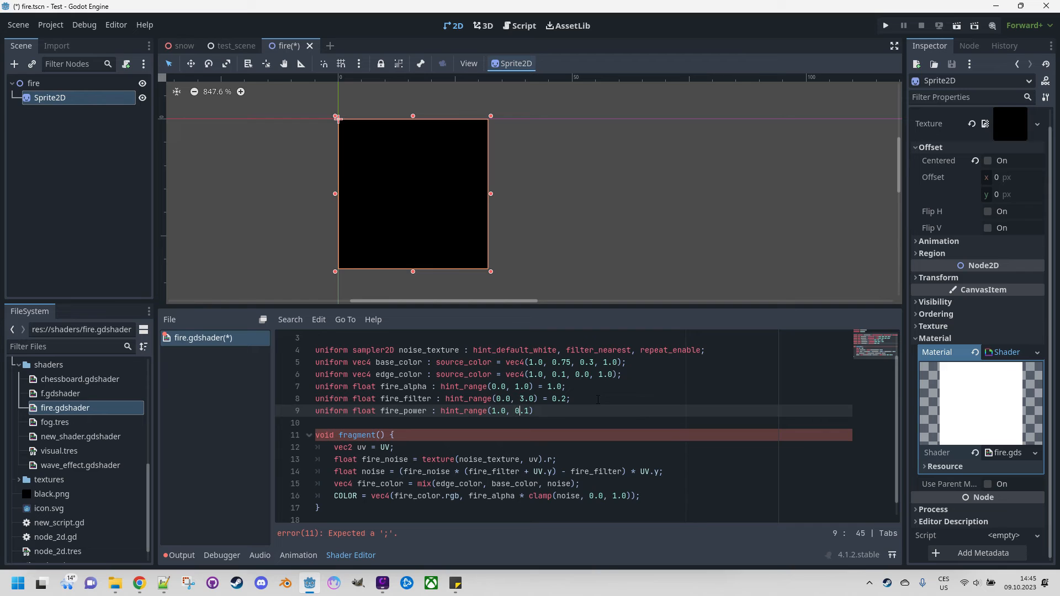
type("20")
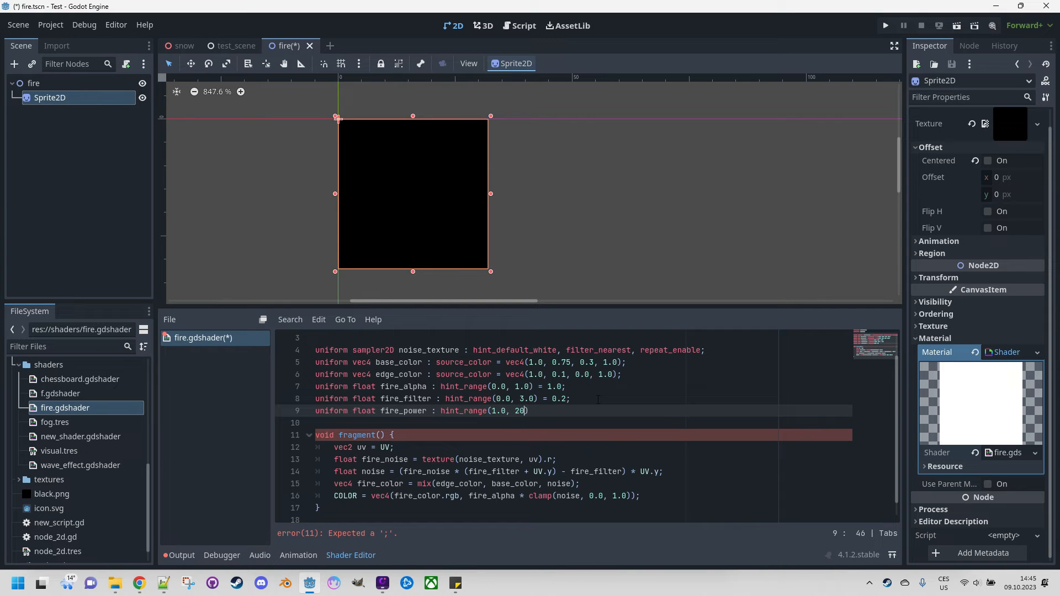
type(".0")
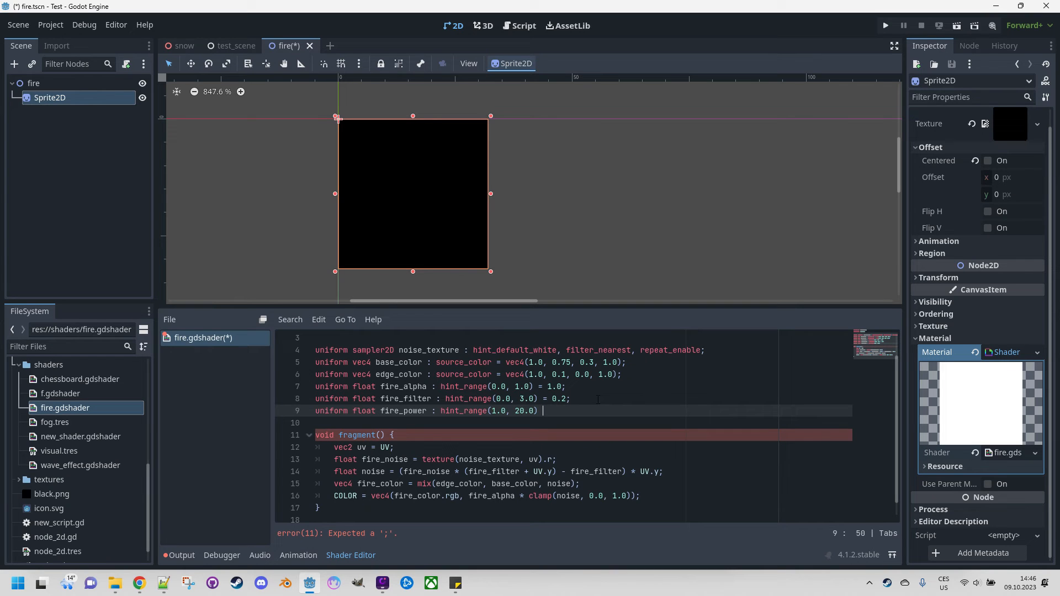
type("= 10.0;")
left_click(583, 471)
type(" * fire_power")
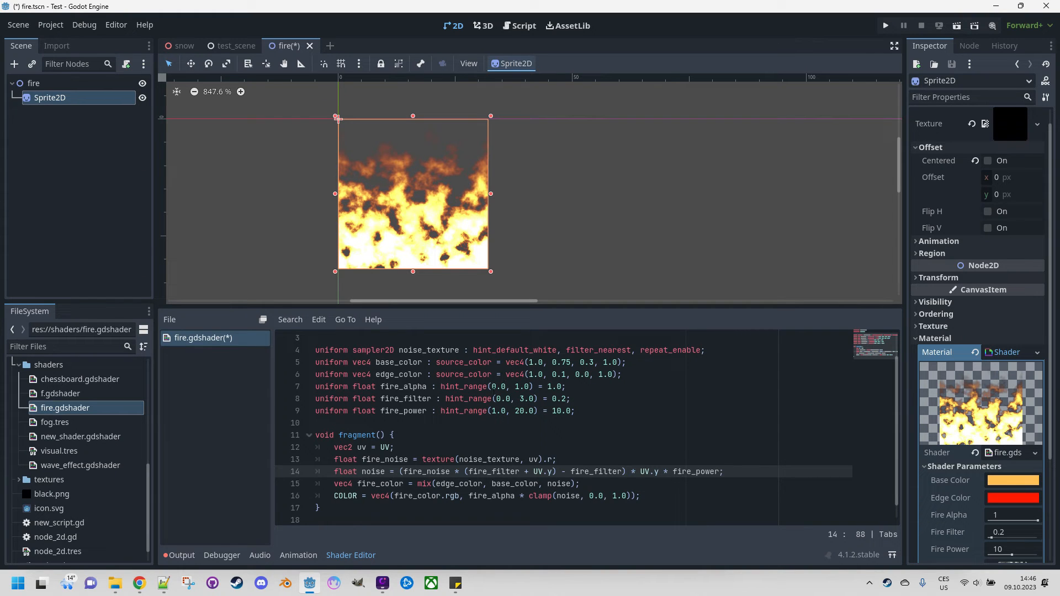
left_click(594, 411)
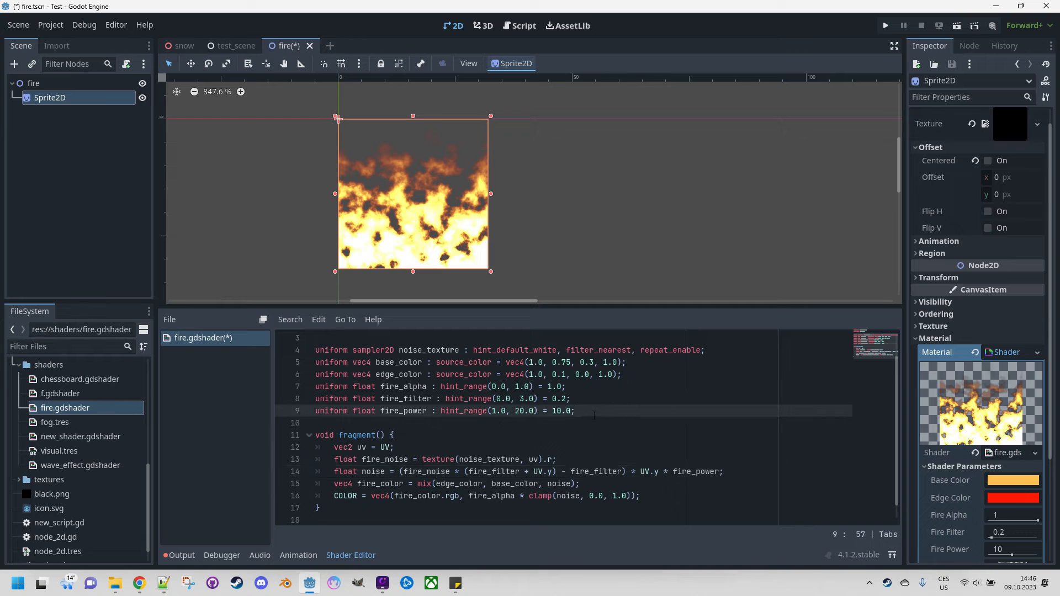
- Declare 'uniform vec2 fire_speed = vec2(0.0, 1.0);' and fix the 've2' typo
type("unifo")
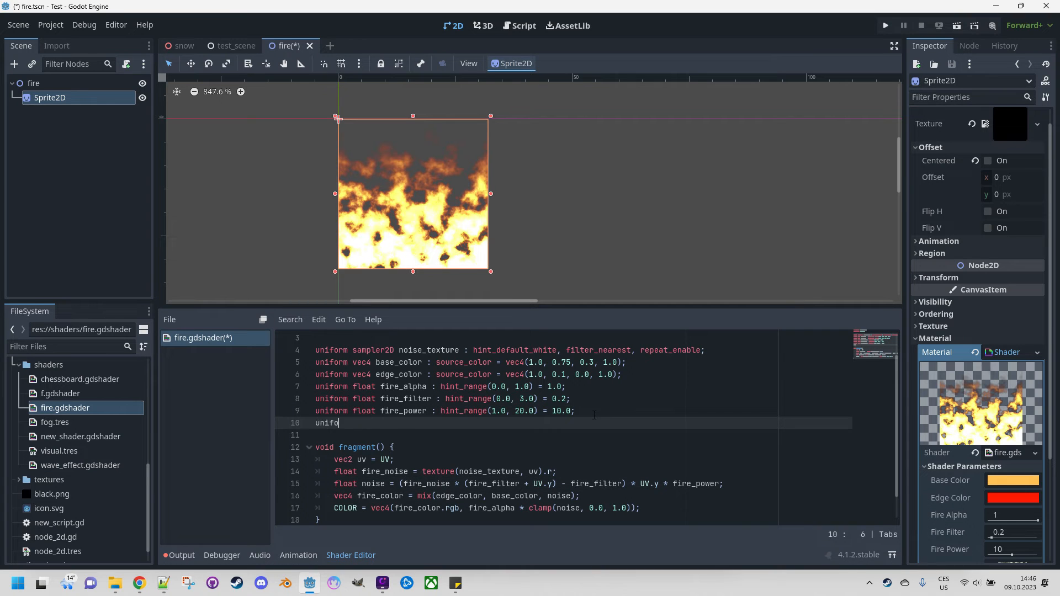
type("ve")
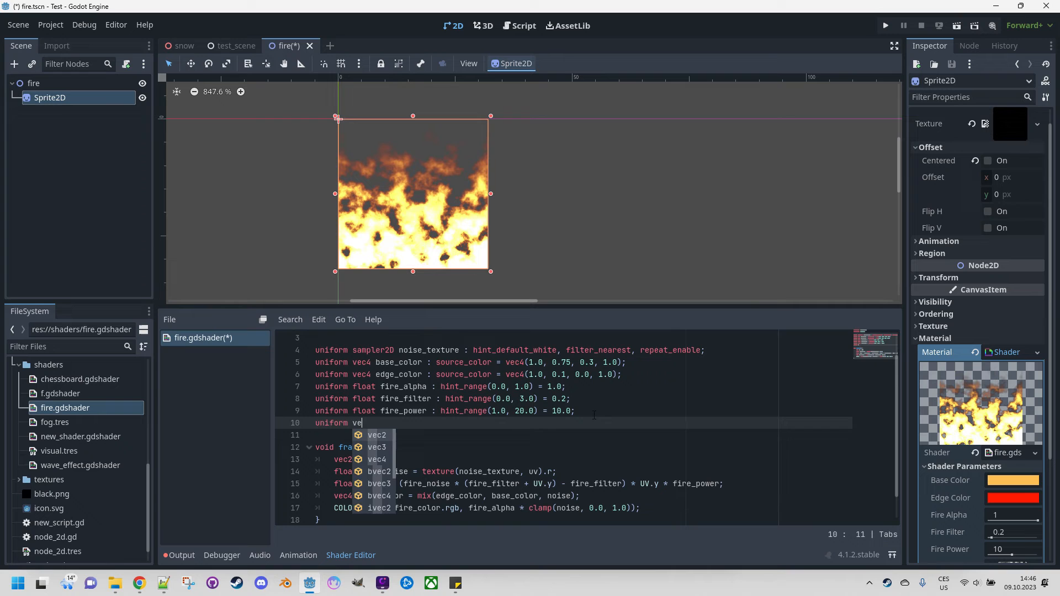
type("2")
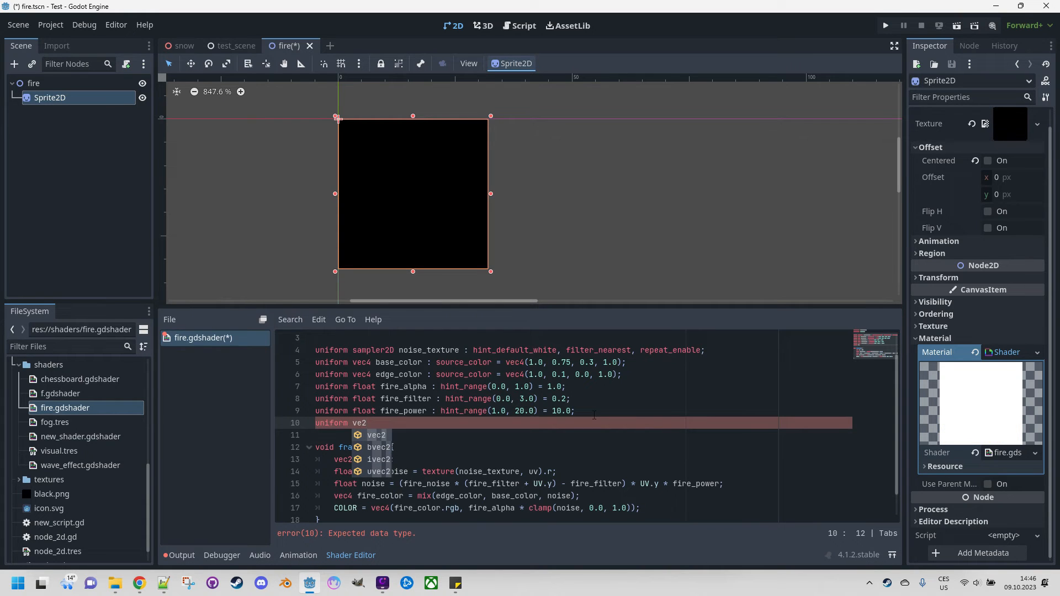
type("2")
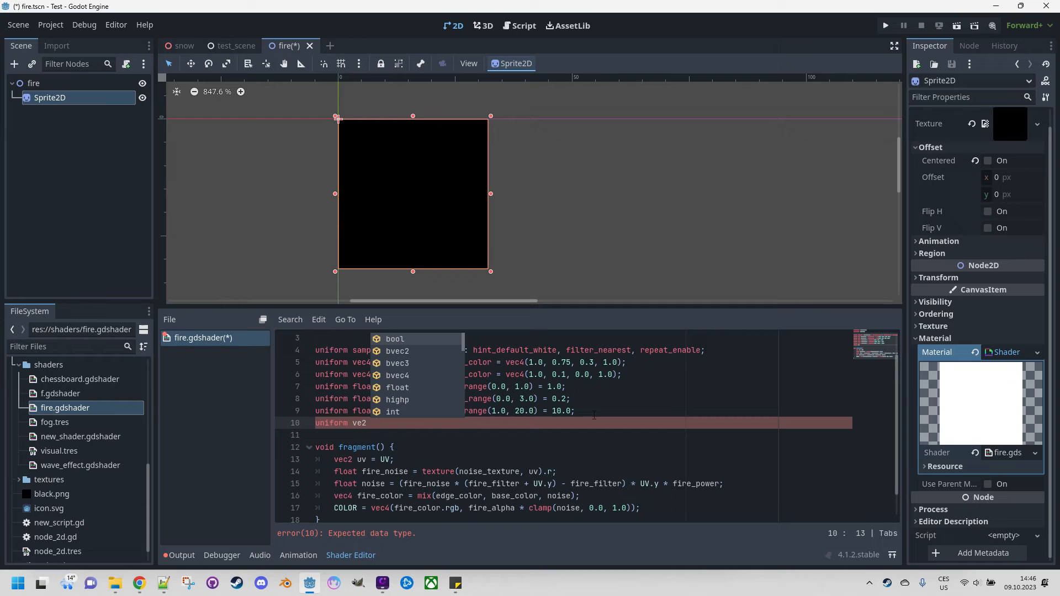
type("fire_speed : vec2(")
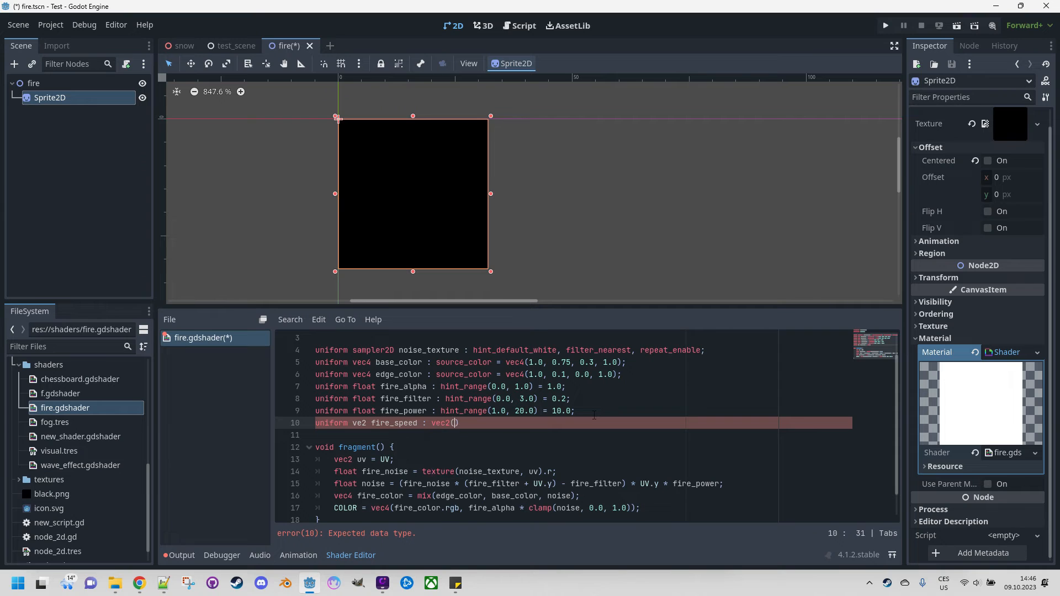
type("0")
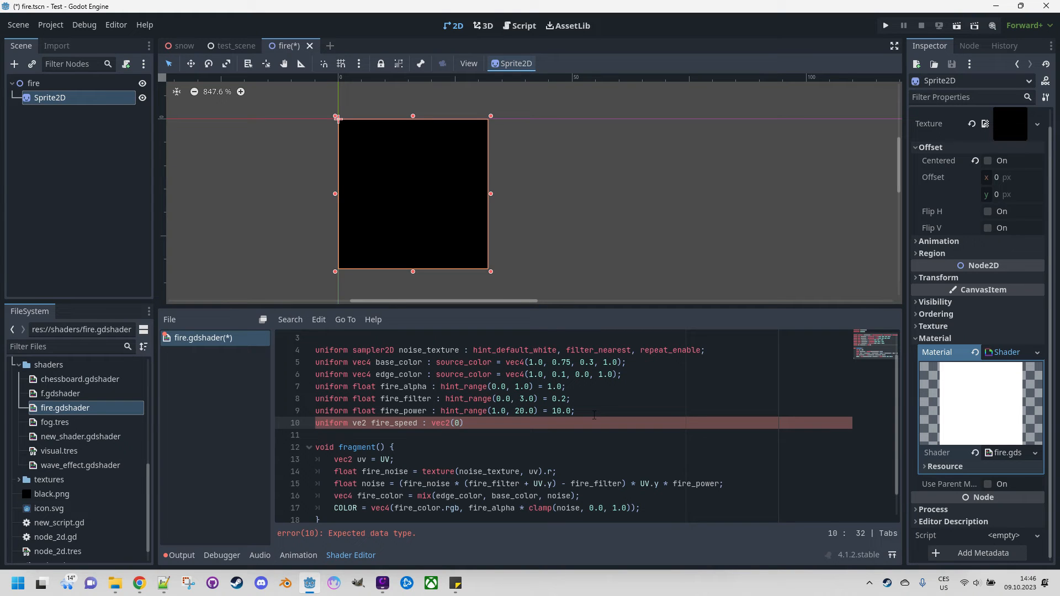
type(".0")
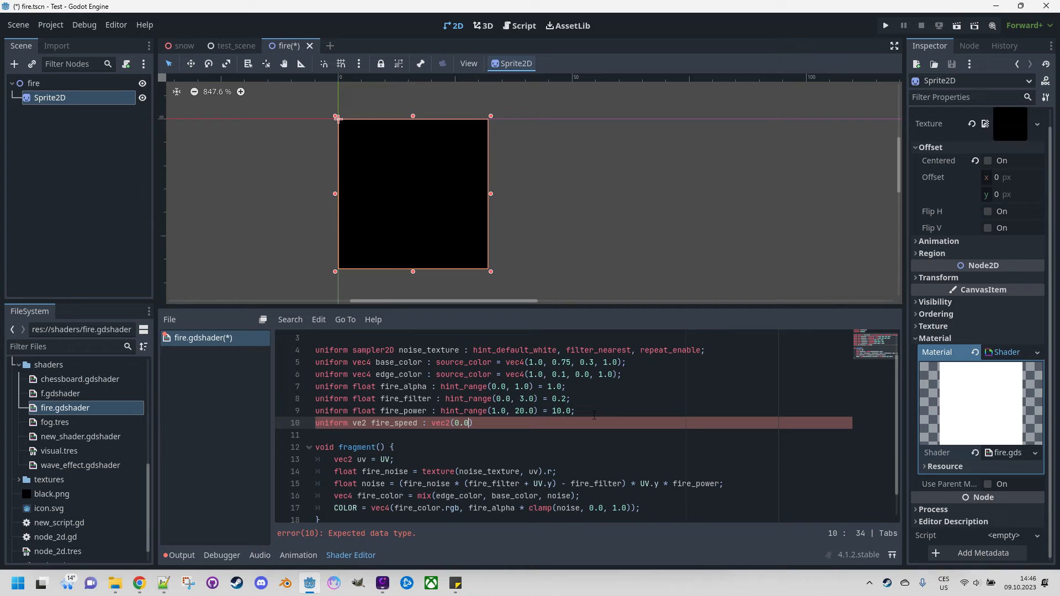
type(", 1.0")
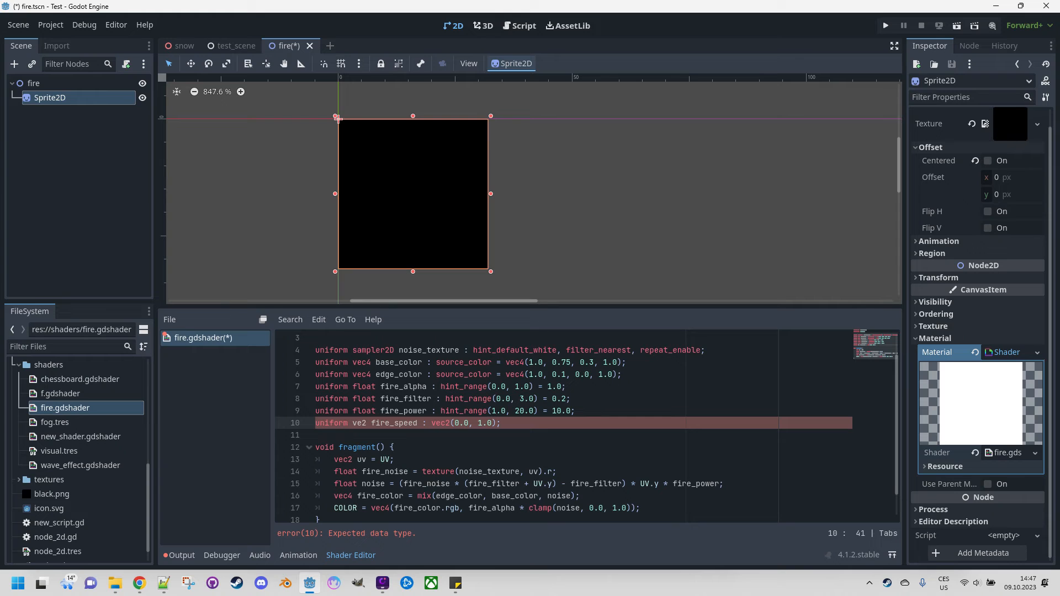
mouse_move(521, 355)
type("=")
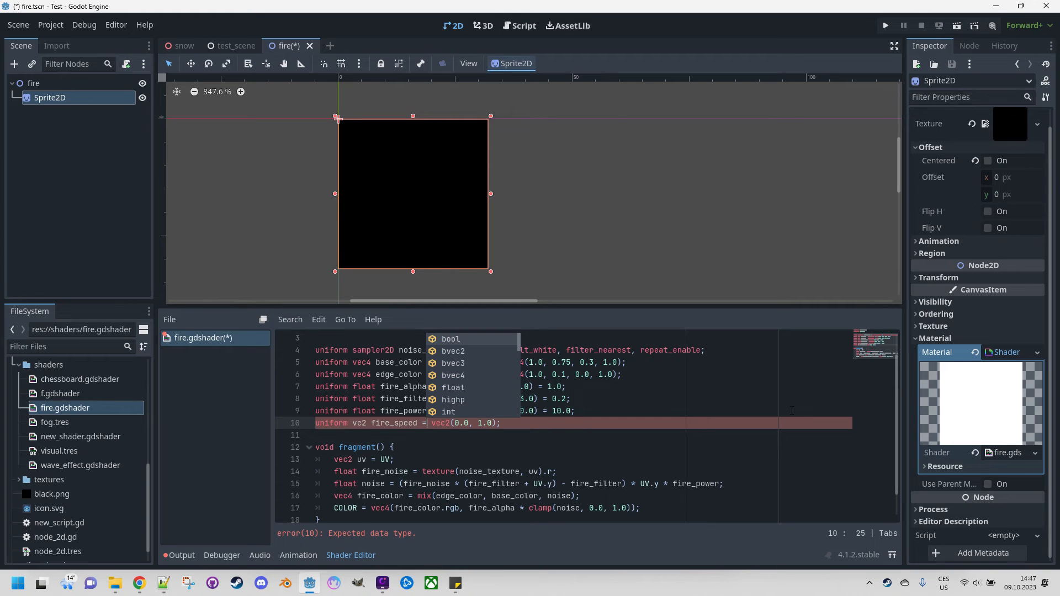
mouse_move(564, 426)
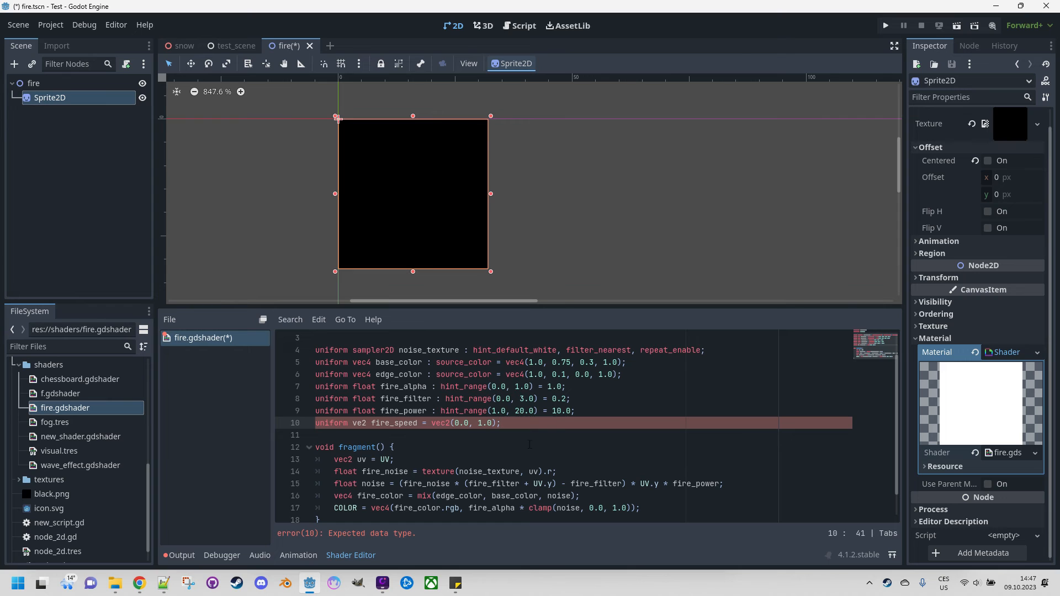
left_click(359, 422)
type("c")
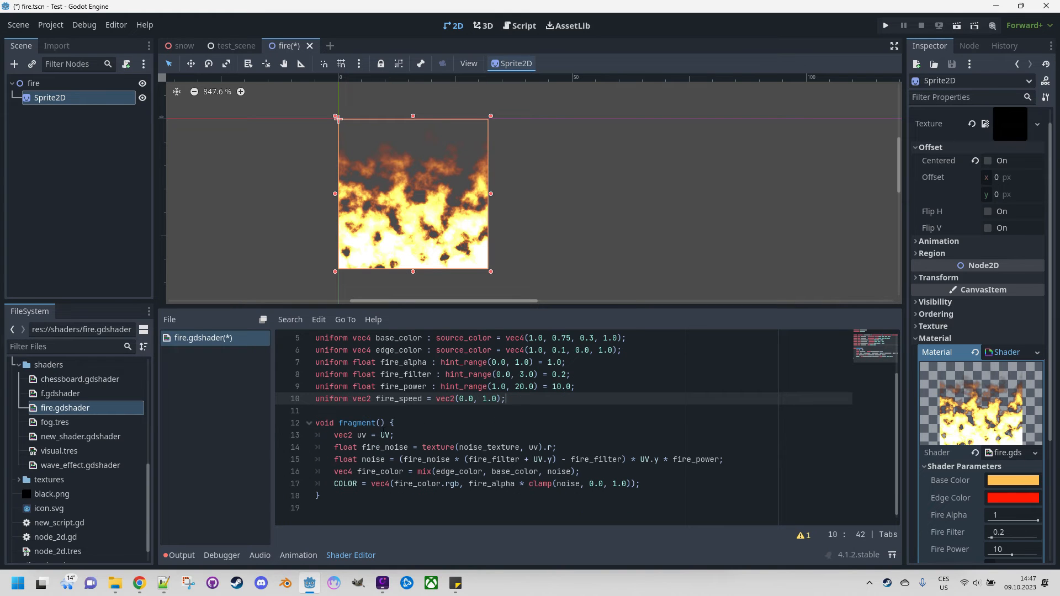
left_click(383, 434)
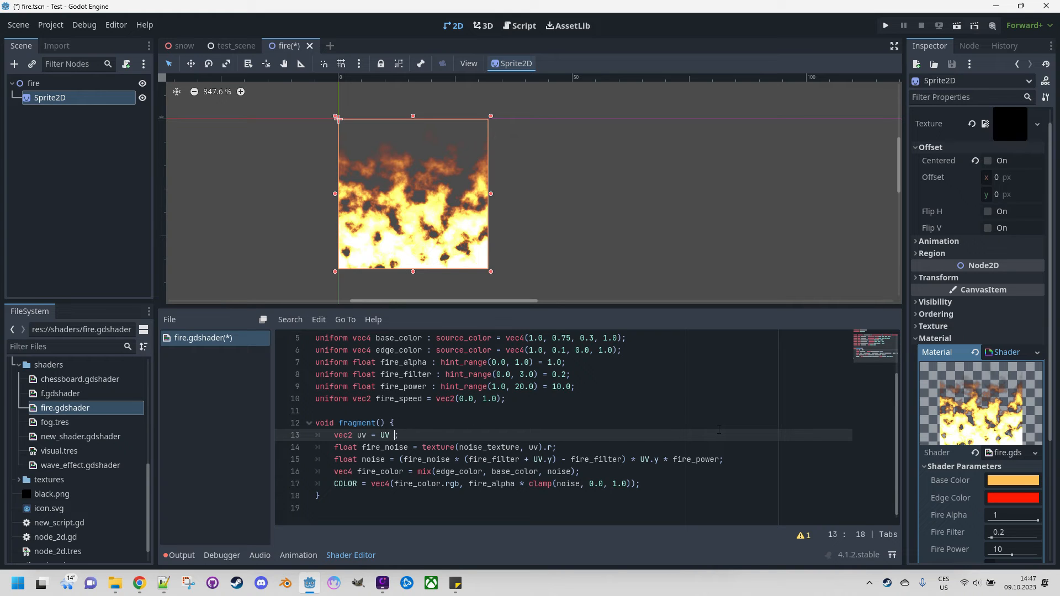
- Change line 13 to 'vec2 uv = UV + TIME * fire_speed;'
type("+ TIME * fire_speed")
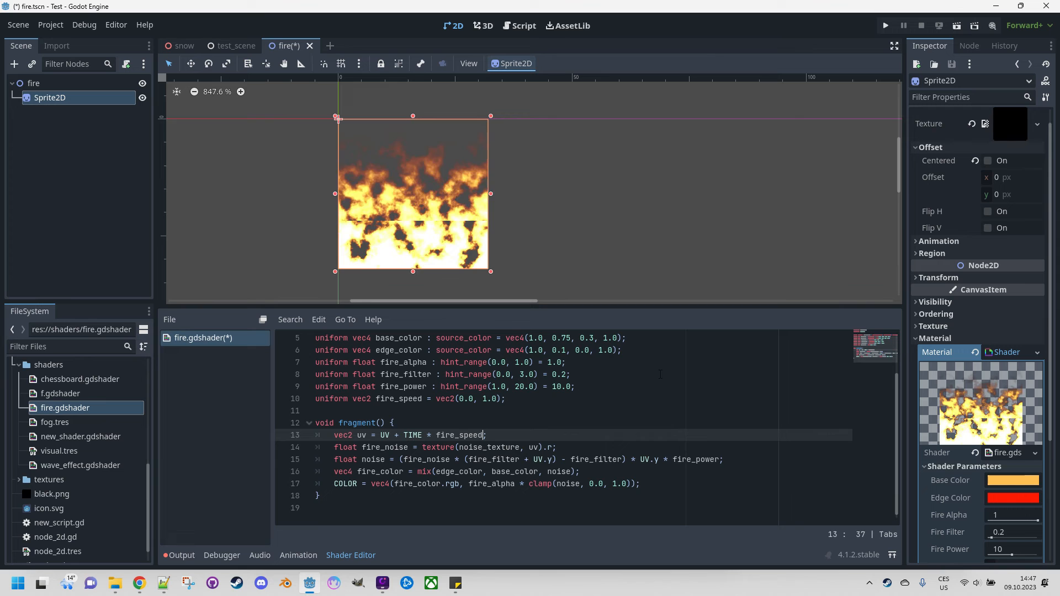
mouse_move(342, 114)
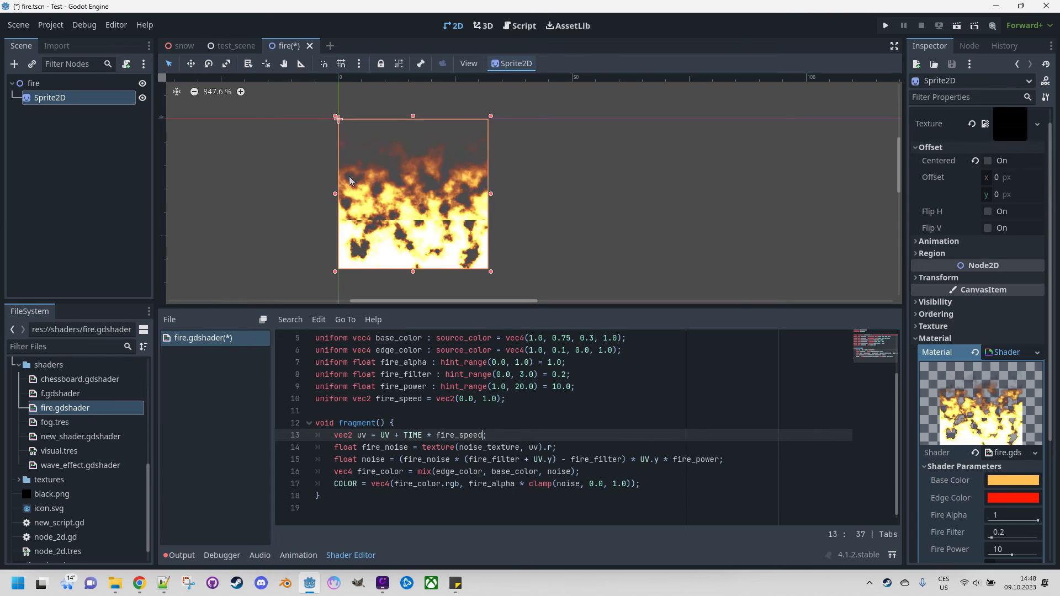
scroll("up", 3)
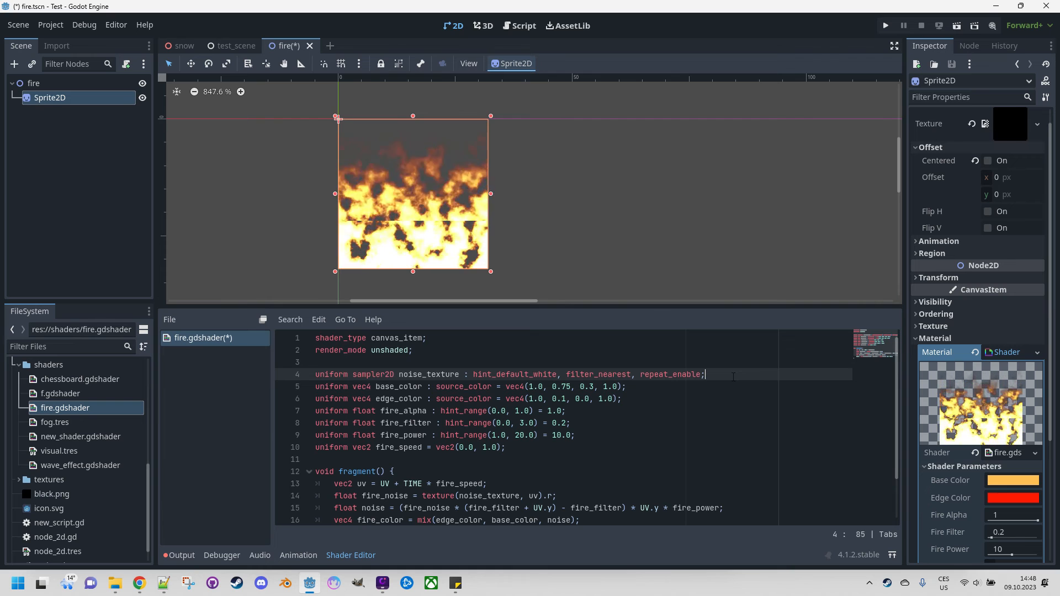
- Insert 'uniform sampler2D mask_texture : hint_default_white;' below noise_texture
type("uniform sa")
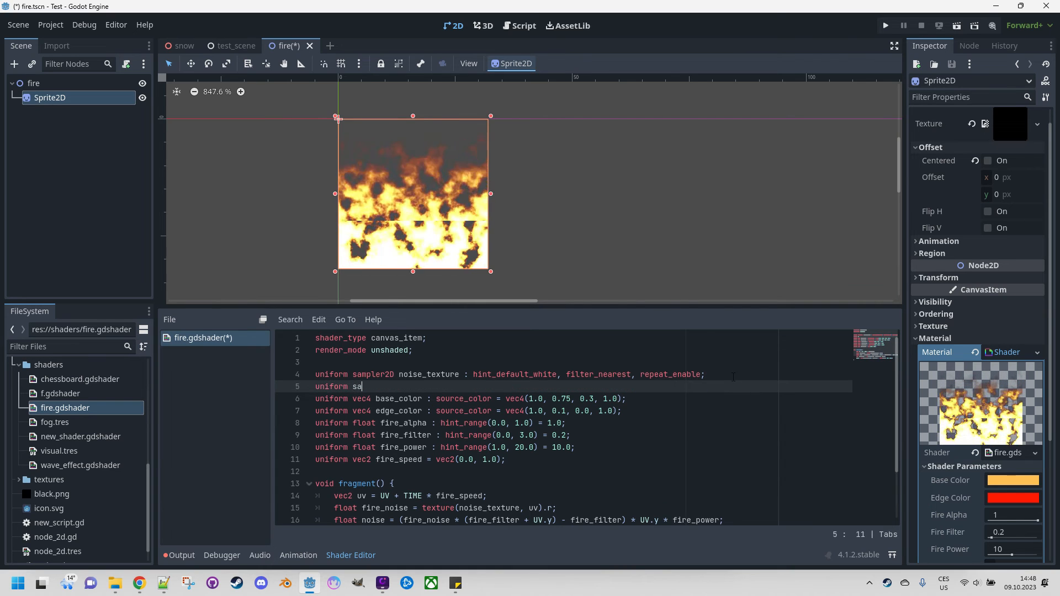
type("mpler2D")
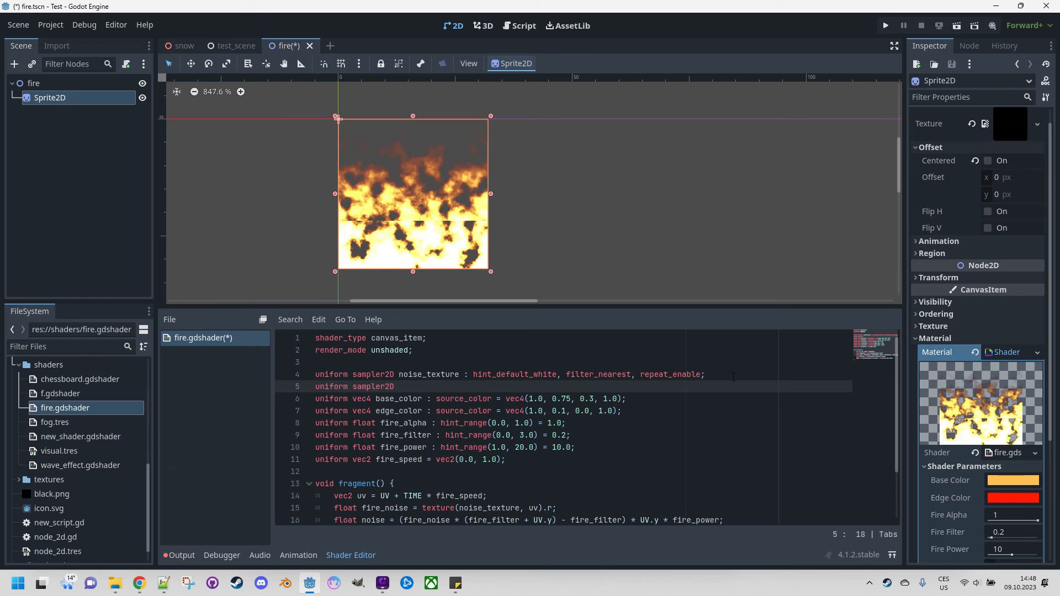
type("mak")
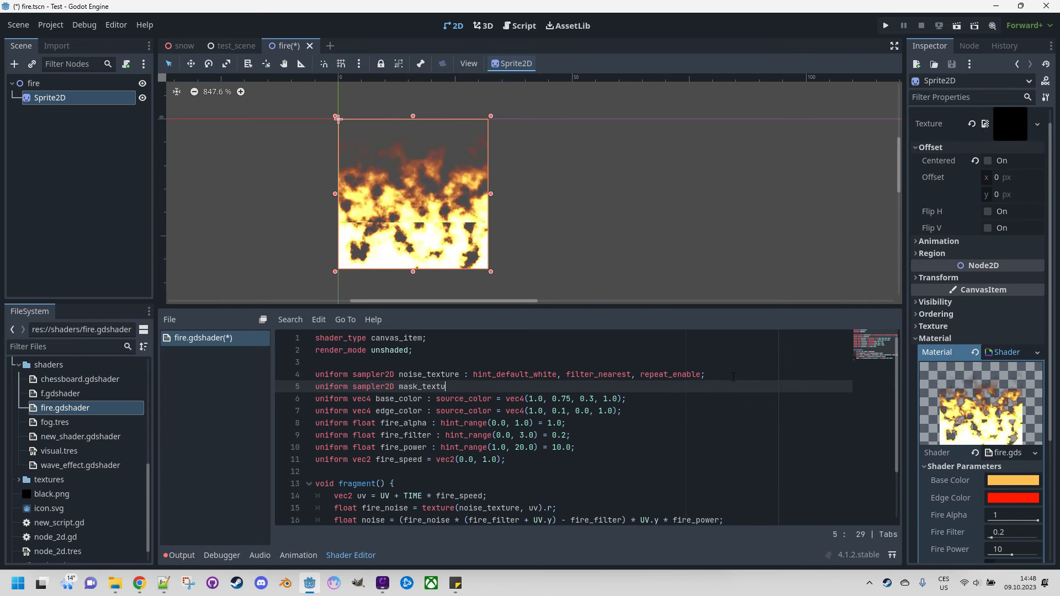
type(": h")
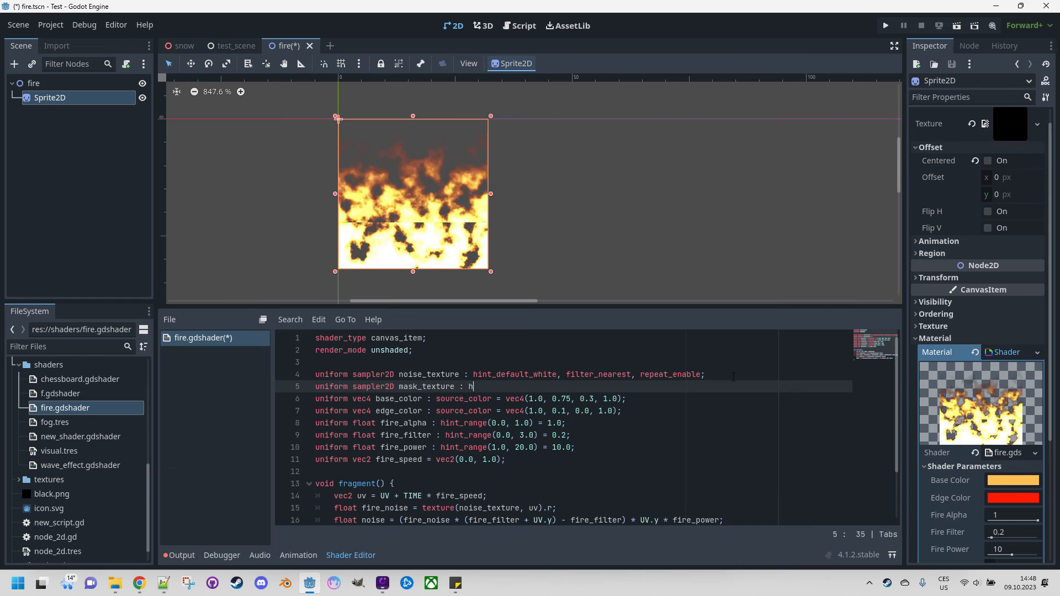
type("int_default_white;")
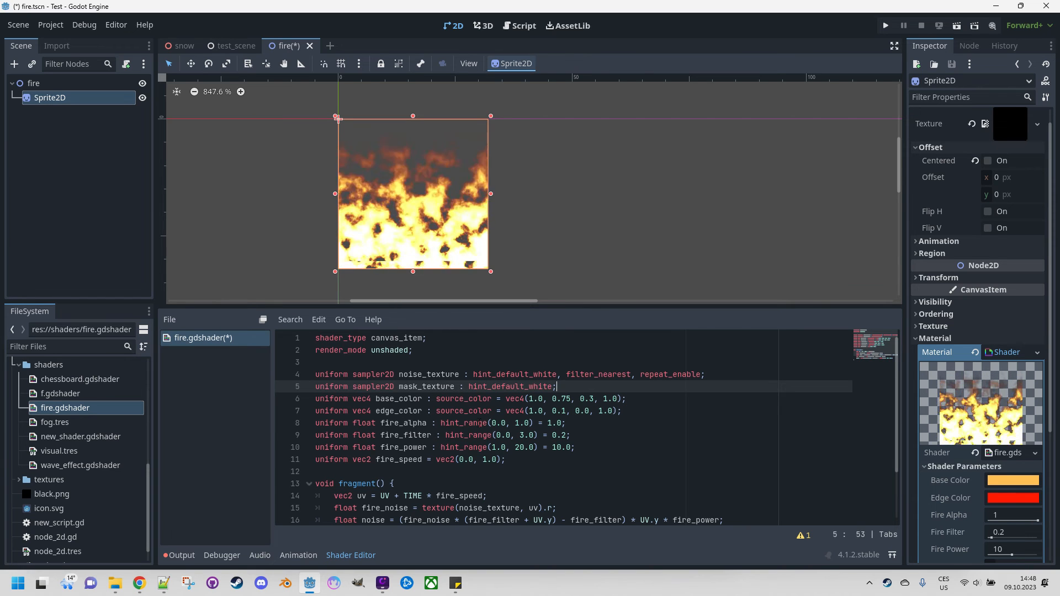
scroll("down", 3)
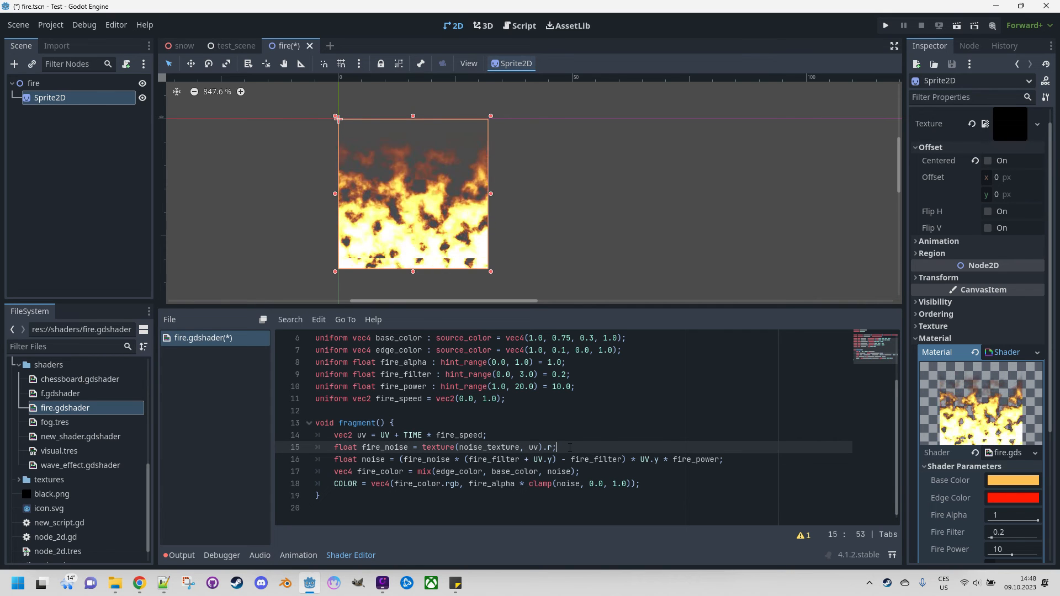
- Add 'float mask = texture(mask_texture, uv).r;' on line 16 of fragment()
type("float ma")
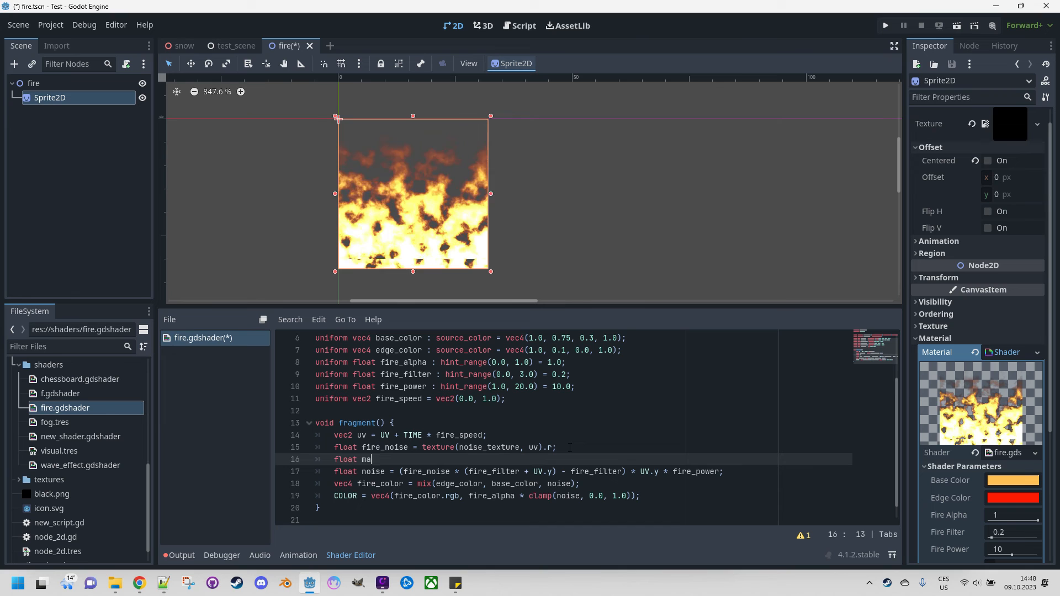
type("sk =")
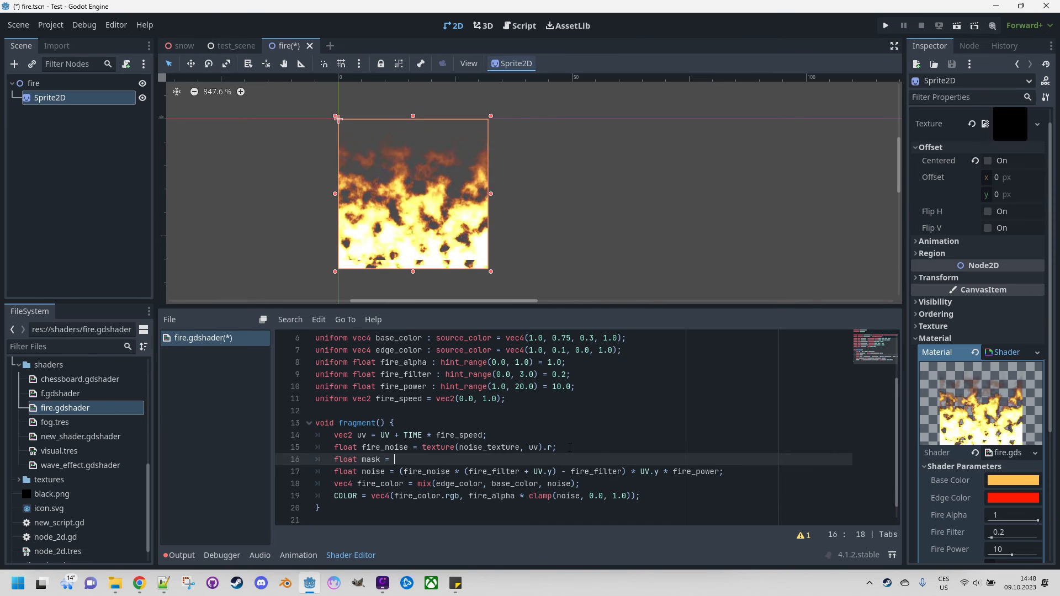
type("texture(")
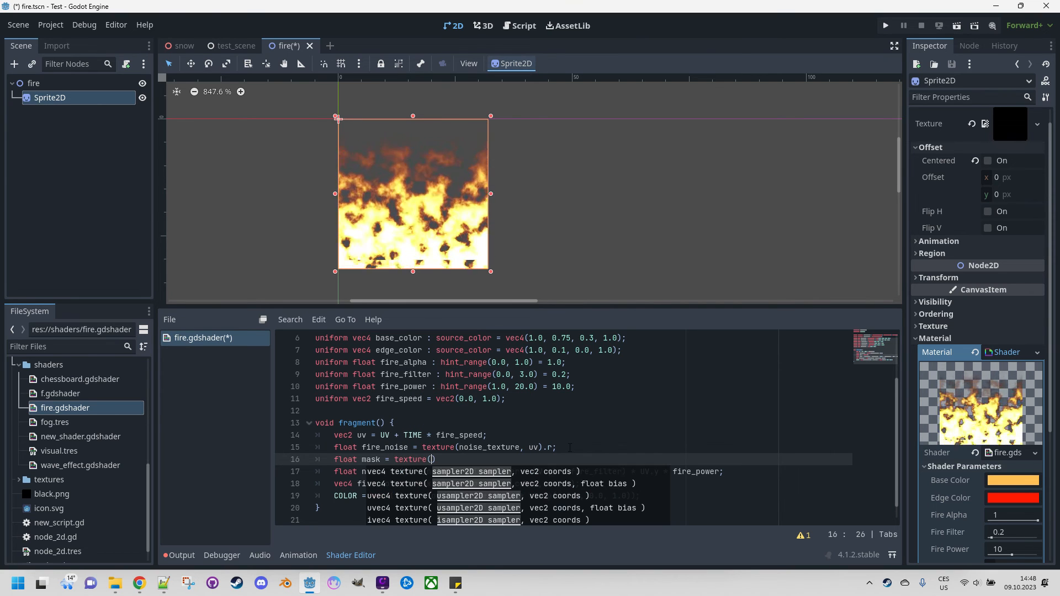
type("mask_texture,")
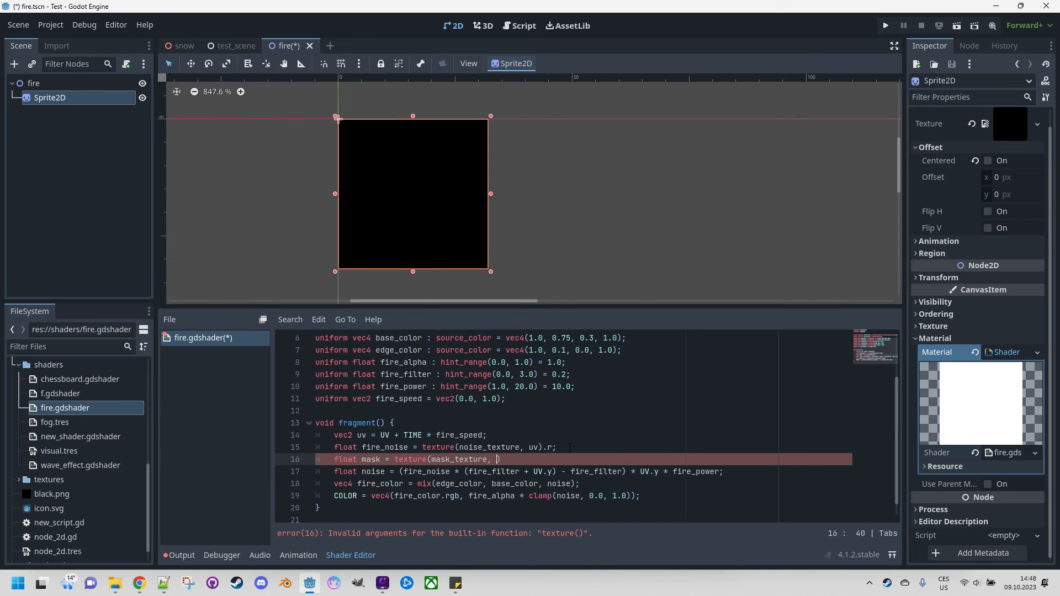
type("uv")
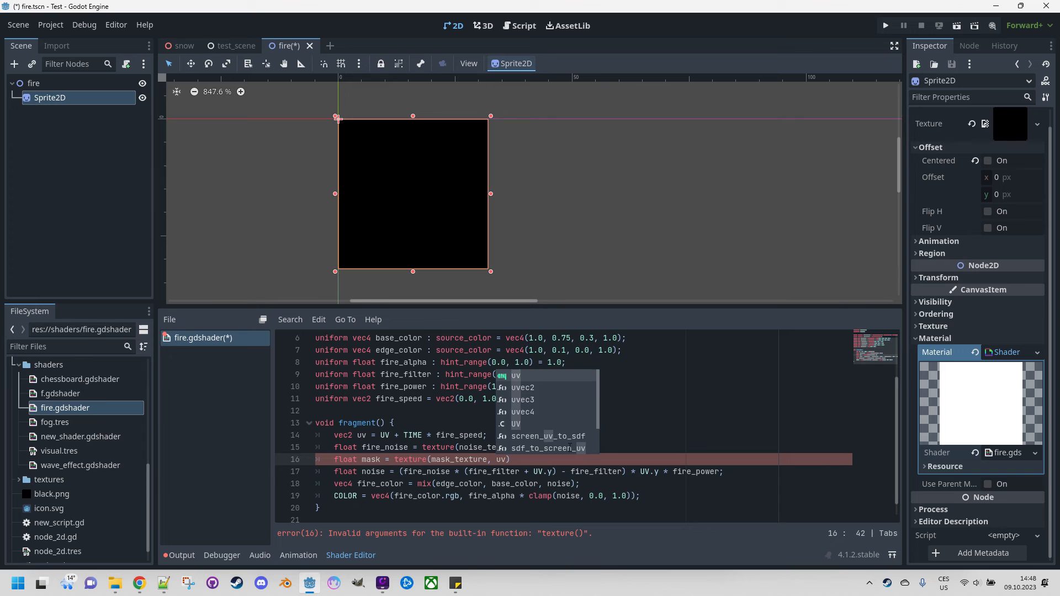
type(".r;")
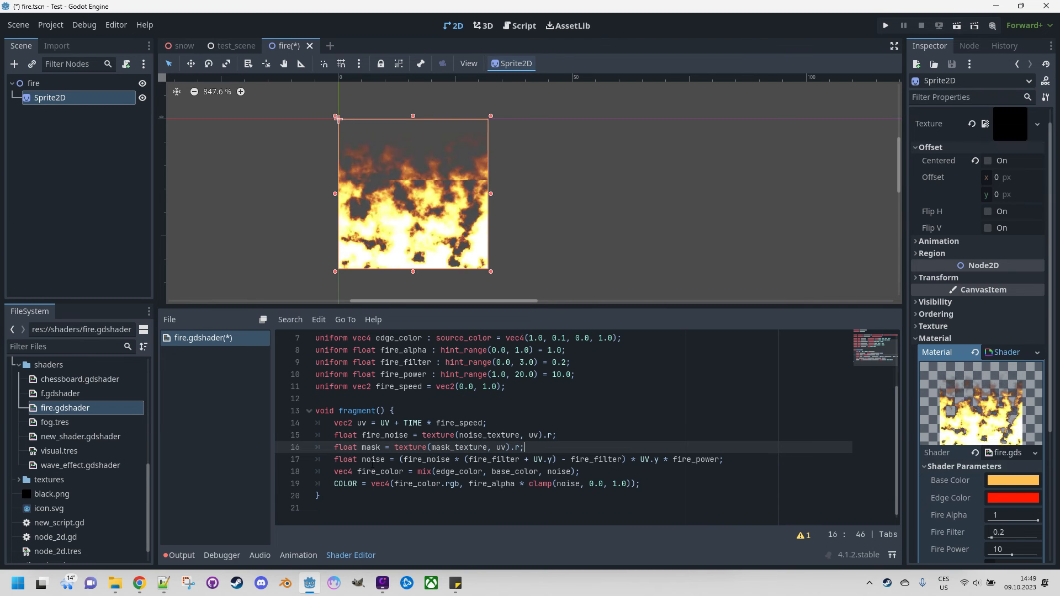
- Append '* mask' to the noise line and change COLOR to fire_color.rgb * mask
left_click(405, 459)
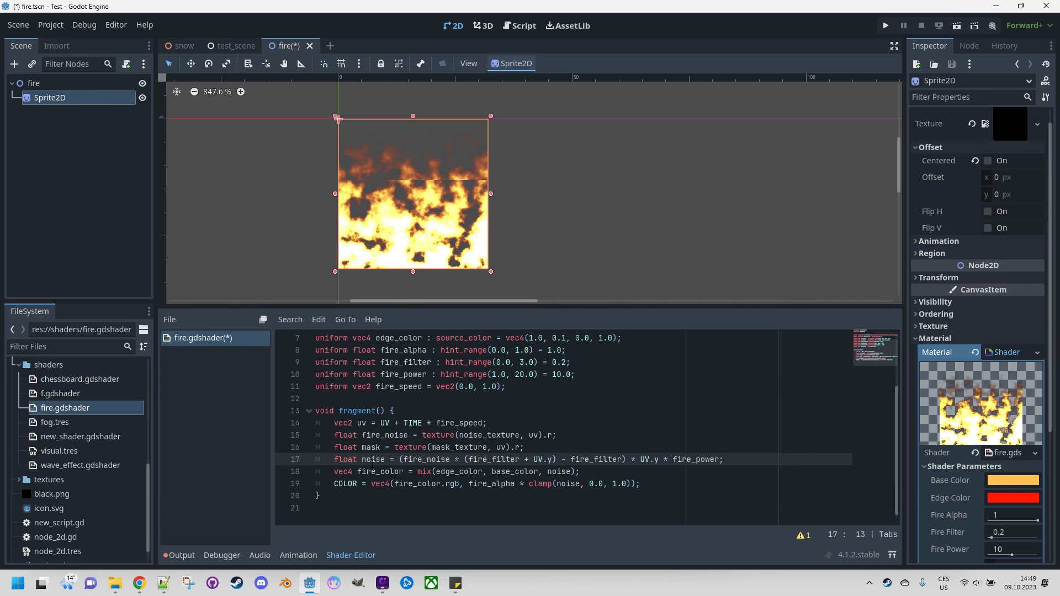
left_click(720, 459)
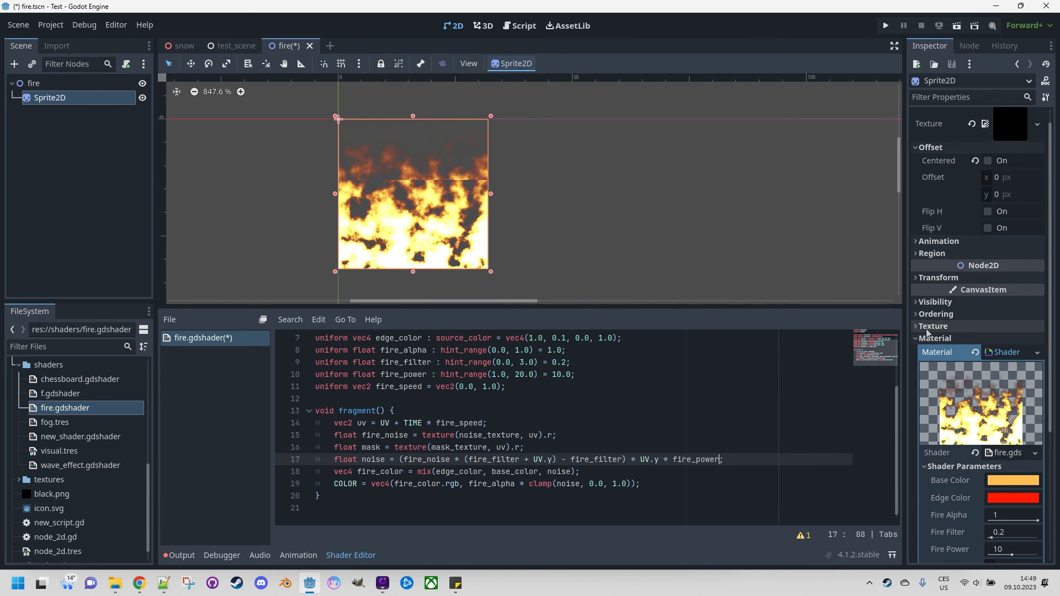
type("* mask")
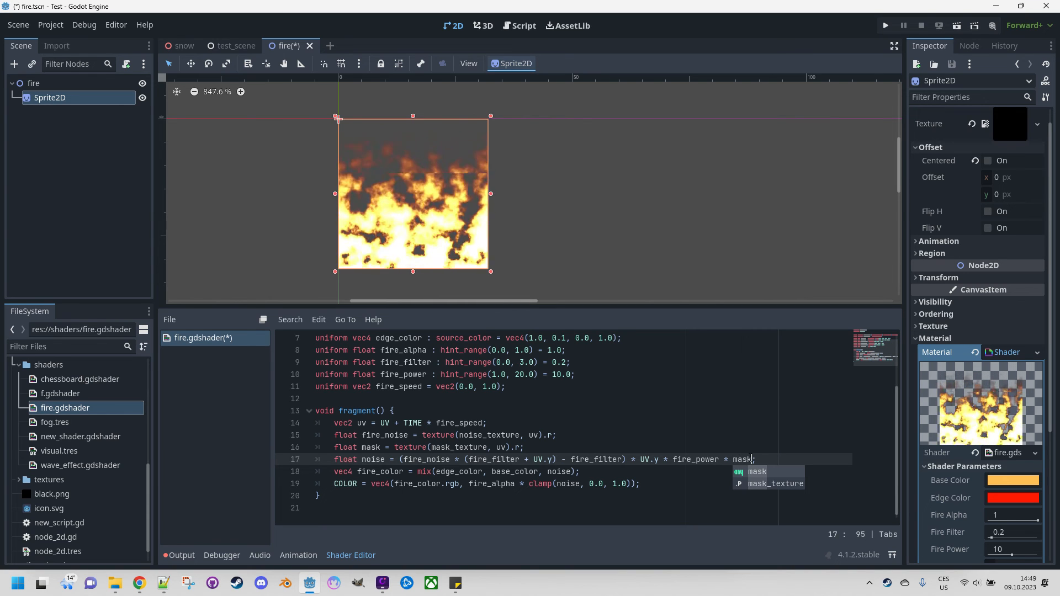
key("Escape")
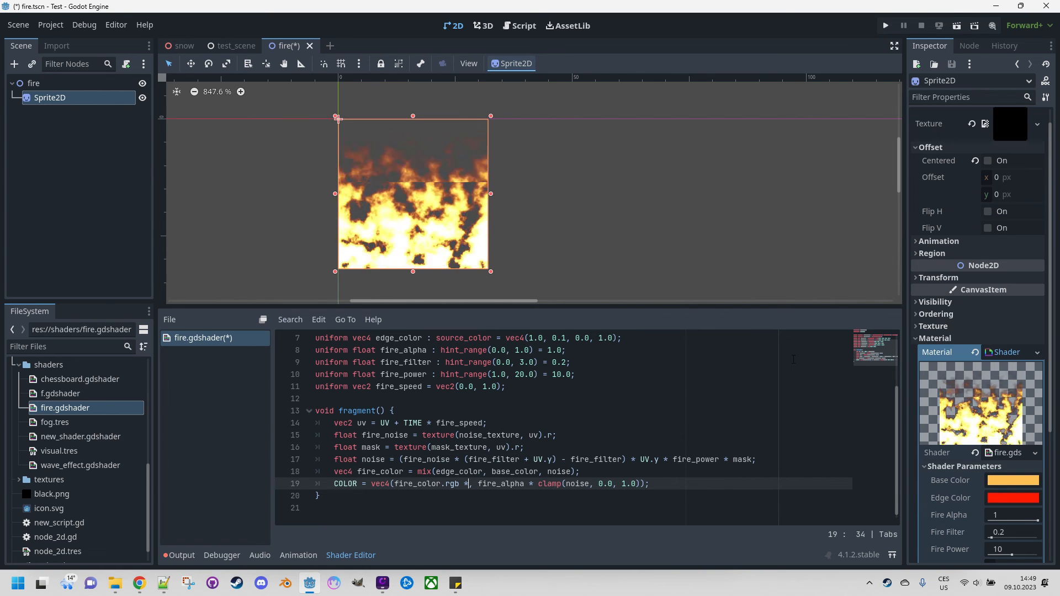
type("mask")
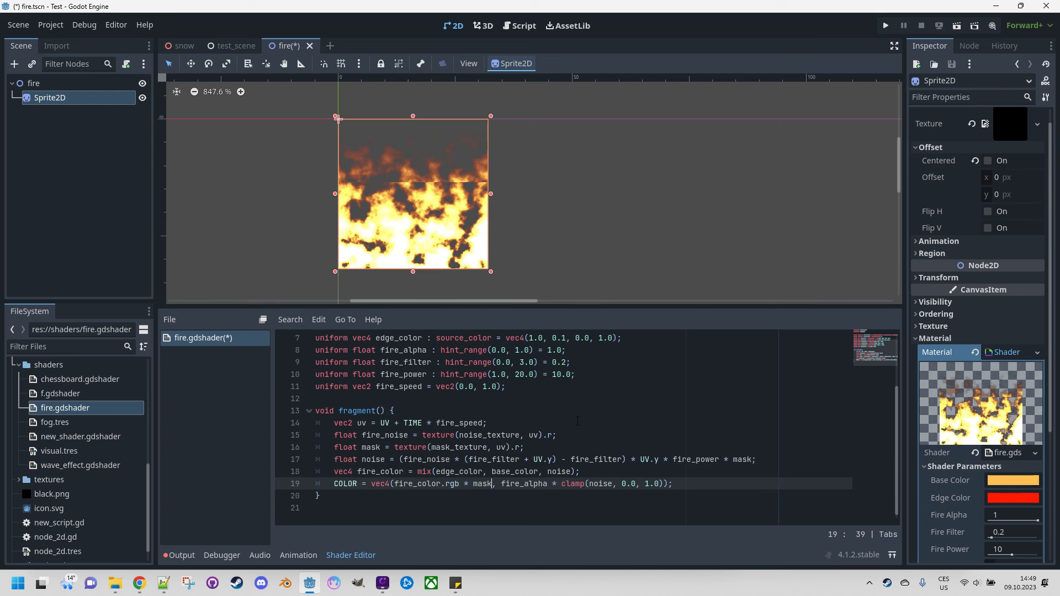
scroll("up", 3)
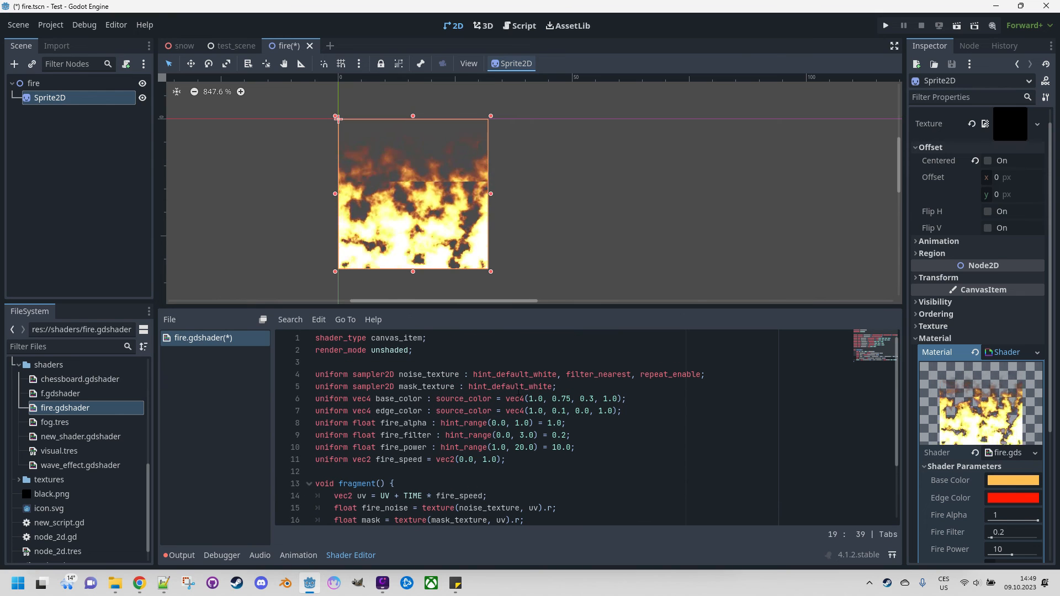
- Assign a new CurveTexture to the material's Mask Texture shader parameter
left_click(564, 386)
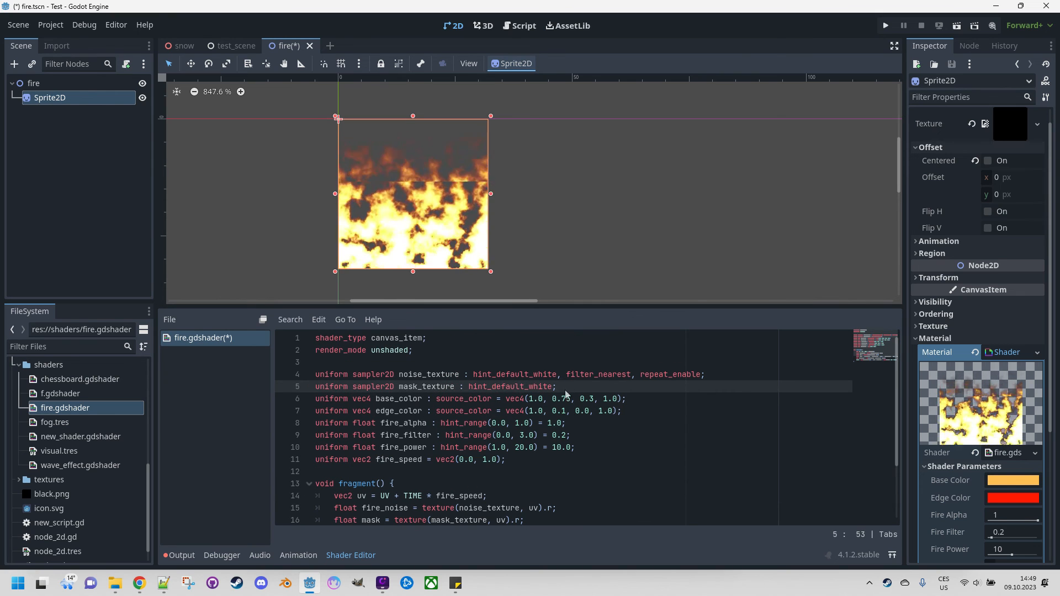
scroll("down", 3)
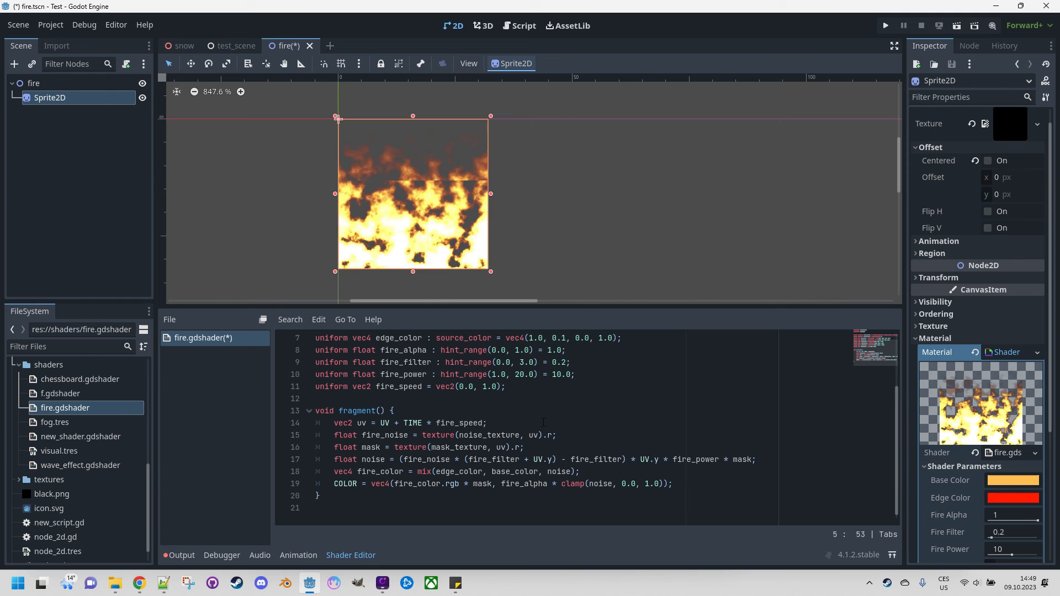
scroll("down", 3)
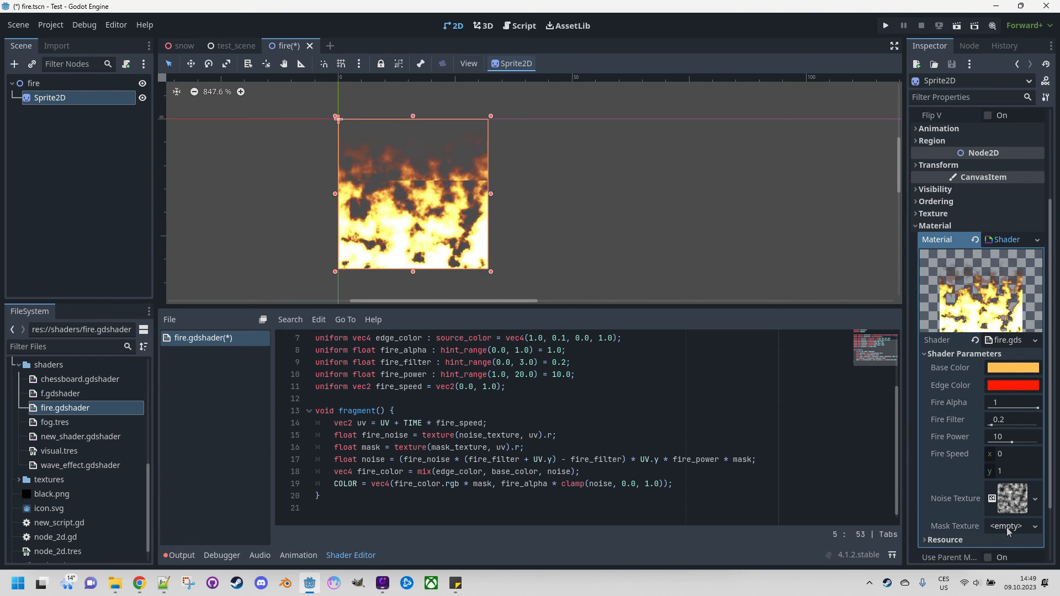
left_click(1013, 526)
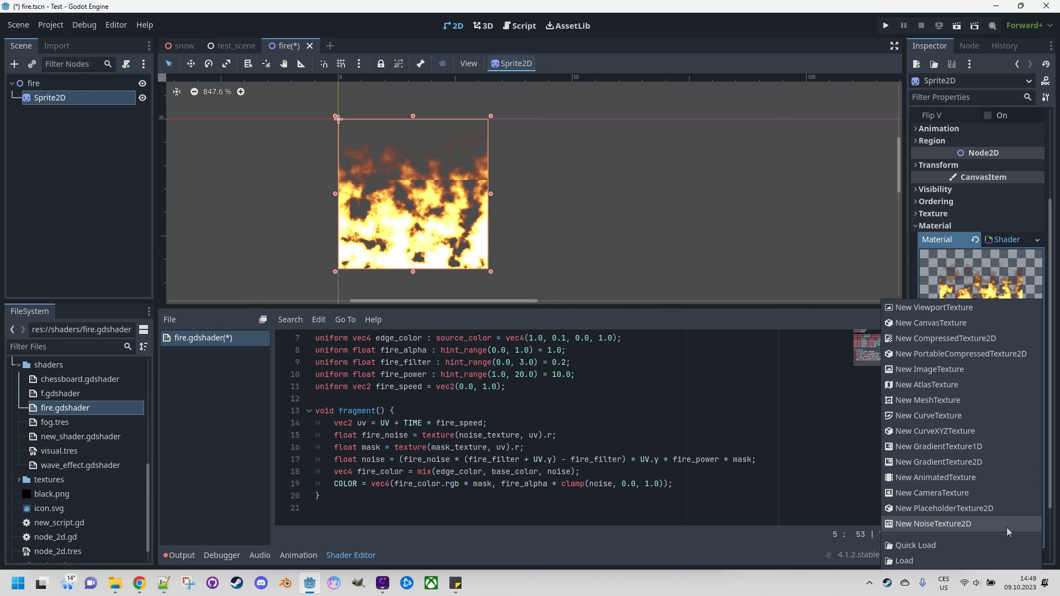
mouse_move(935, 416)
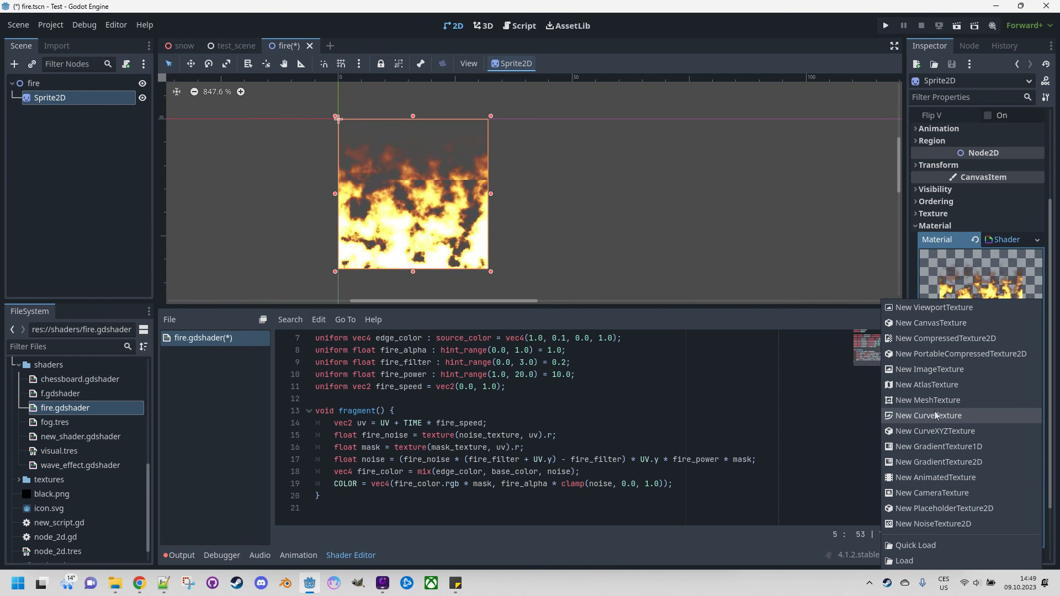
left_click(931, 415)
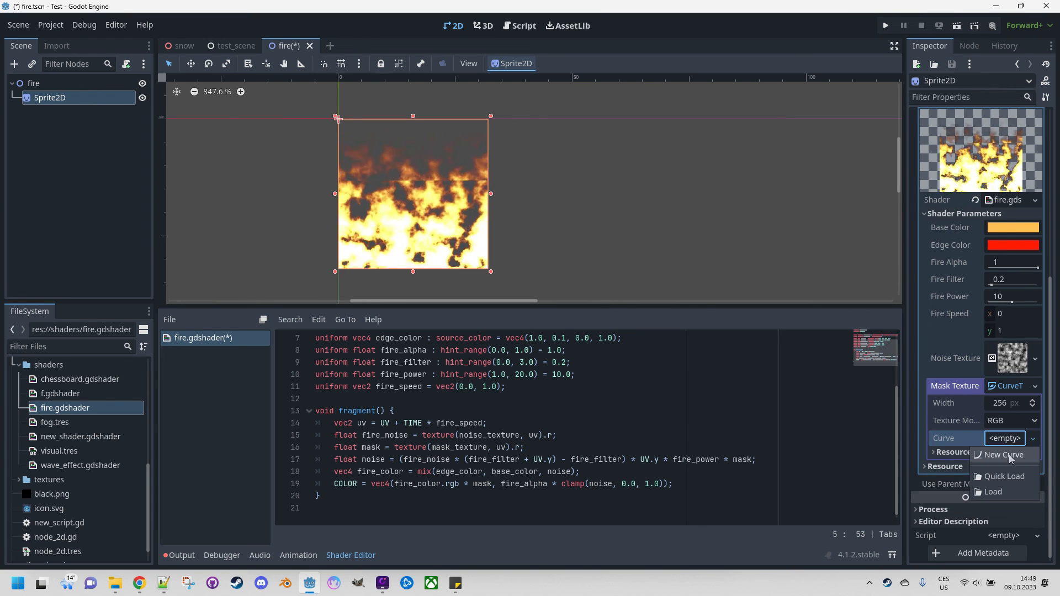
- Give the Mask Texture a new Curve starting from the Linear preset
left_click(1004, 454)
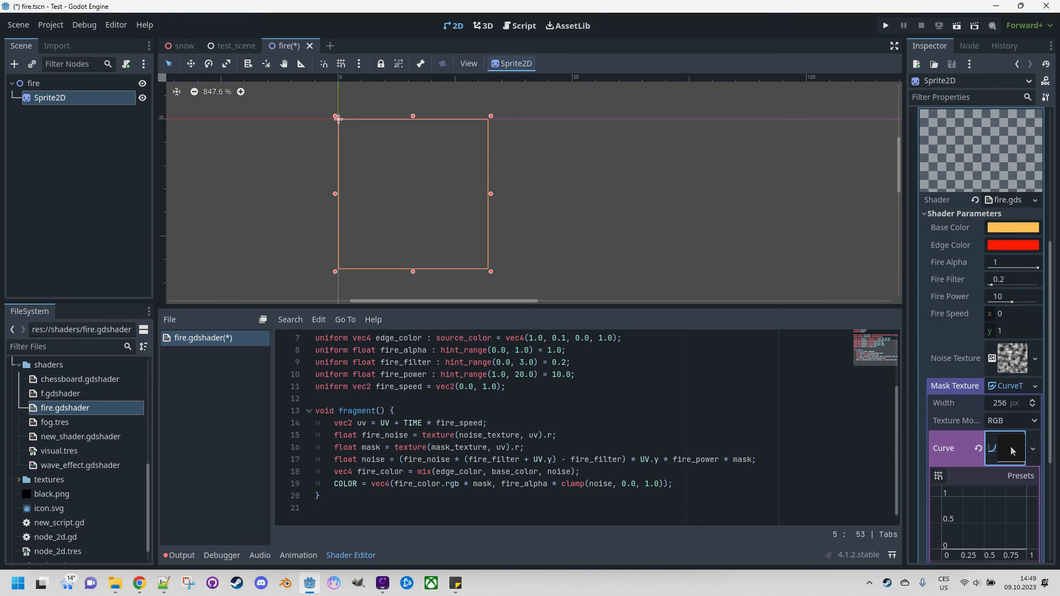
scroll("down", 3)
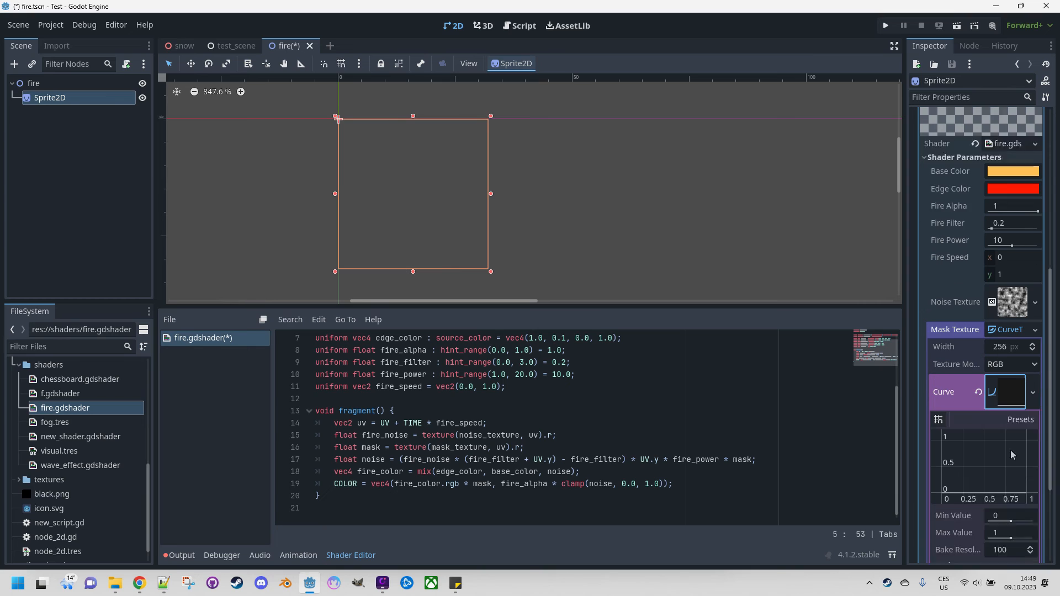
scroll("down", 3)
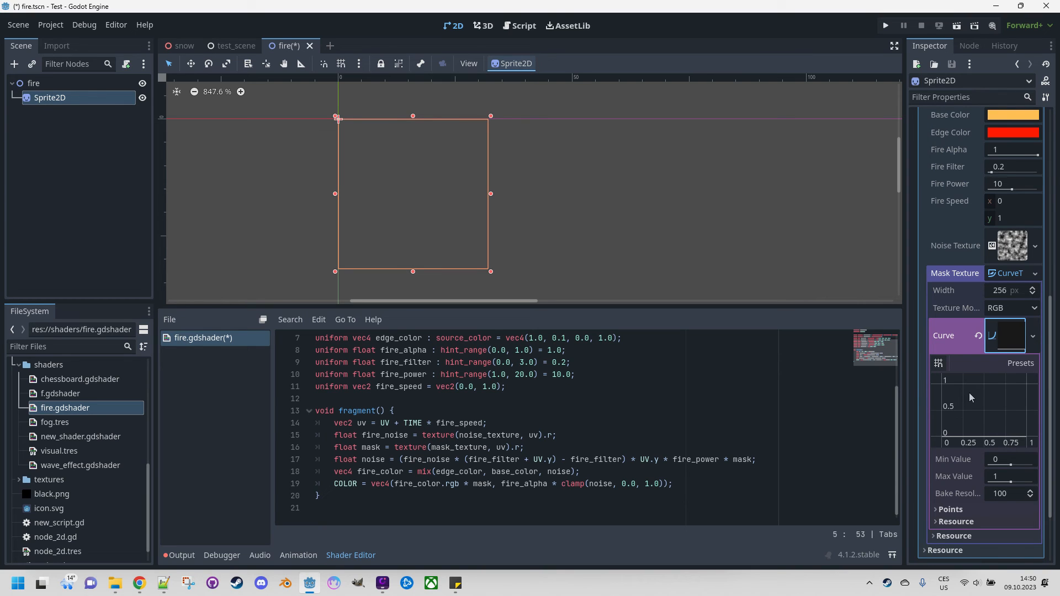
left_click(1019, 363)
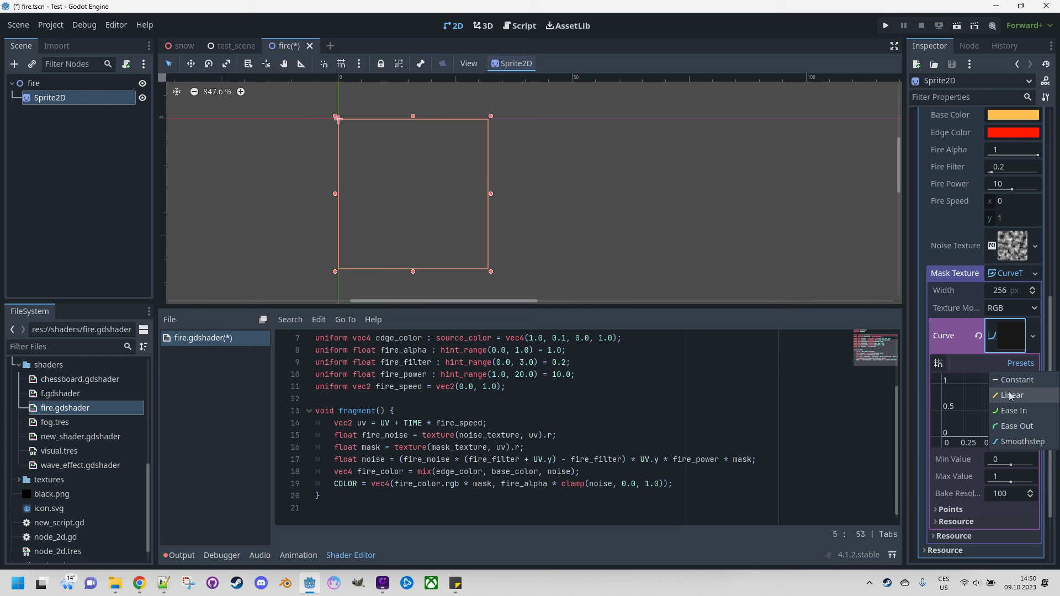
left_click(1013, 395)
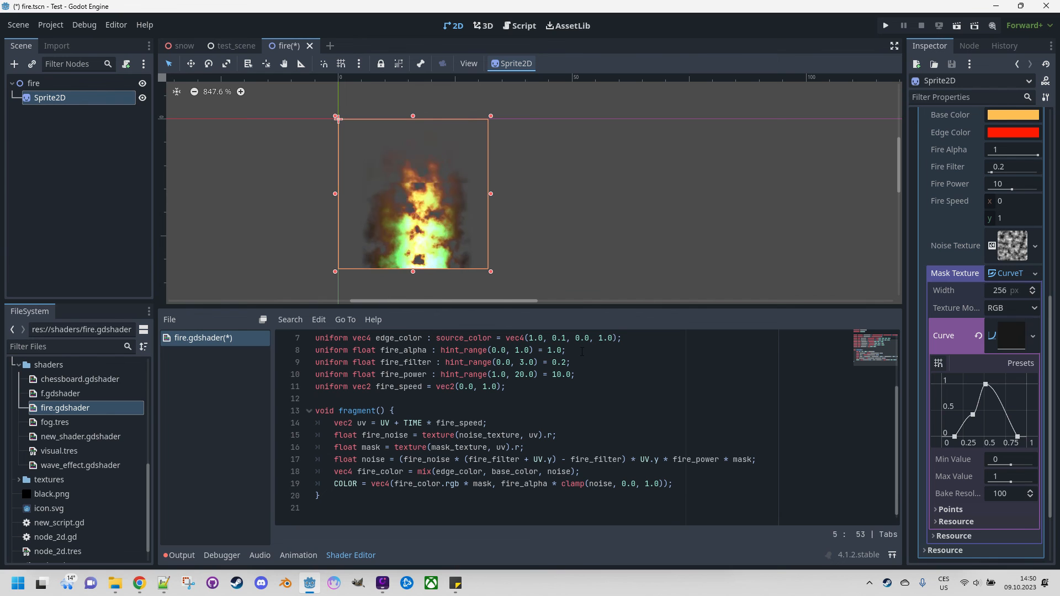
mouse_move(586, 256)
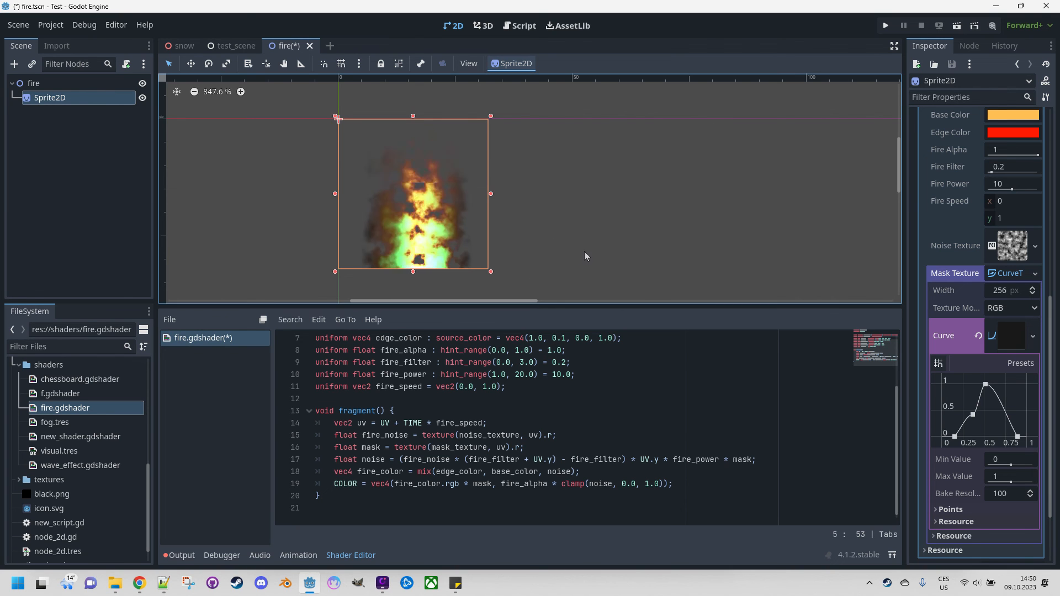
mouse_move(556, 220)
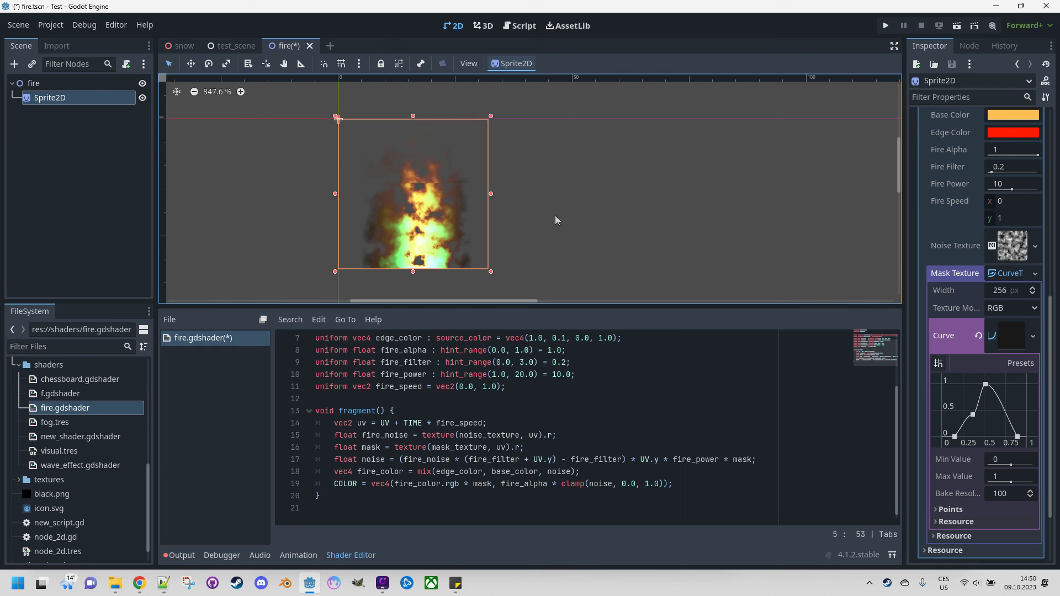
mouse_move(533, 213)
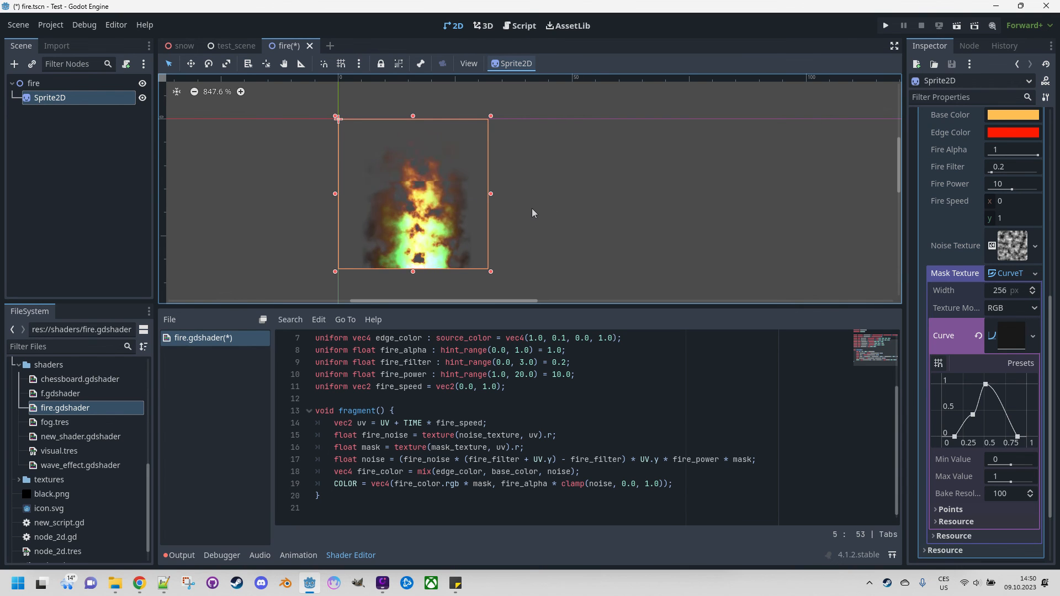
mouse_move(521, 195)
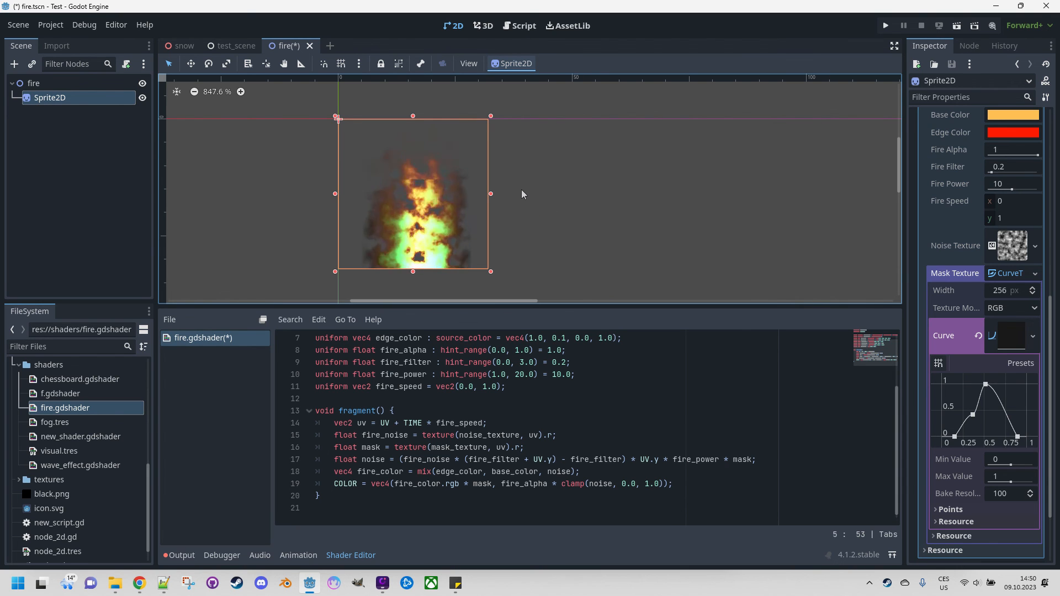
mouse_move(568, 258)
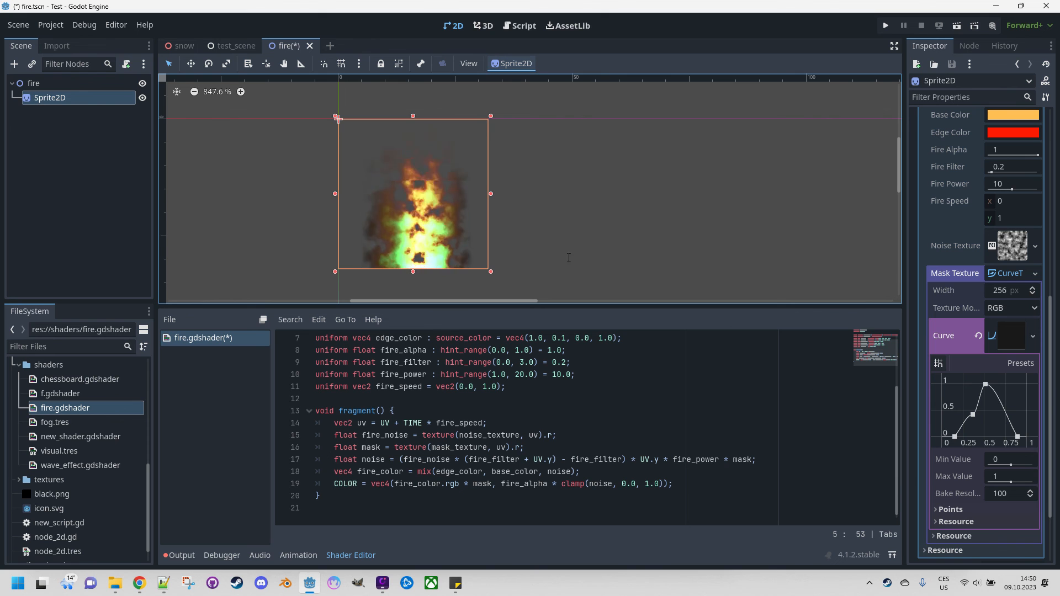
mouse_move(559, 209)
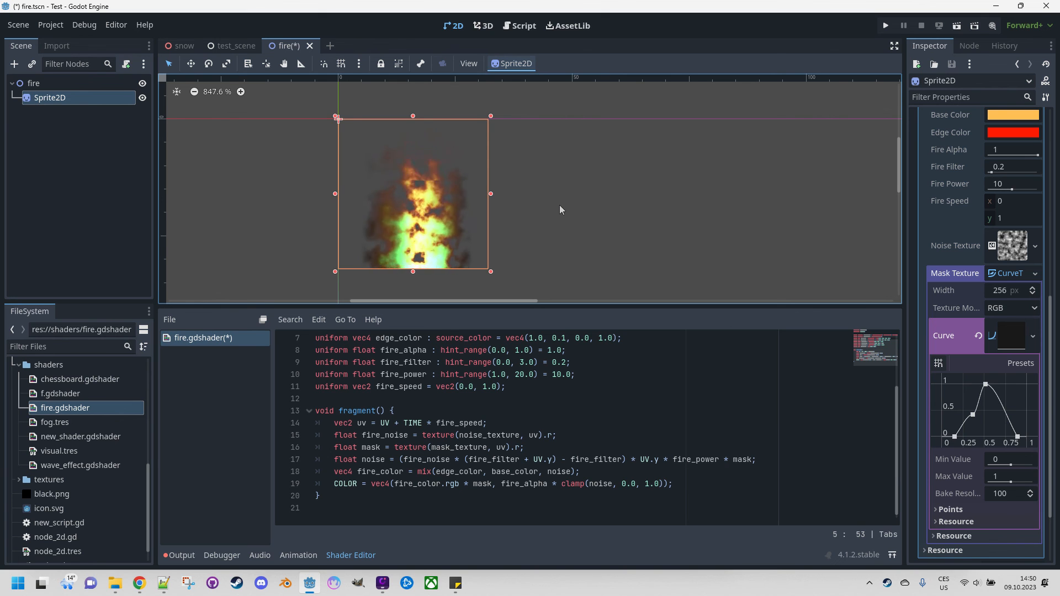
mouse_move(551, 244)
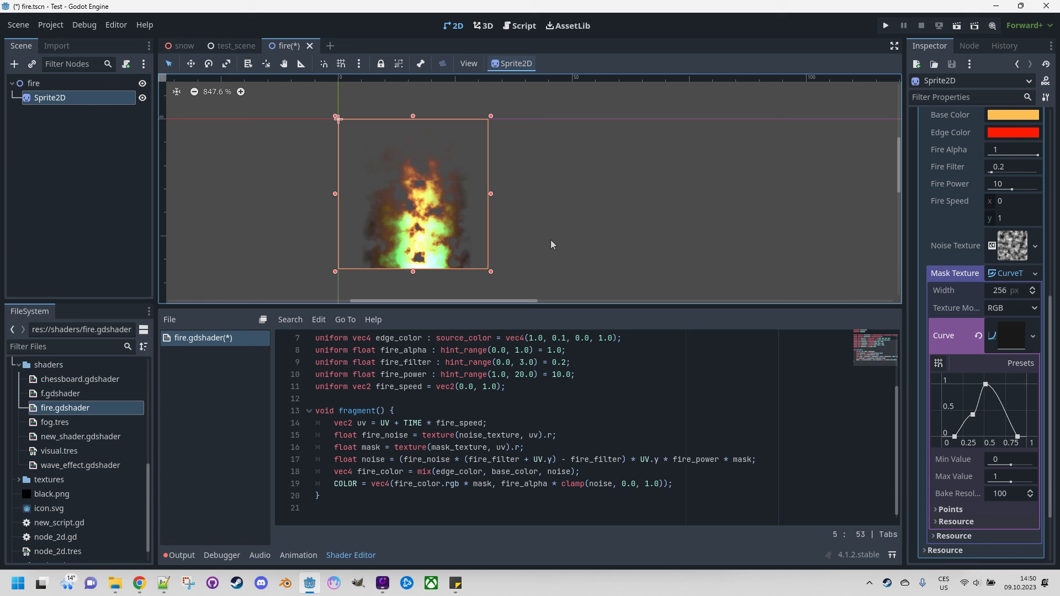
mouse_move(533, 190)
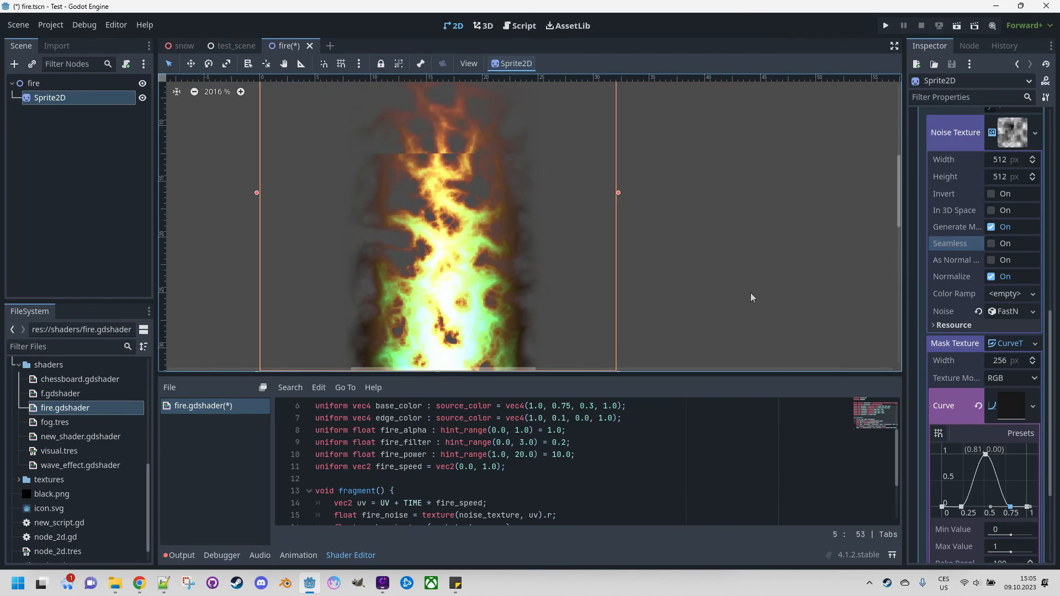
mouse_move(687, 224)
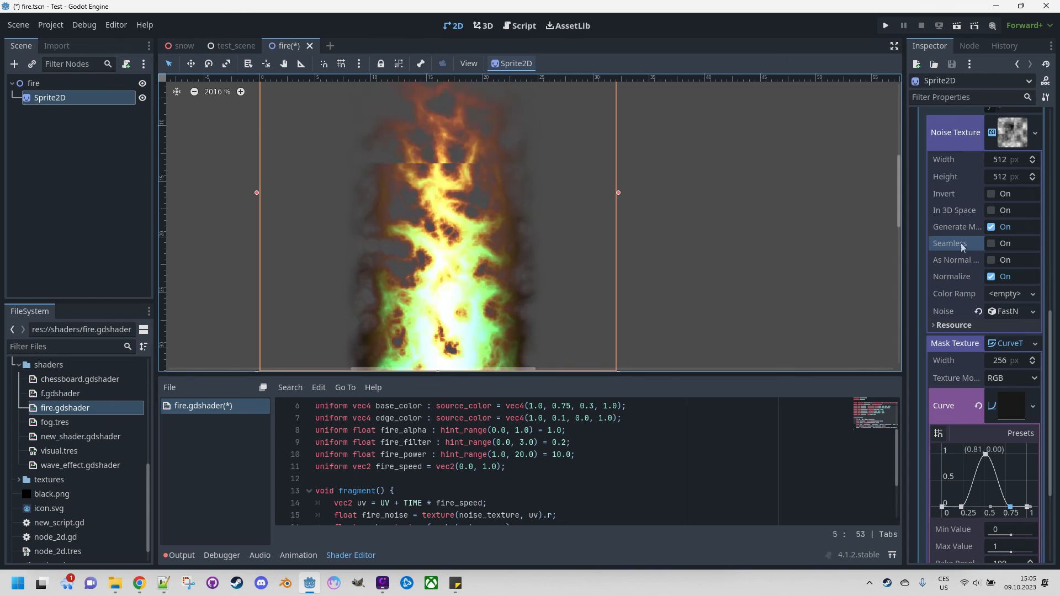
- Scroll through the Noise Texture properties to the Seamless setting
scroll("up", 3)
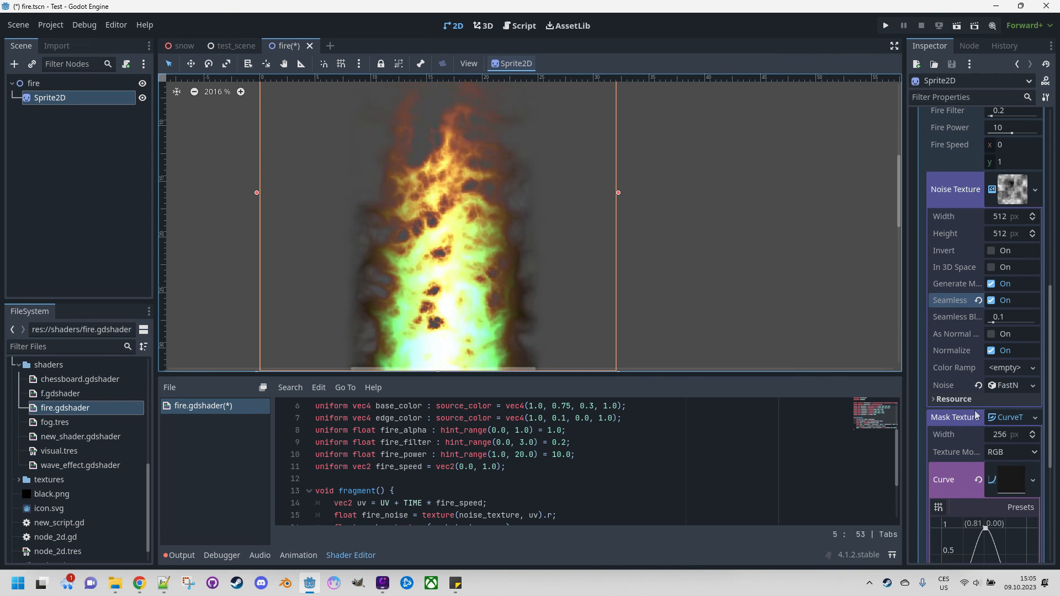
scroll("down", 3)
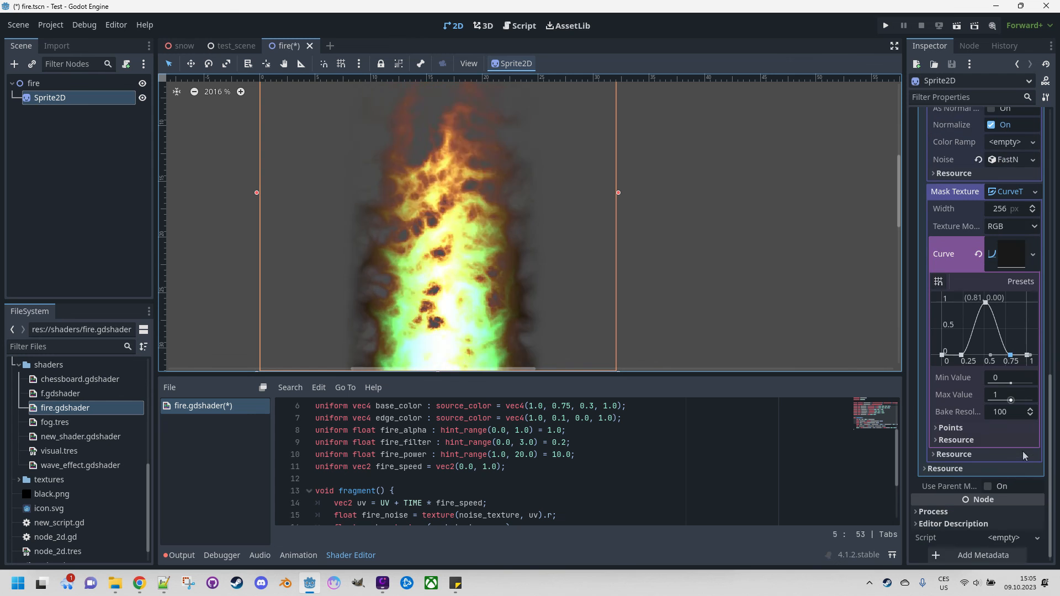
scroll("up", 3)
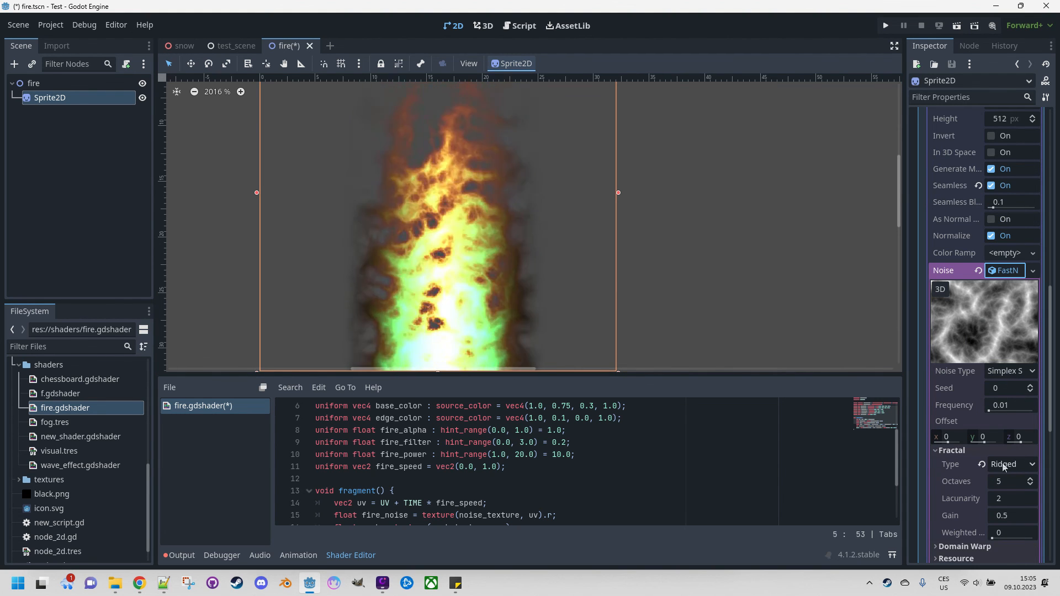
- Set the FastNoiseLite fractal type to Ridged
left_click(1011, 464)
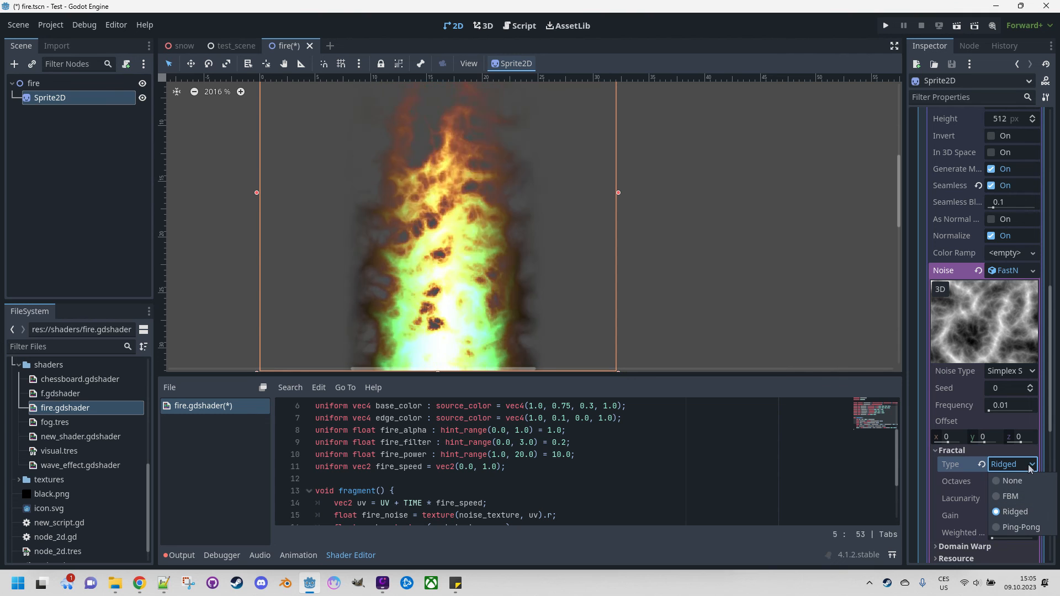
left_click(1014, 512)
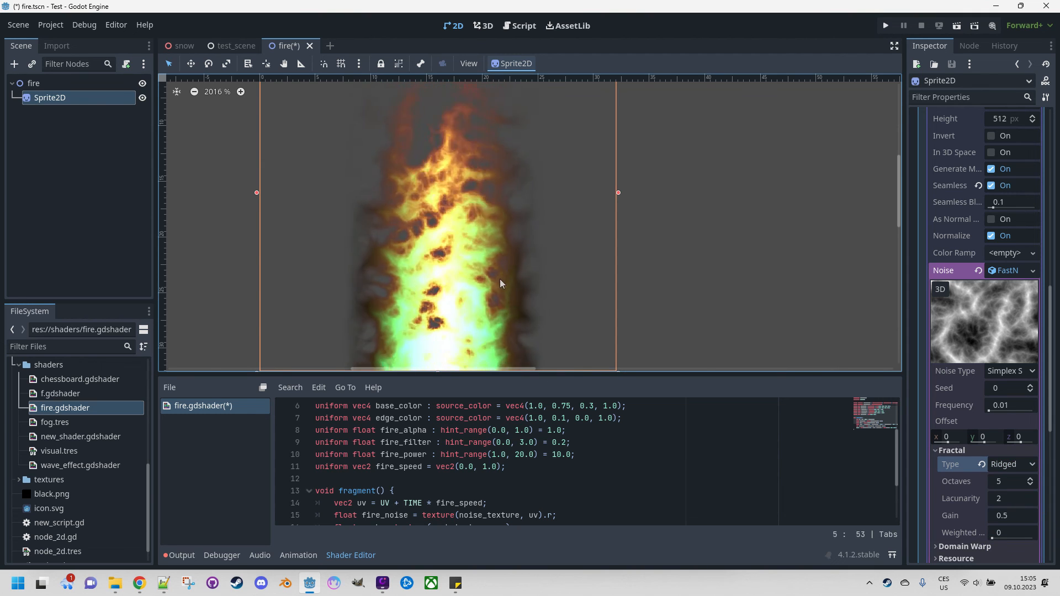